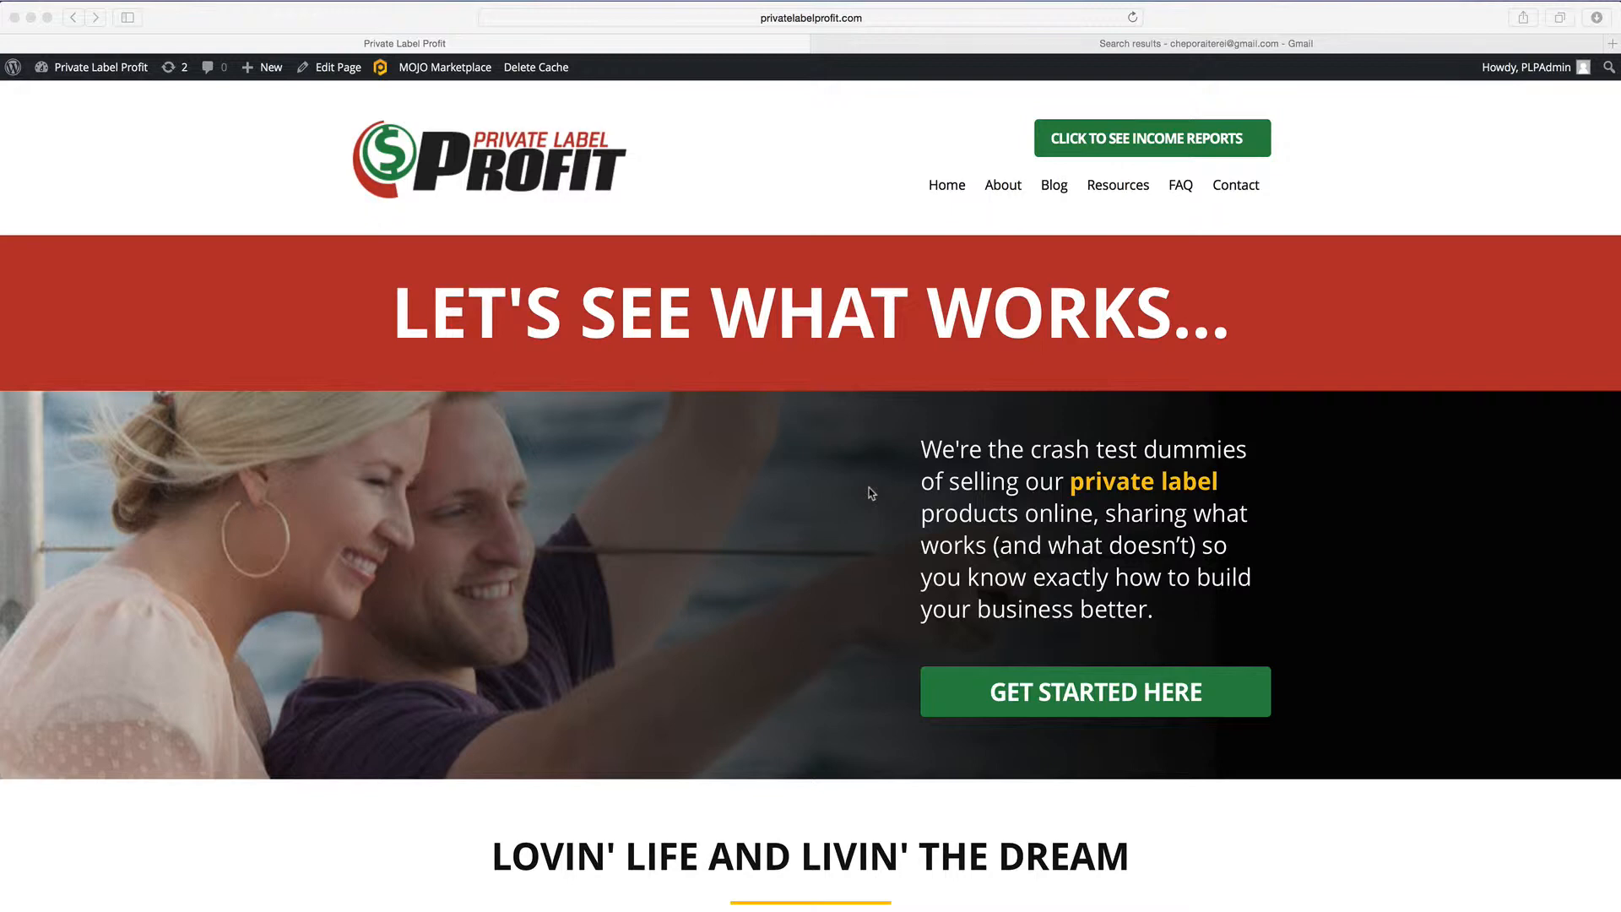
{"action": "mouse_move", "coordinate": [308, 204]}
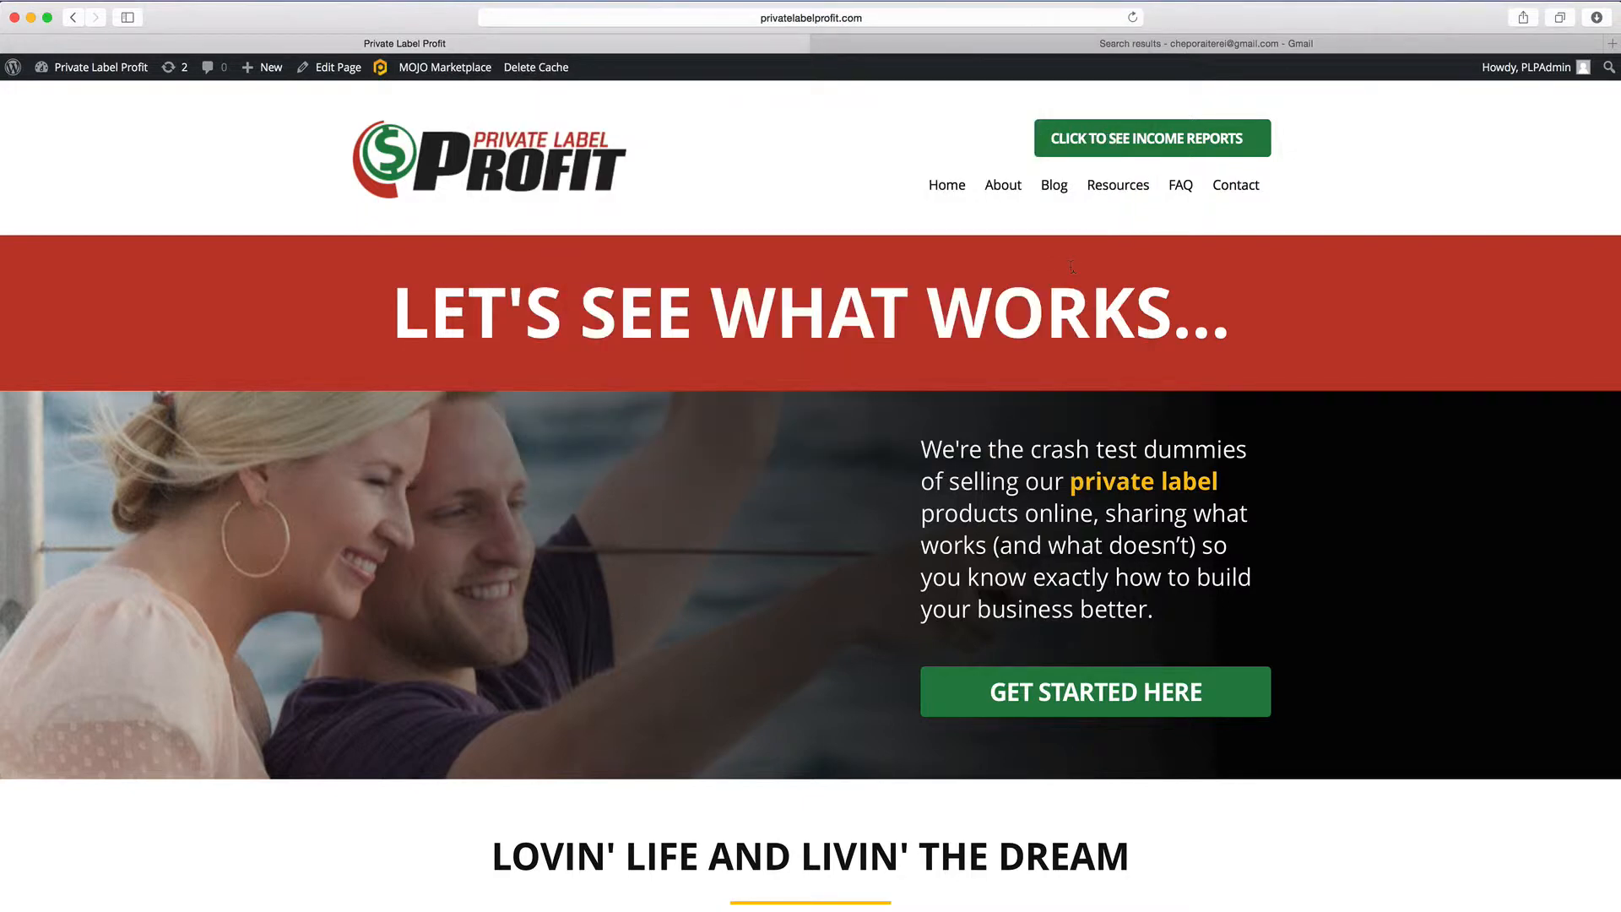
Go to the Resources – Tools page and review the Our Most Recommended products
{"action": "left_click", "coordinate": [1118, 184]}
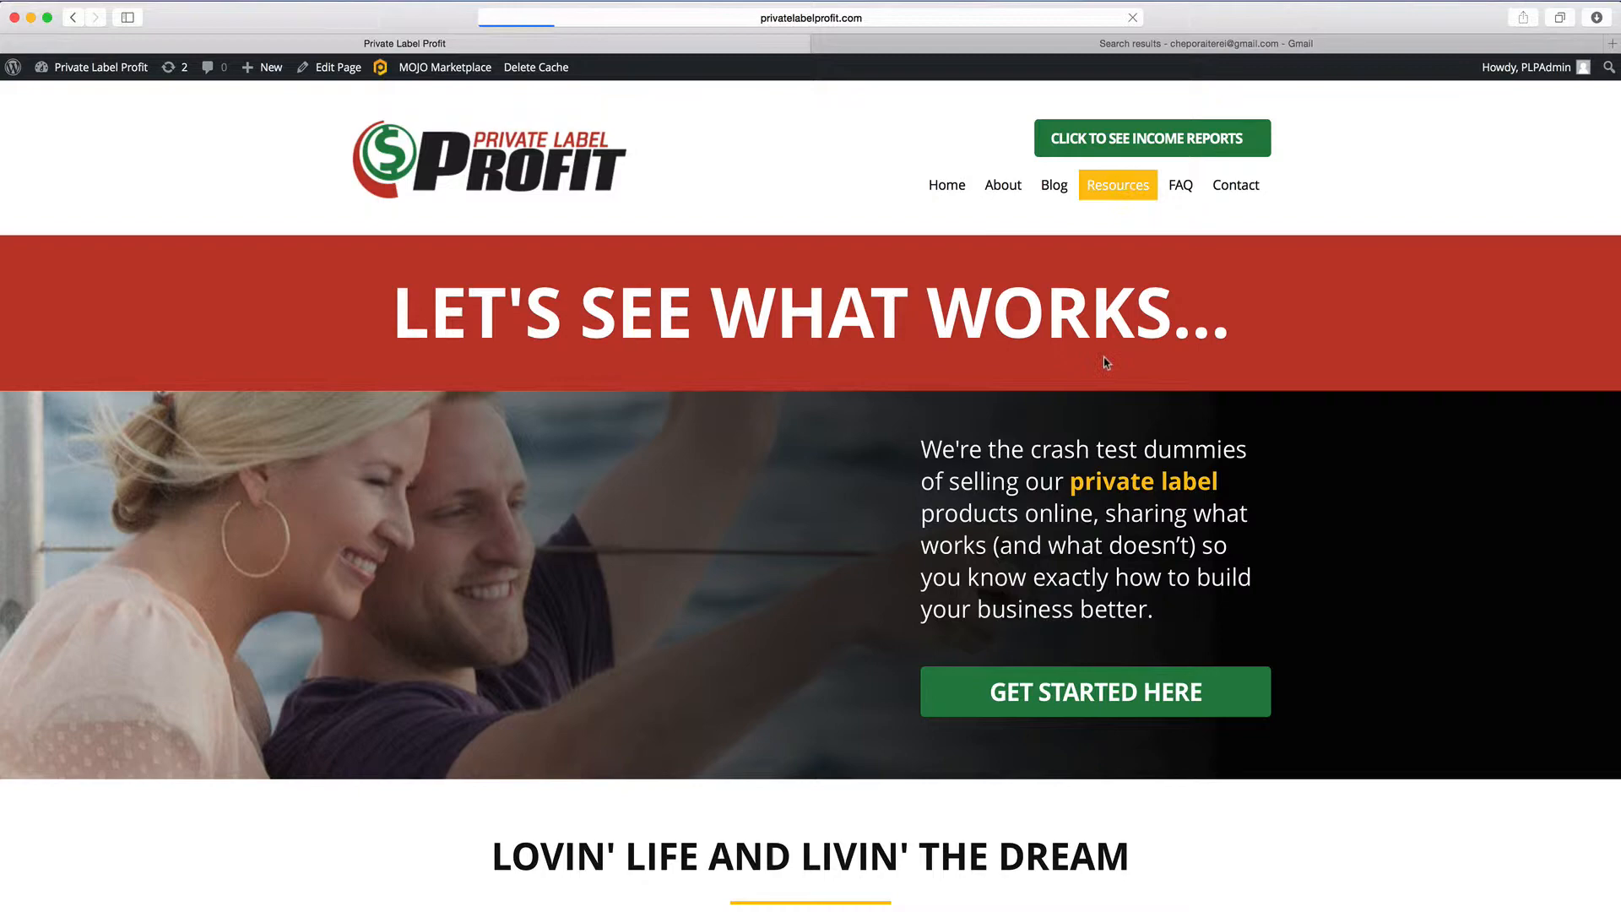
{"action": "left_click", "coordinate": [1116, 184]}
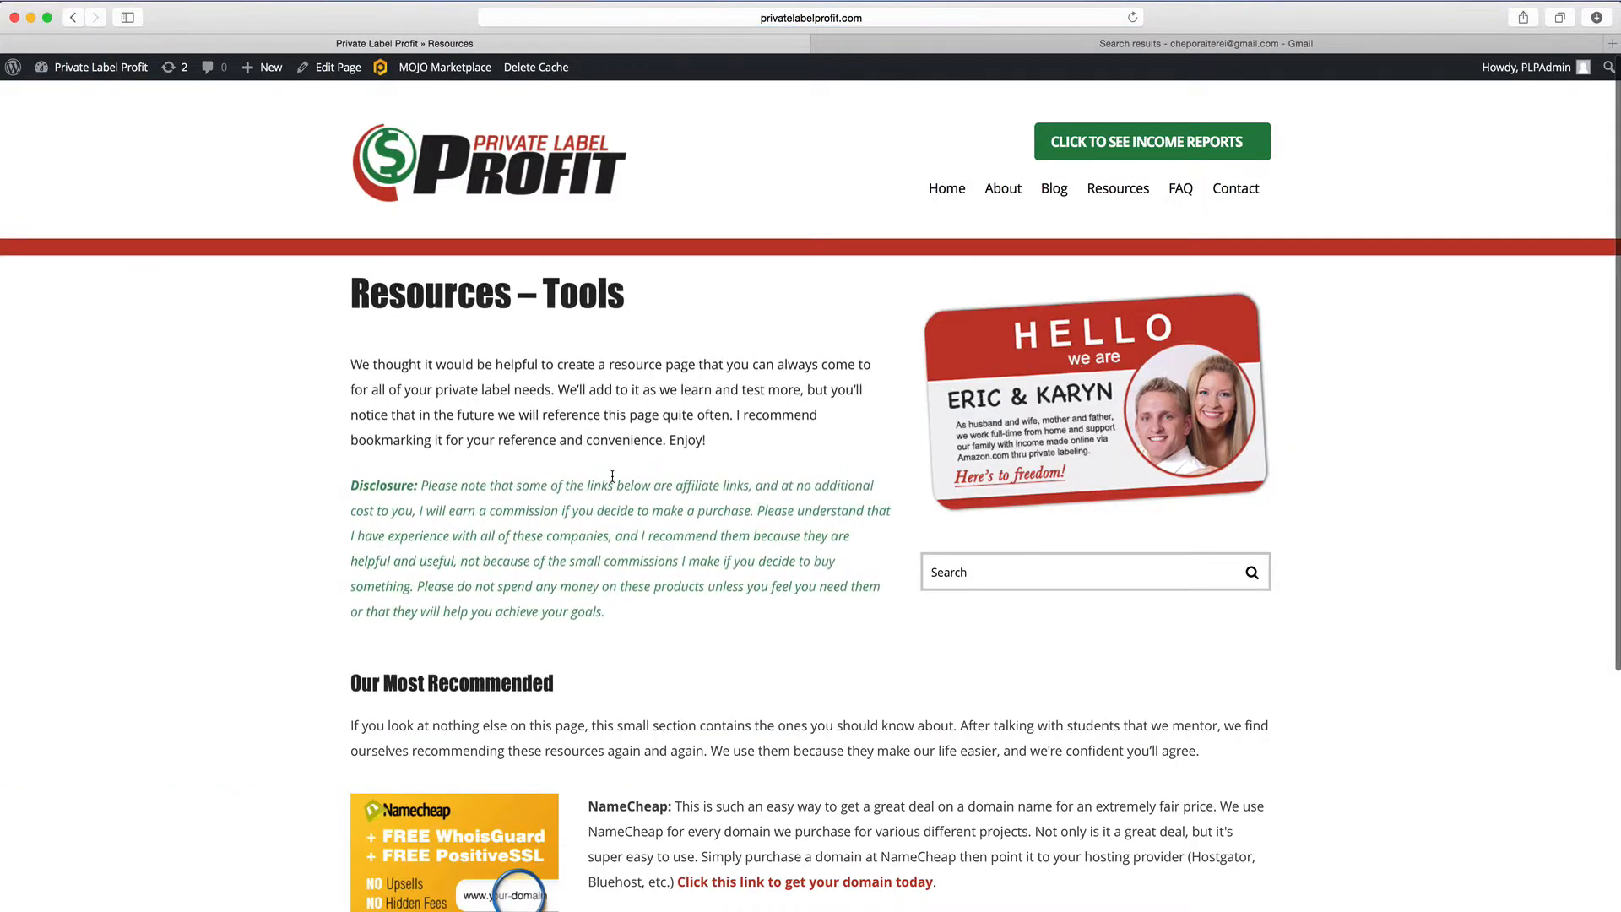
{"action": "scroll", "scroll_direction": "down", "scroll_amount": 3}
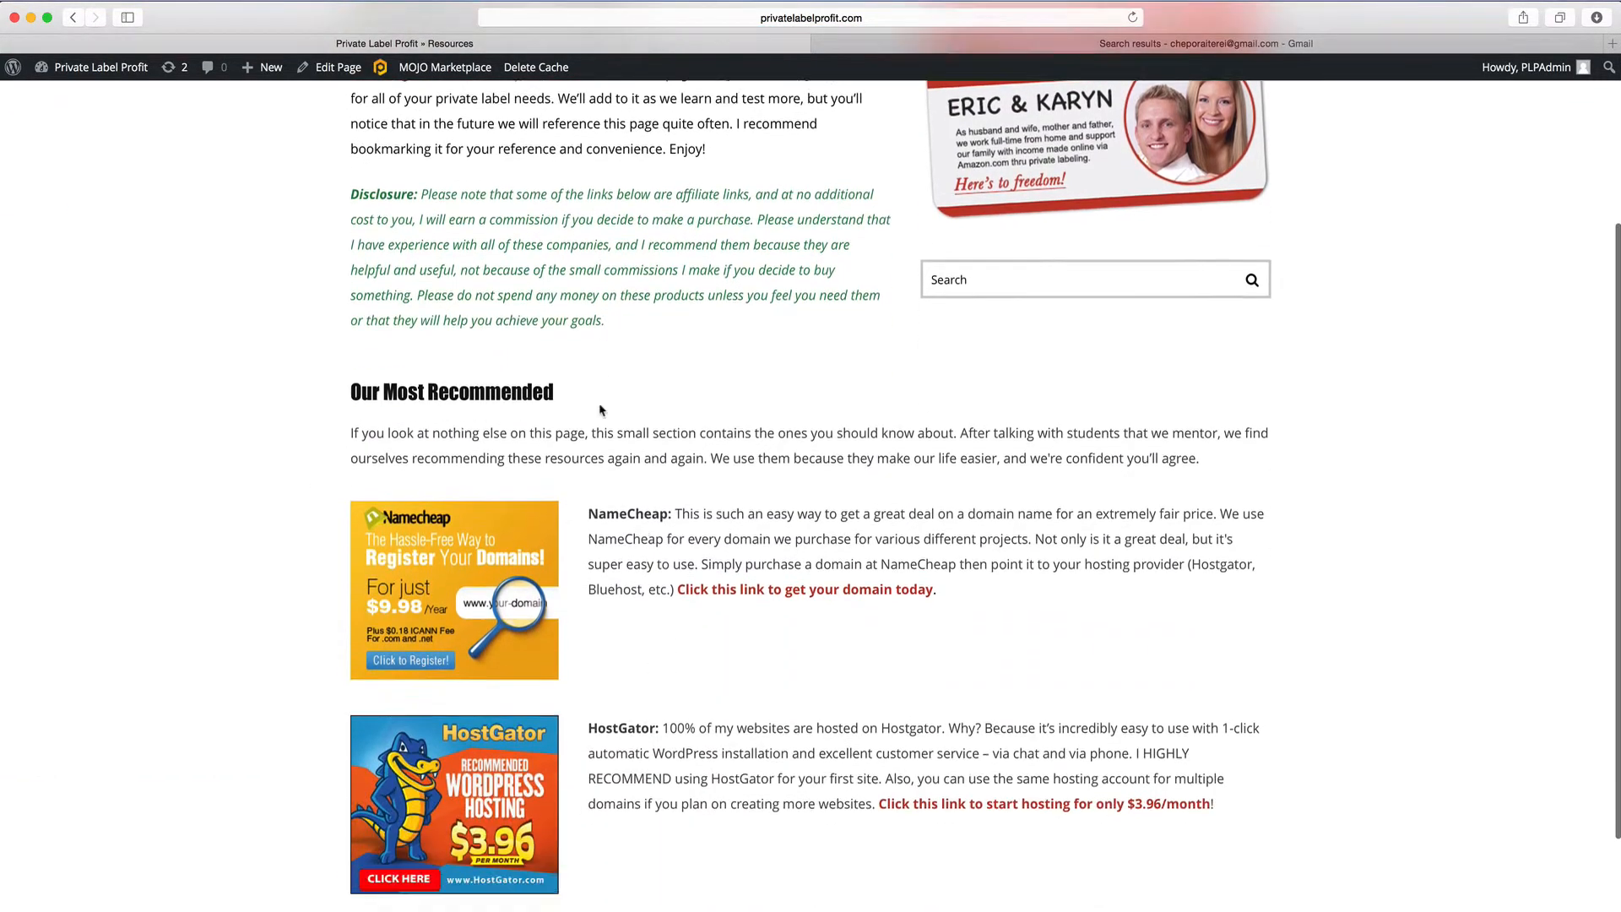
{"action": "scroll", "scroll_direction": "down", "scroll_amount": 3}
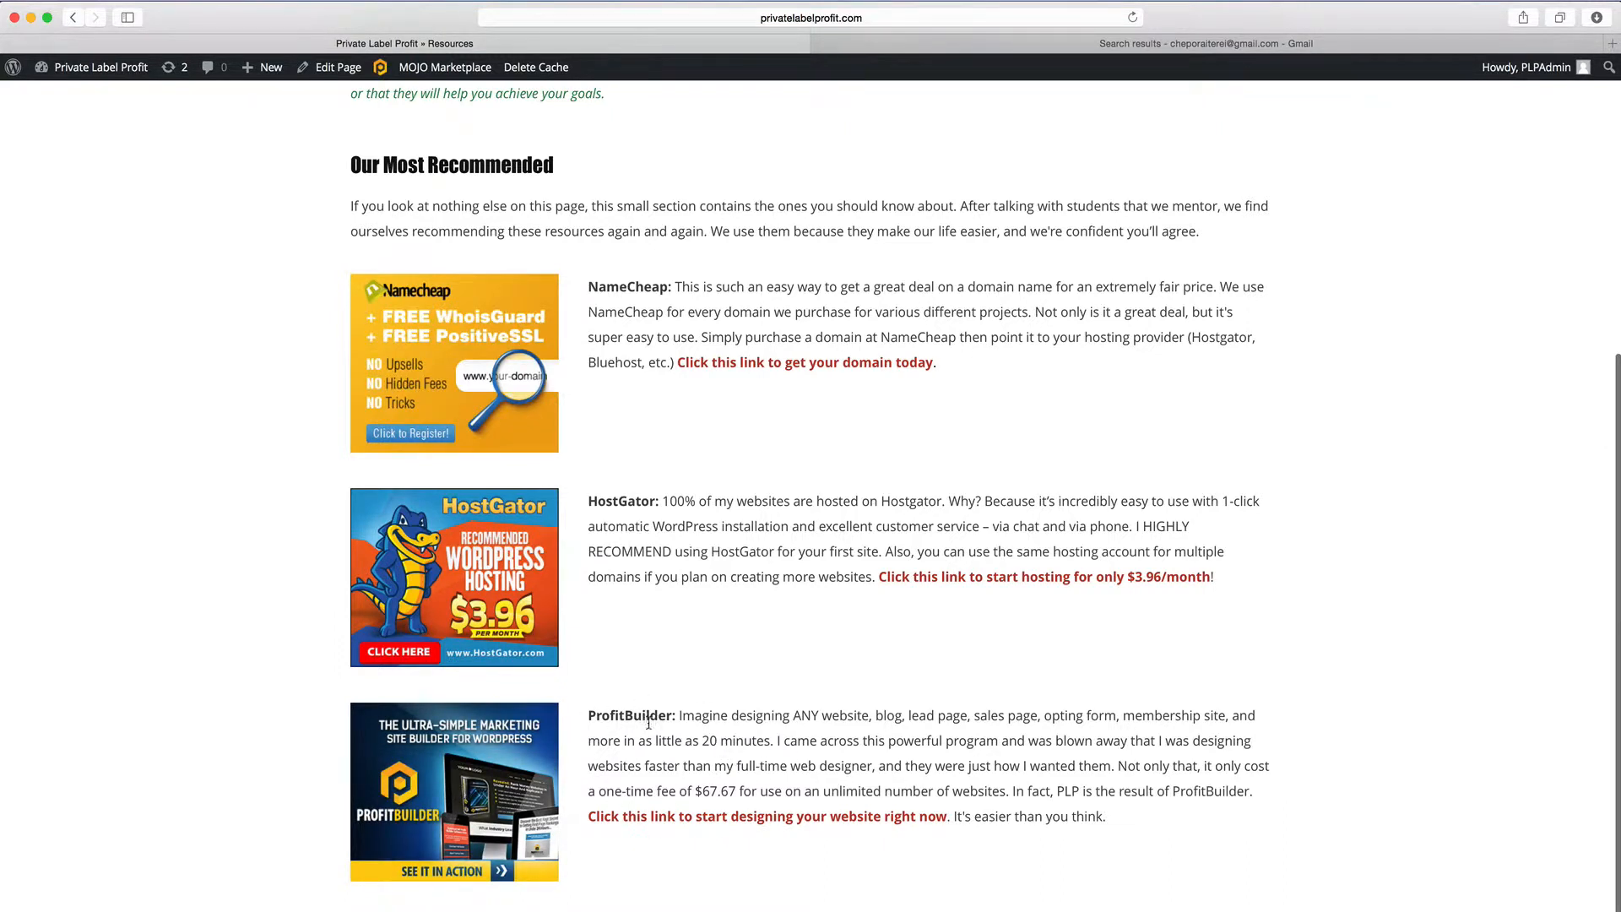
{"action": "double_click", "coordinate": [711, 792]}
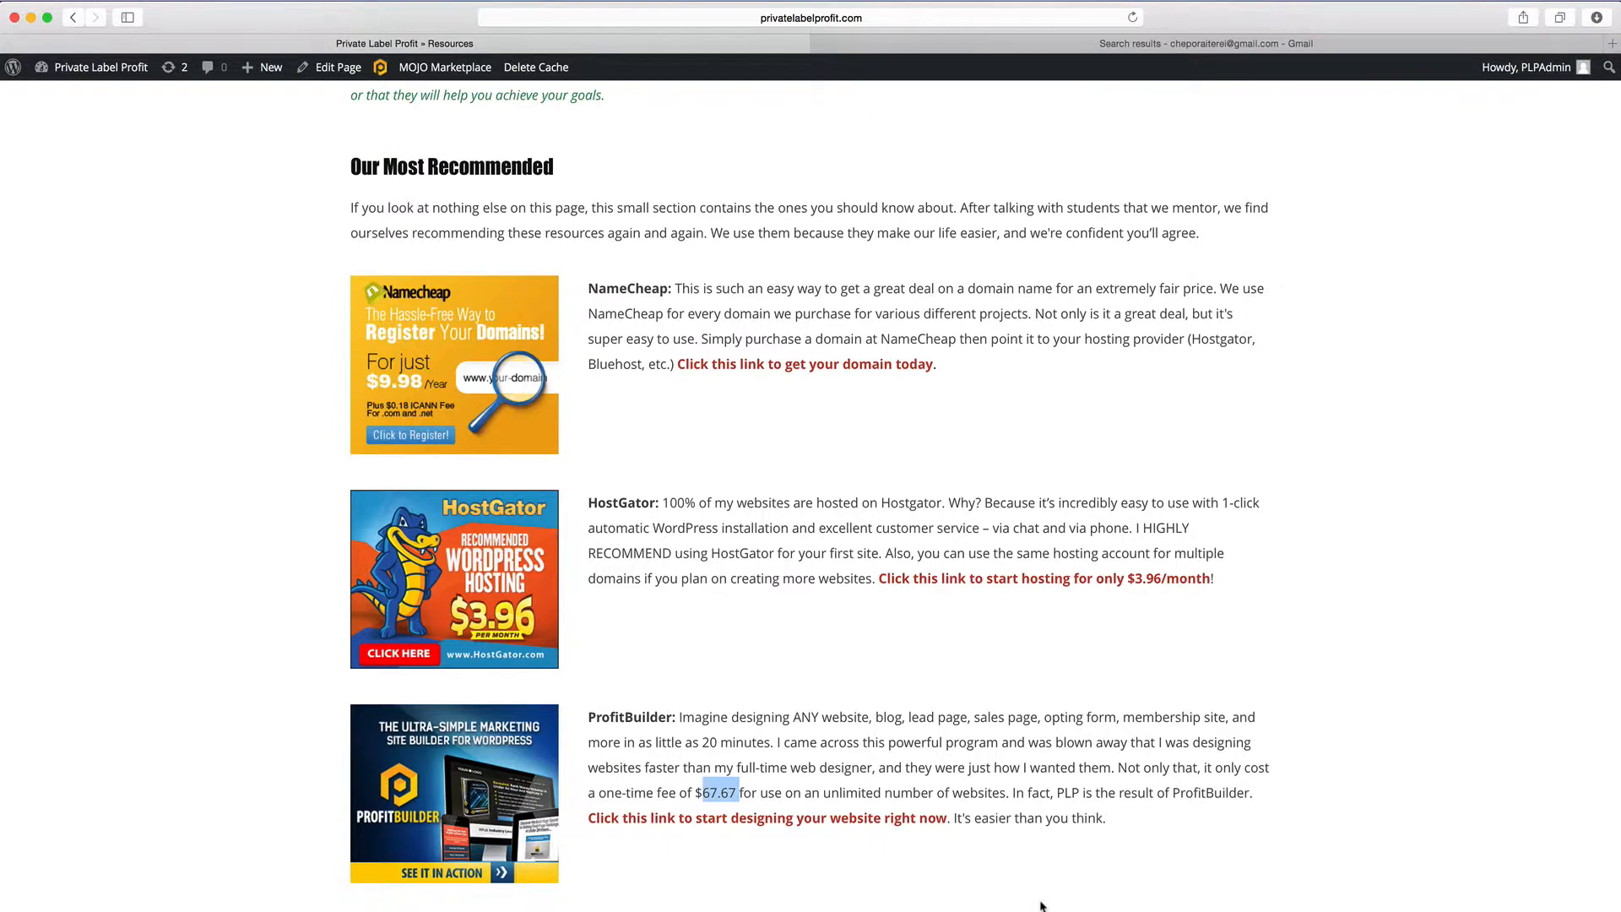
{"action": "scroll", "scroll_direction": "down", "scroll_amount": 3}
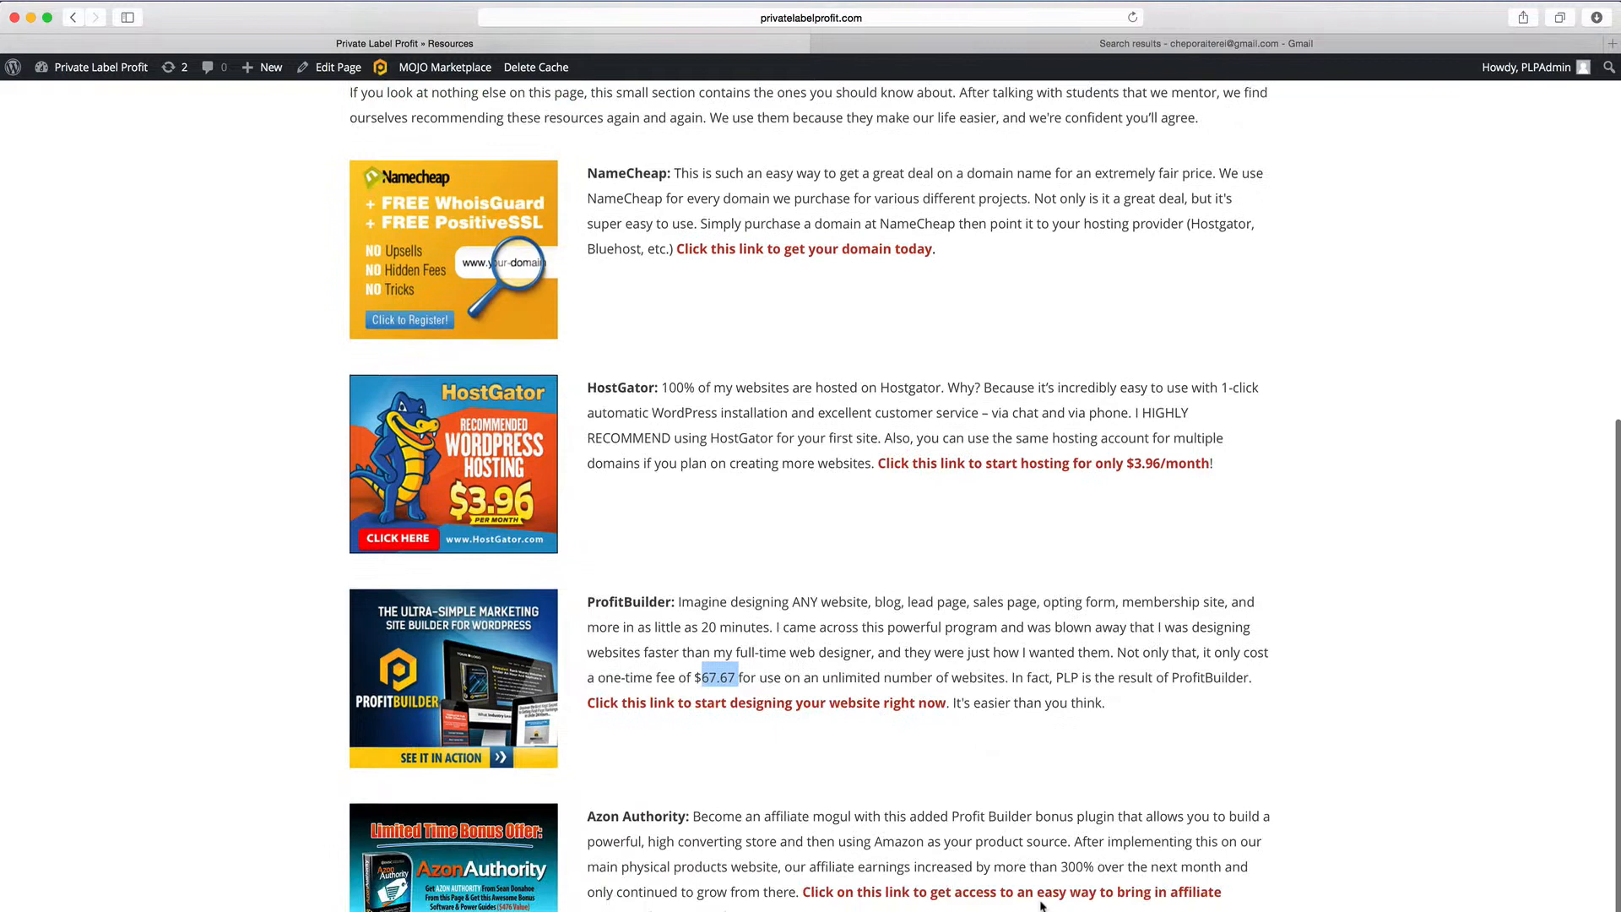
{"action": "scroll", "scroll_direction": "down", "scroll_amount": 3}
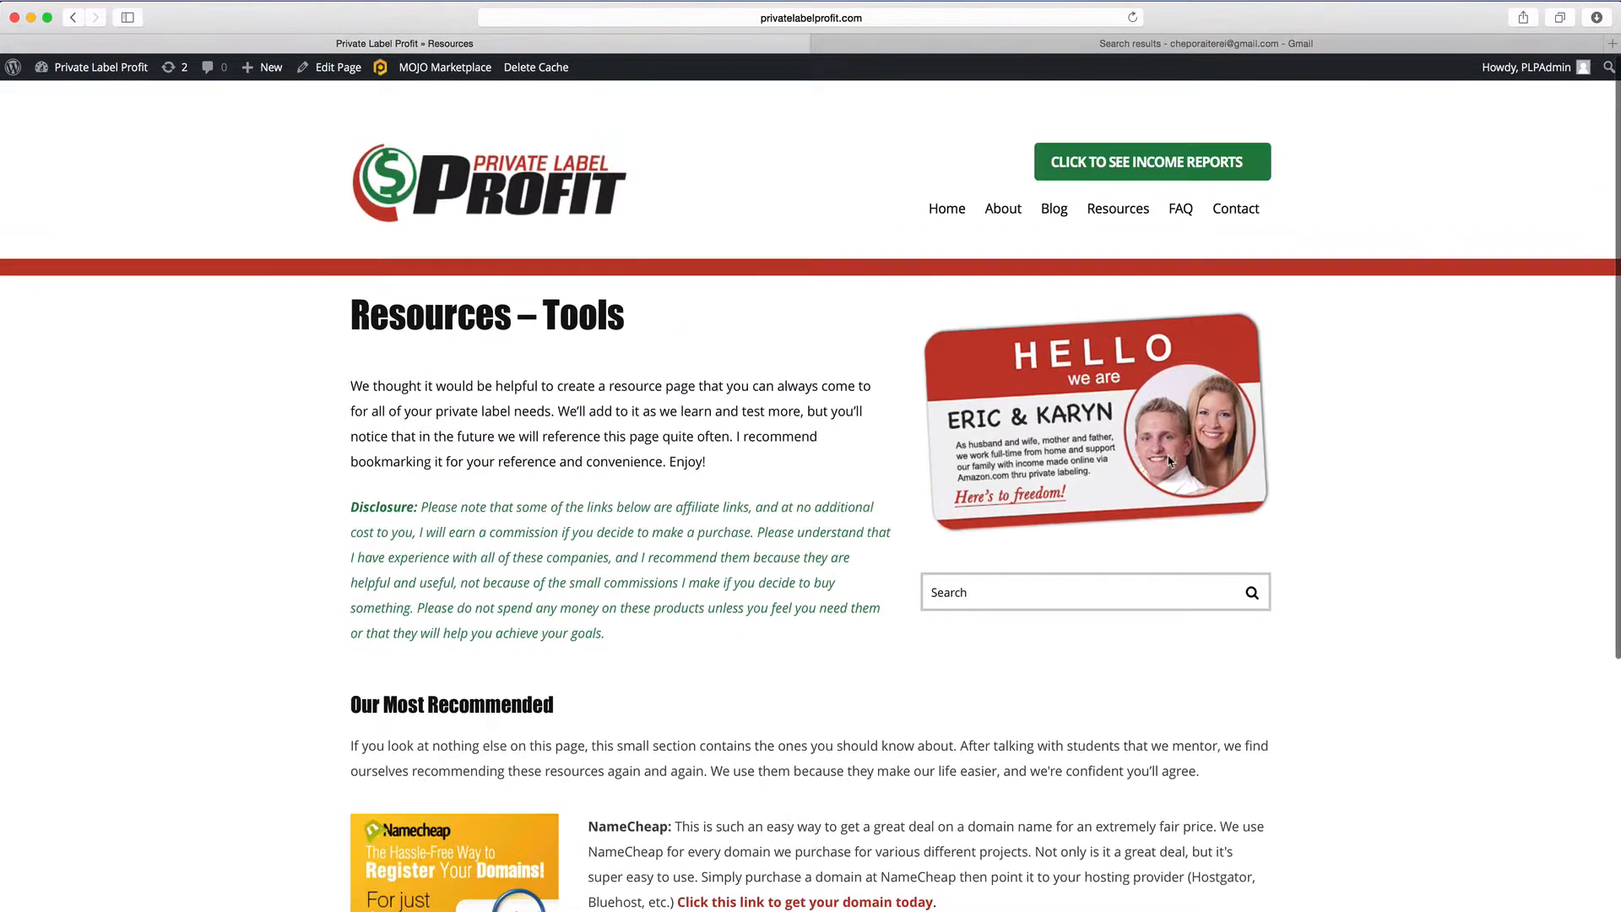
{"action": "scroll", "scroll_direction": "down", "scroll_amount": 3}
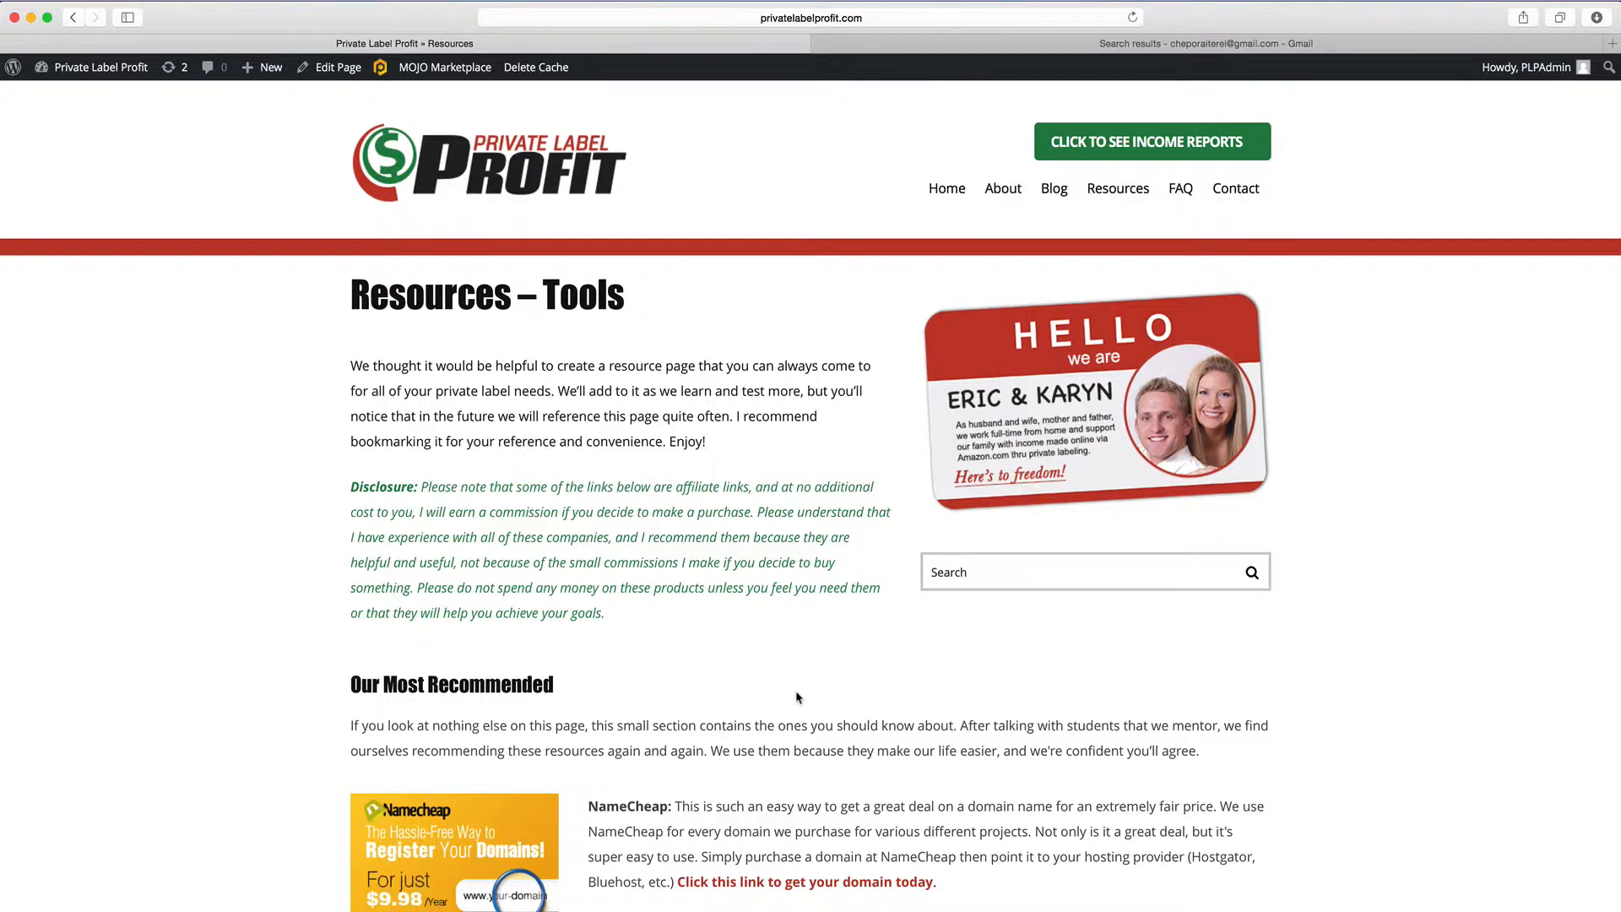
{"action": "scroll", "scroll_direction": "down", "scroll_amount": 3}
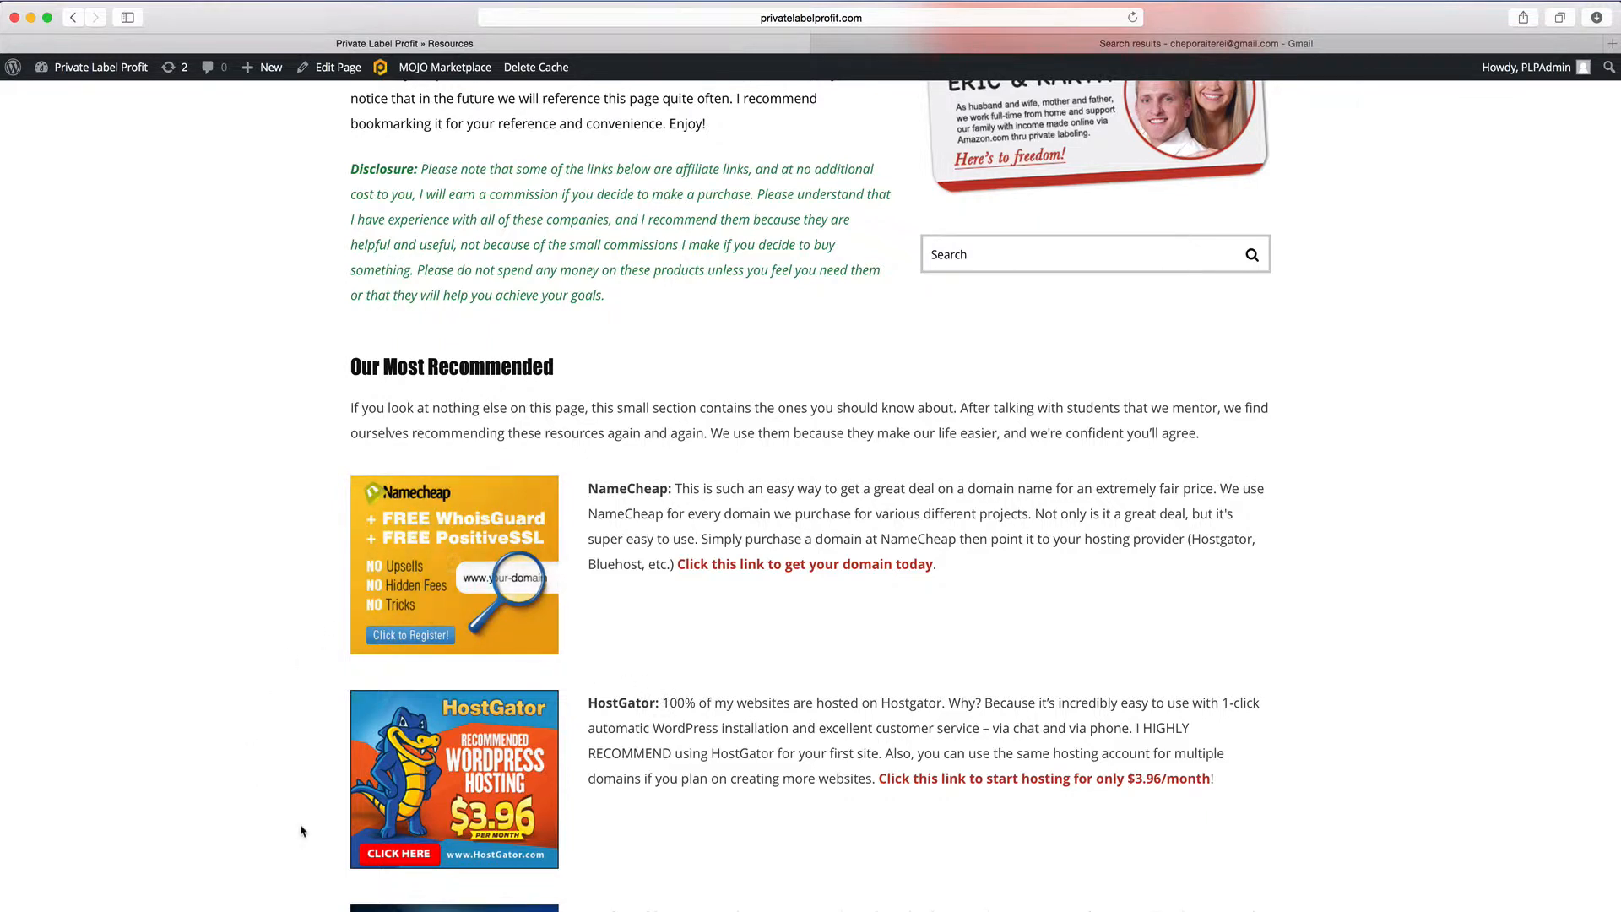
{"action": "mouse_move", "coordinate": [681, 901]}
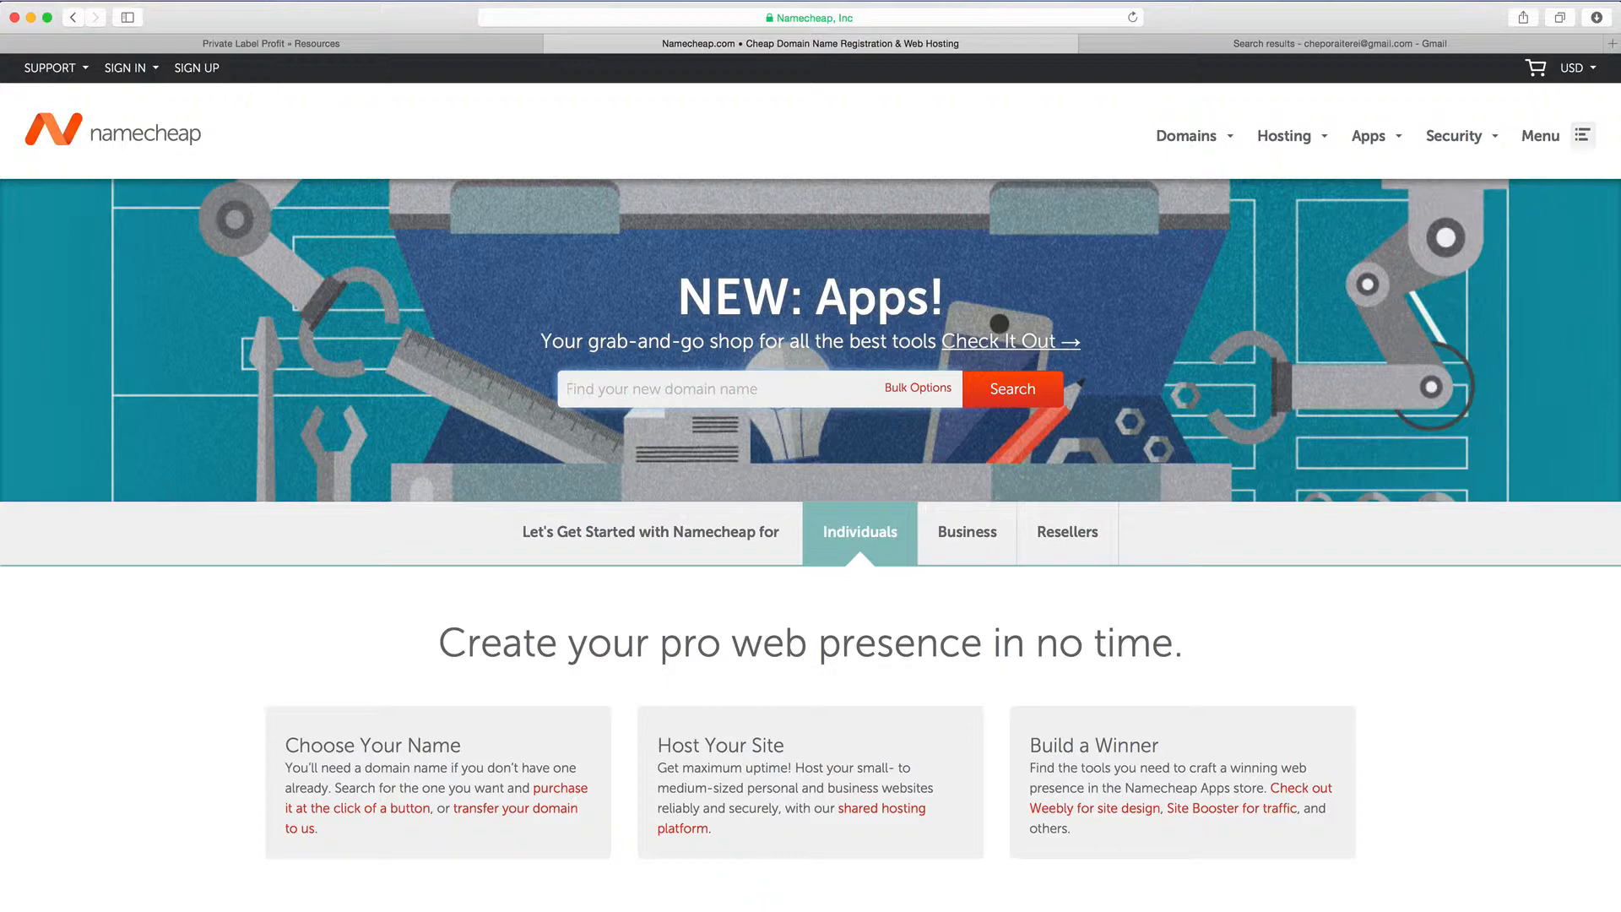
Search apple.com and confirm it's unavailable, then replace the term with cuzirock
{"action": "type", "text": "apple"}
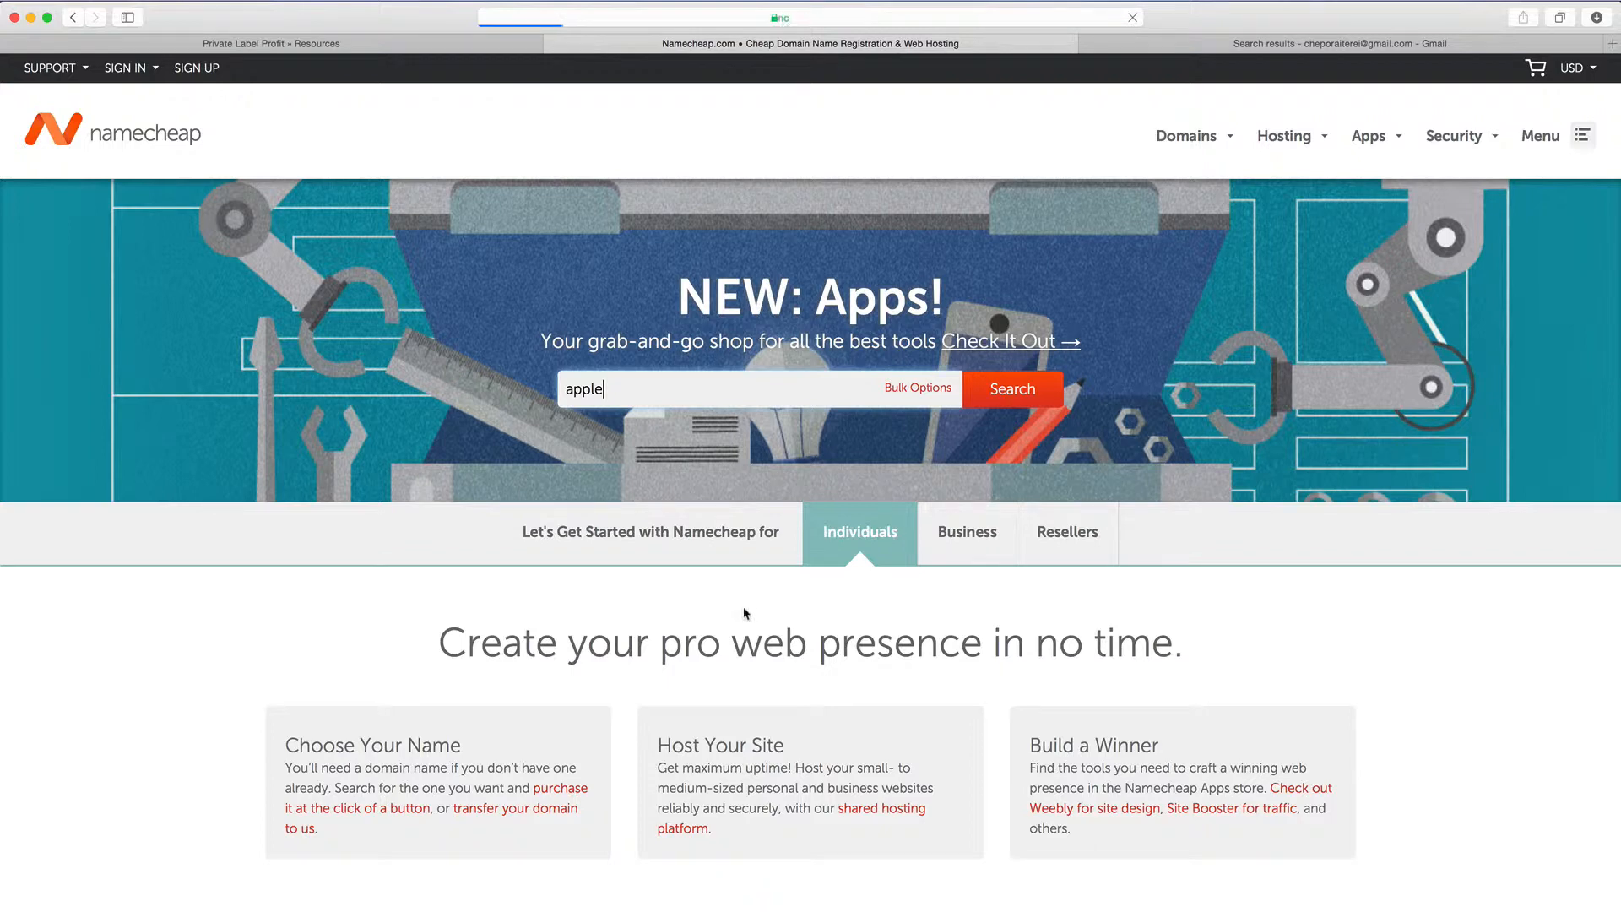
{"action": "left_click", "coordinate": [1012, 388]}
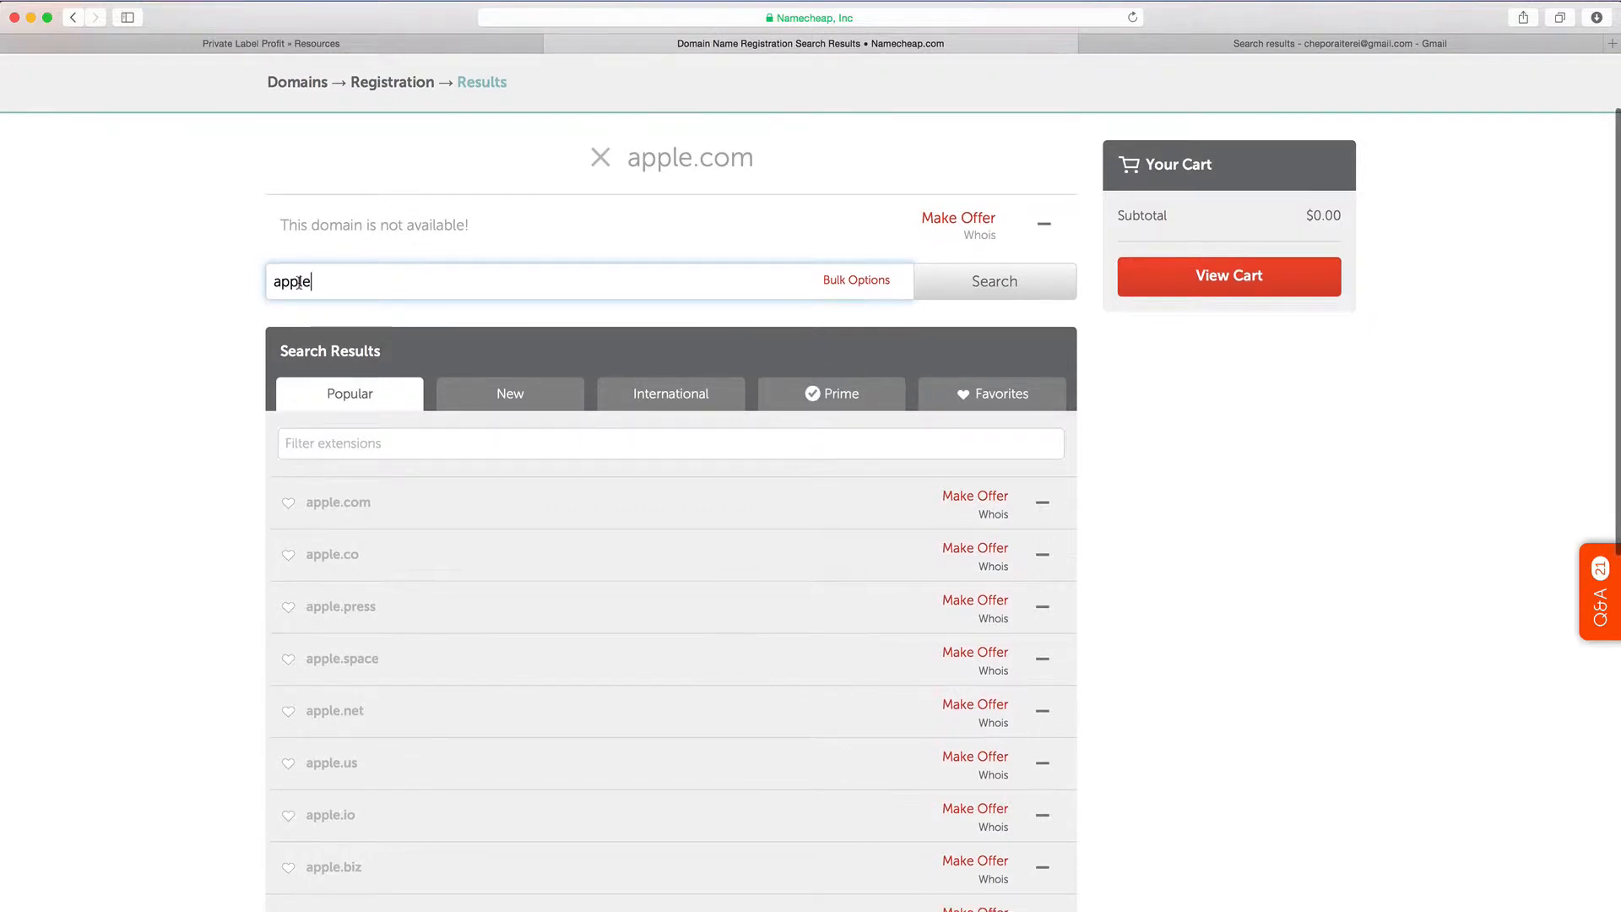
{"action": "double_click", "coordinate": [291, 281]}
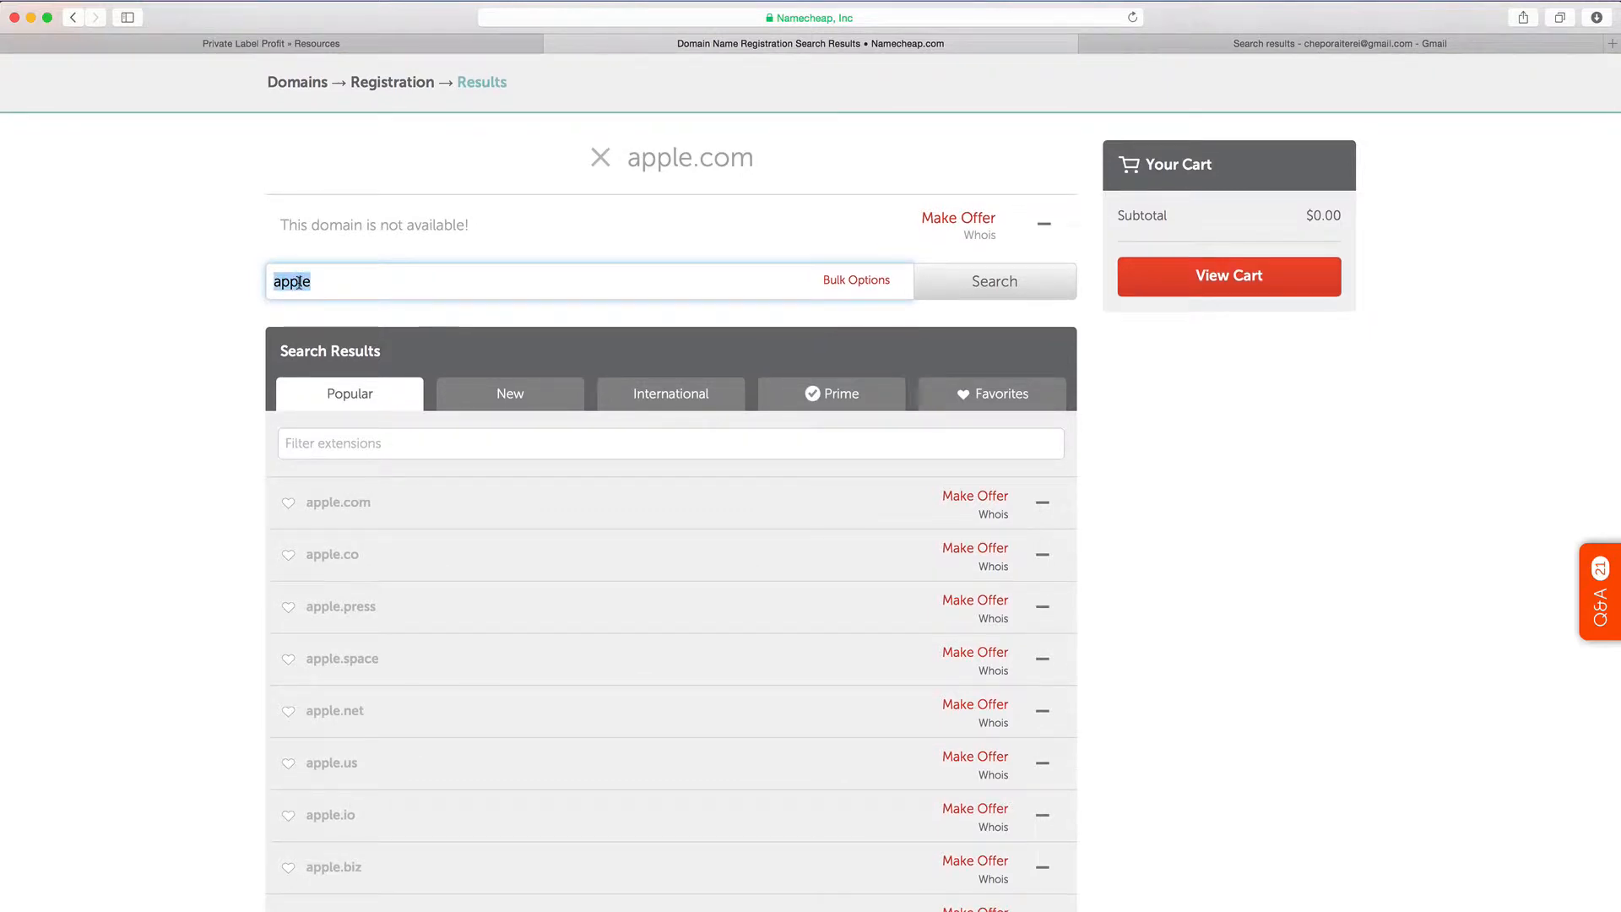
{"action": "type", "text": "cuzirock"}
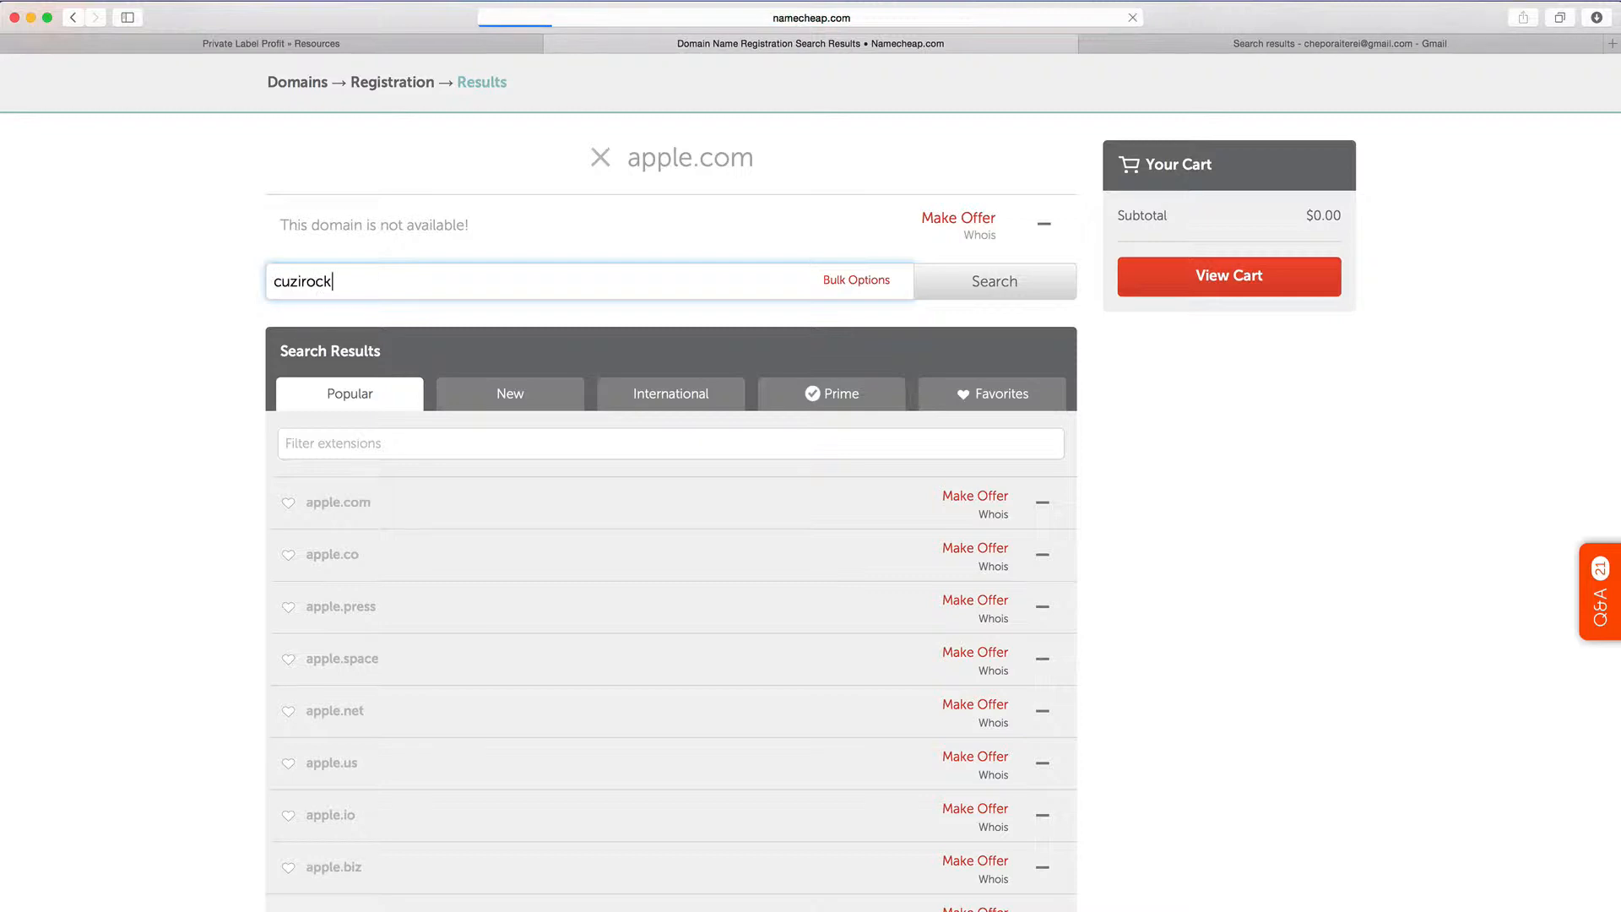
Add the available cuzirock.com ($10.69/year) to the cart and view the cart
{"action": "left_click", "coordinate": [993, 281]}
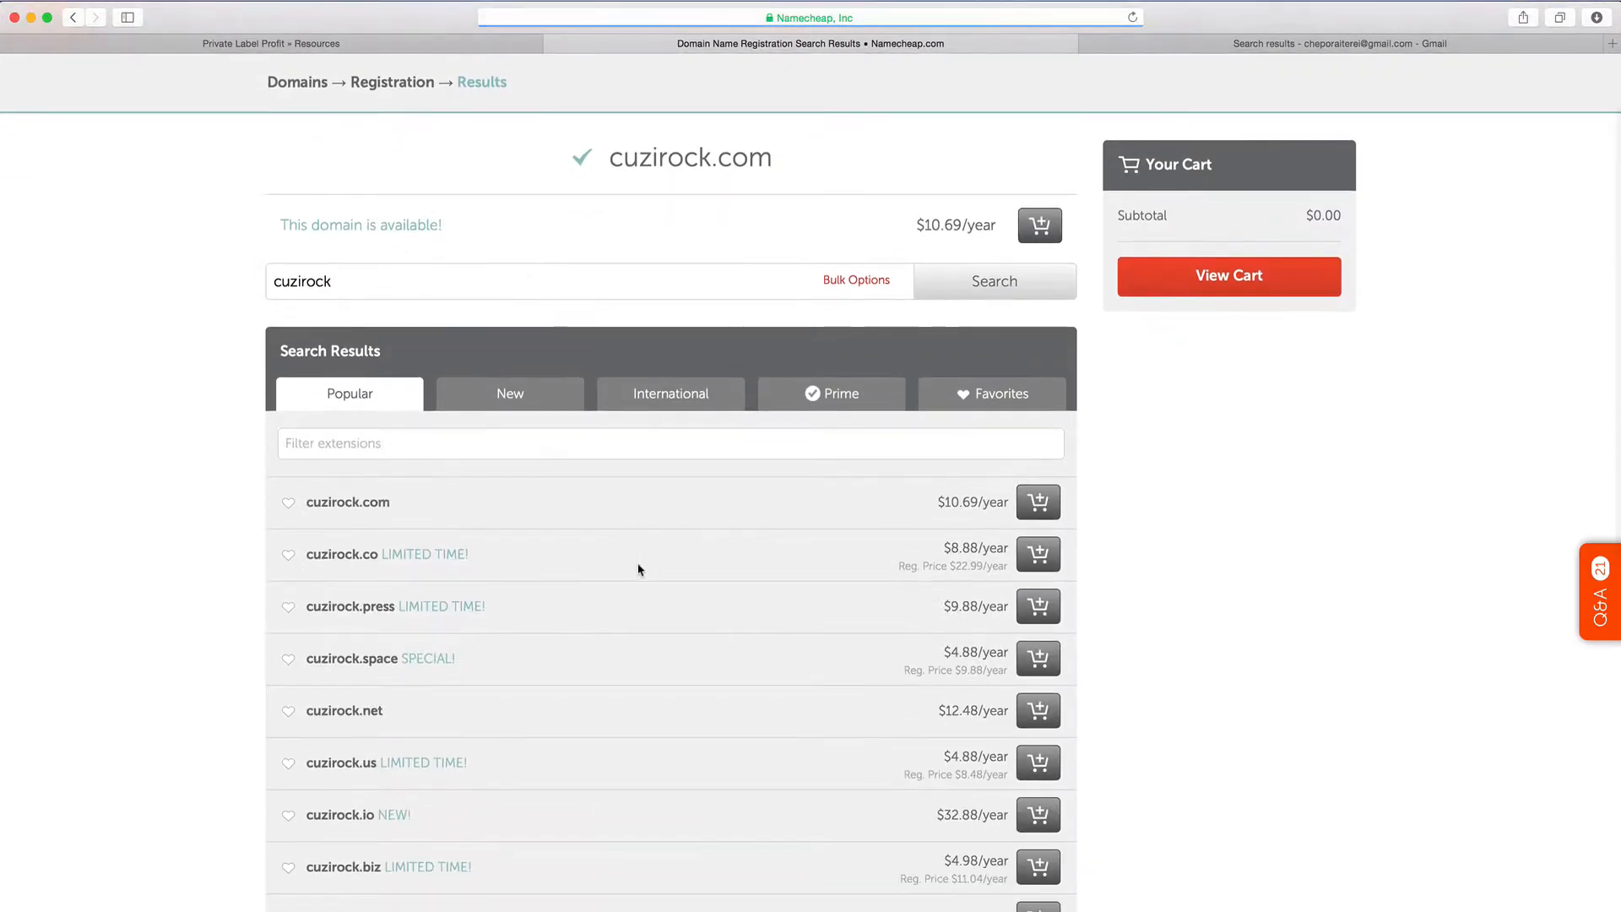
{"action": "mouse_move", "coordinate": [304, 340]}
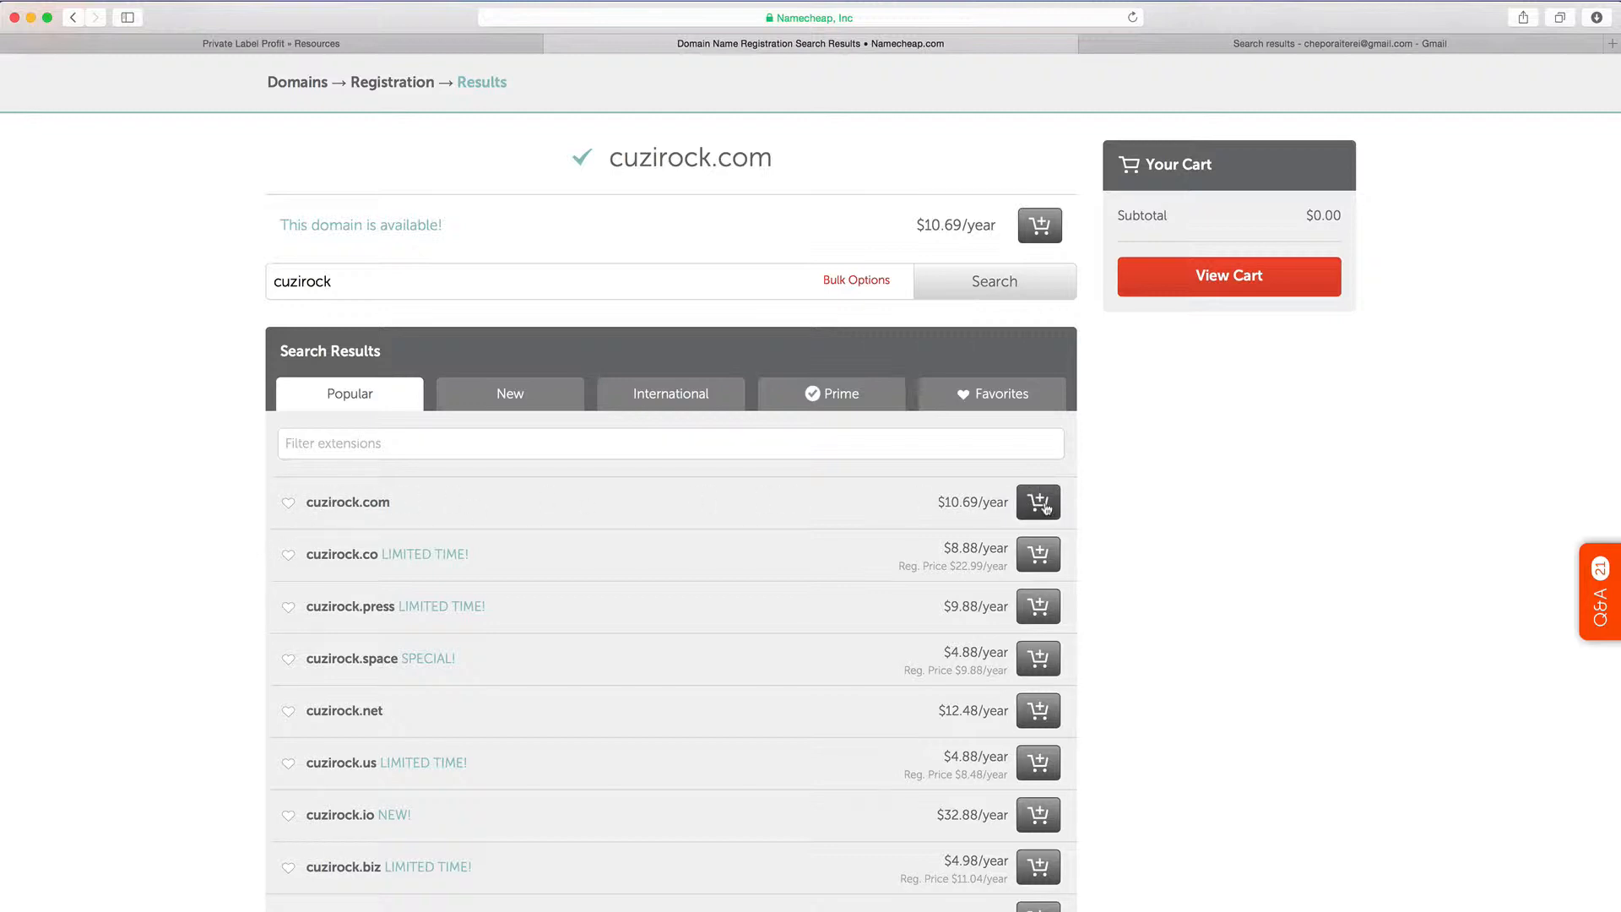
{"action": "left_click", "coordinate": [1037, 502]}
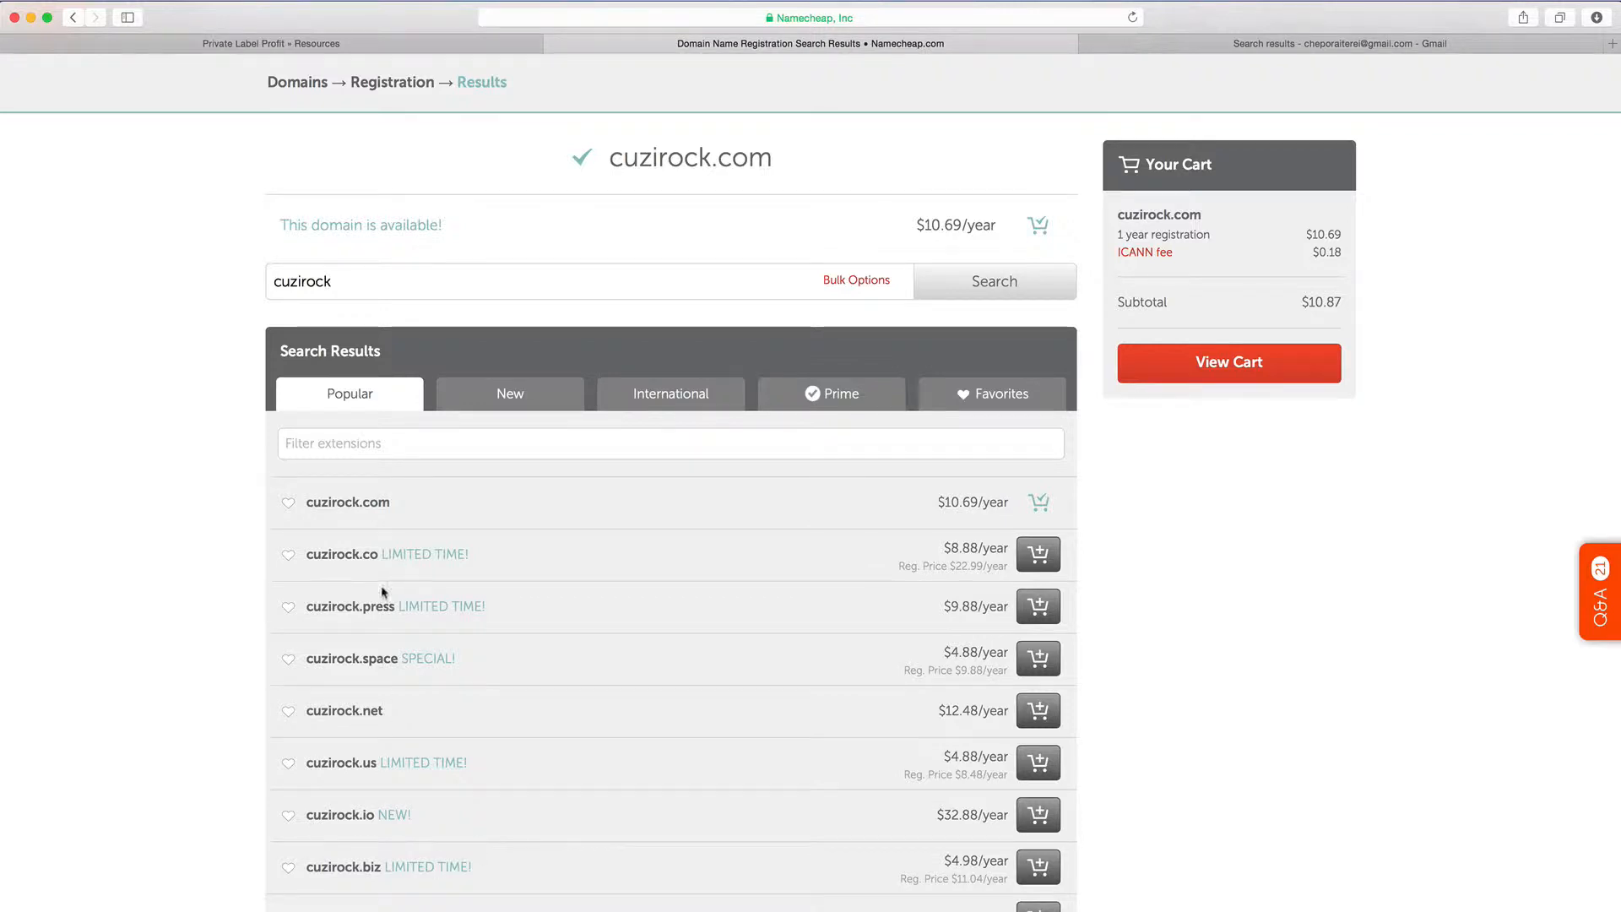
{"action": "mouse_move", "coordinate": [600, 363]}
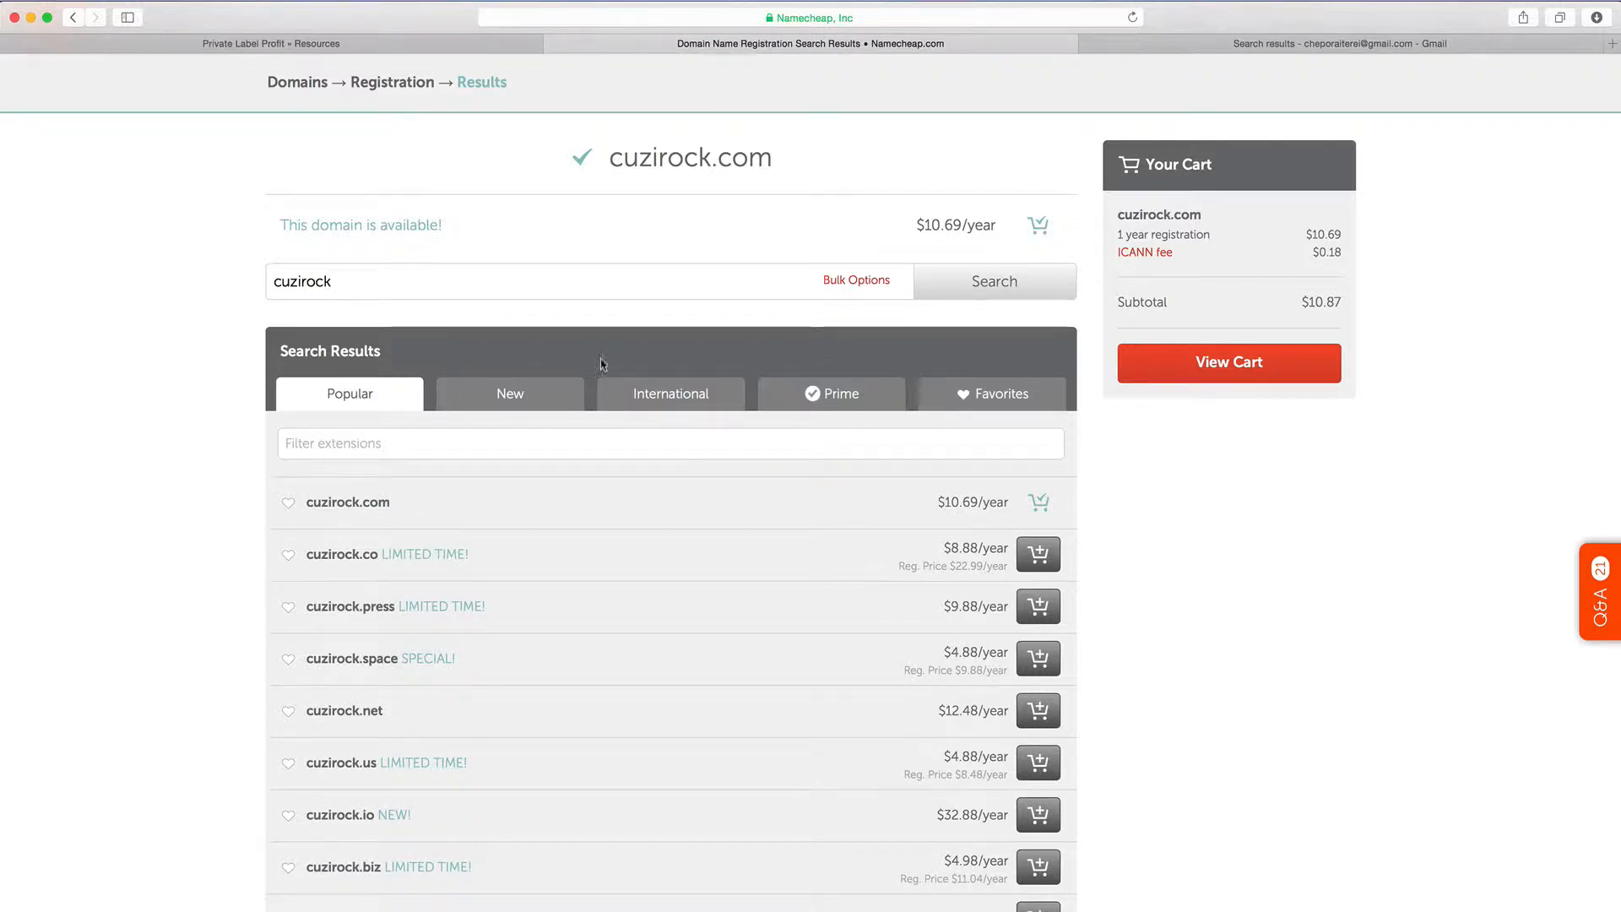
{"action": "mouse_move", "coordinate": [1265, 566]}
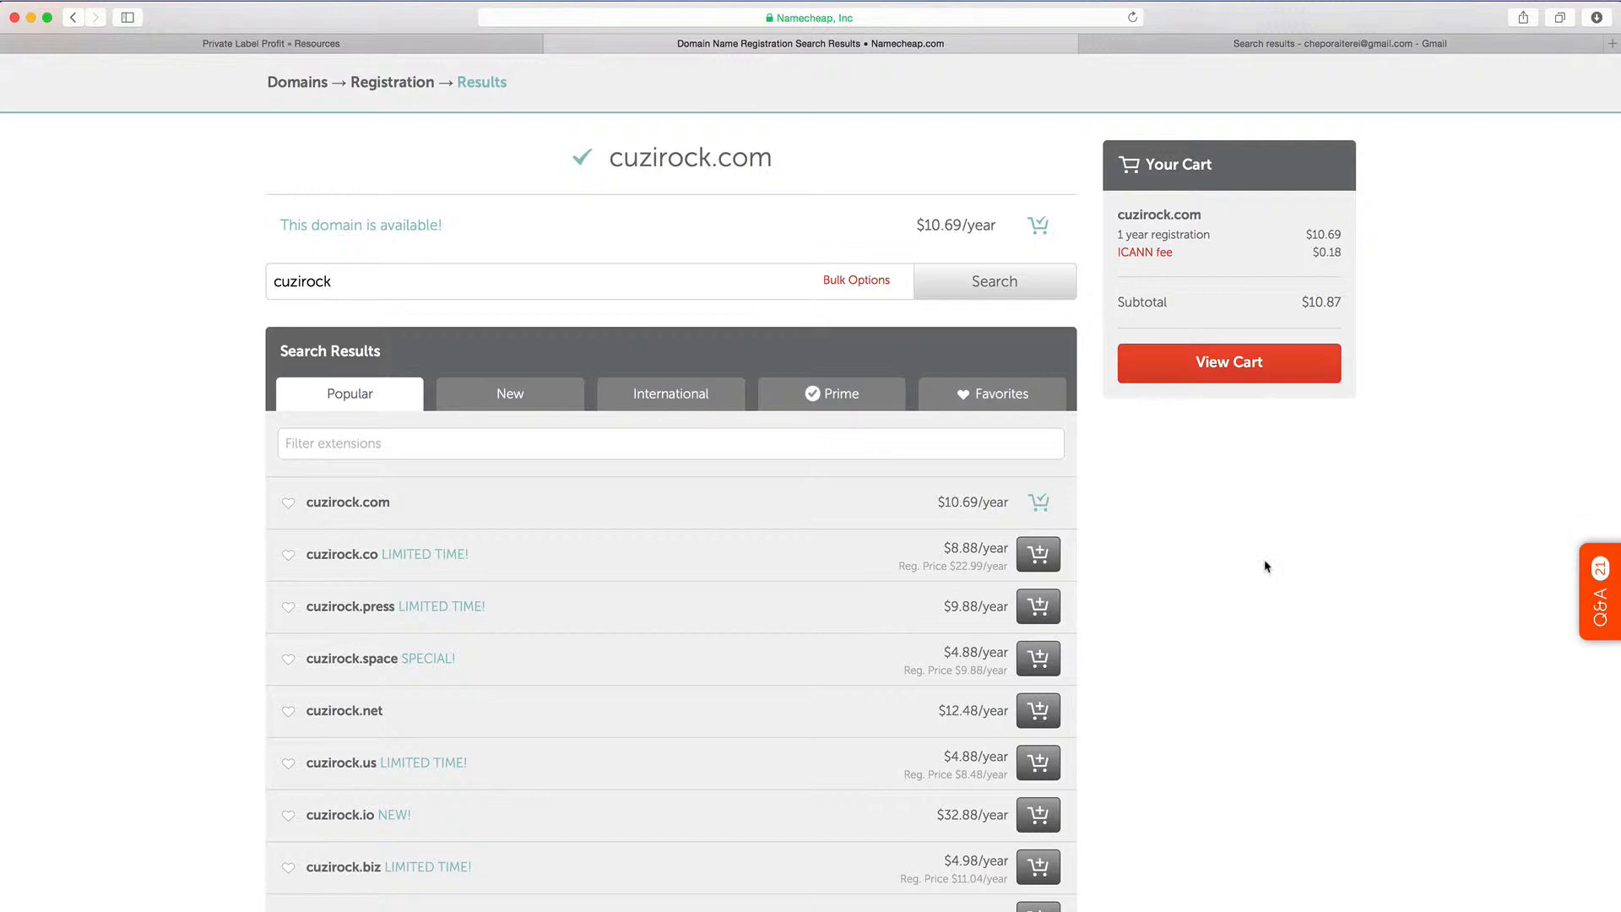
{"action": "left_click", "coordinate": [1227, 363]}
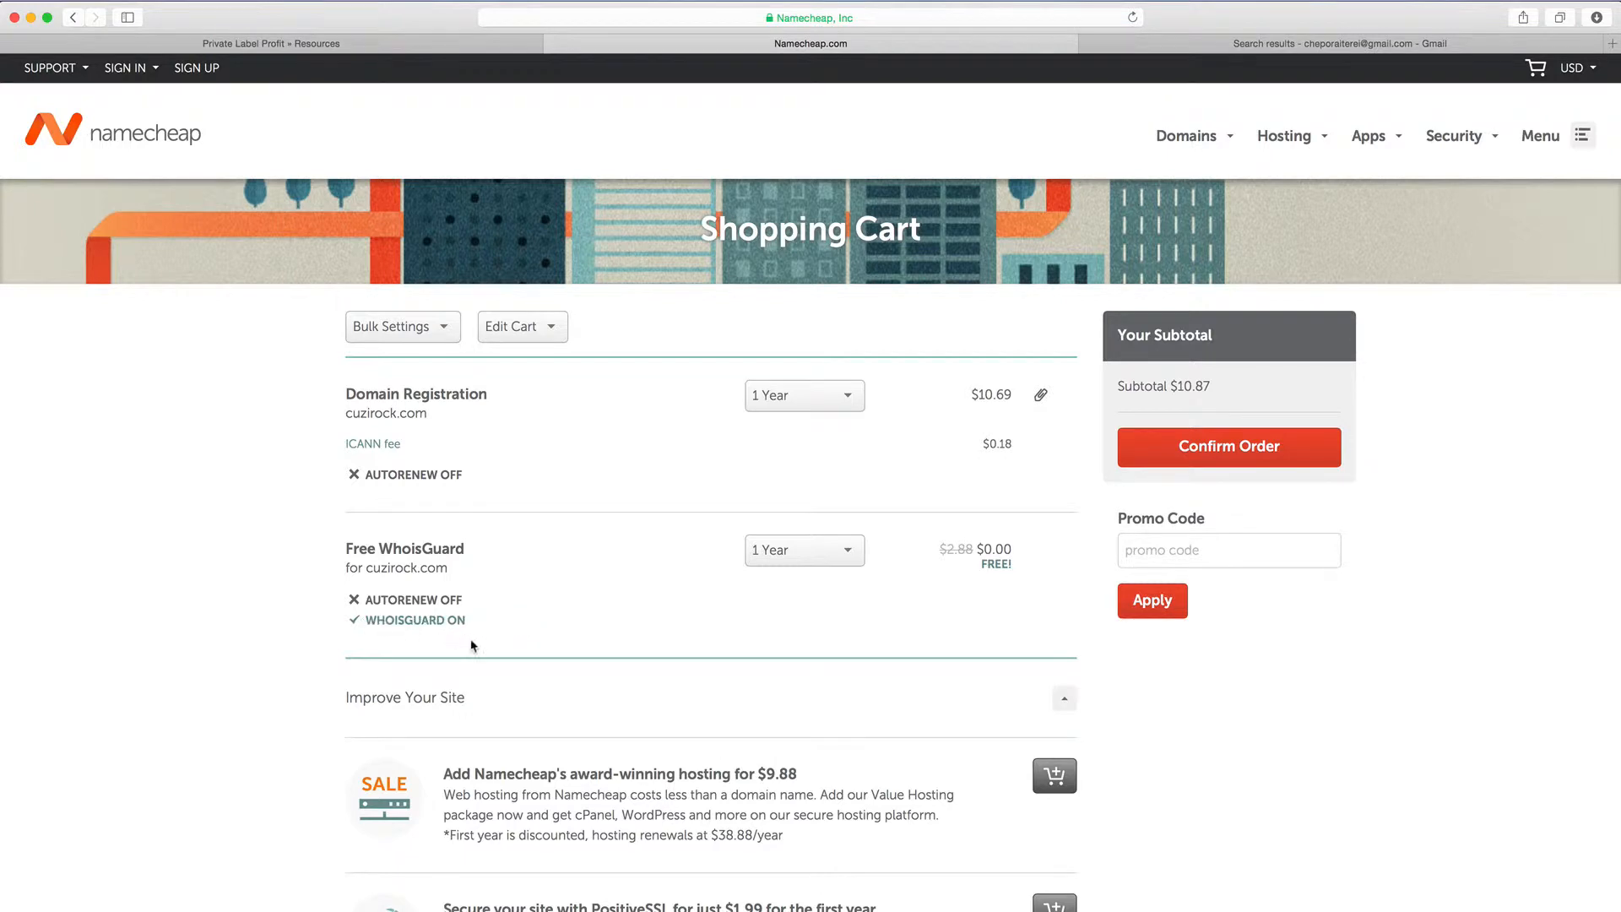
{"action": "mouse_move", "coordinate": [637, 662]}
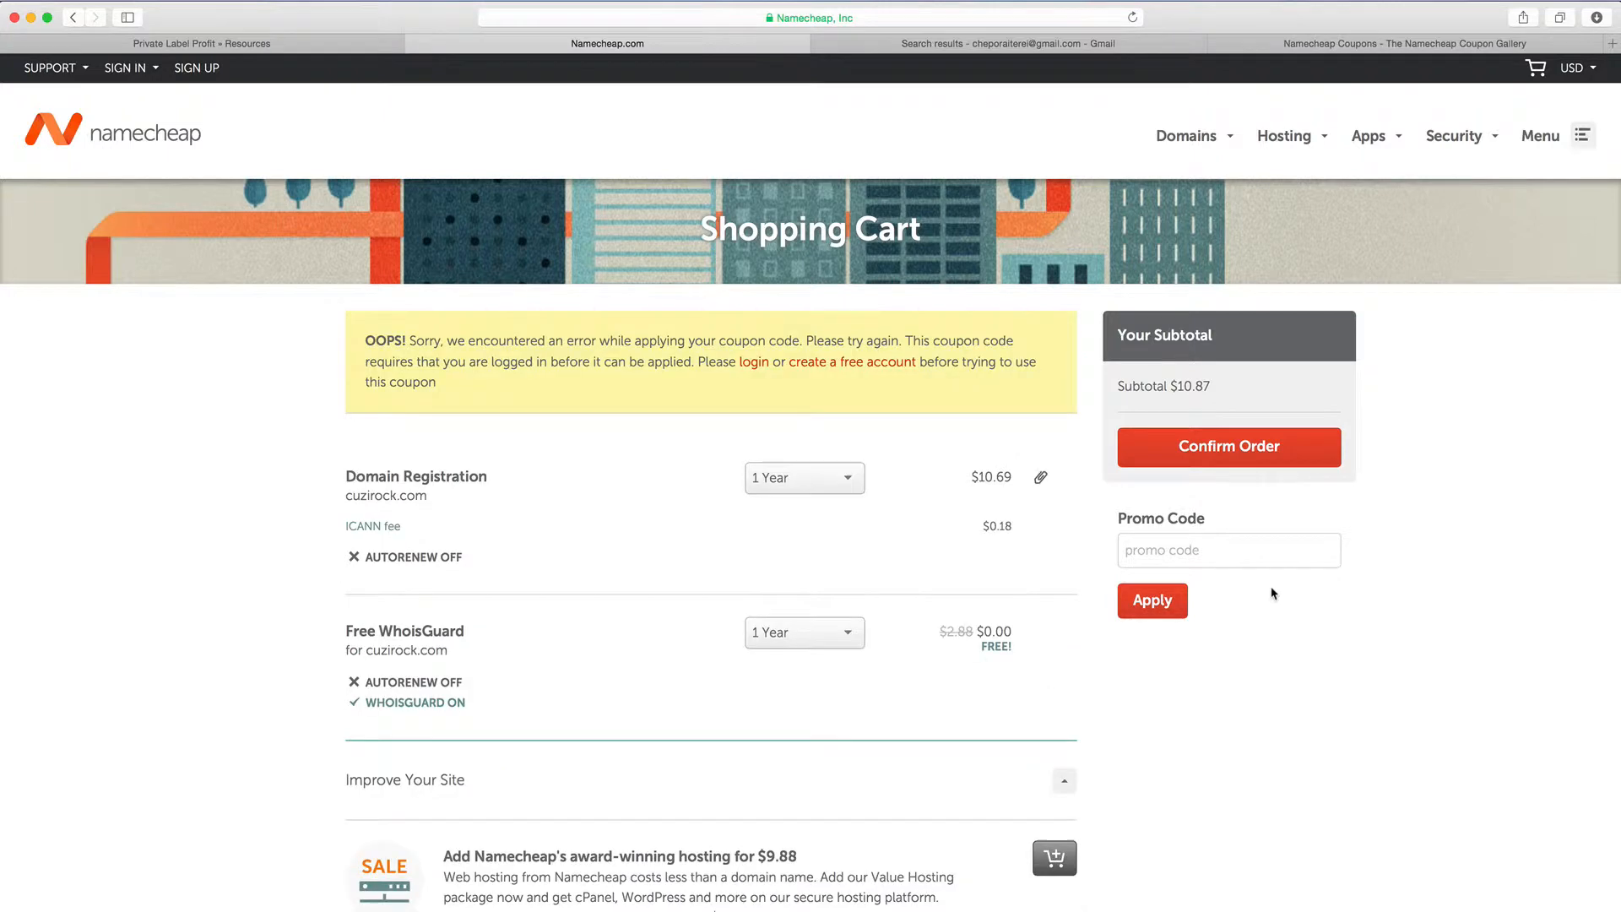
Apply promo code REGXFERMAY, lowering cuzirock.com to $9.66 and subtotal to $9.84
{"action": "left_click", "coordinate": [1228, 549]}
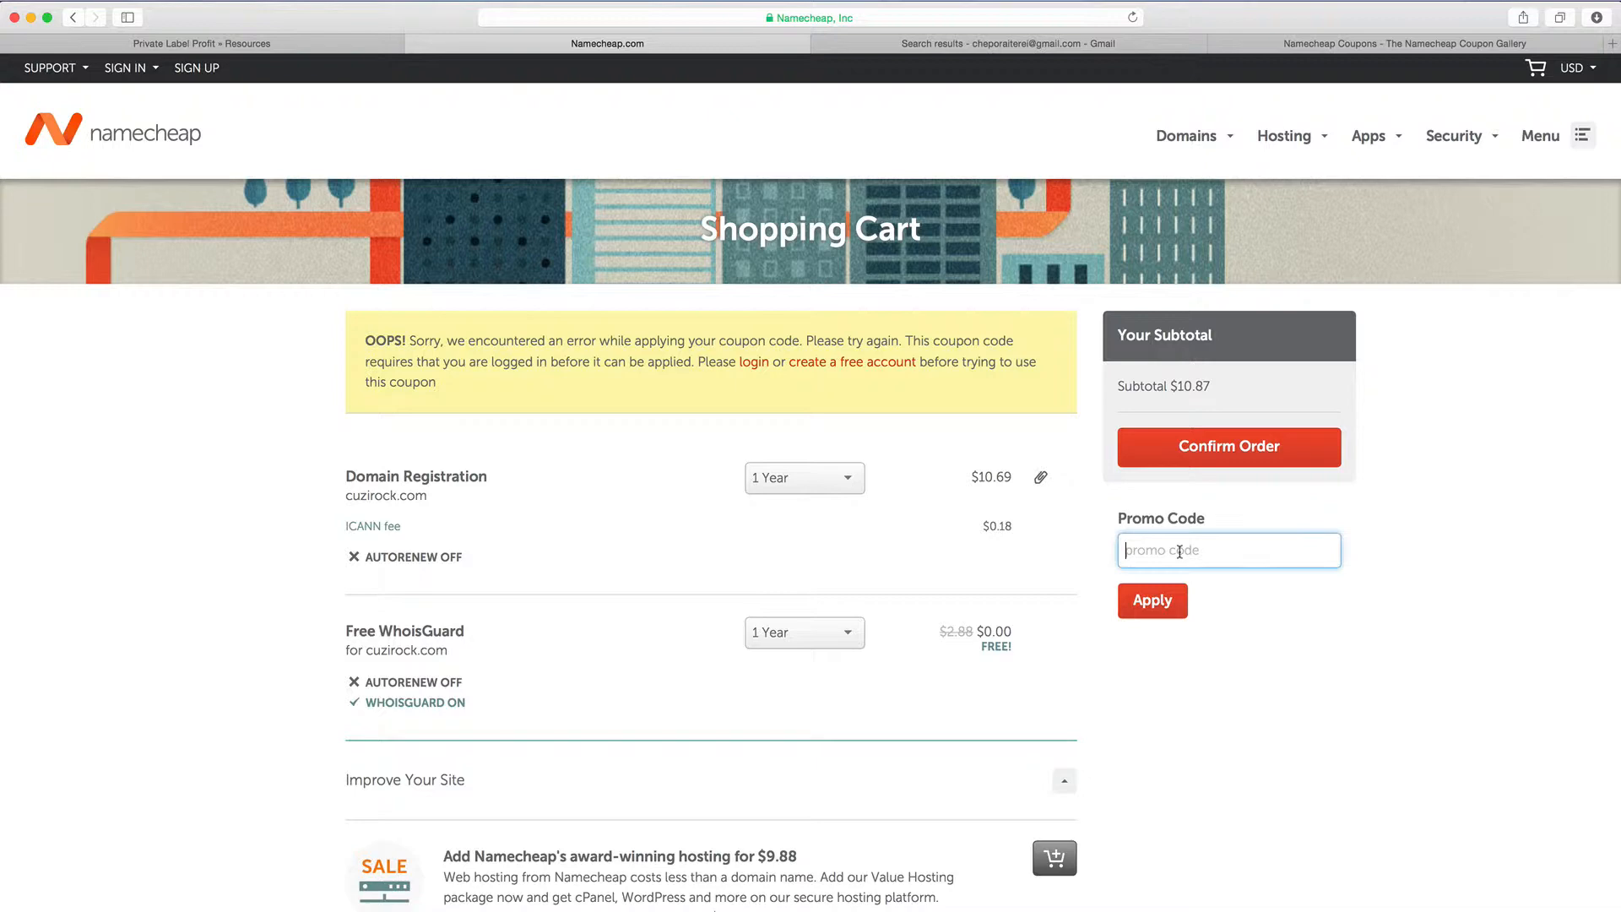
{"action": "type", "text": "REGXXERMAY"}
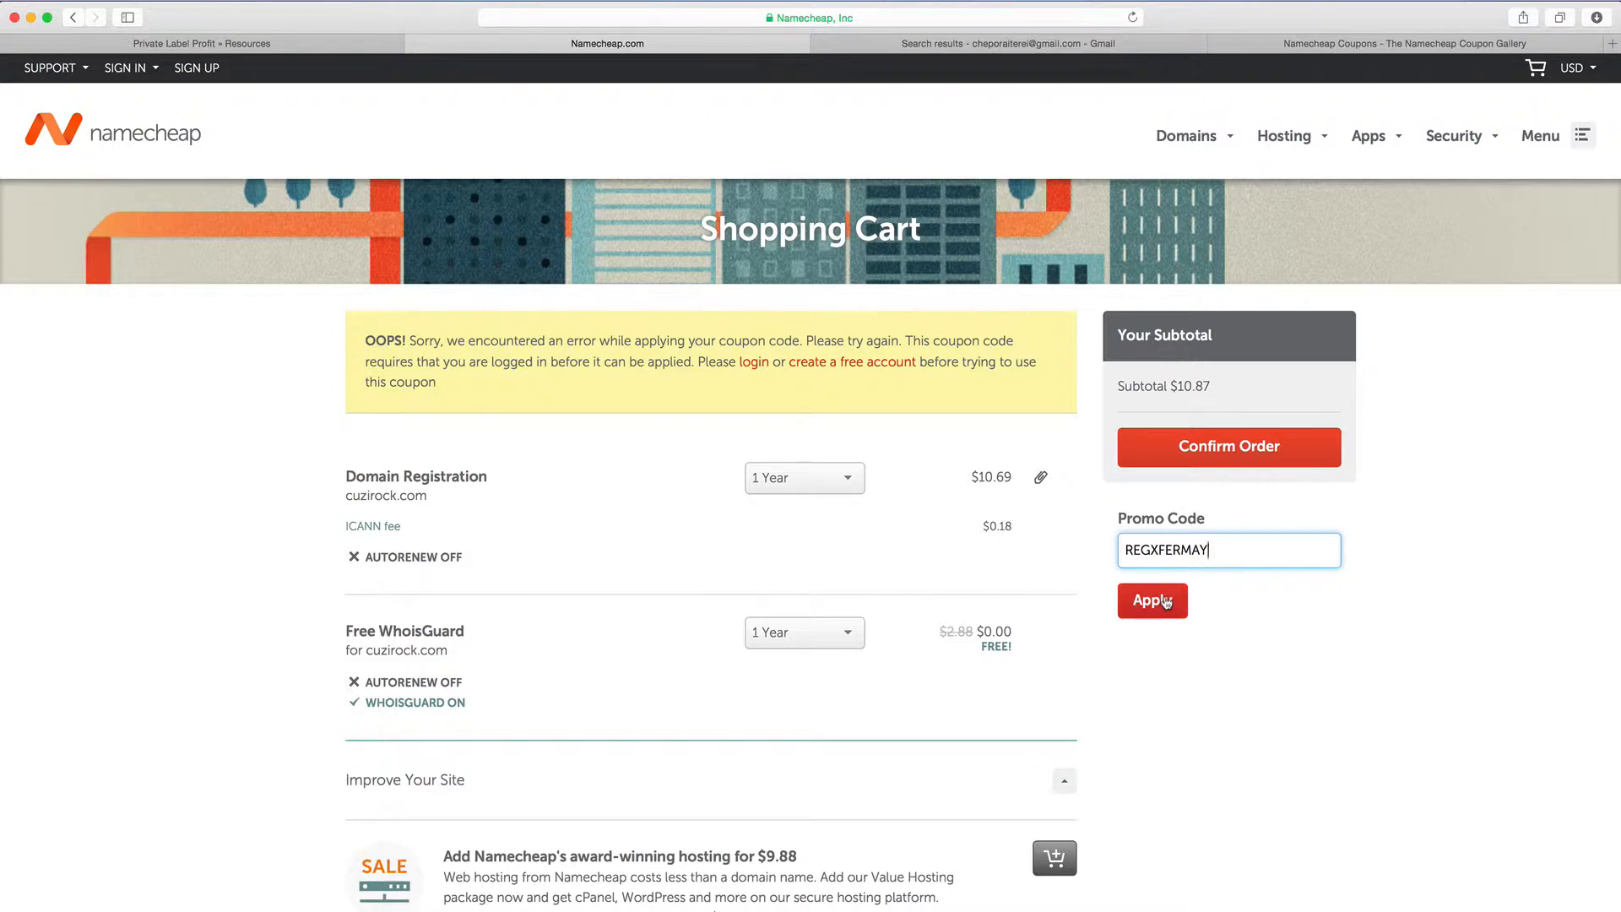
{"action": "left_click", "coordinate": [1151, 600]}
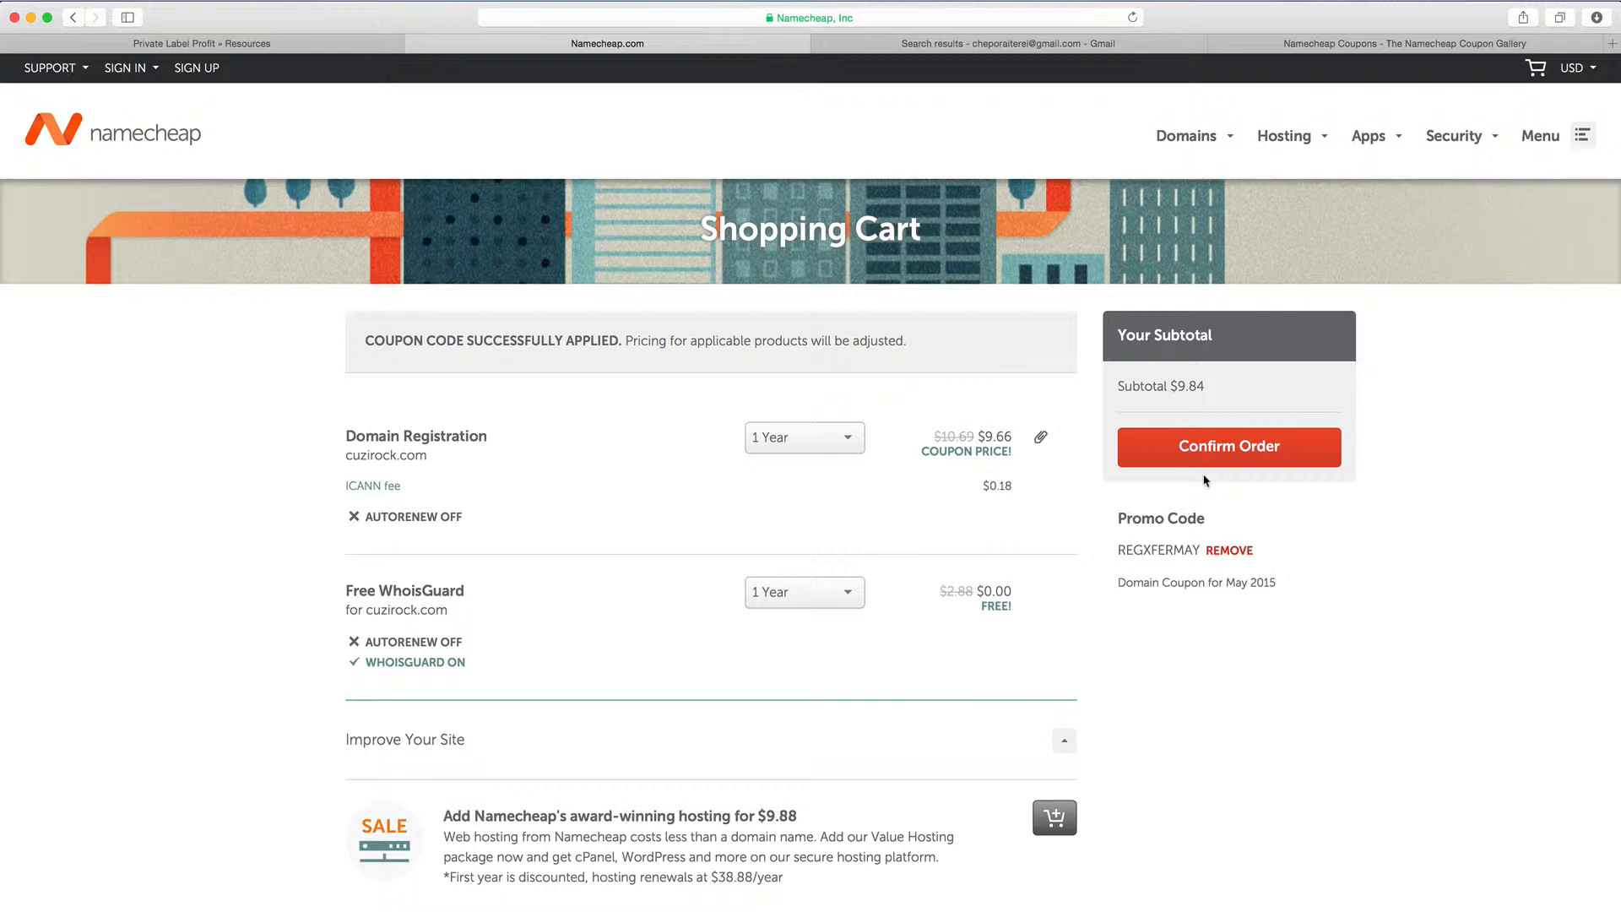
{"action": "mouse_move", "coordinate": [1230, 457]}
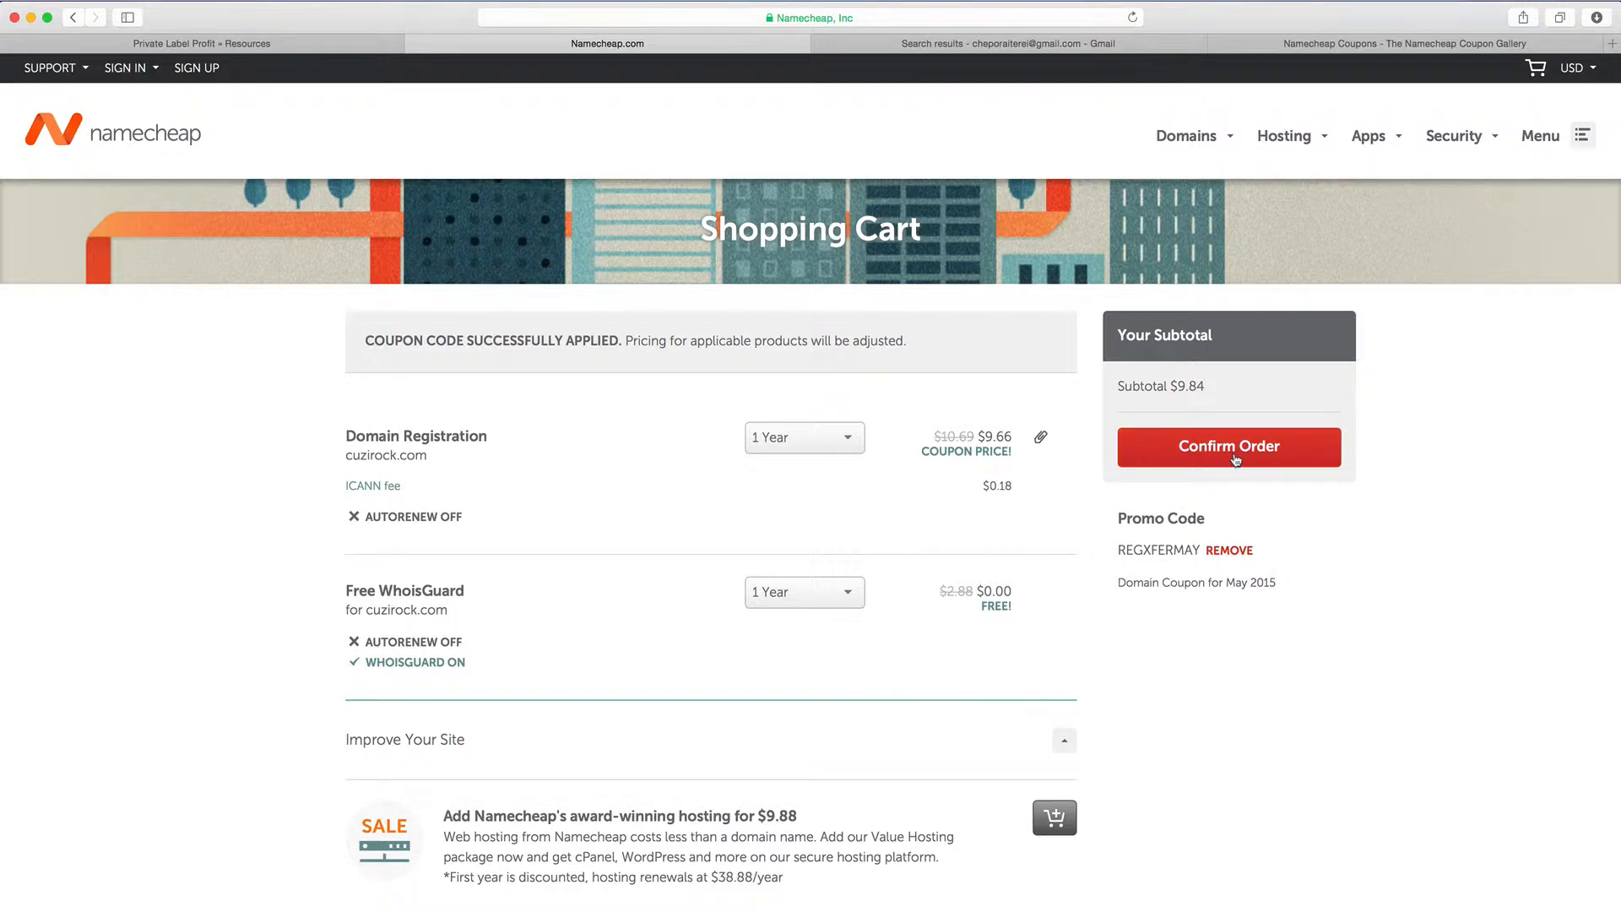
Check out and sign in to the existing Namecheap account to reach Place Your Order
{"action": "left_click", "coordinate": [1226, 445]}
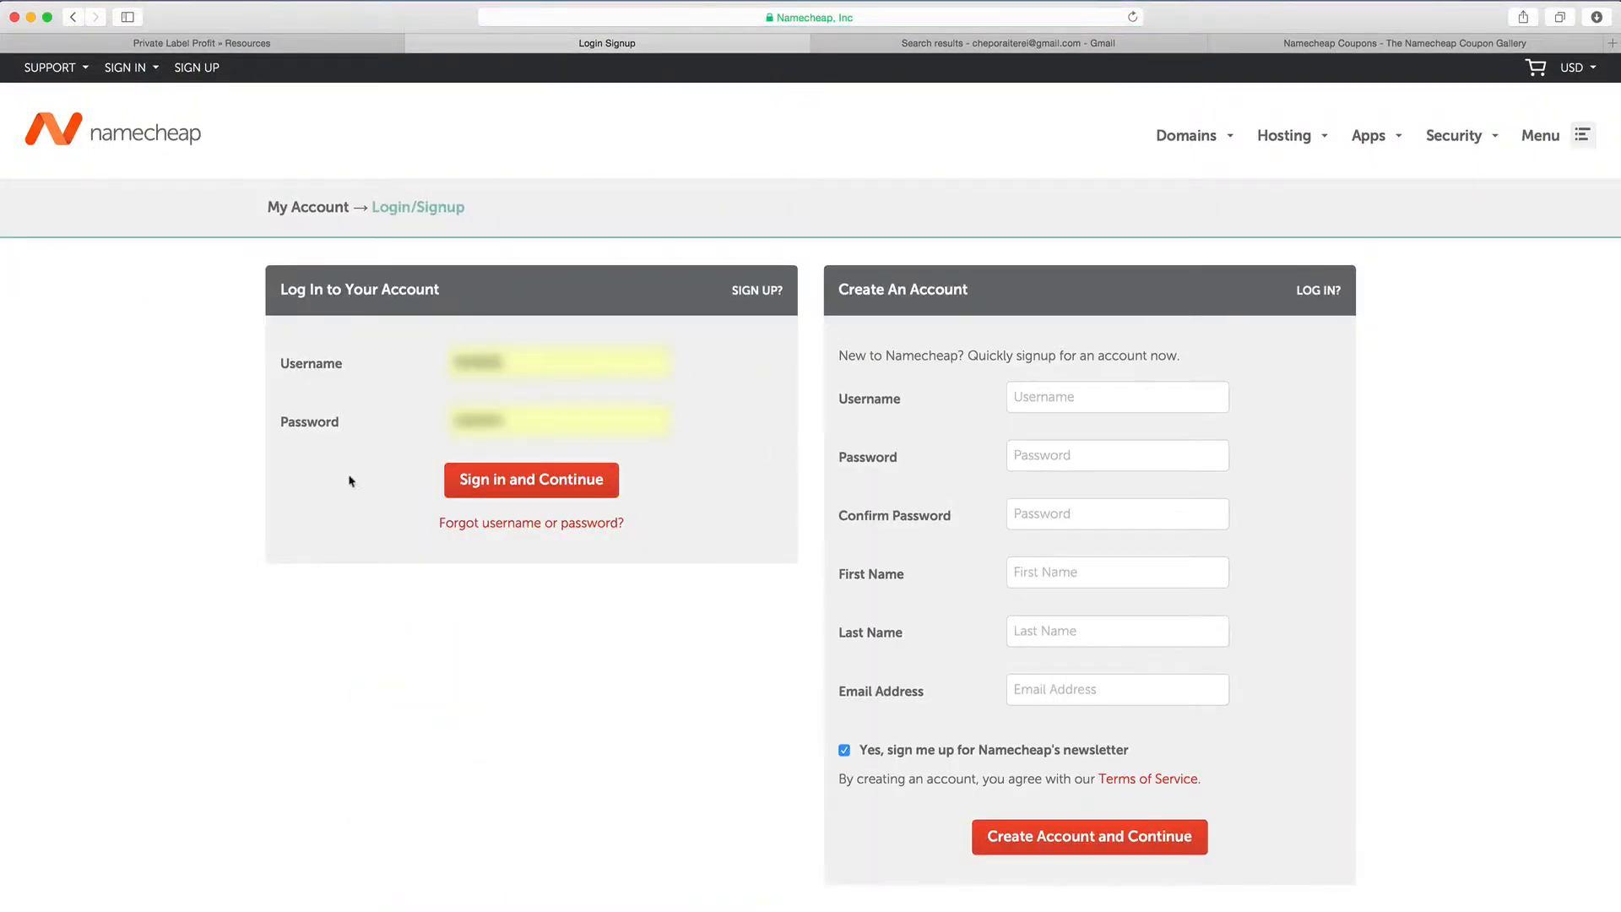
{"action": "mouse_move", "coordinate": [491, 514]}
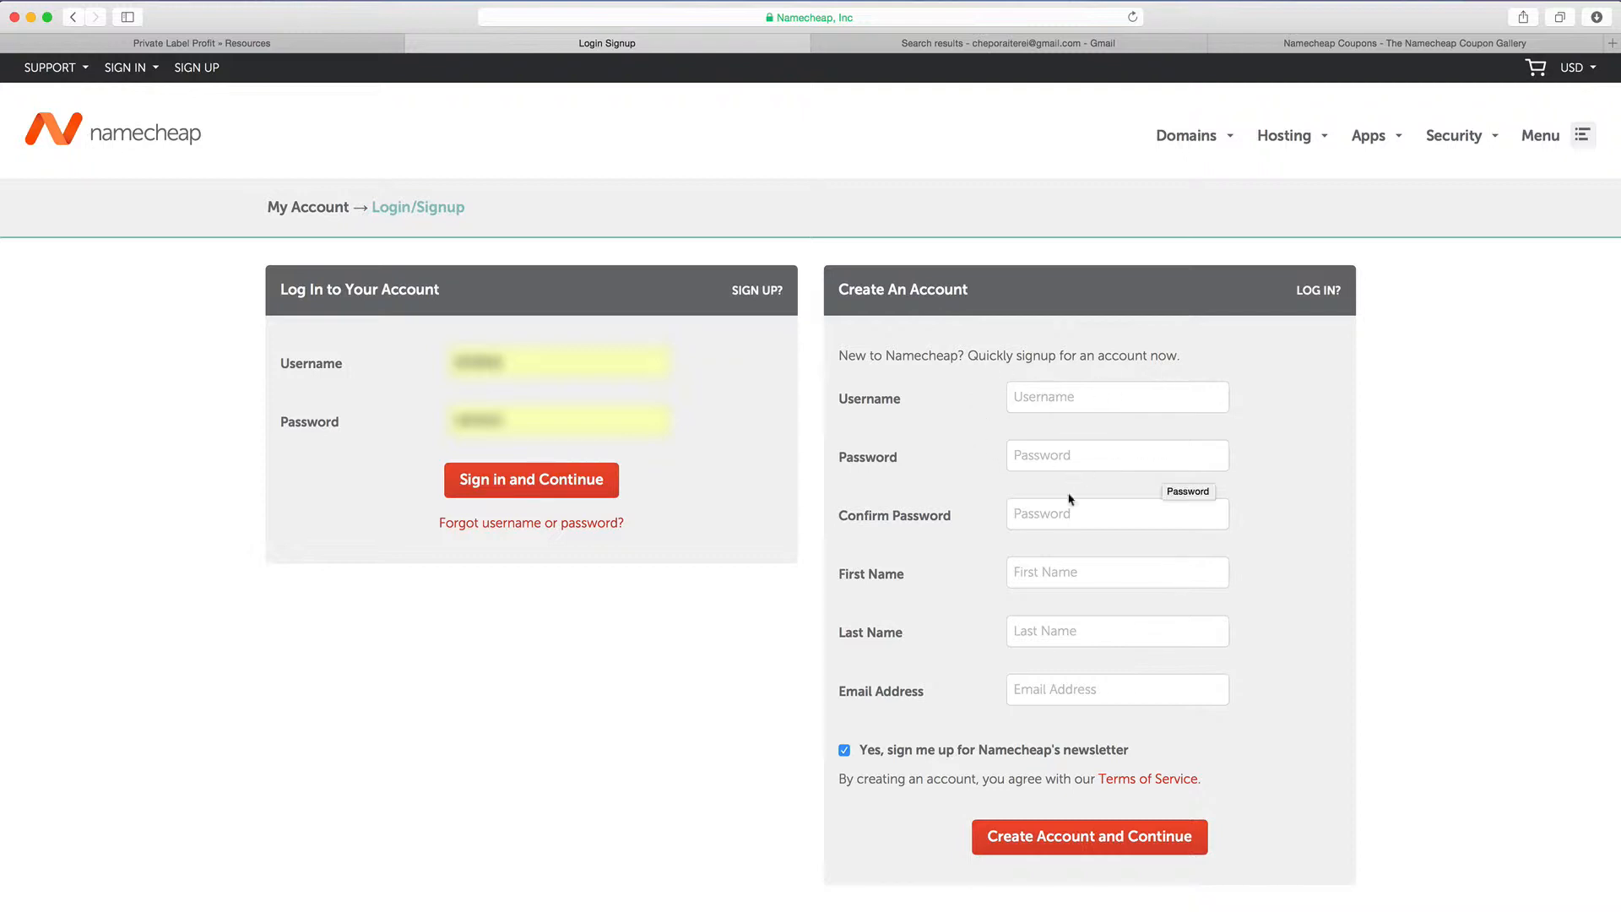
{"action": "left_click", "coordinate": [1116, 396]}
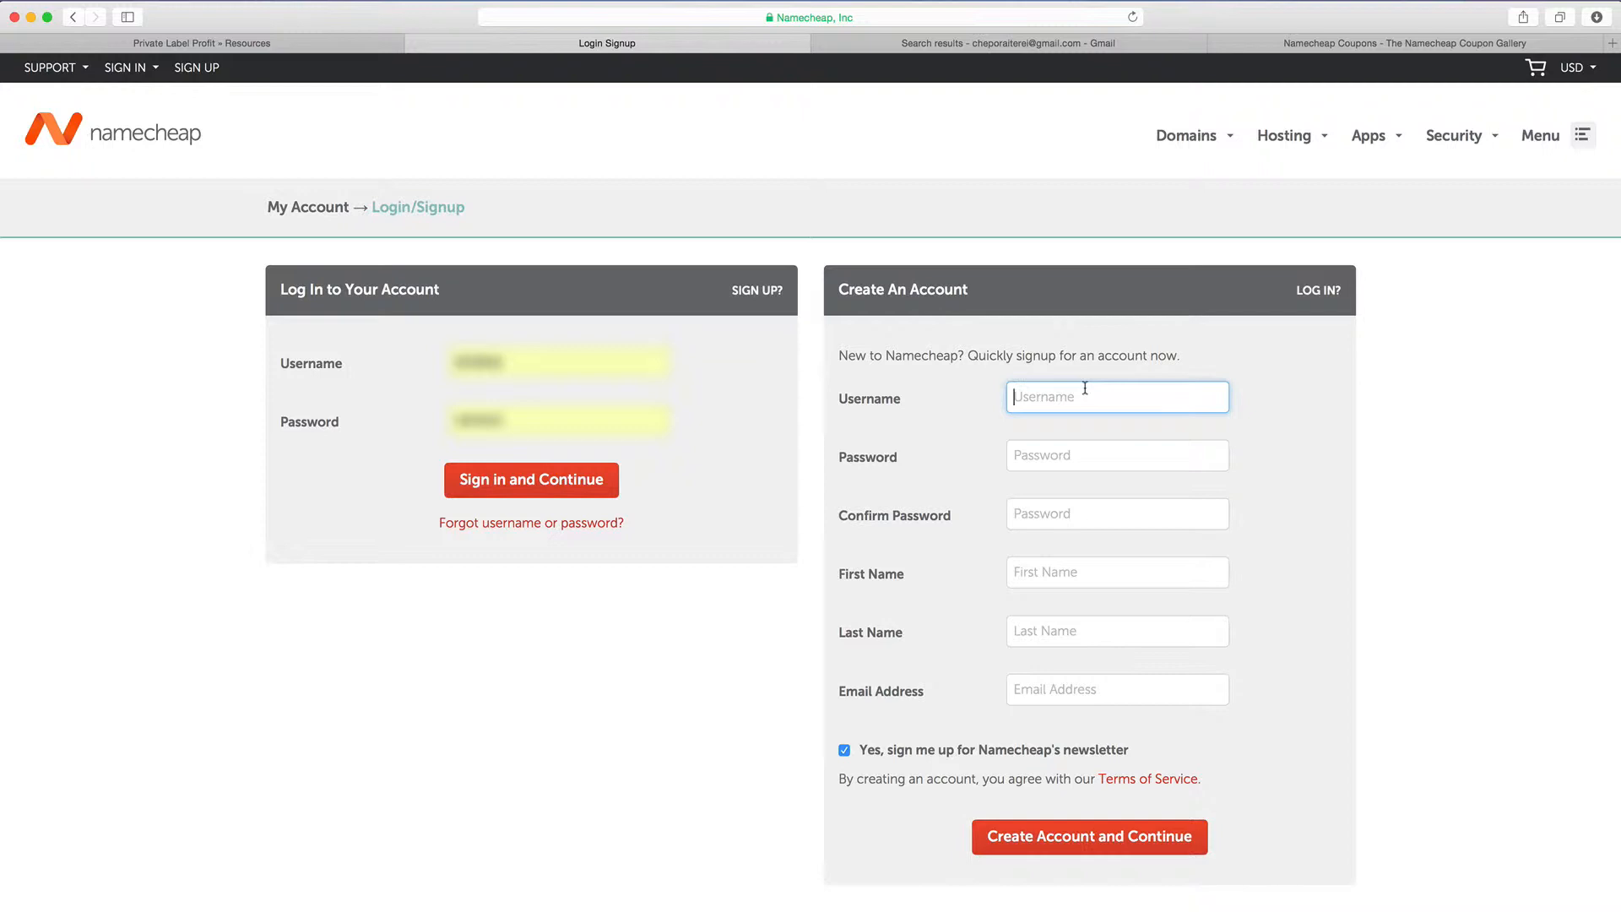
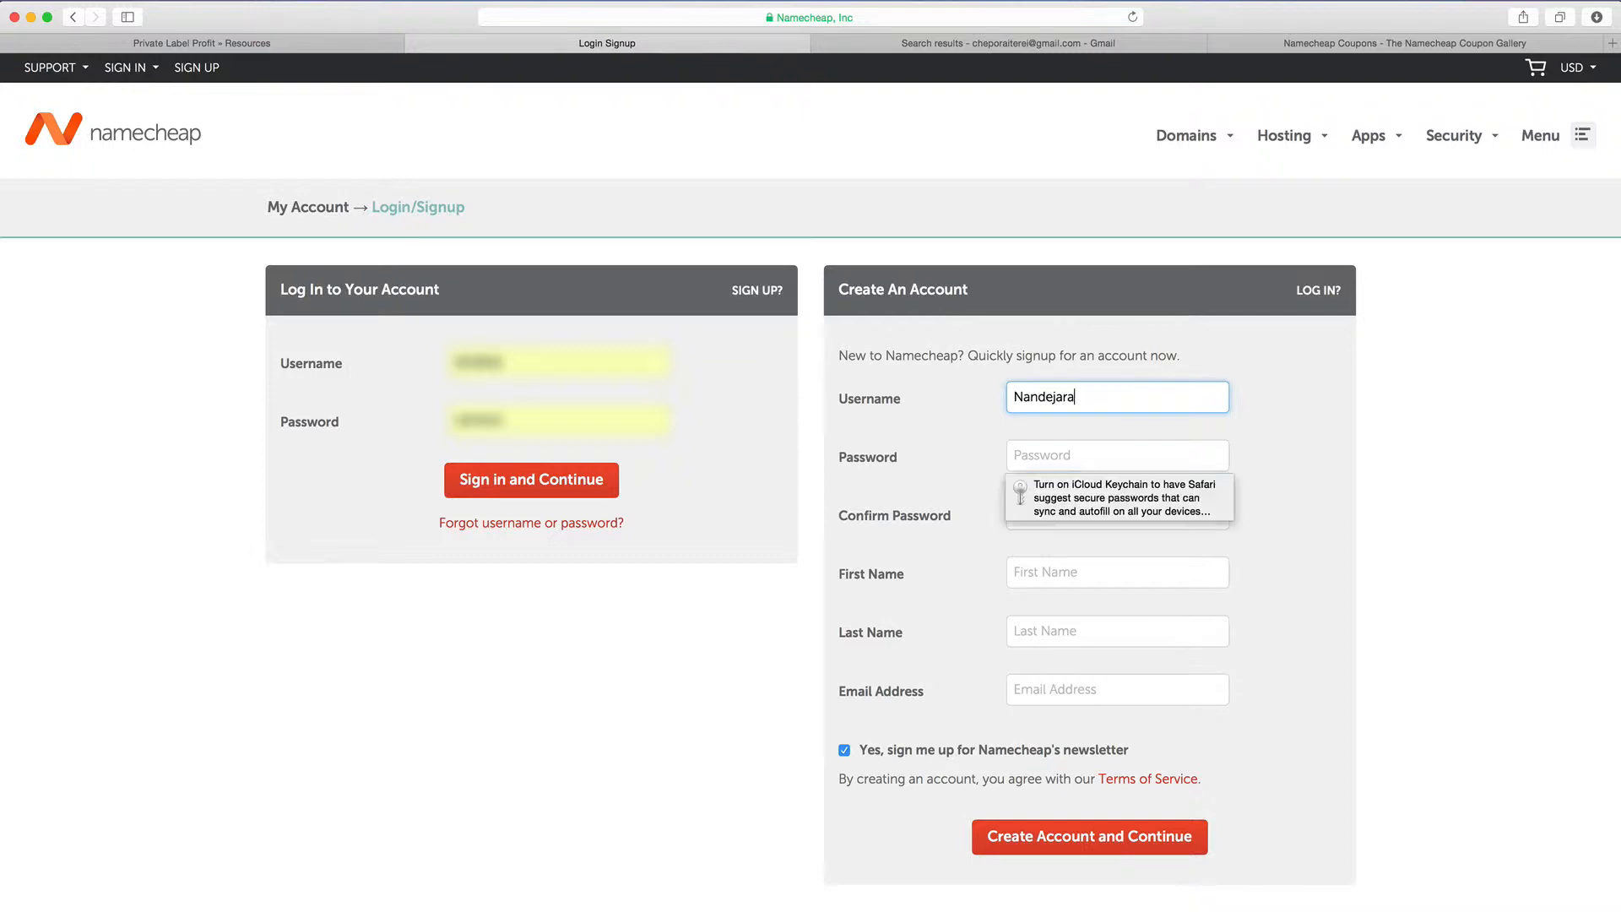
{"action": "left_click", "coordinate": [1116, 455]}
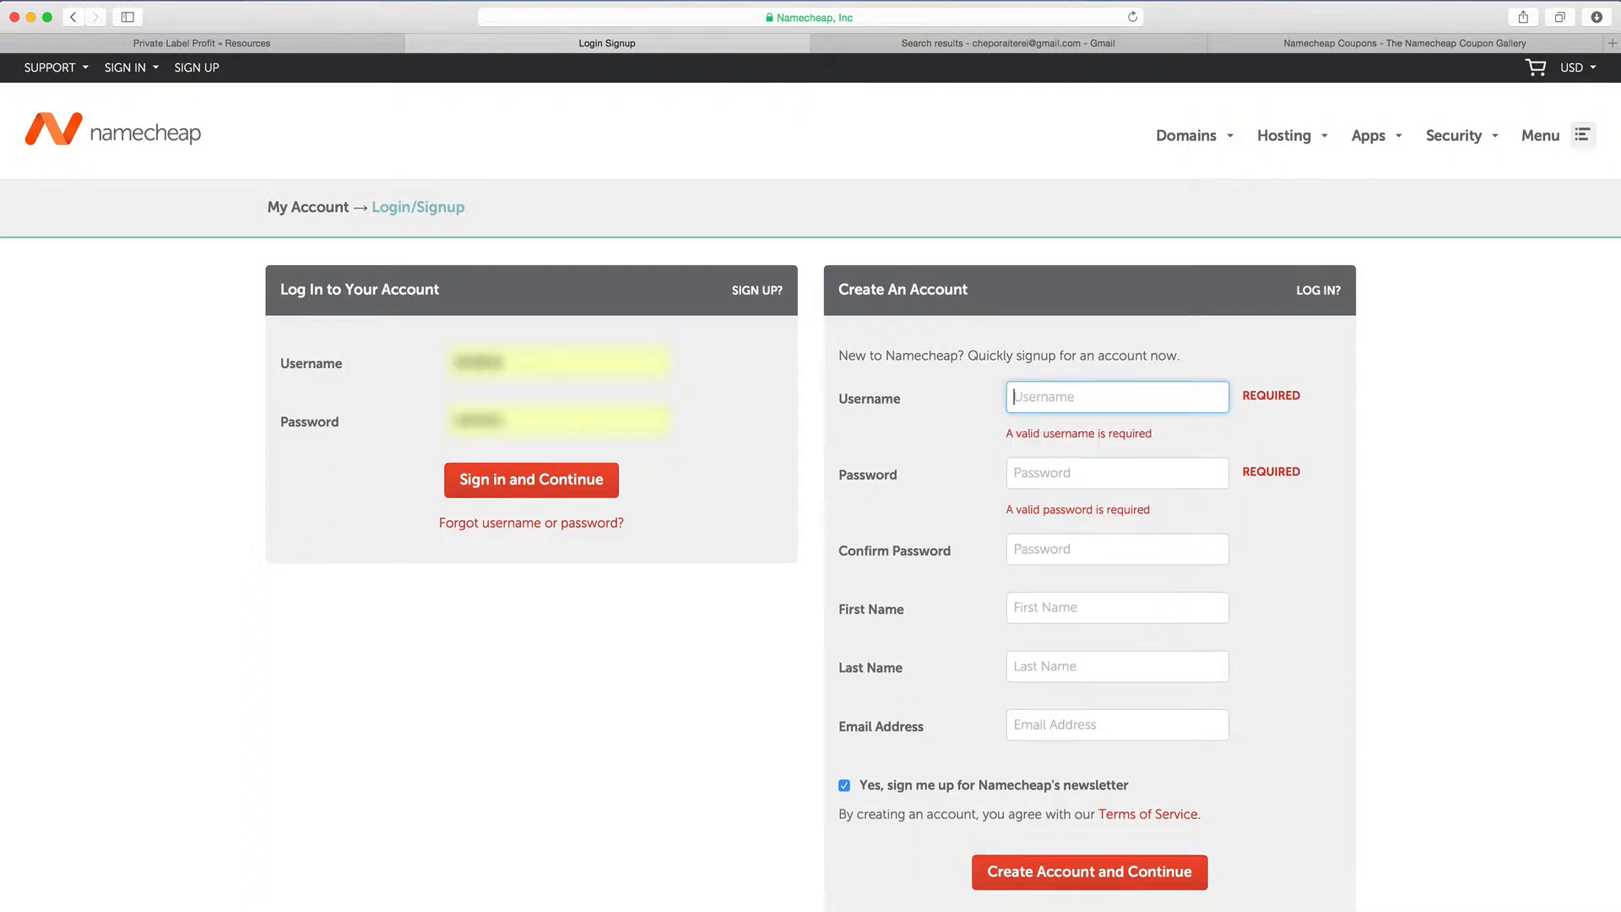
{"action": "mouse_move", "coordinate": [906, 413]}
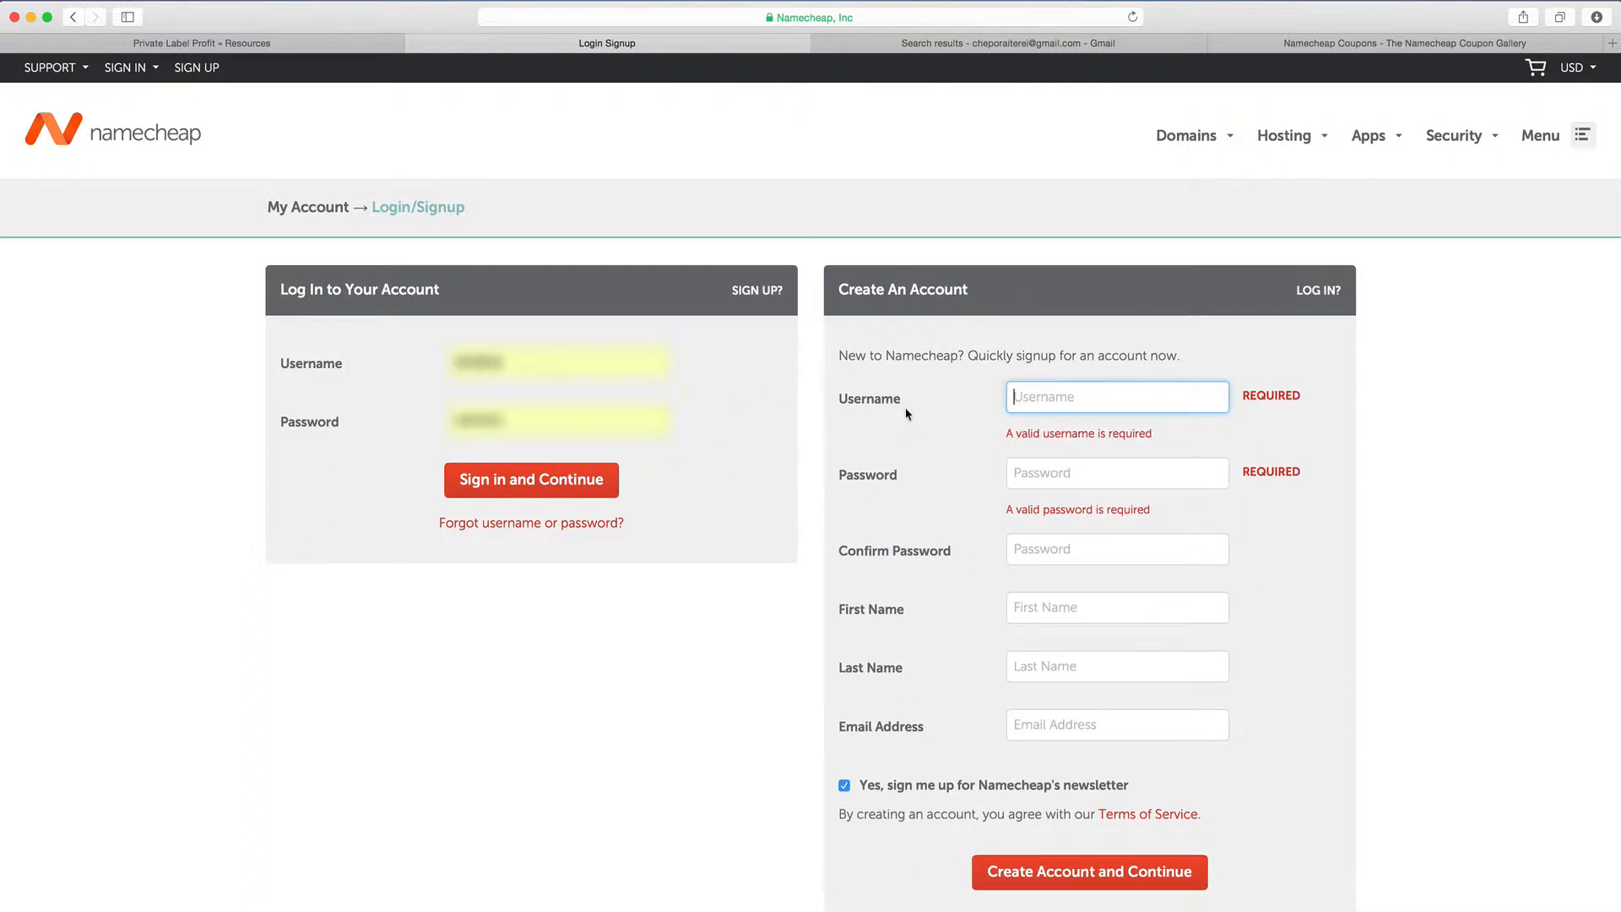
{"action": "mouse_move", "coordinate": [593, 551]}
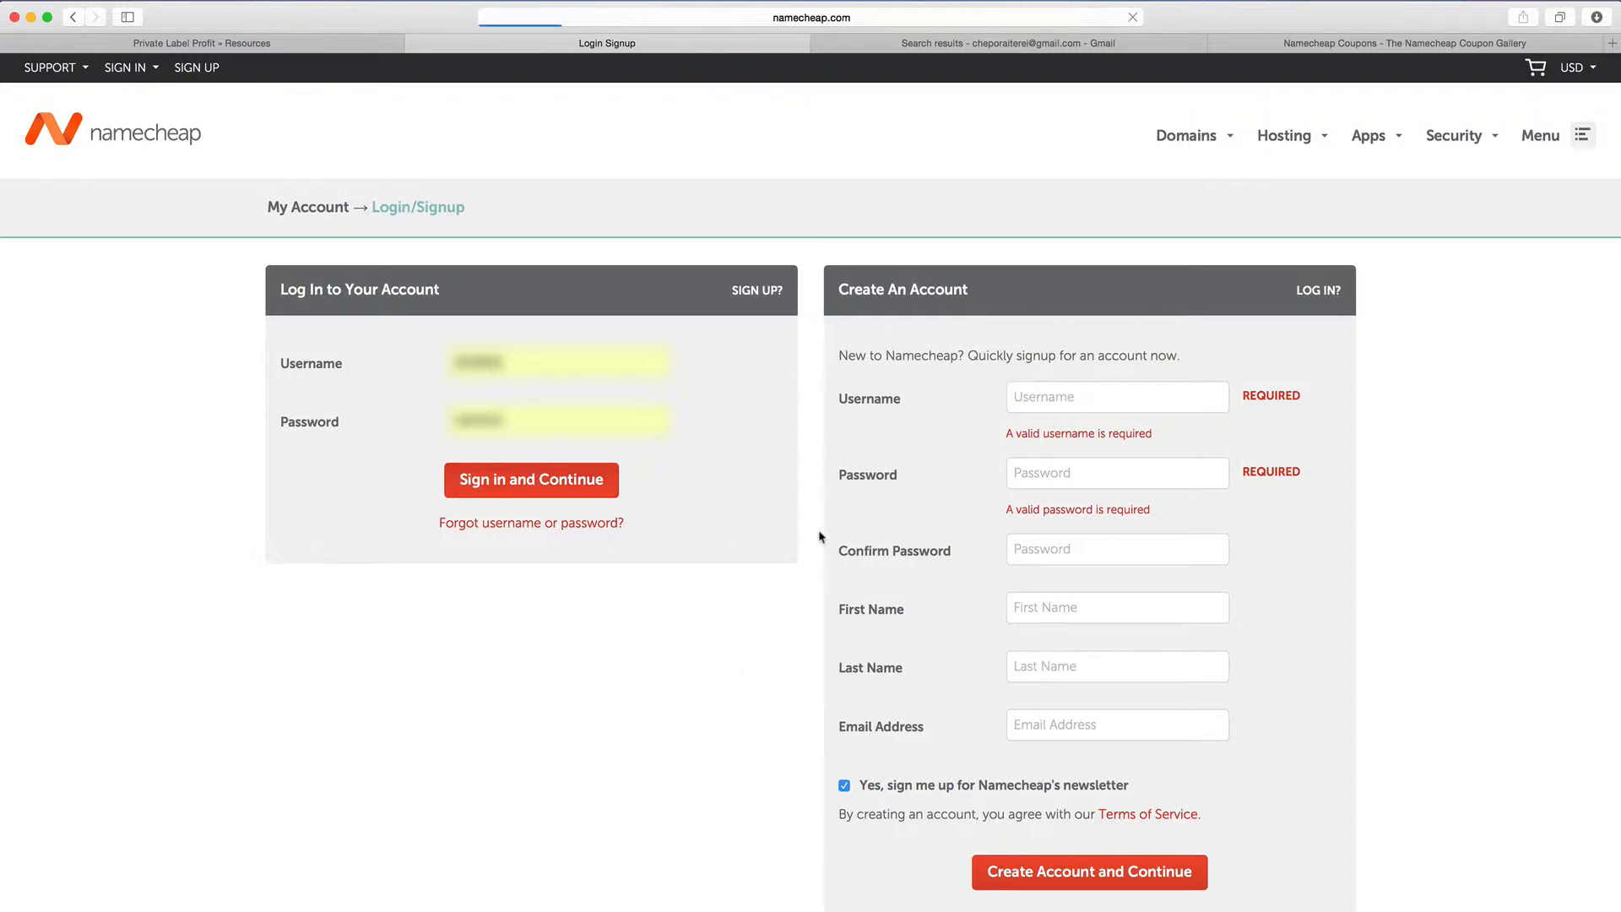
{"action": "left_click", "coordinate": [531, 480]}
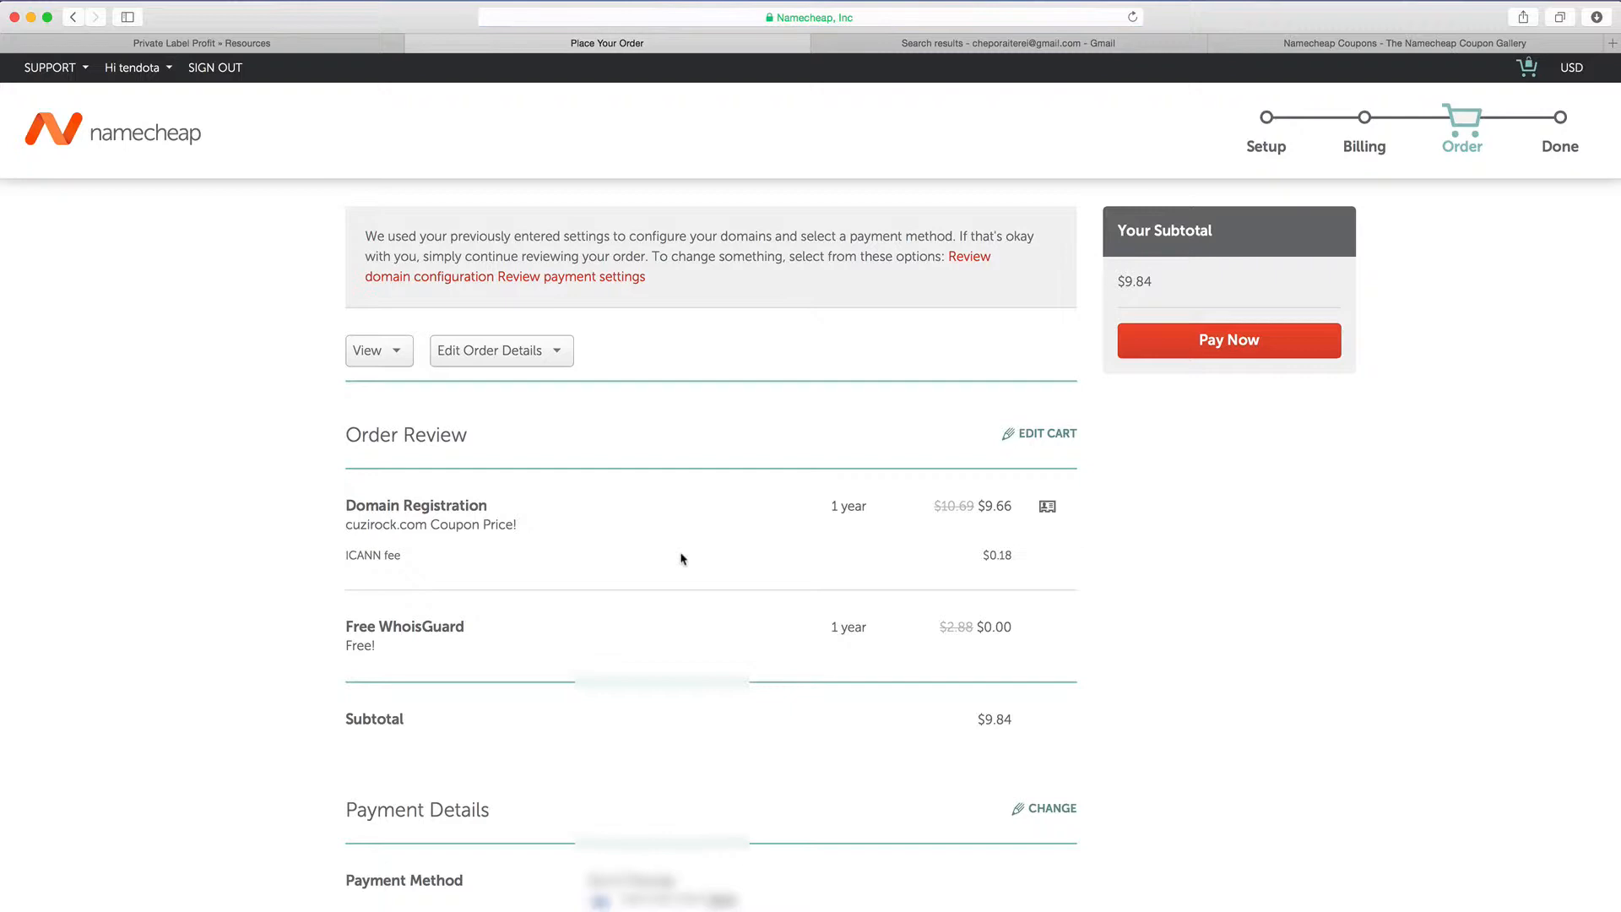
{"action": "mouse_move", "coordinate": [827, 602]}
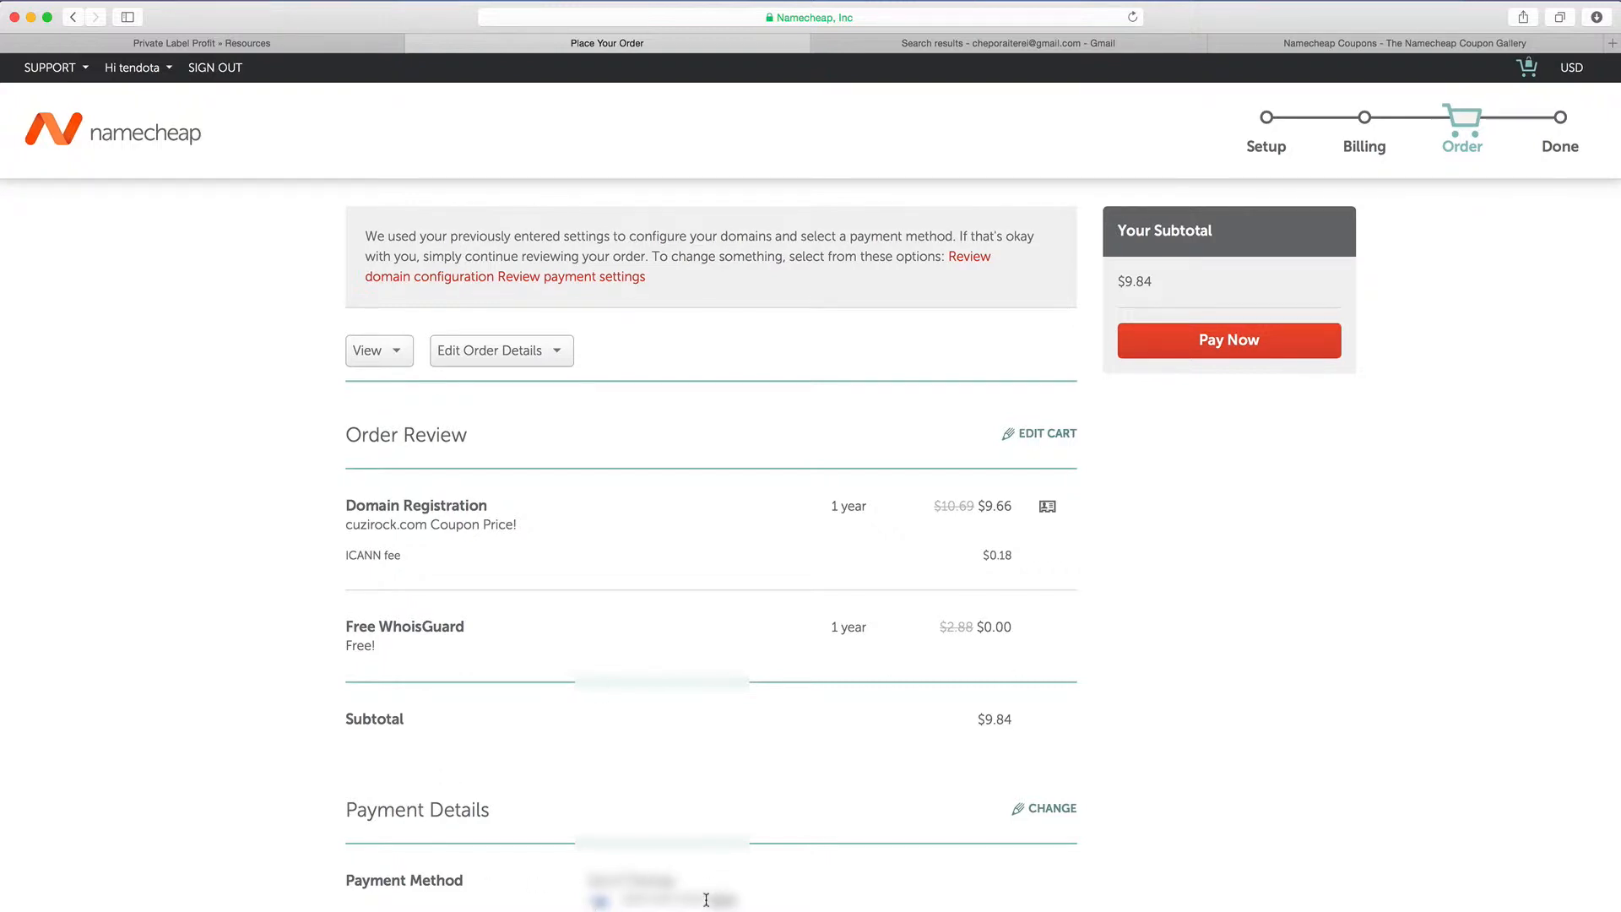
Review the order and pay $9.84 for cuzirock.com to complete the purchase
{"action": "scroll", "scroll_direction": "down", "scroll_amount": 3}
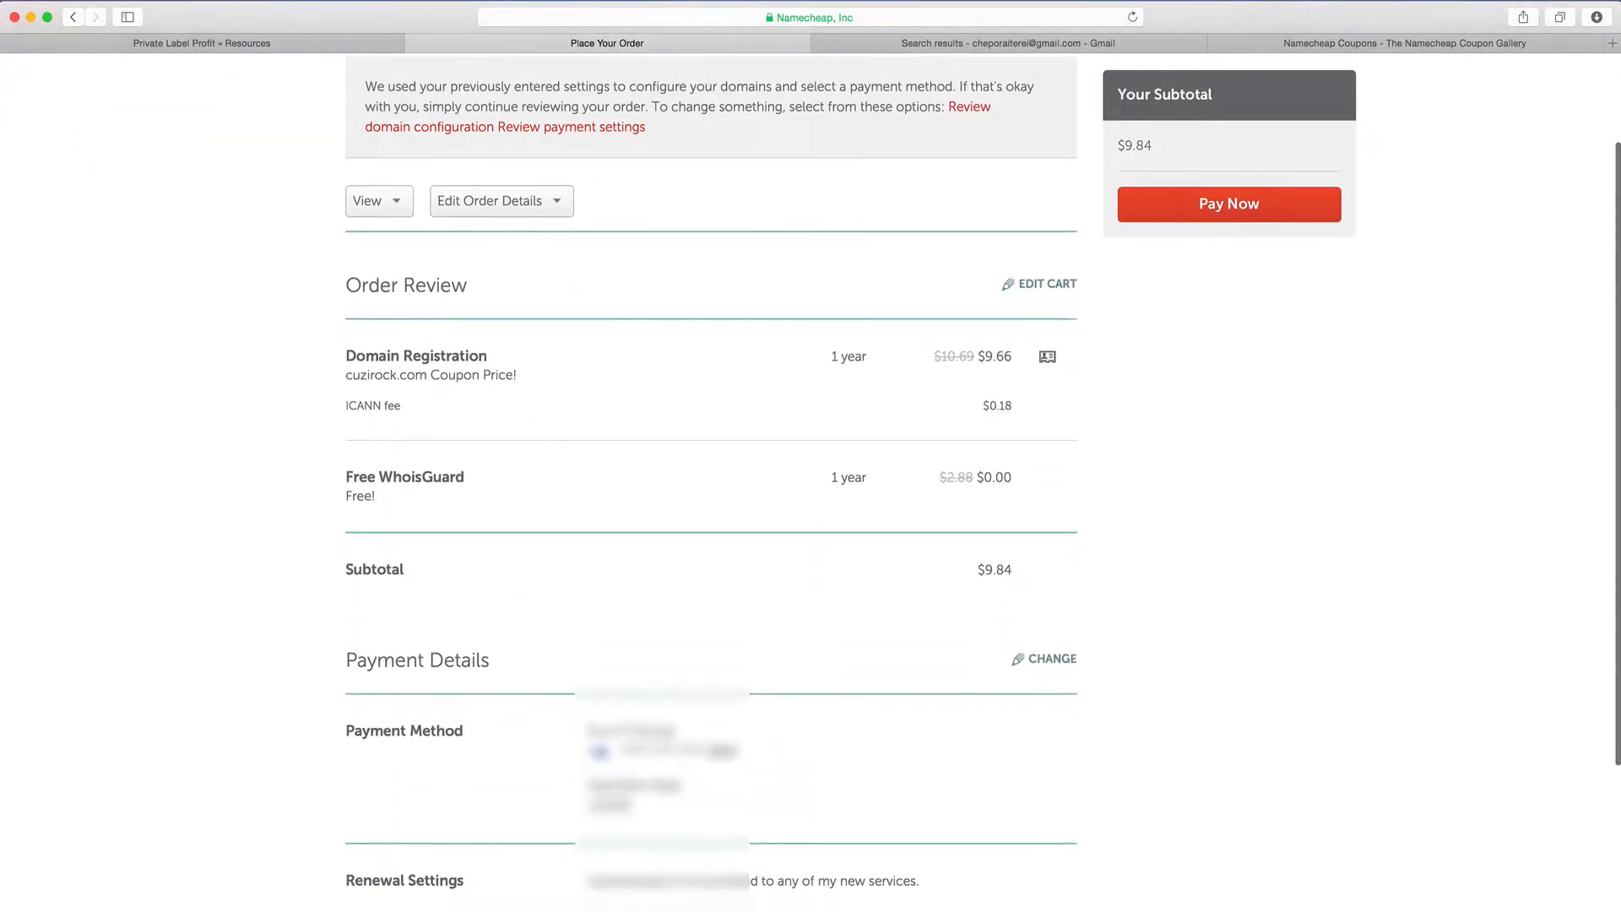
{"action": "scroll", "scroll_direction": "down", "scroll_amount": 3}
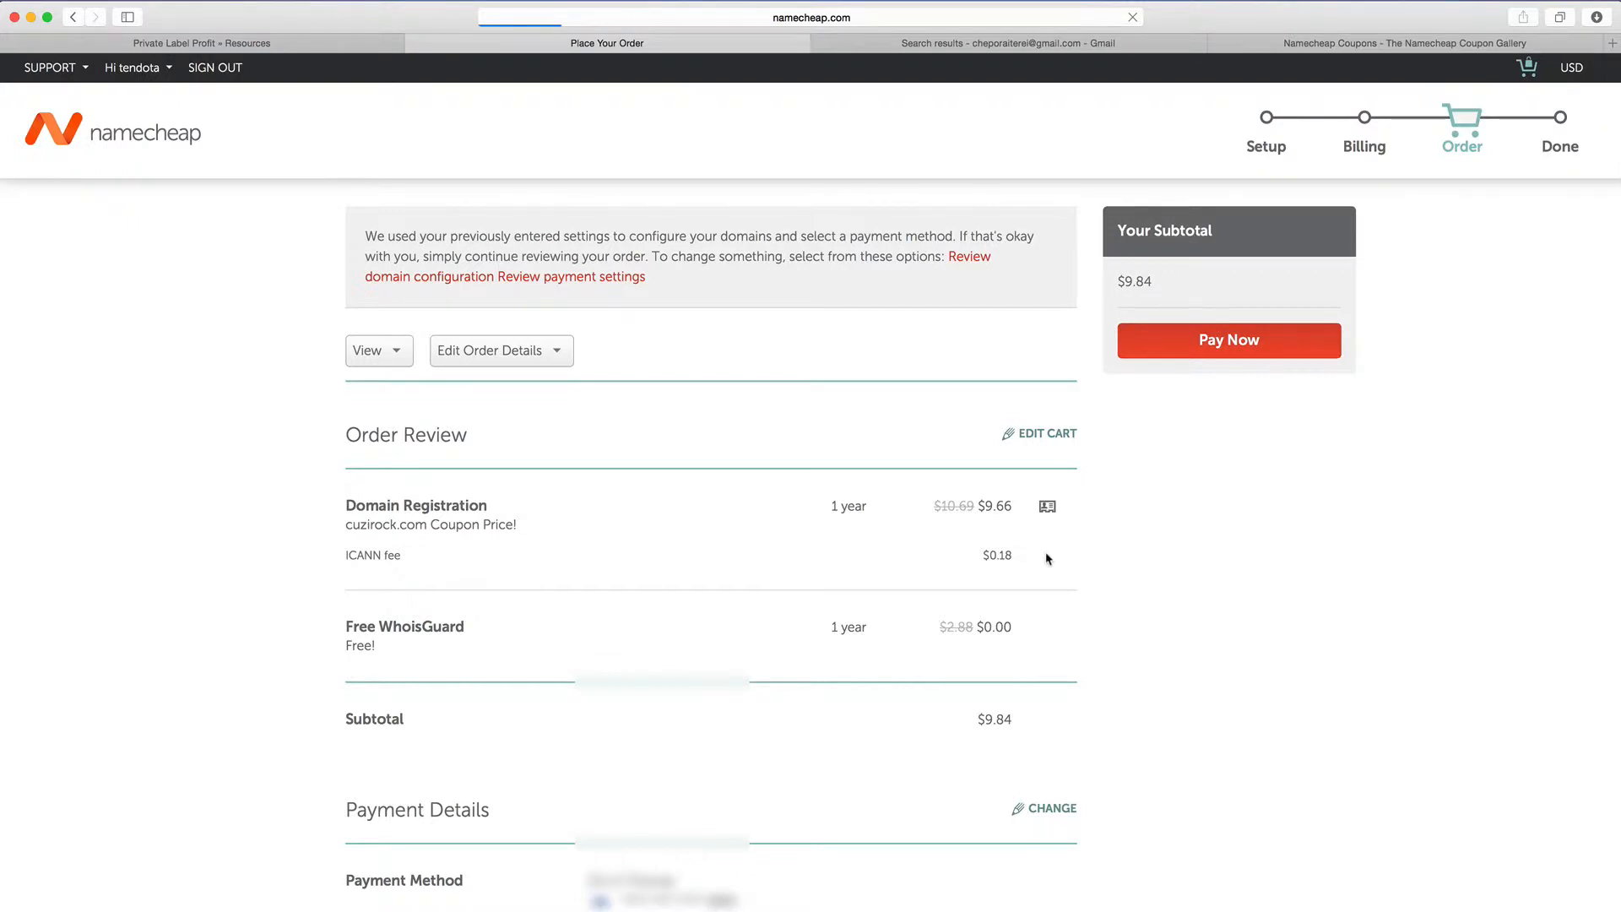
{"action": "left_click", "coordinate": [1228, 339]}
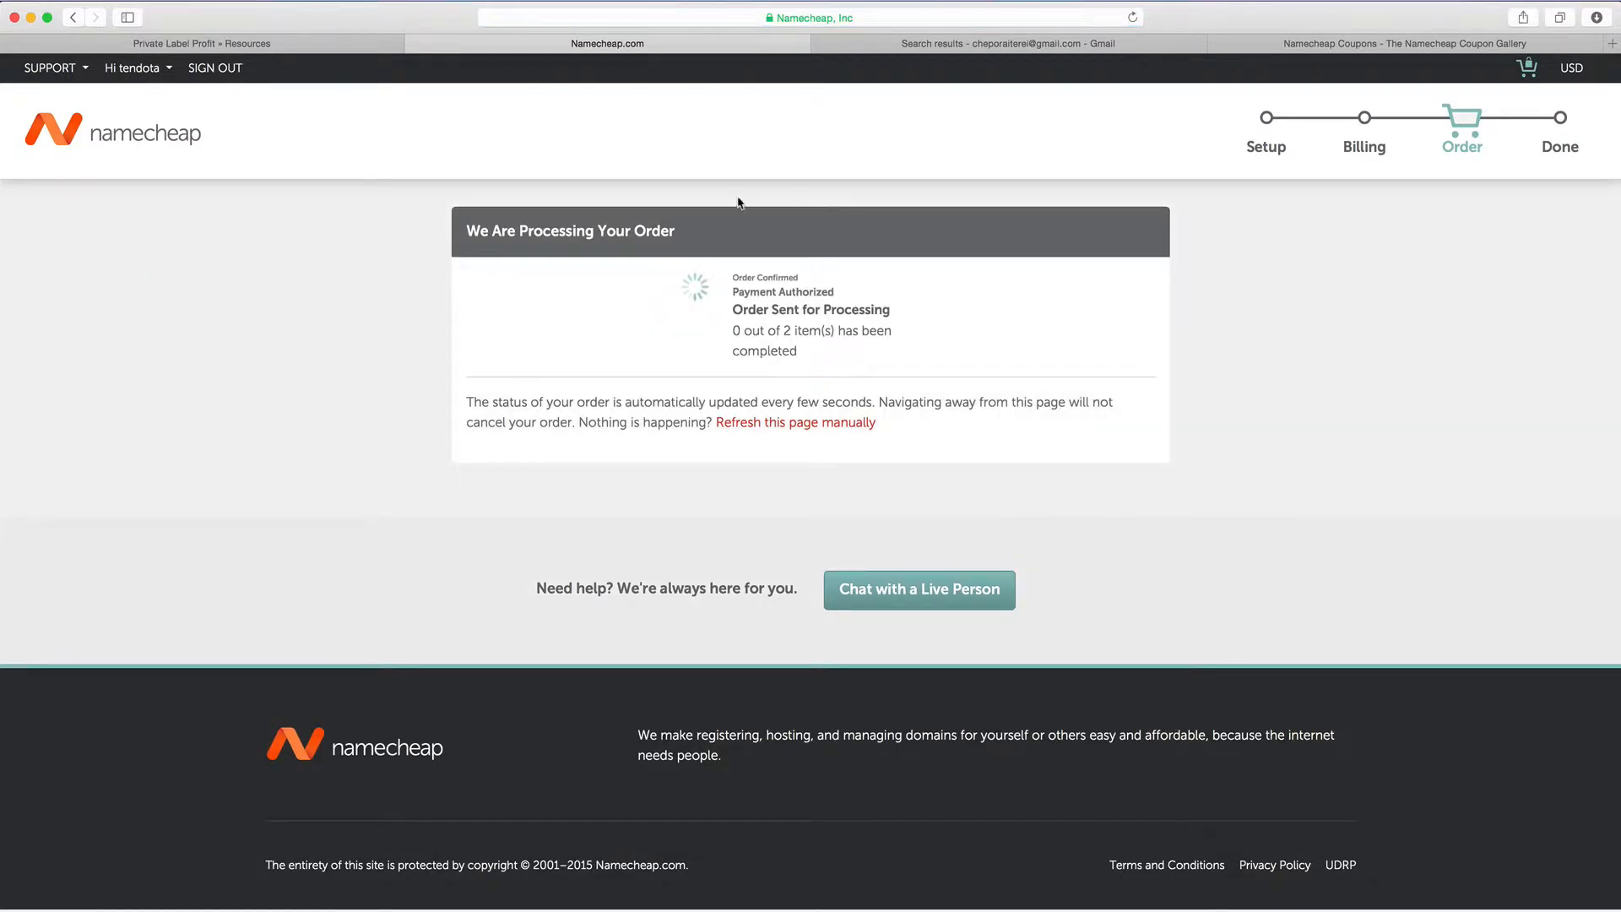
{"action": "mouse_move", "coordinate": [742, 347]}
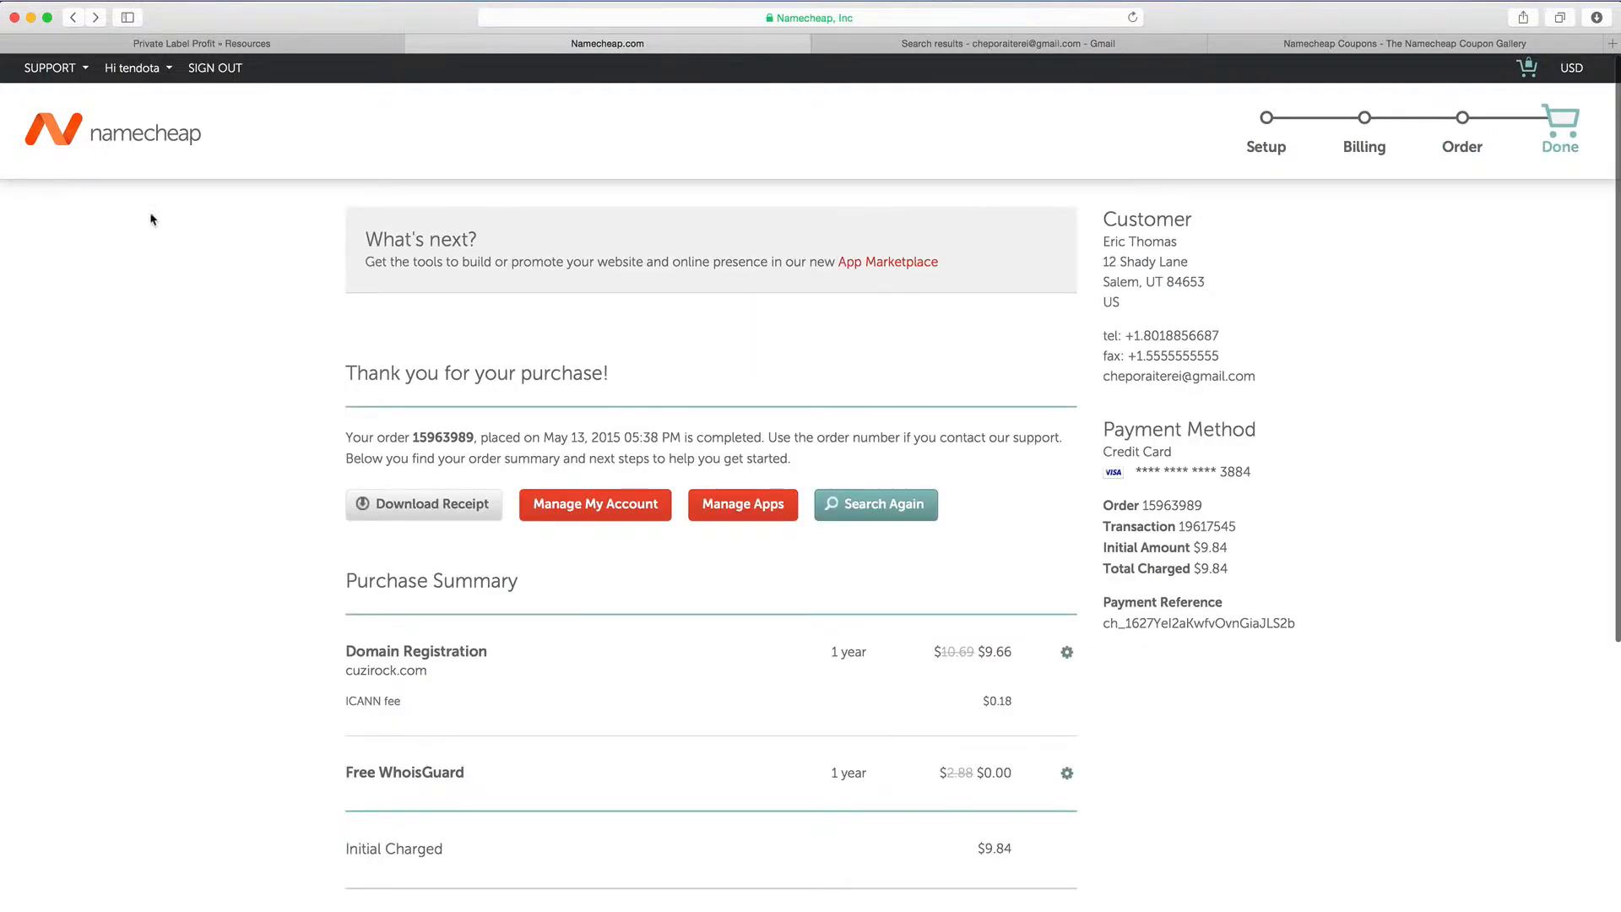
{"action": "left_click", "coordinate": [132, 68]}
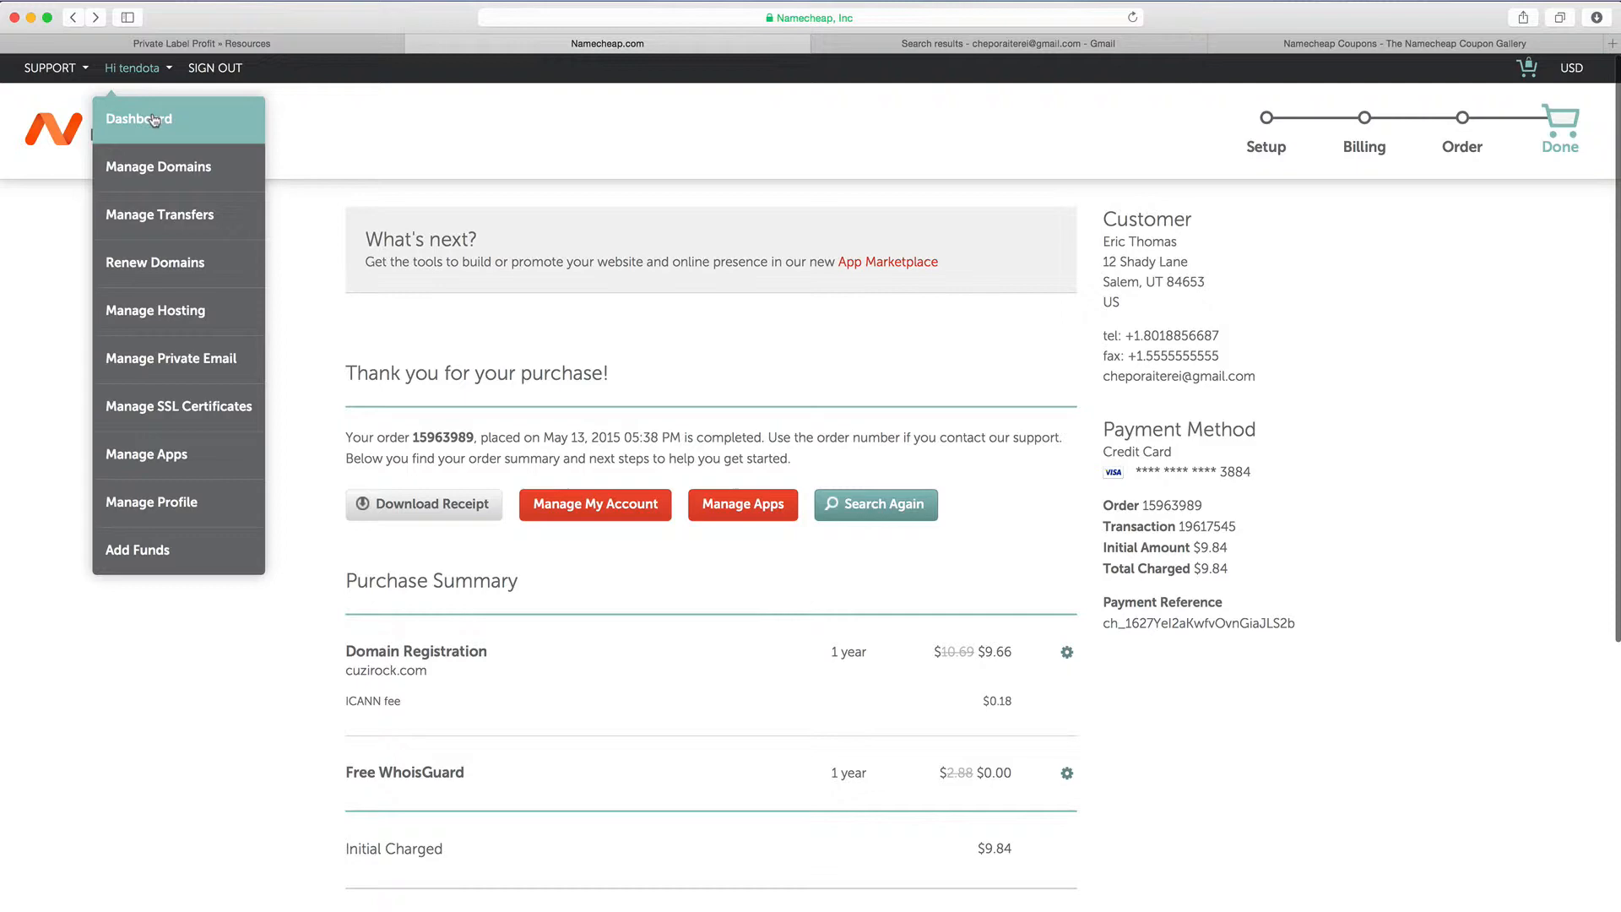
Open cuzirock.com from Manage Domains and choose Transfer DNS to Webhost
{"action": "left_click", "coordinate": [158, 166]}
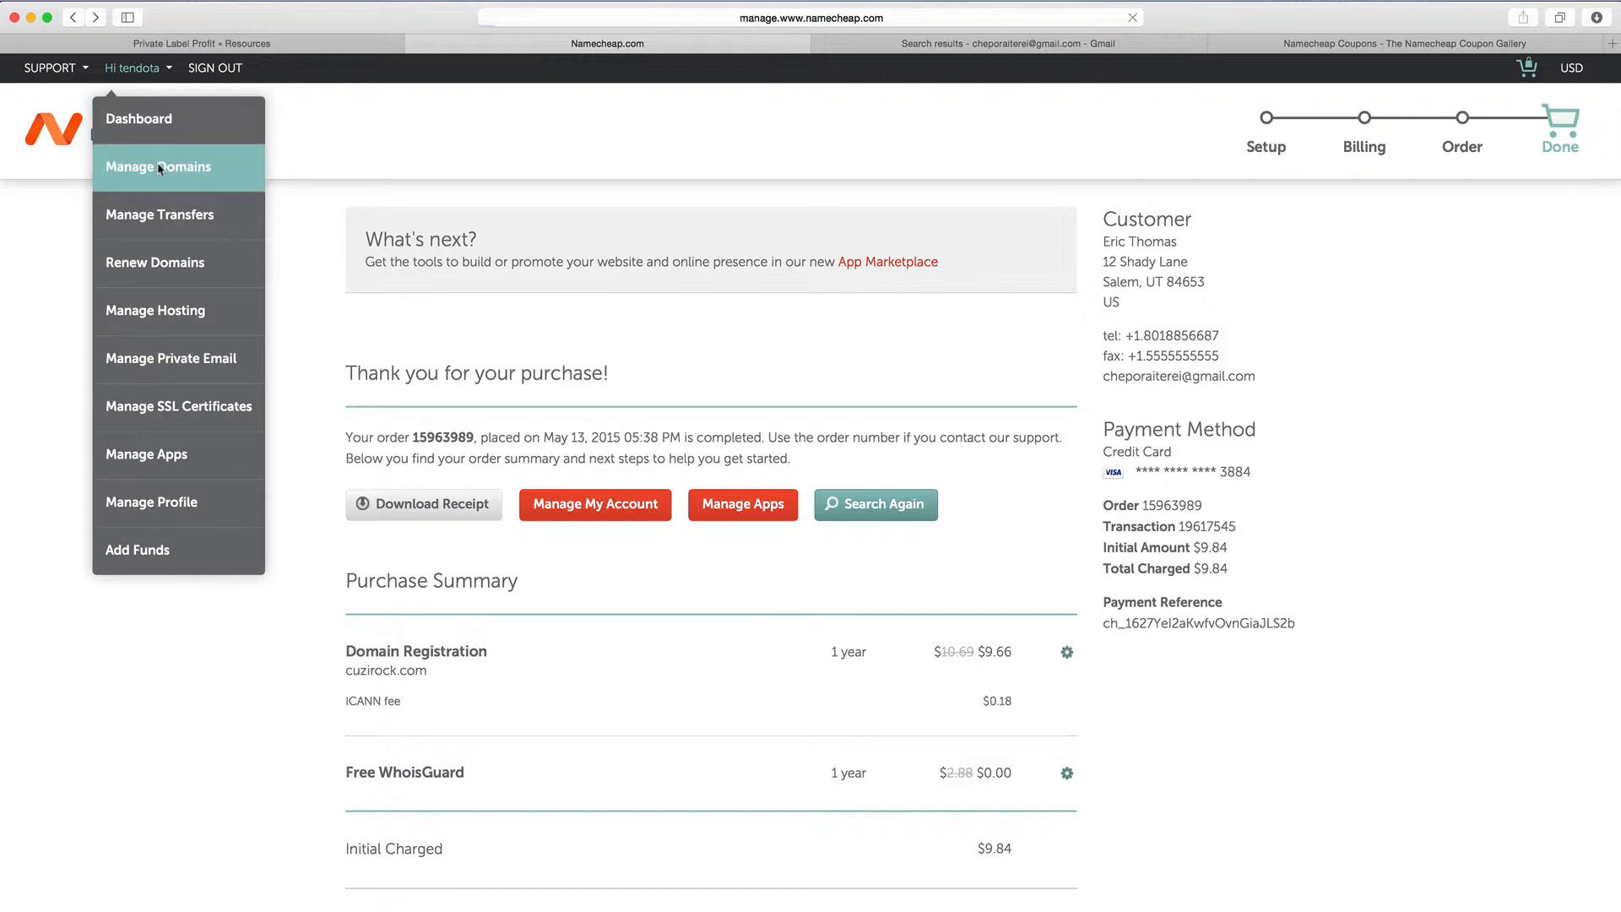
{"action": "left_click", "coordinate": [157, 166]}
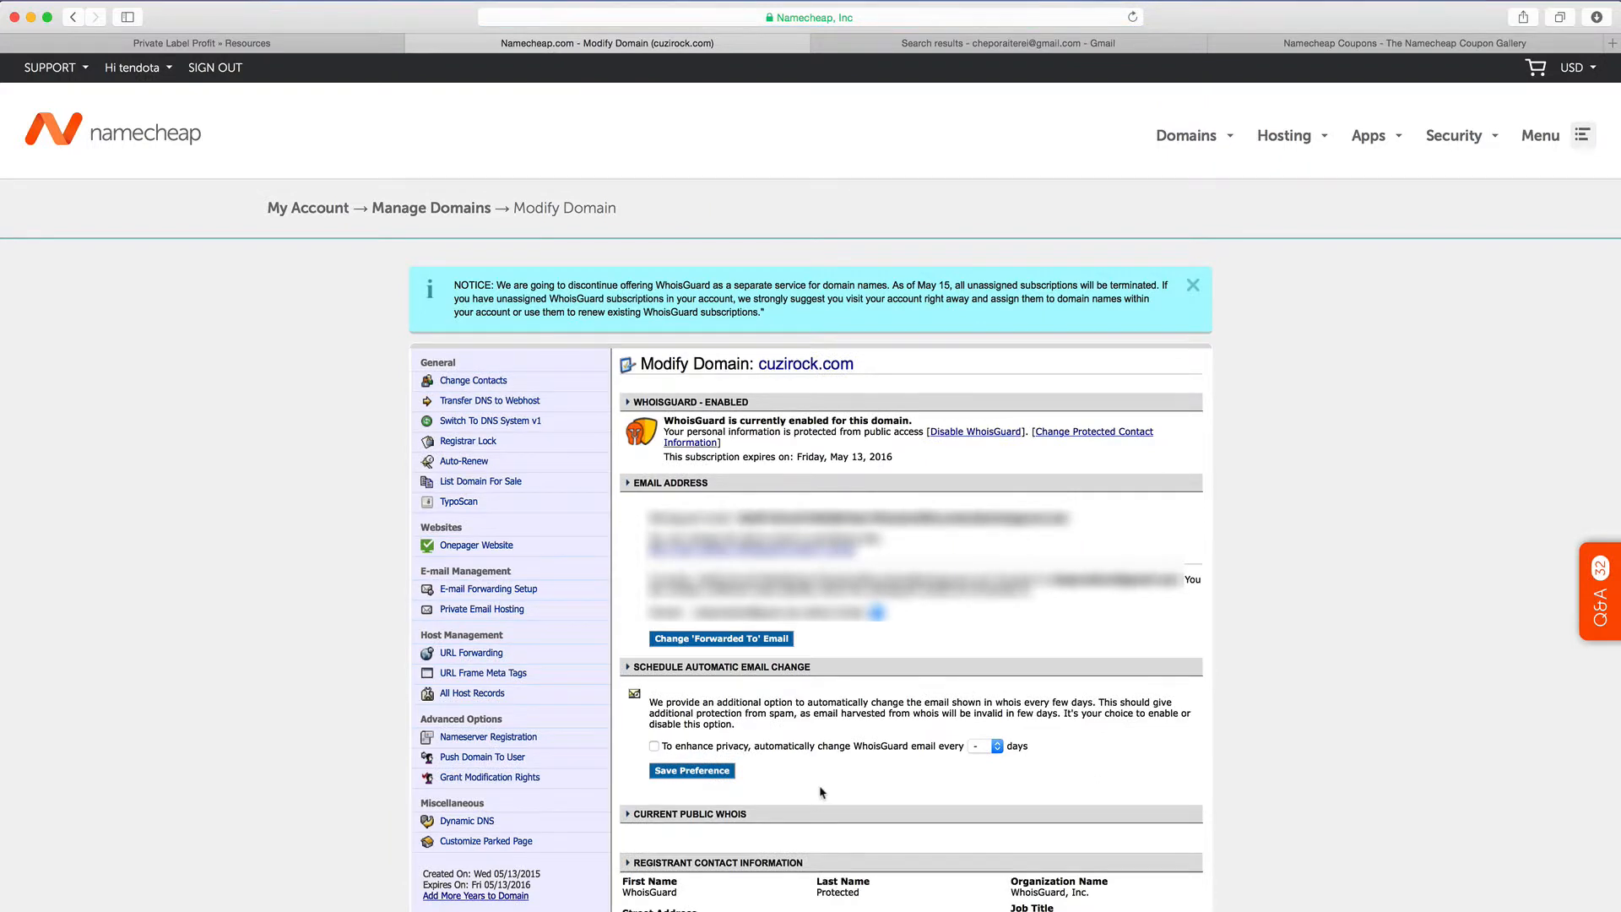
{"action": "mouse_move", "coordinate": [492, 400]}
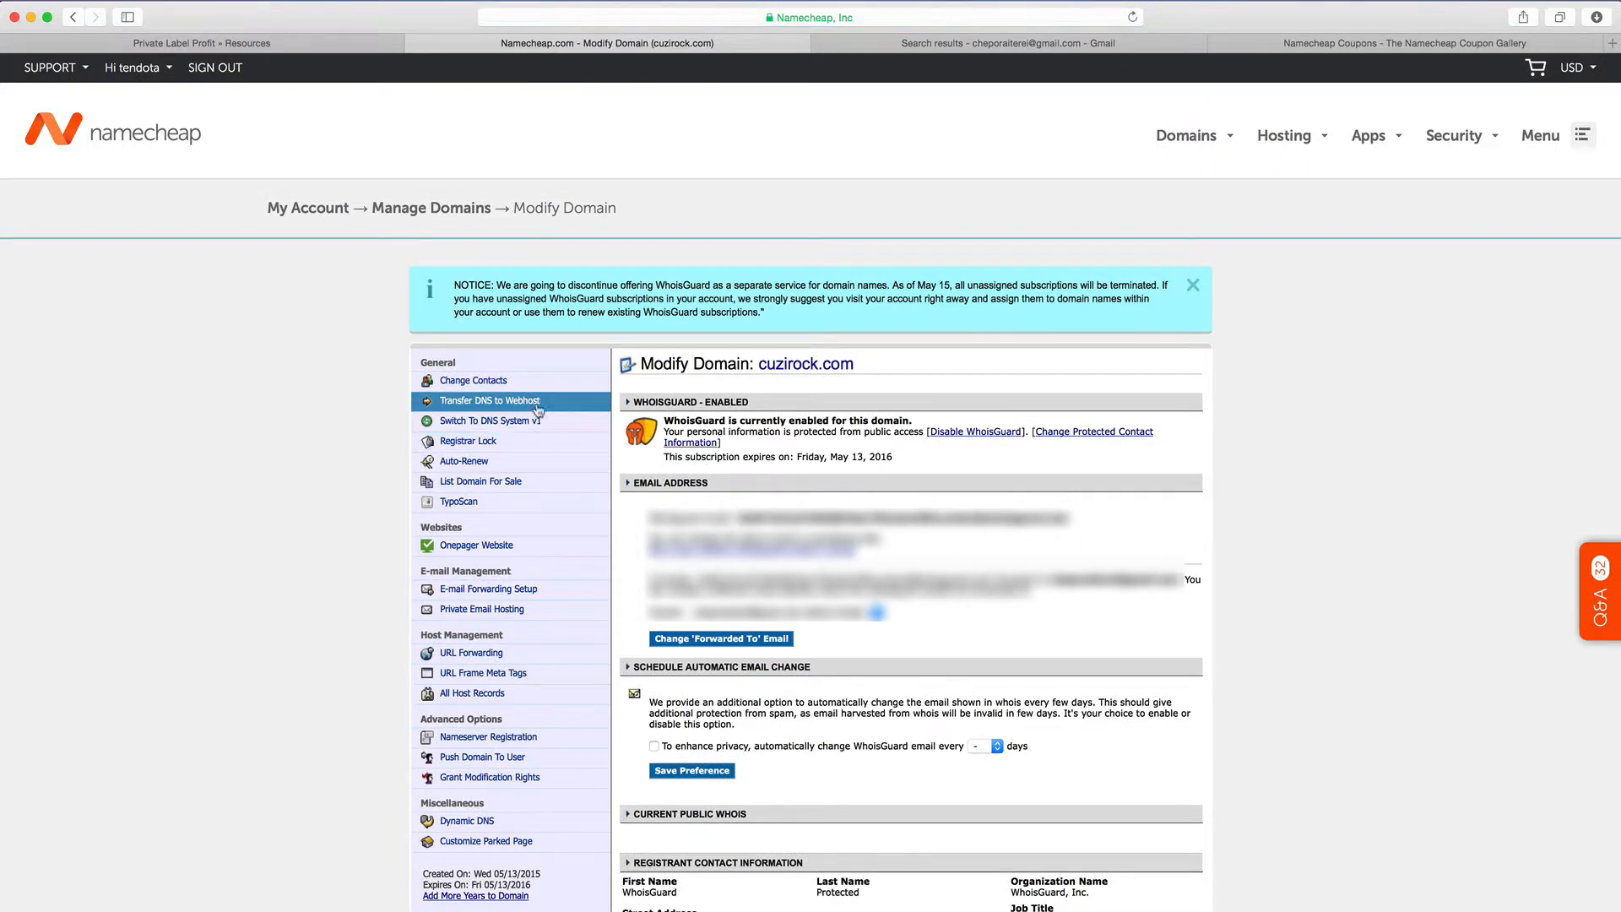
{"action": "mouse_move", "coordinate": [494, 404]}
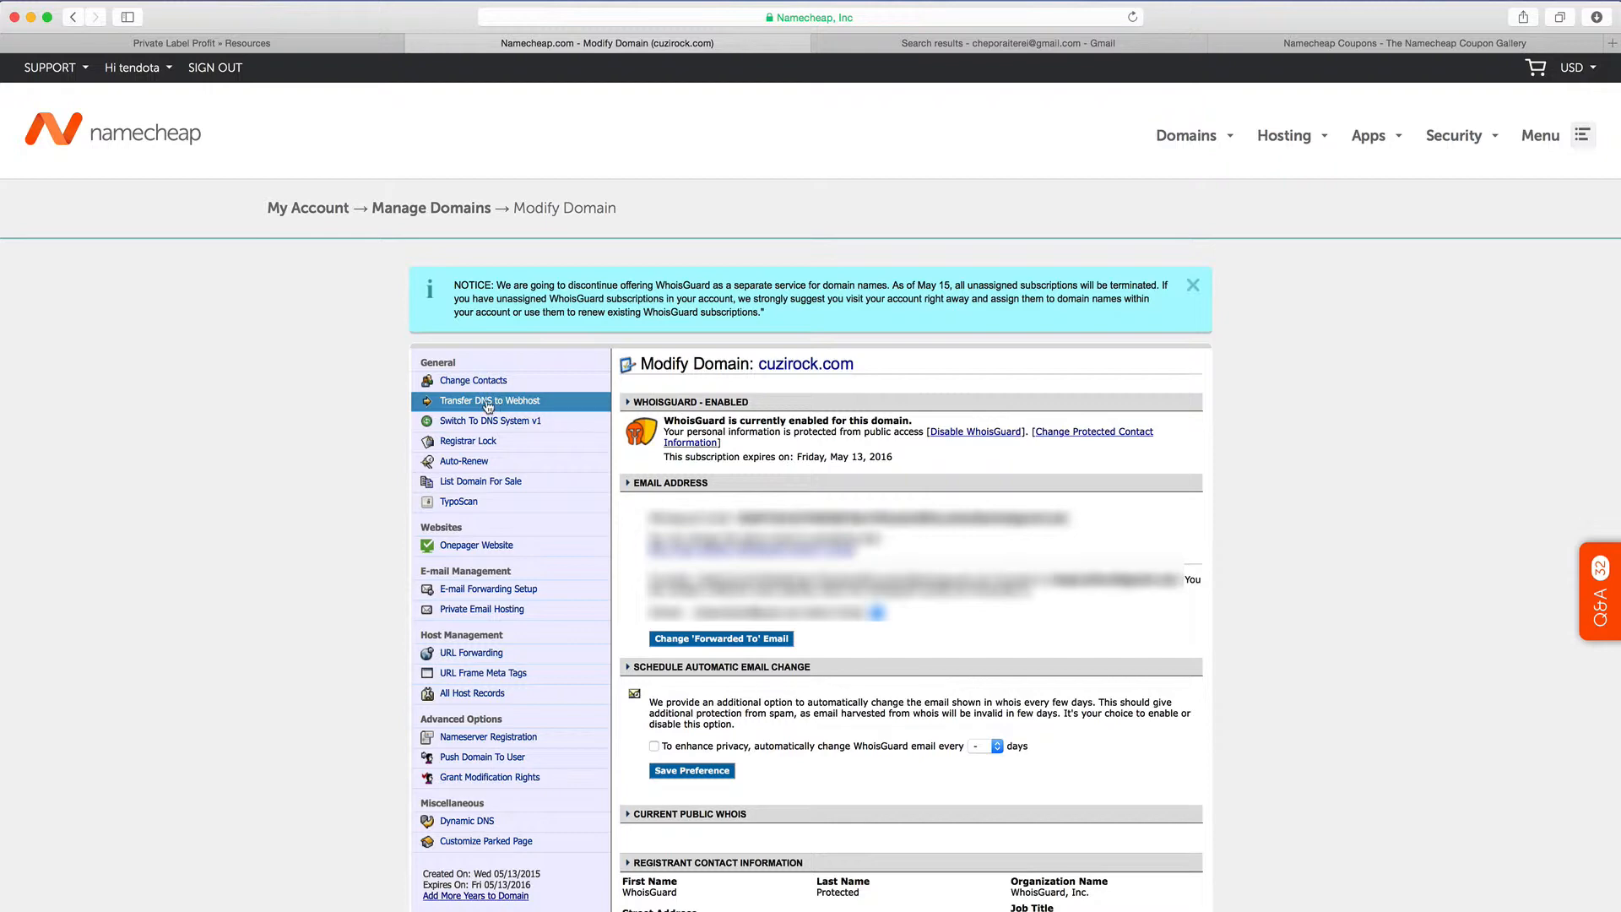
{"action": "left_click", "coordinate": [492, 401]}
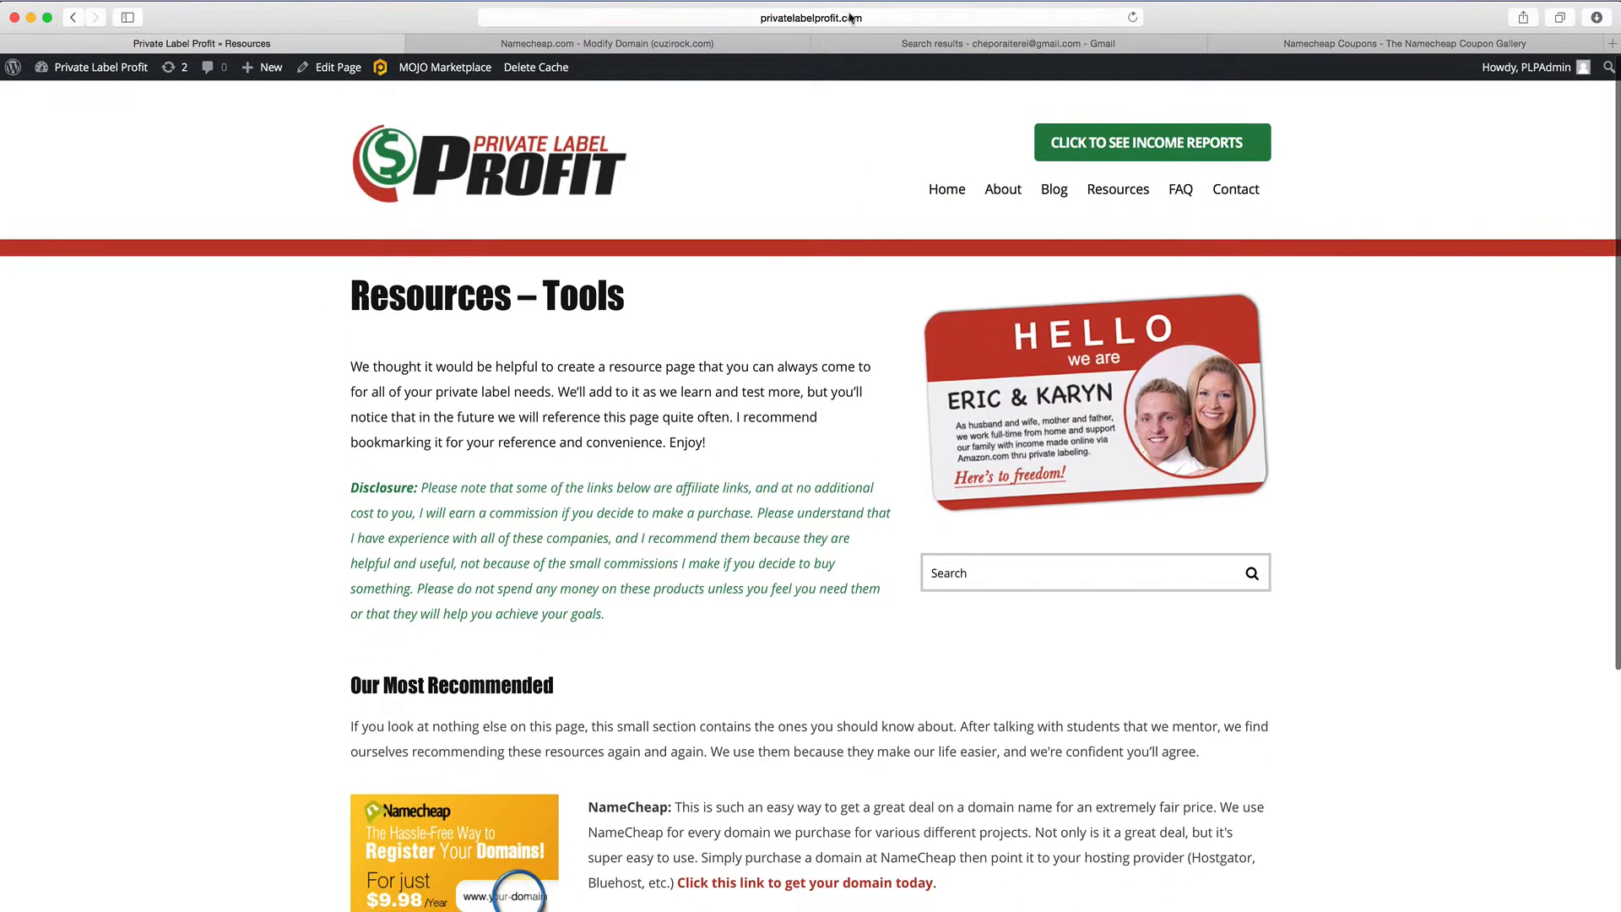
Scroll the resources page down to the HostGator recommendation
{"action": "scroll", "scroll_direction": "down", "scroll_amount": 3}
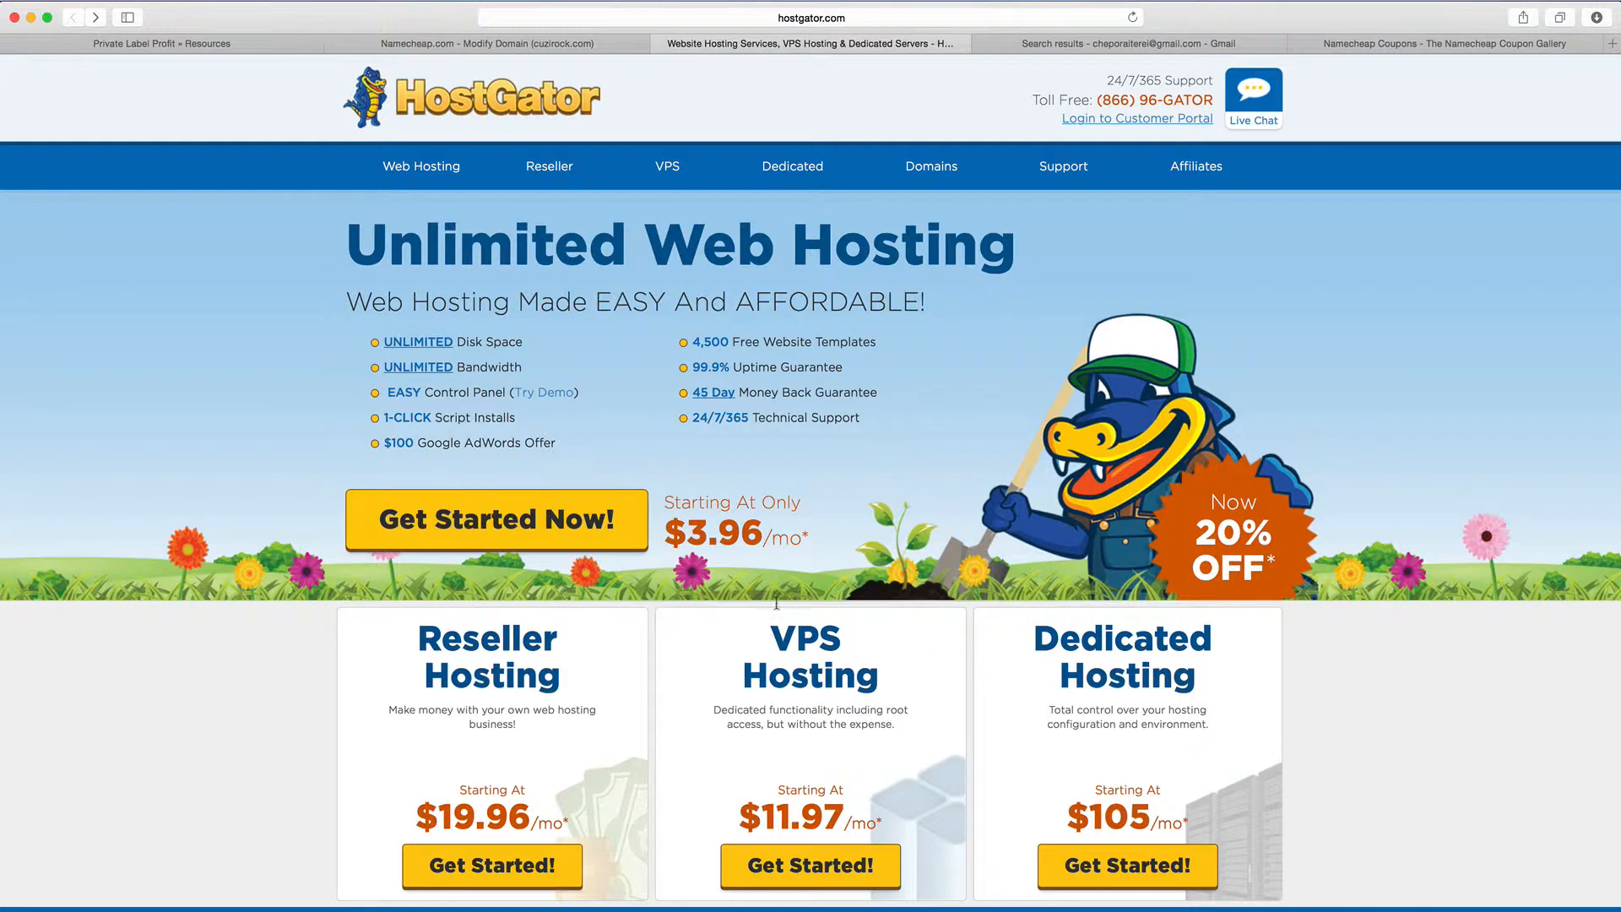
On the Web Hosting plans page, switch the Baby plan to monthly billing
{"action": "left_click", "coordinate": [419, 166]}
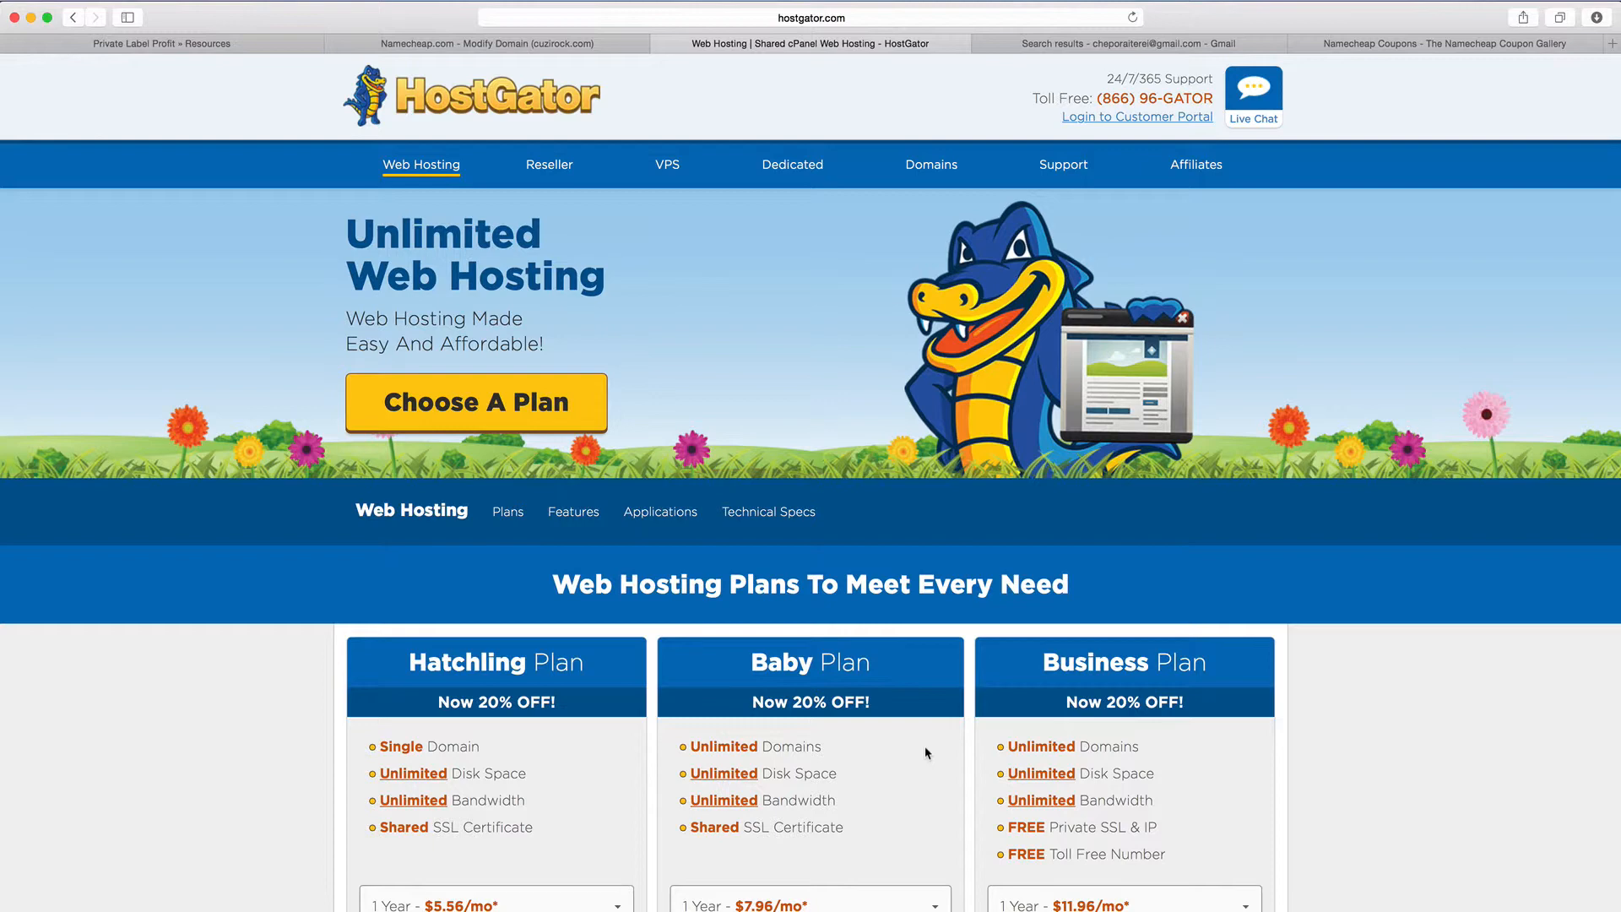
{"action": "mouse_move", "coordinate": [434, 820]}
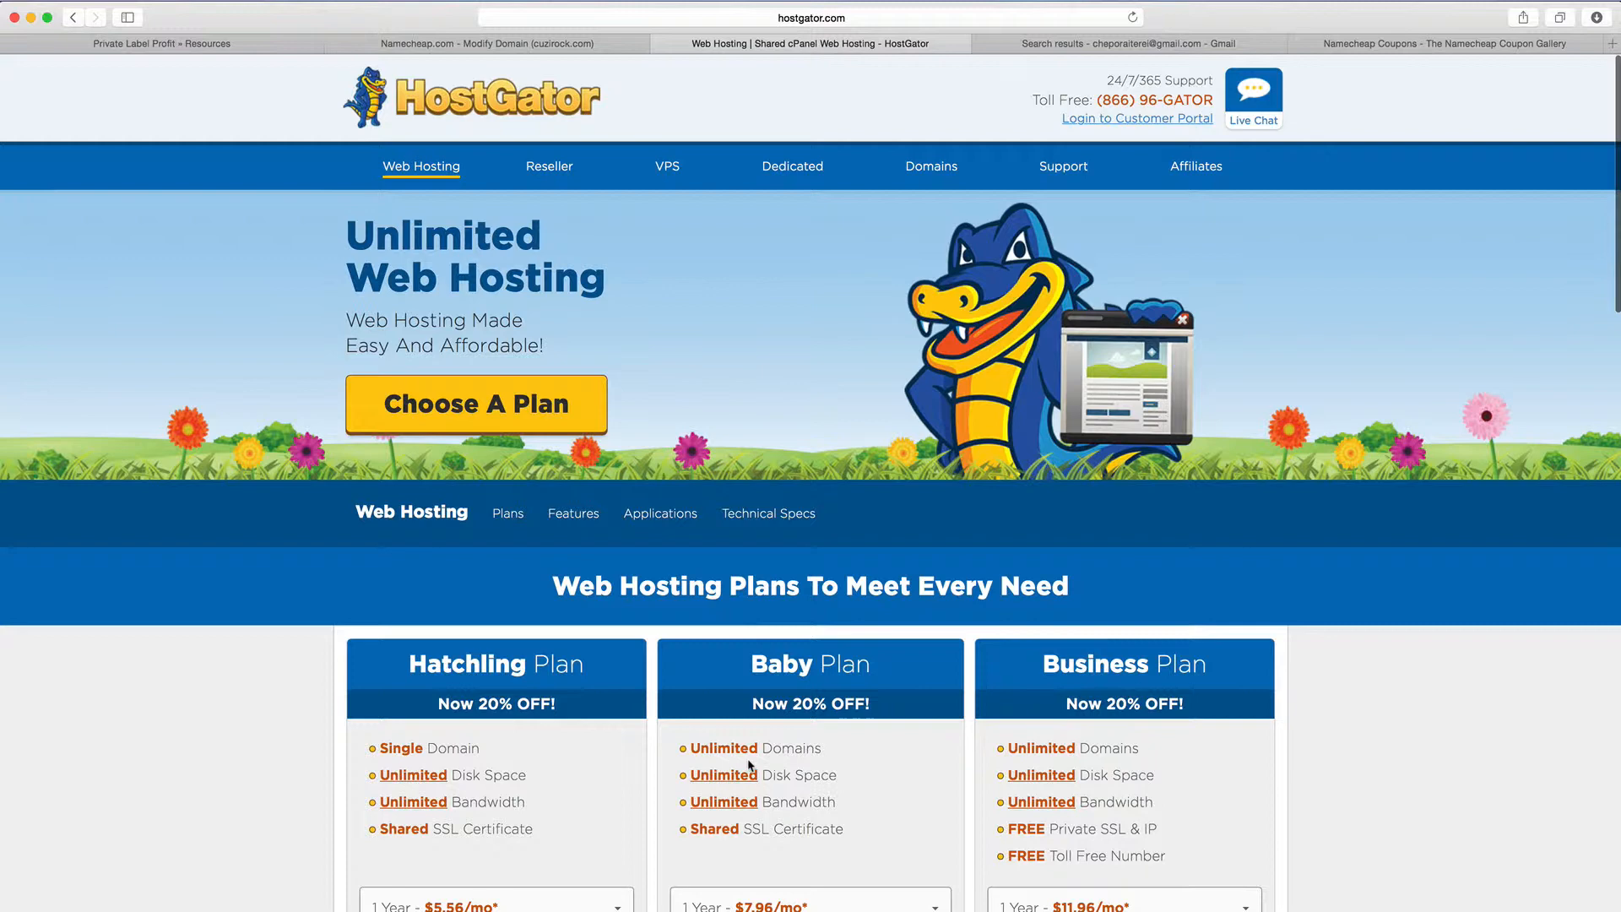
{"action": "mouse_move", "coordinate": [970, 662]}
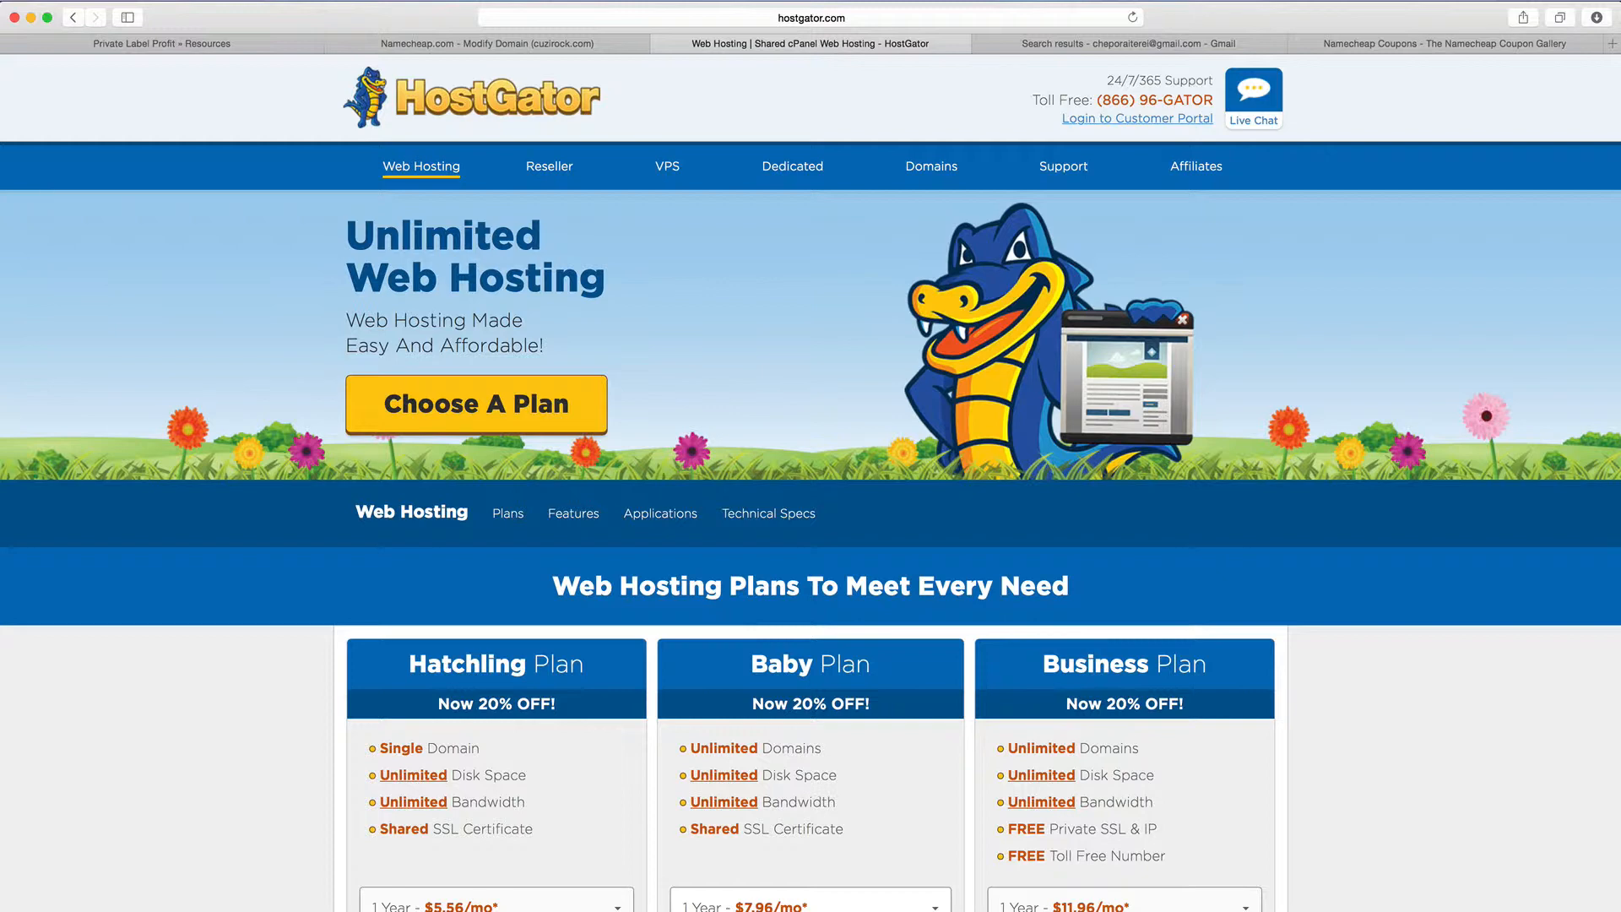
{"action": "left_click", "coordinate": [809, 904]}
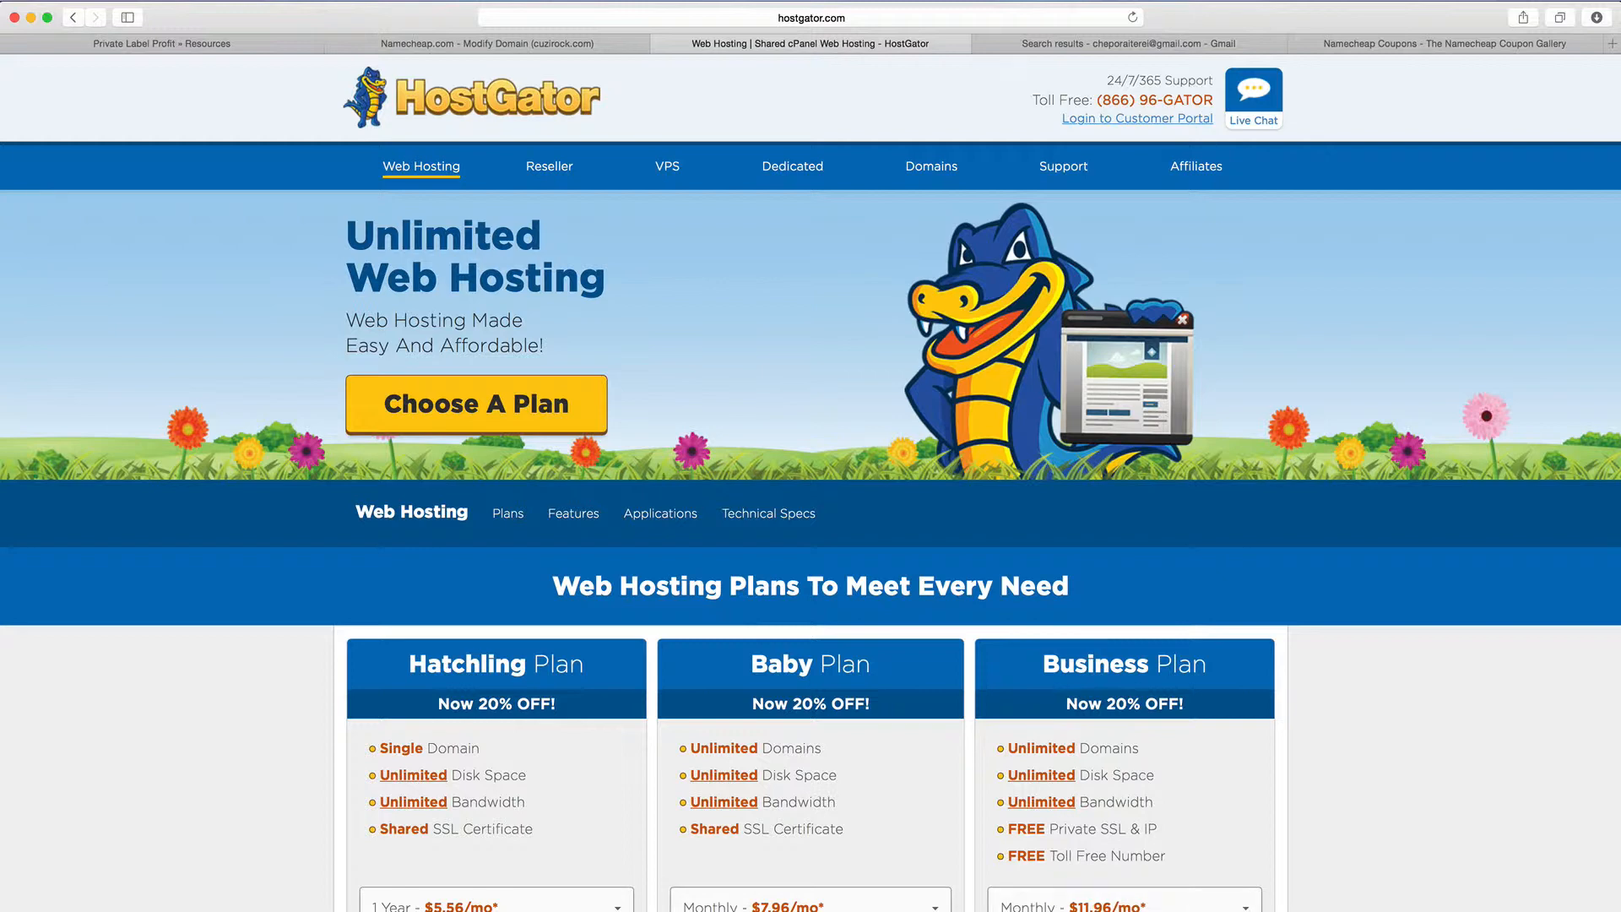
{"action": "scroll", "scroll_direction": "down", "scroll_amount": 3}
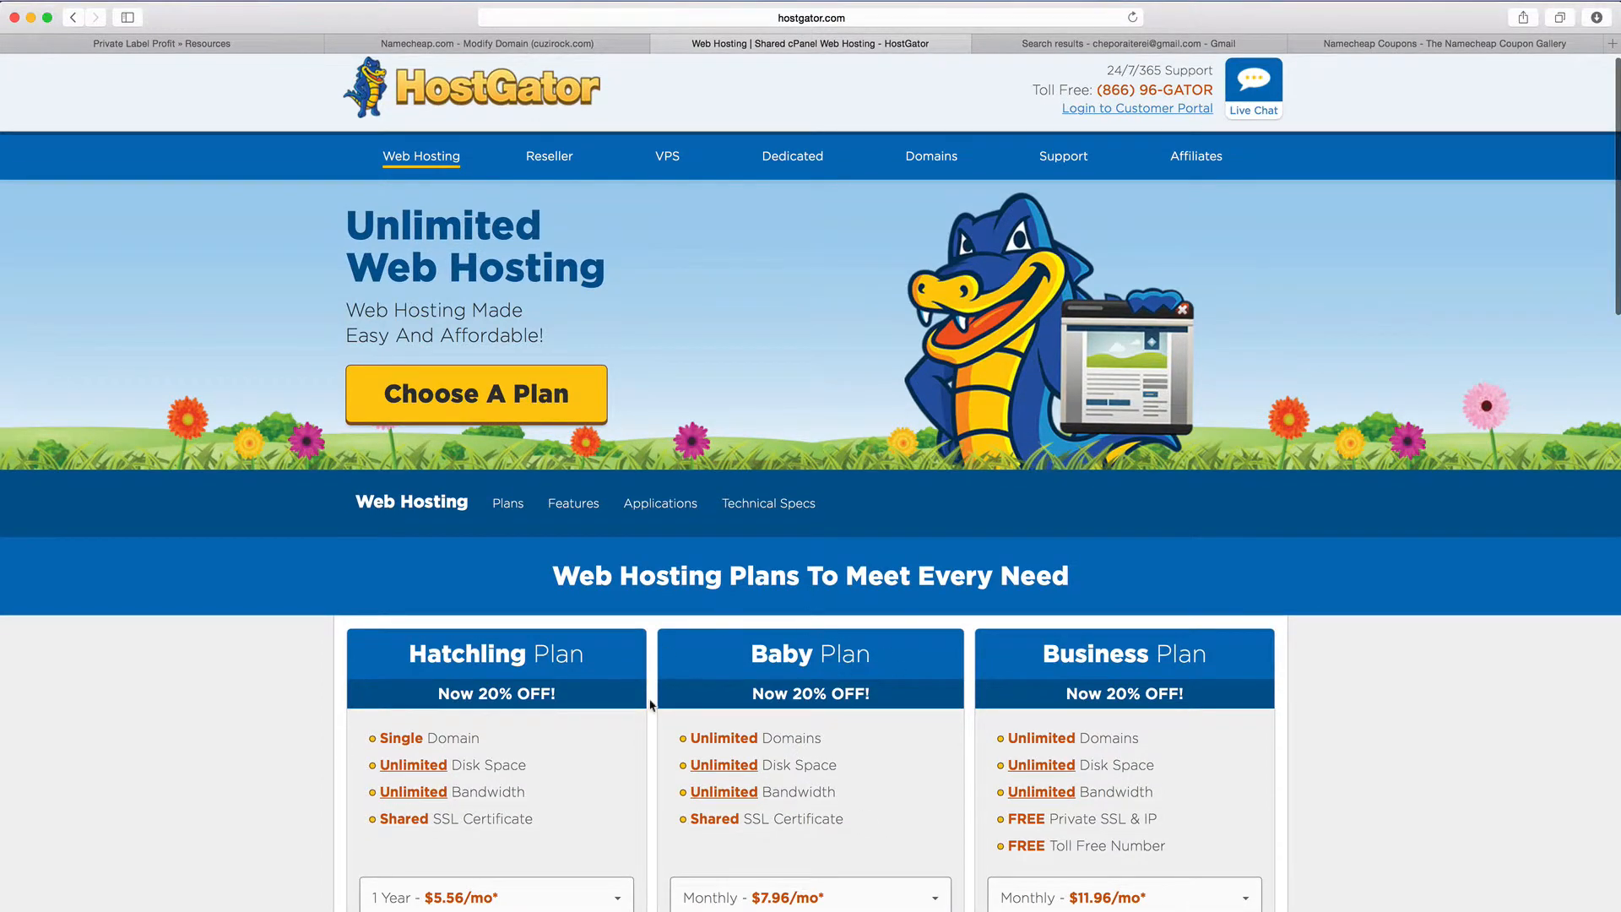
{"action": "scroll", "scroll_direction": "down", "scroll_amount": 3}
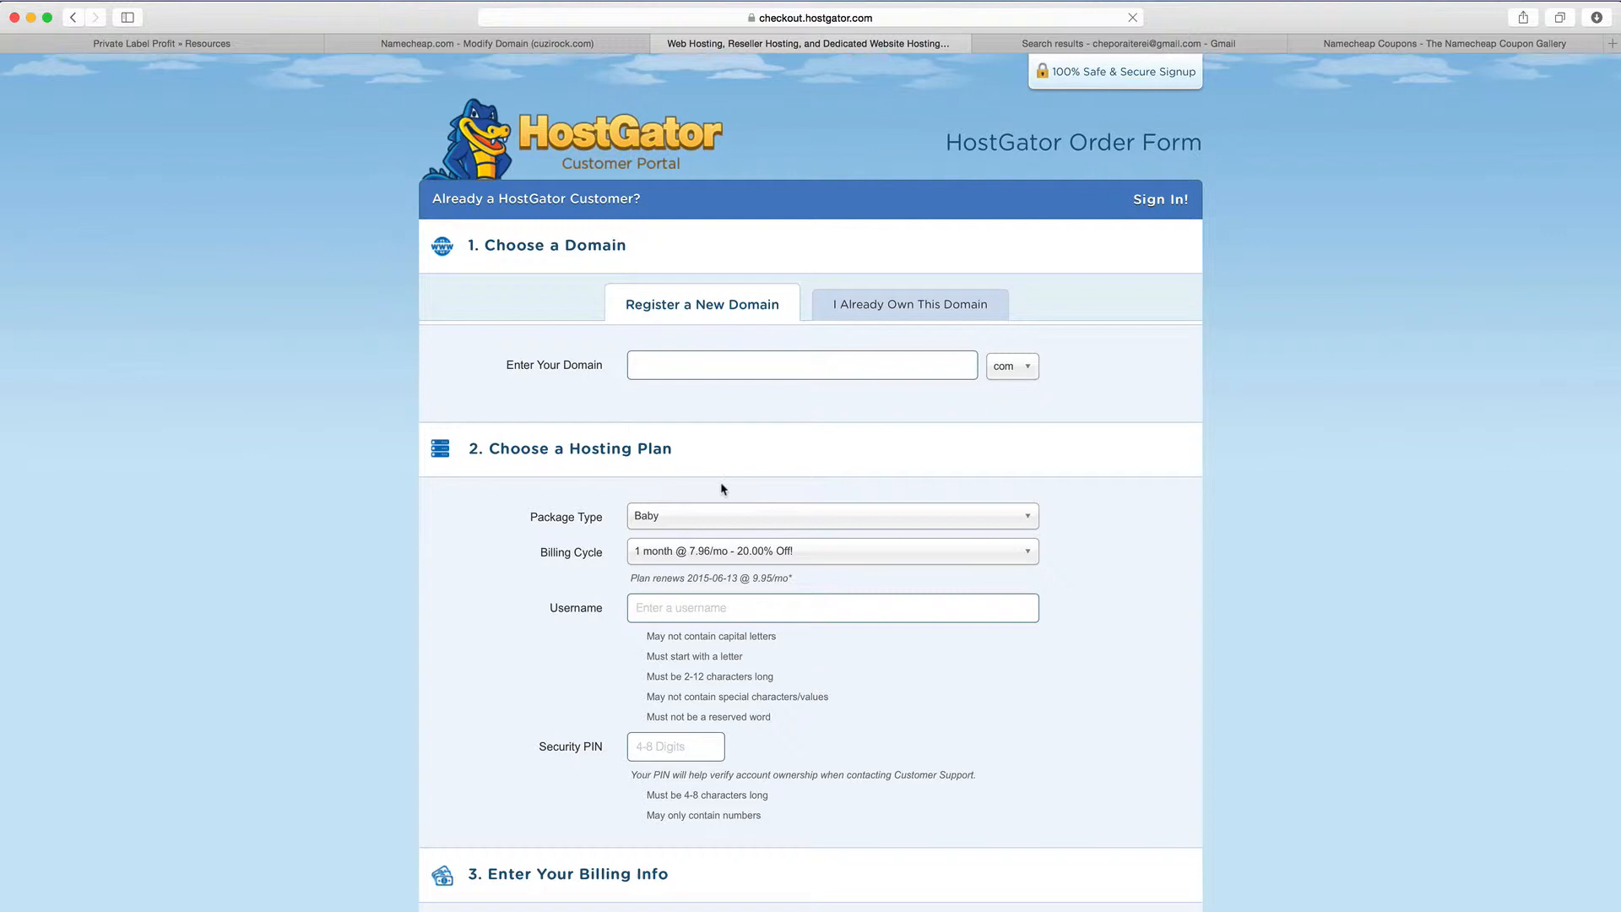
{"action": "left_click", "coordinate": [909, 303]}
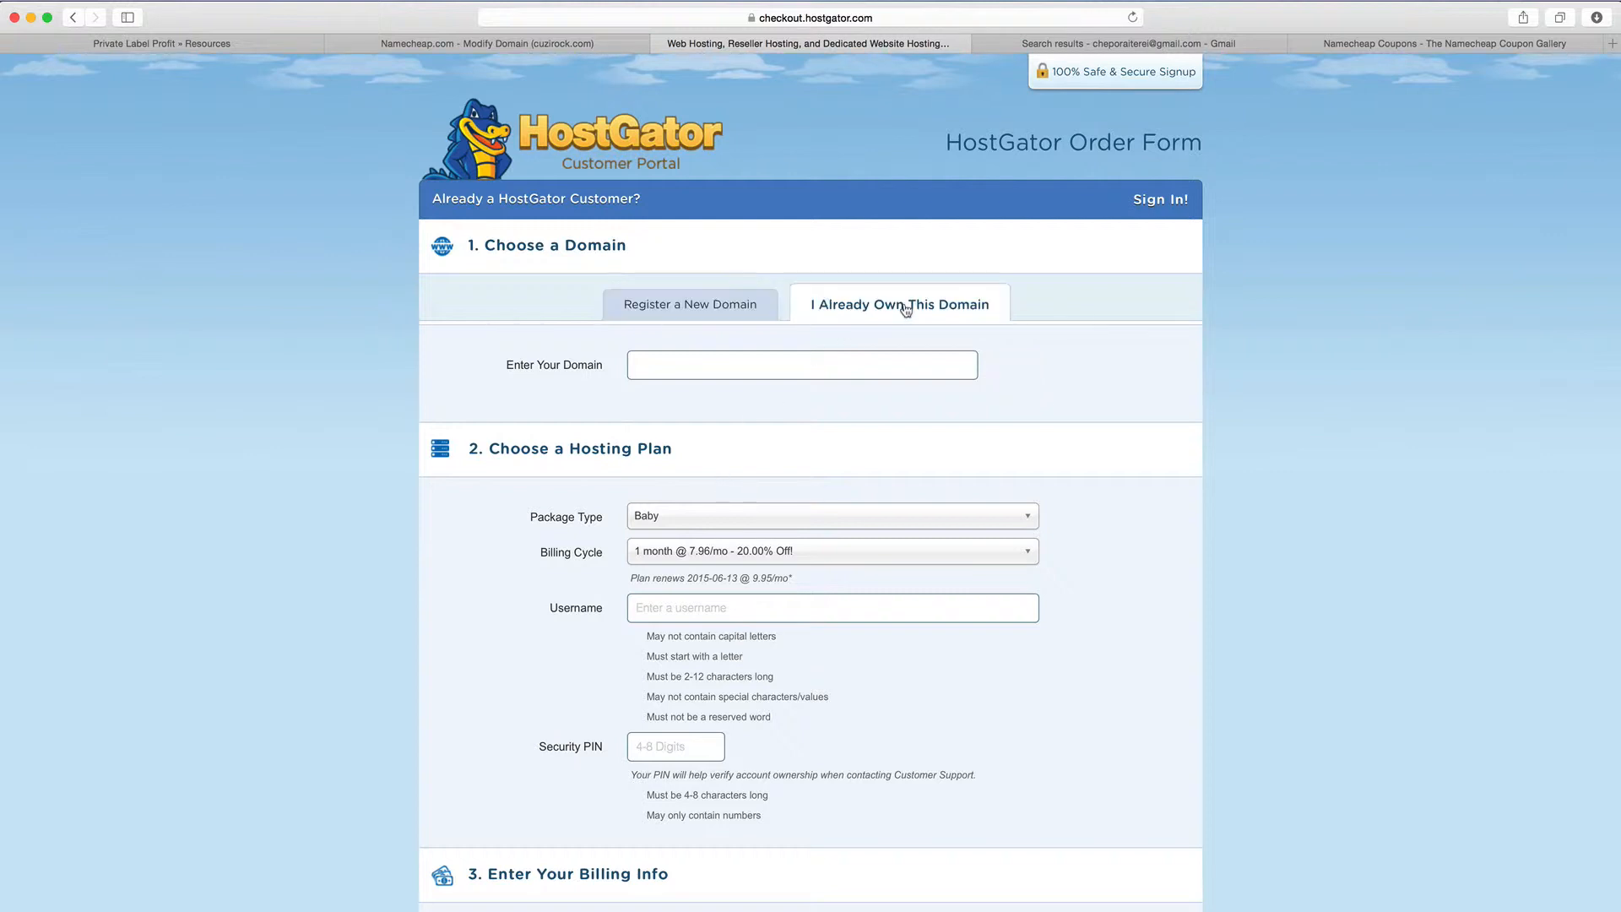
{"action": "left_click", "coordinate": [800, 363]}
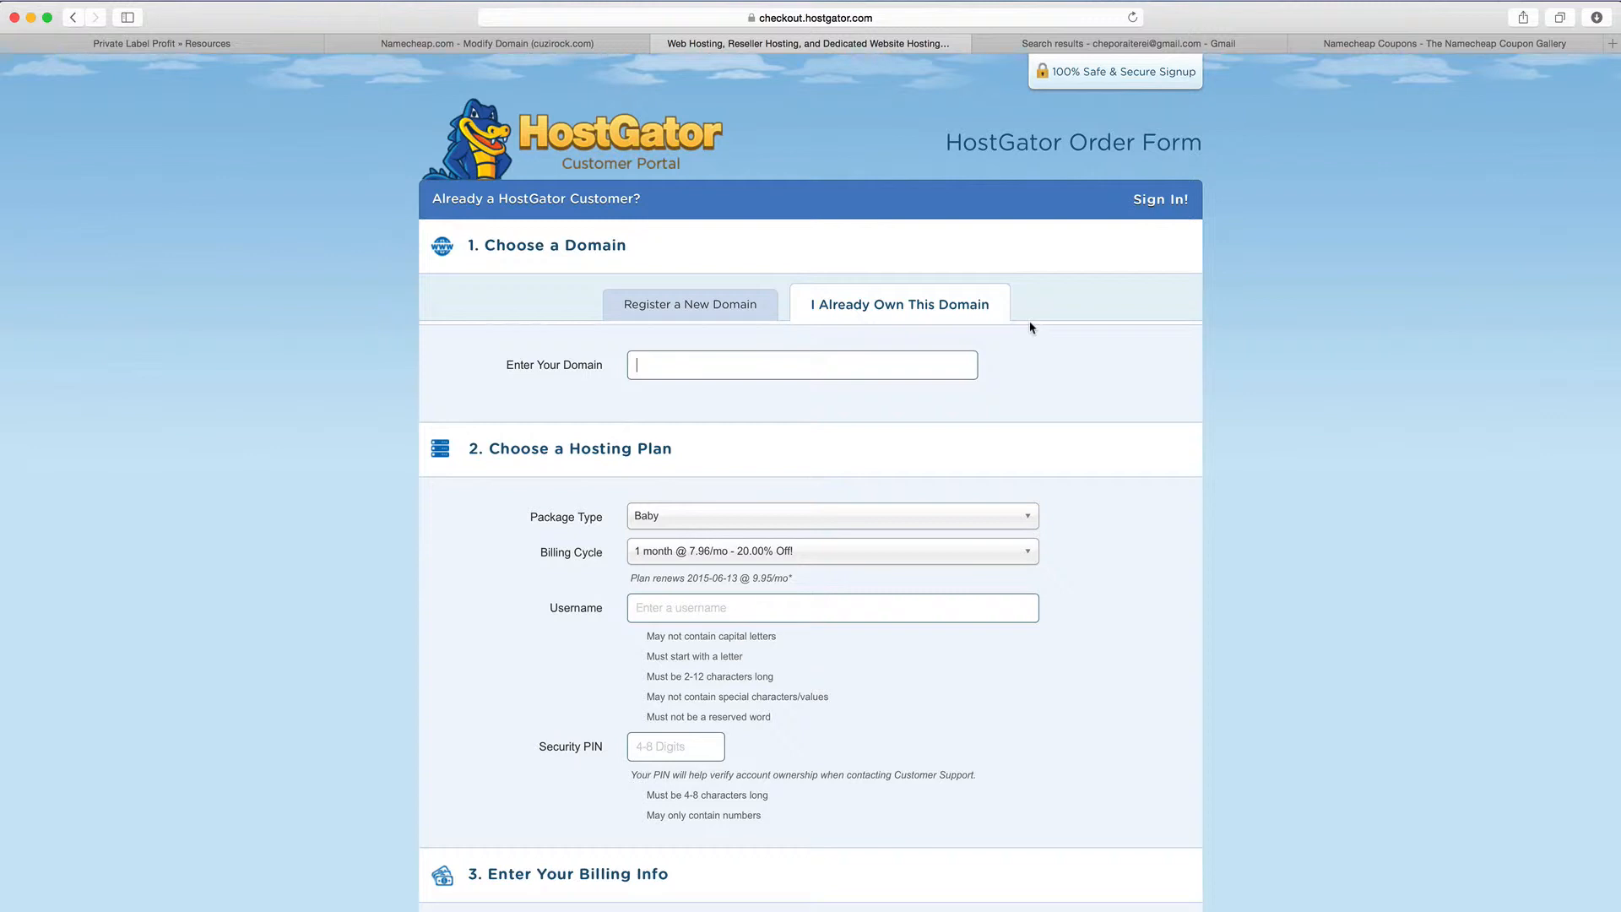
{"action": "type", "text": "cuzirock.com"}
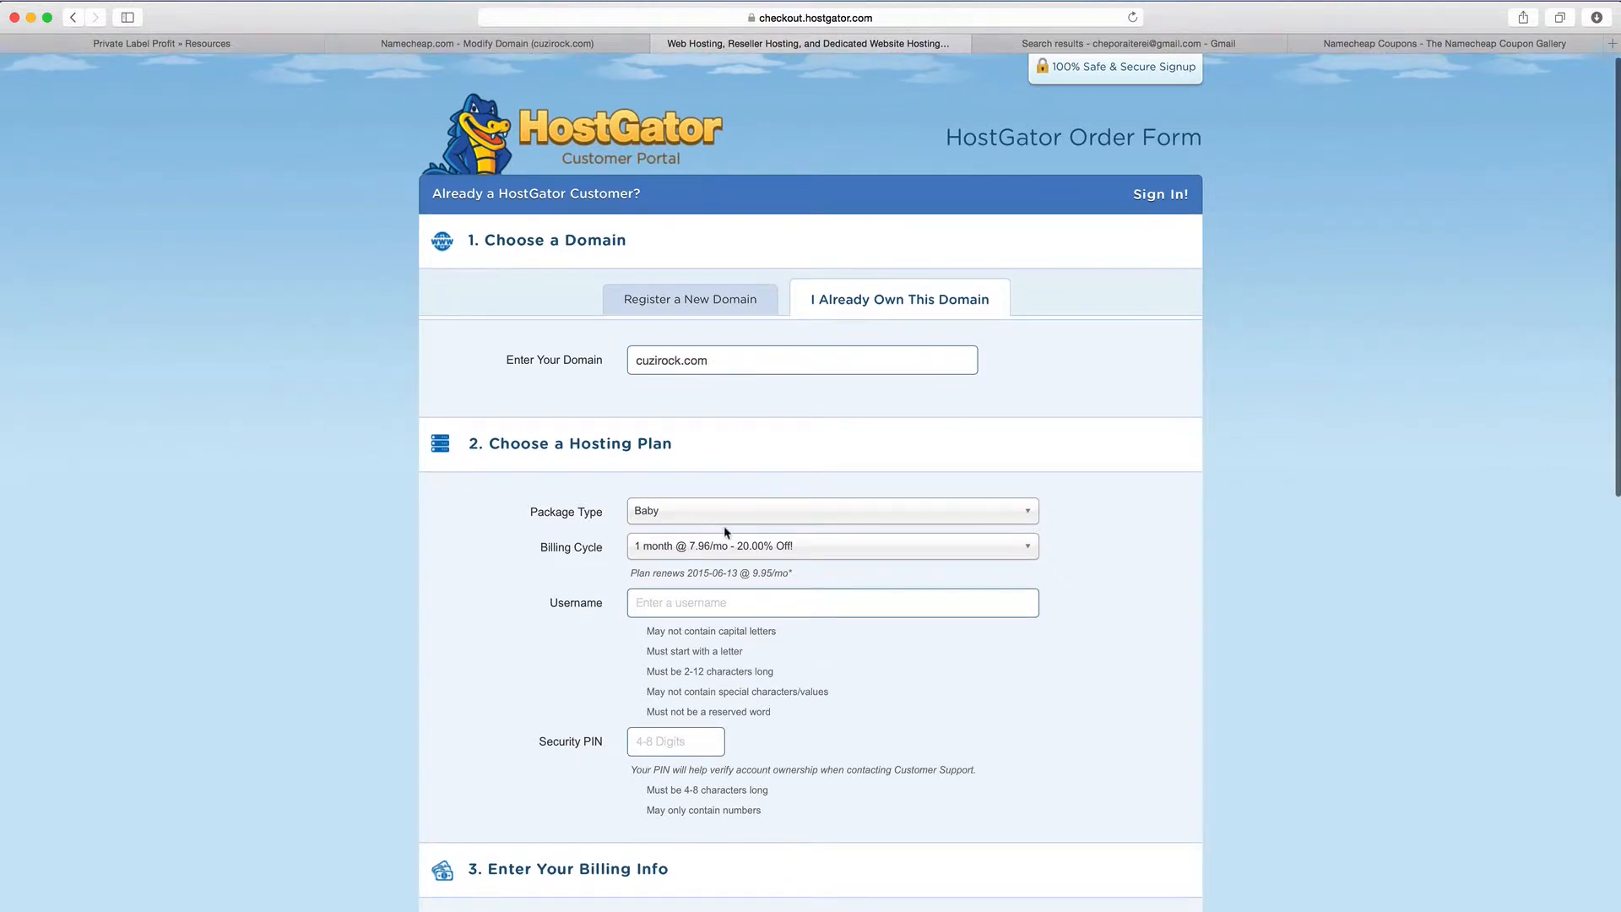
{"action": "left_click", "coordinate": [830, 546]}
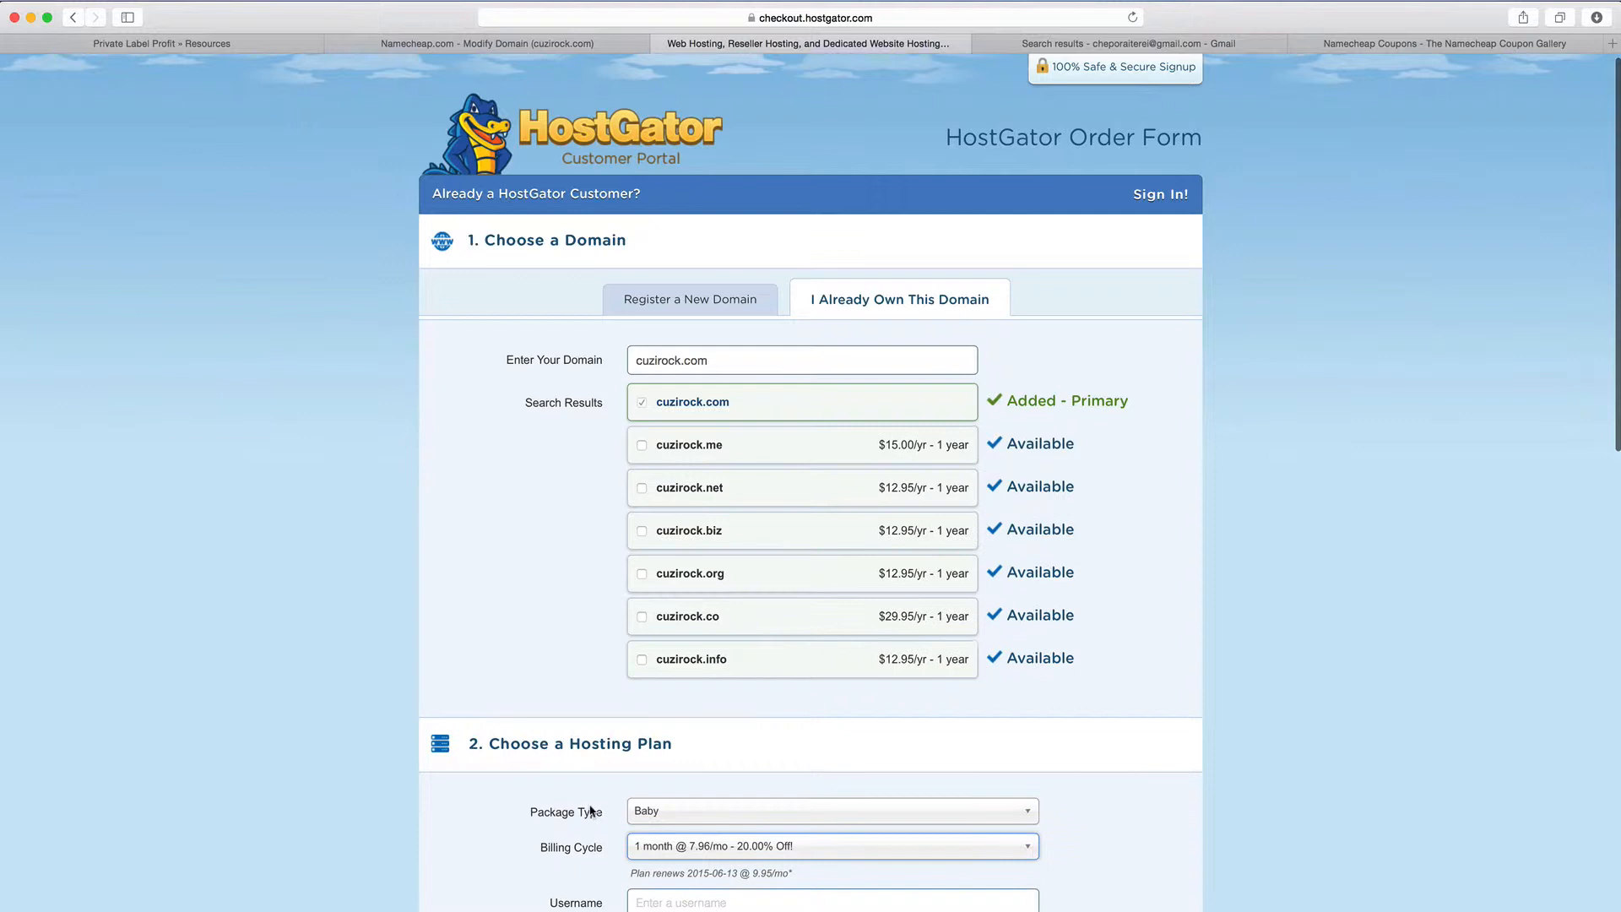
{"action": "mouse_move", "coordinate": [576, 791]}
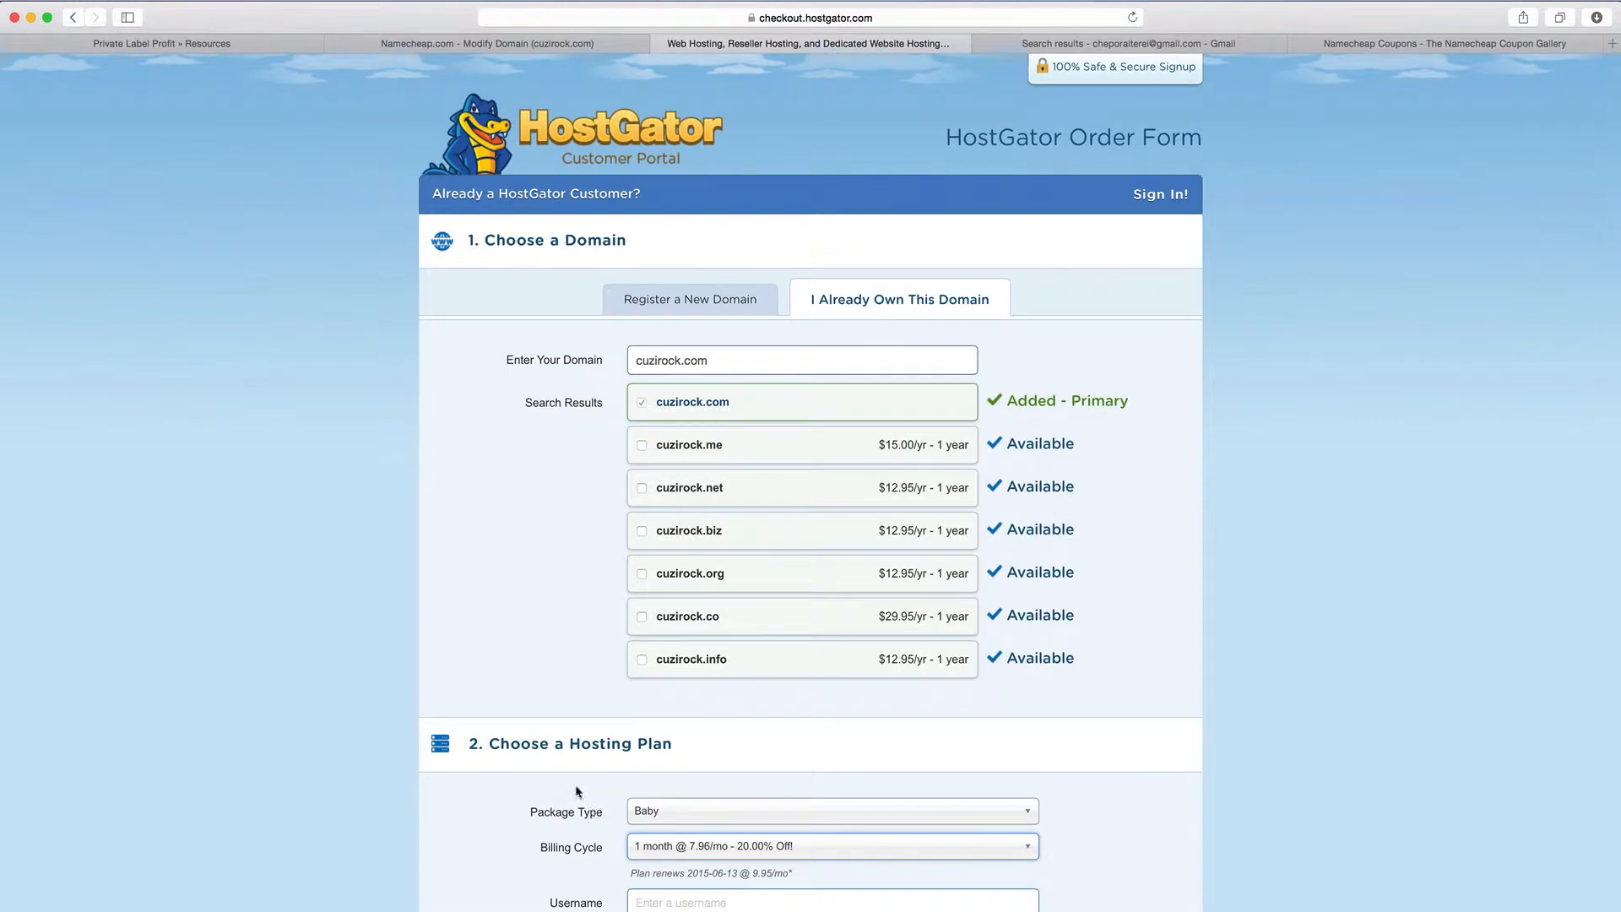
{"action": "mouse_move", "coordinate": [1002, 405]}
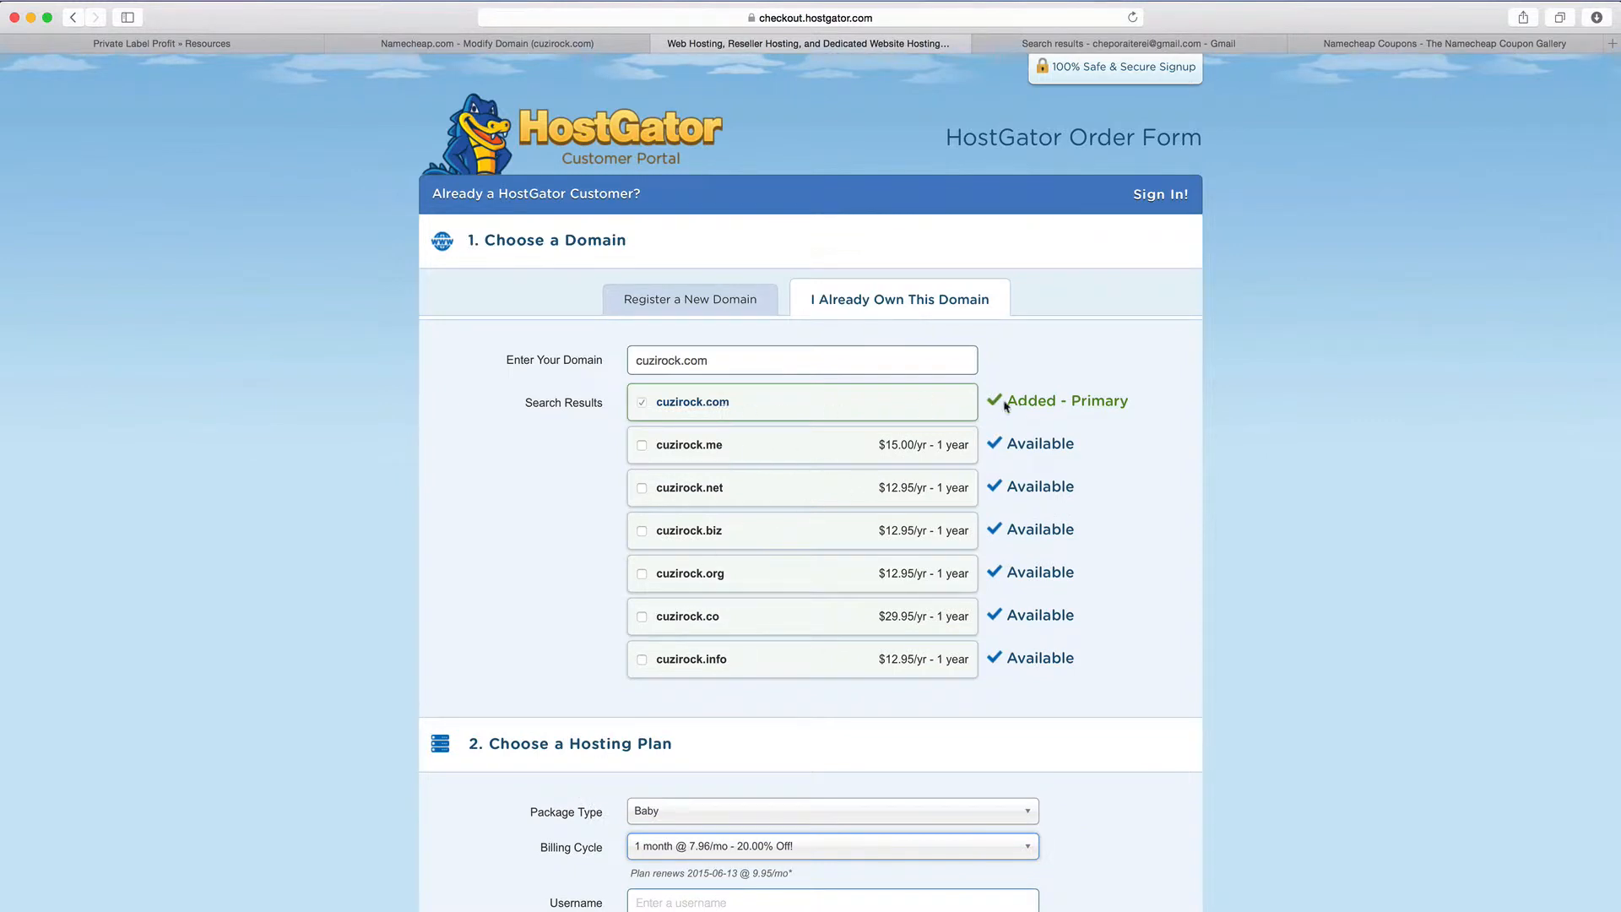
{"action": "scroll", "scroll_direction": "down", "scroll_amount": 3}
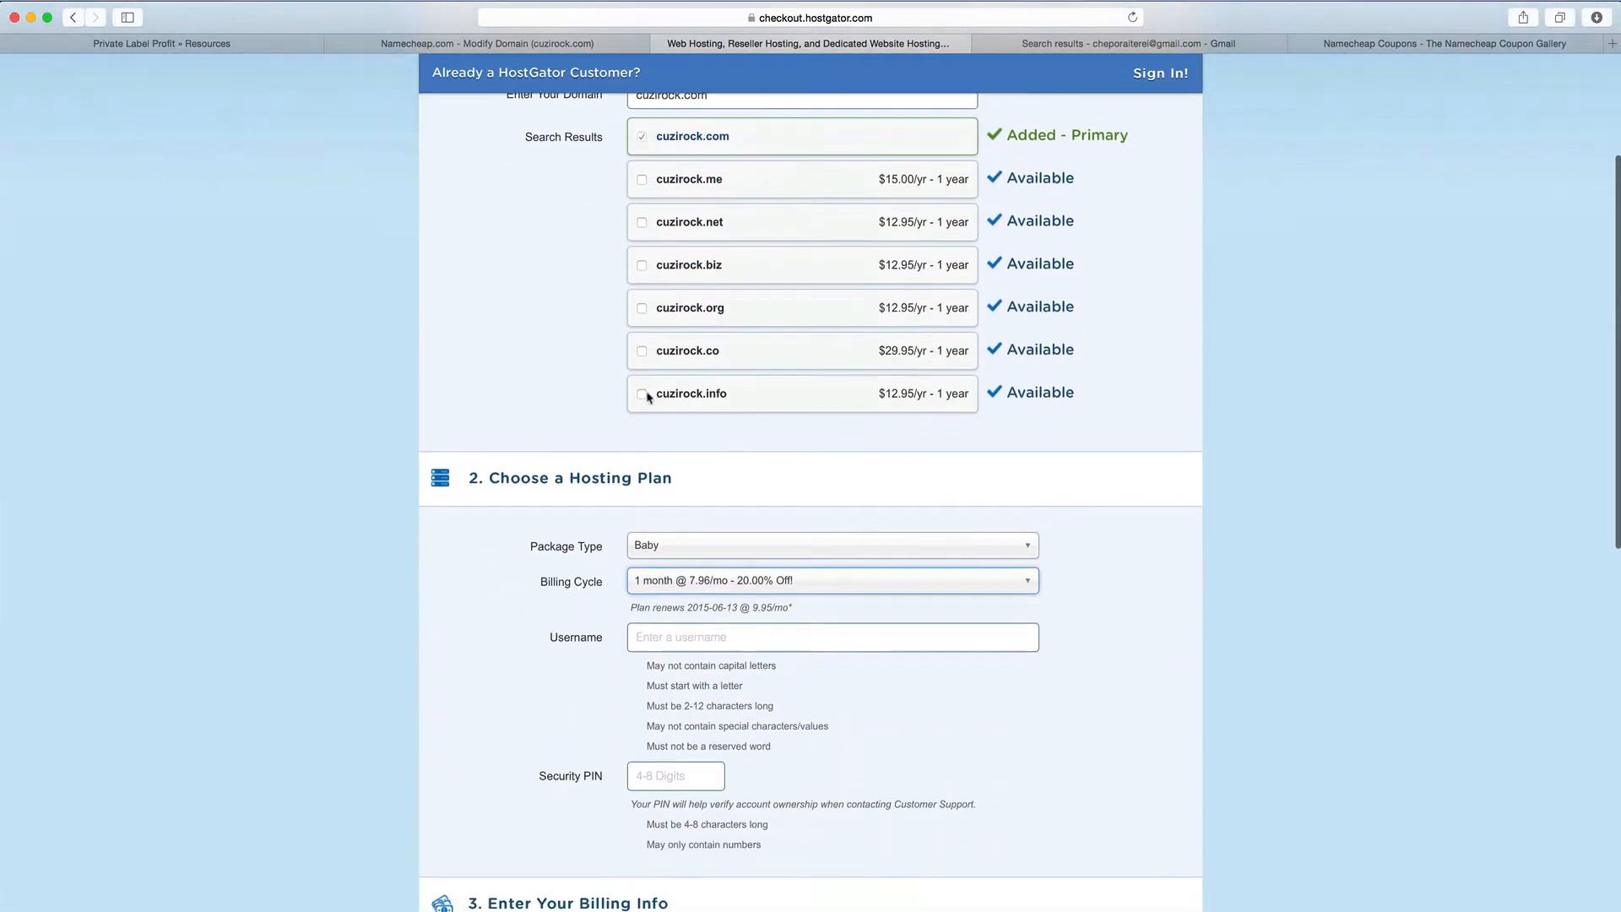
{"action": "scroll", "scroll_direction": "down", "scroll_amount": 3}
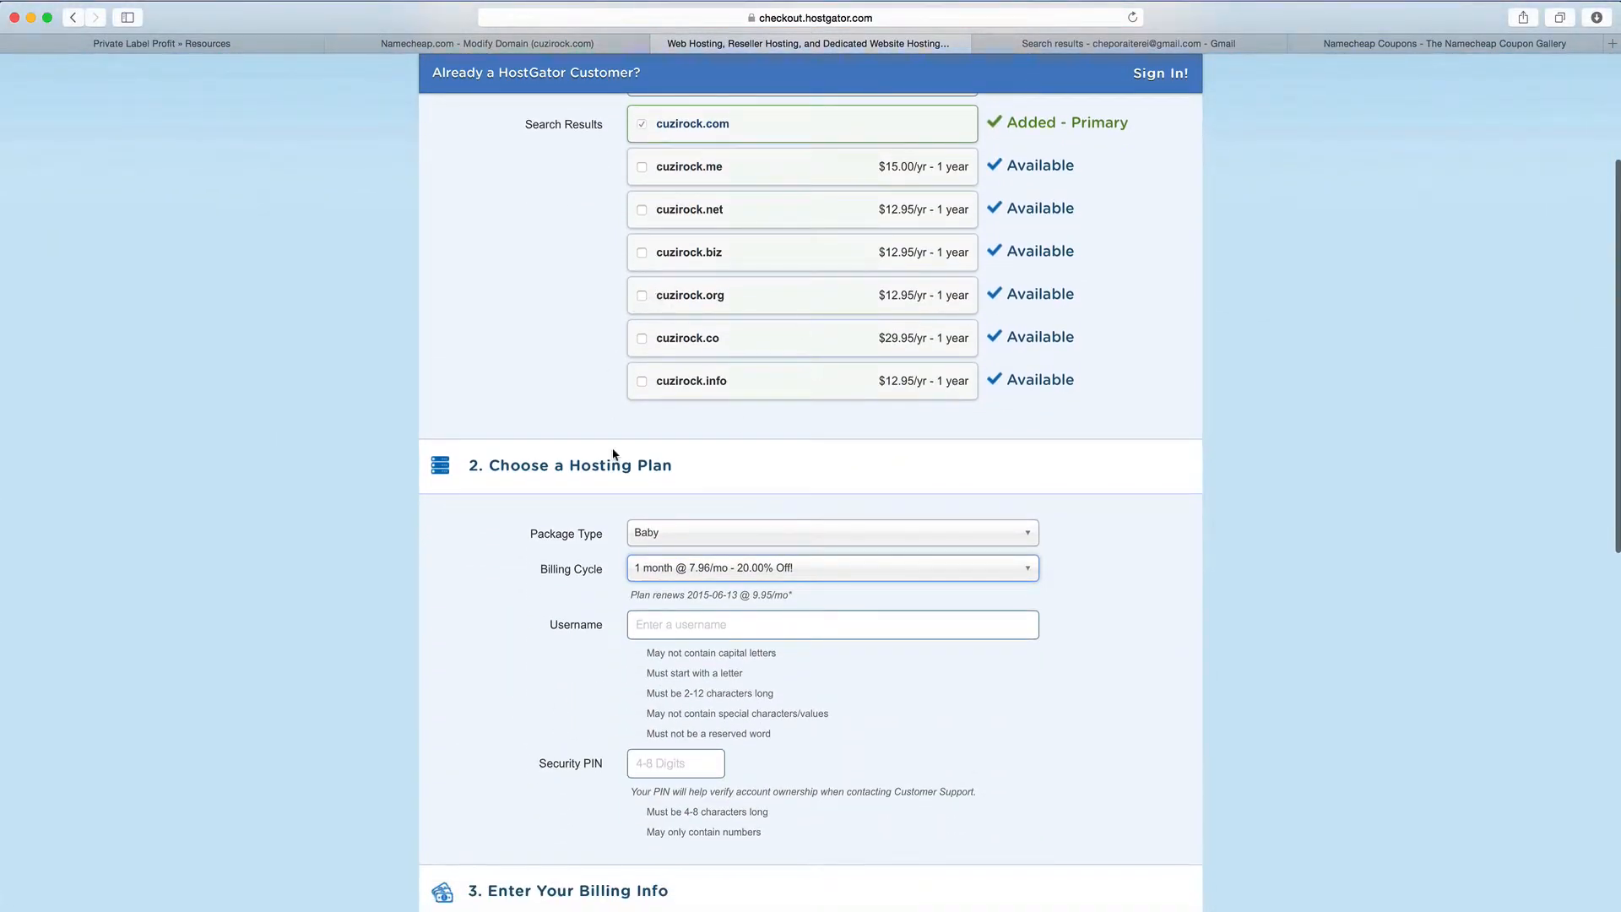
{"action": "mouse_move", "coordinate": [622, 561]}
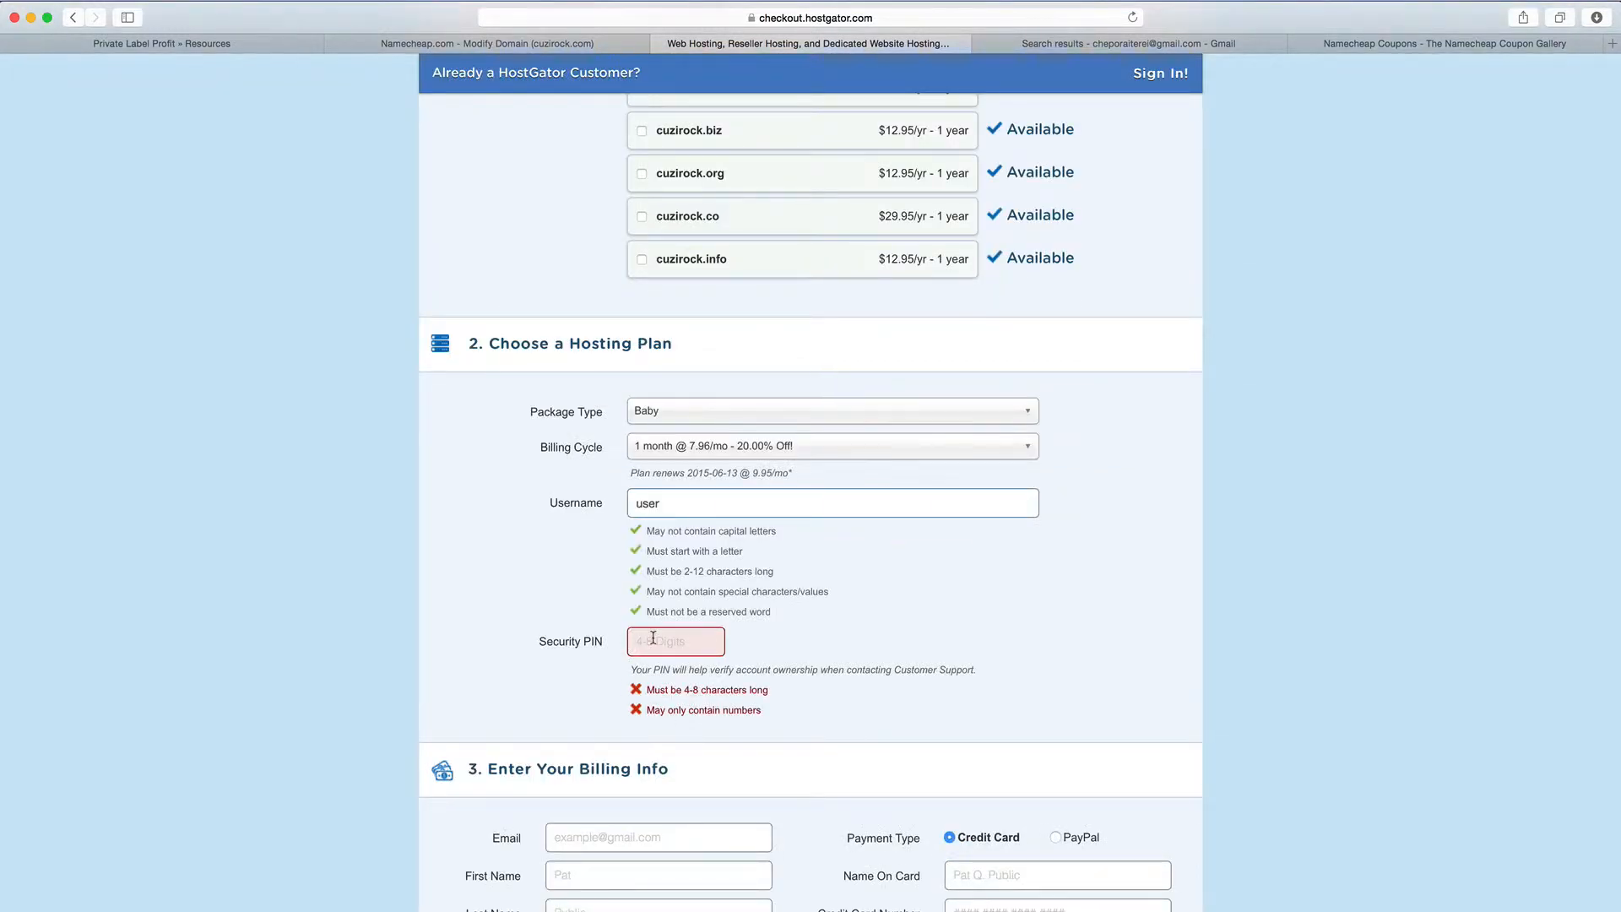
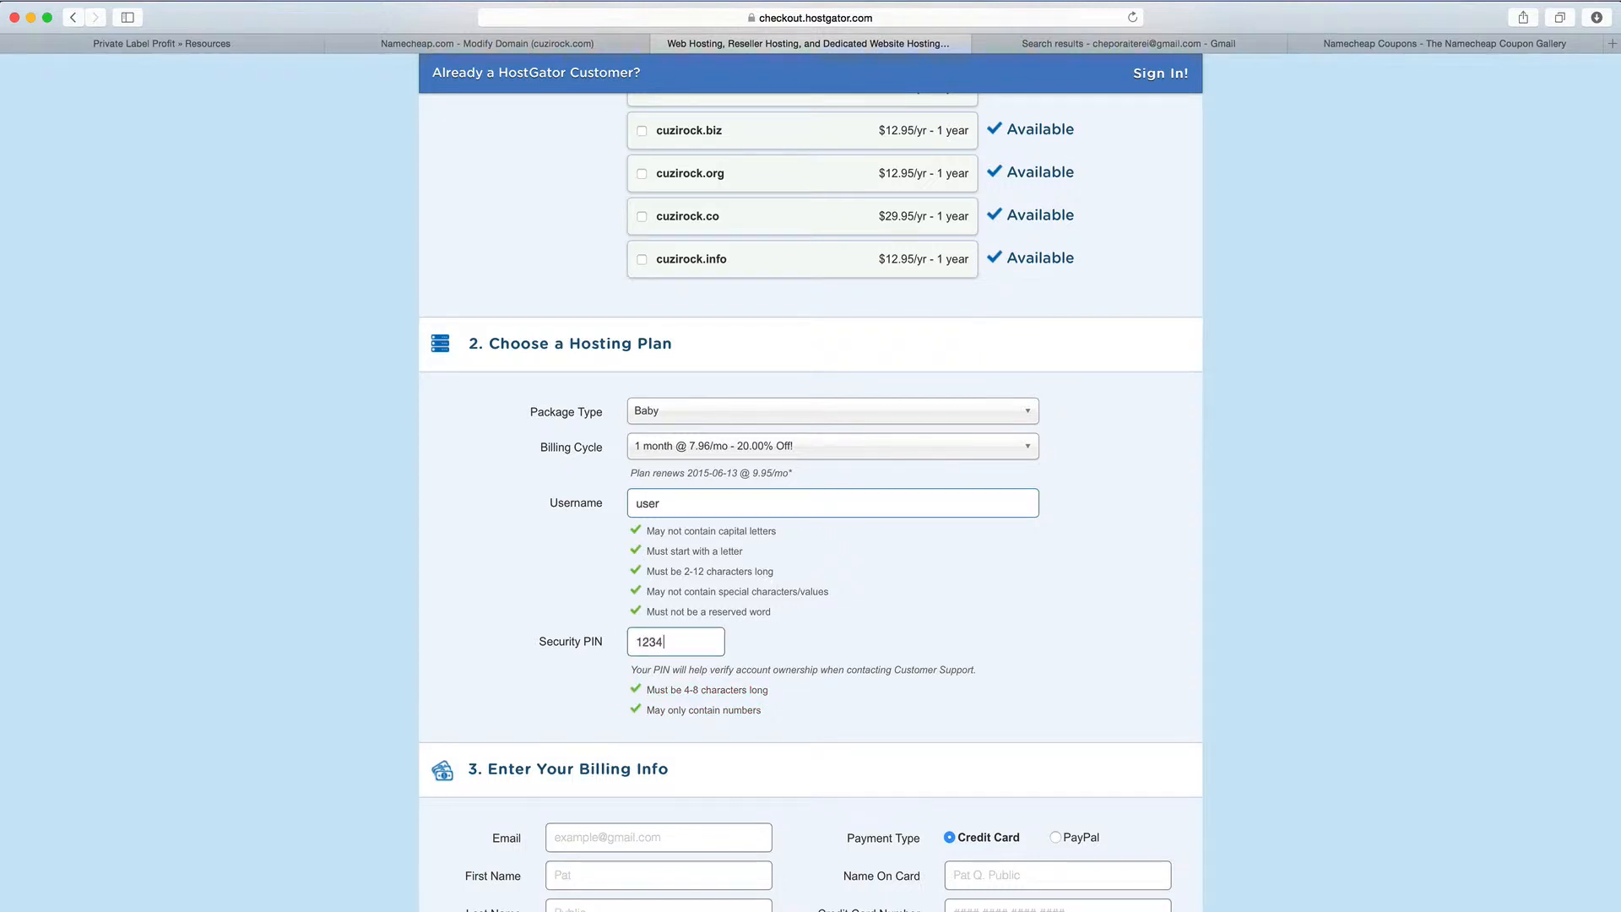
{"action": "mouse_move", "coordinate": [755, 508]}
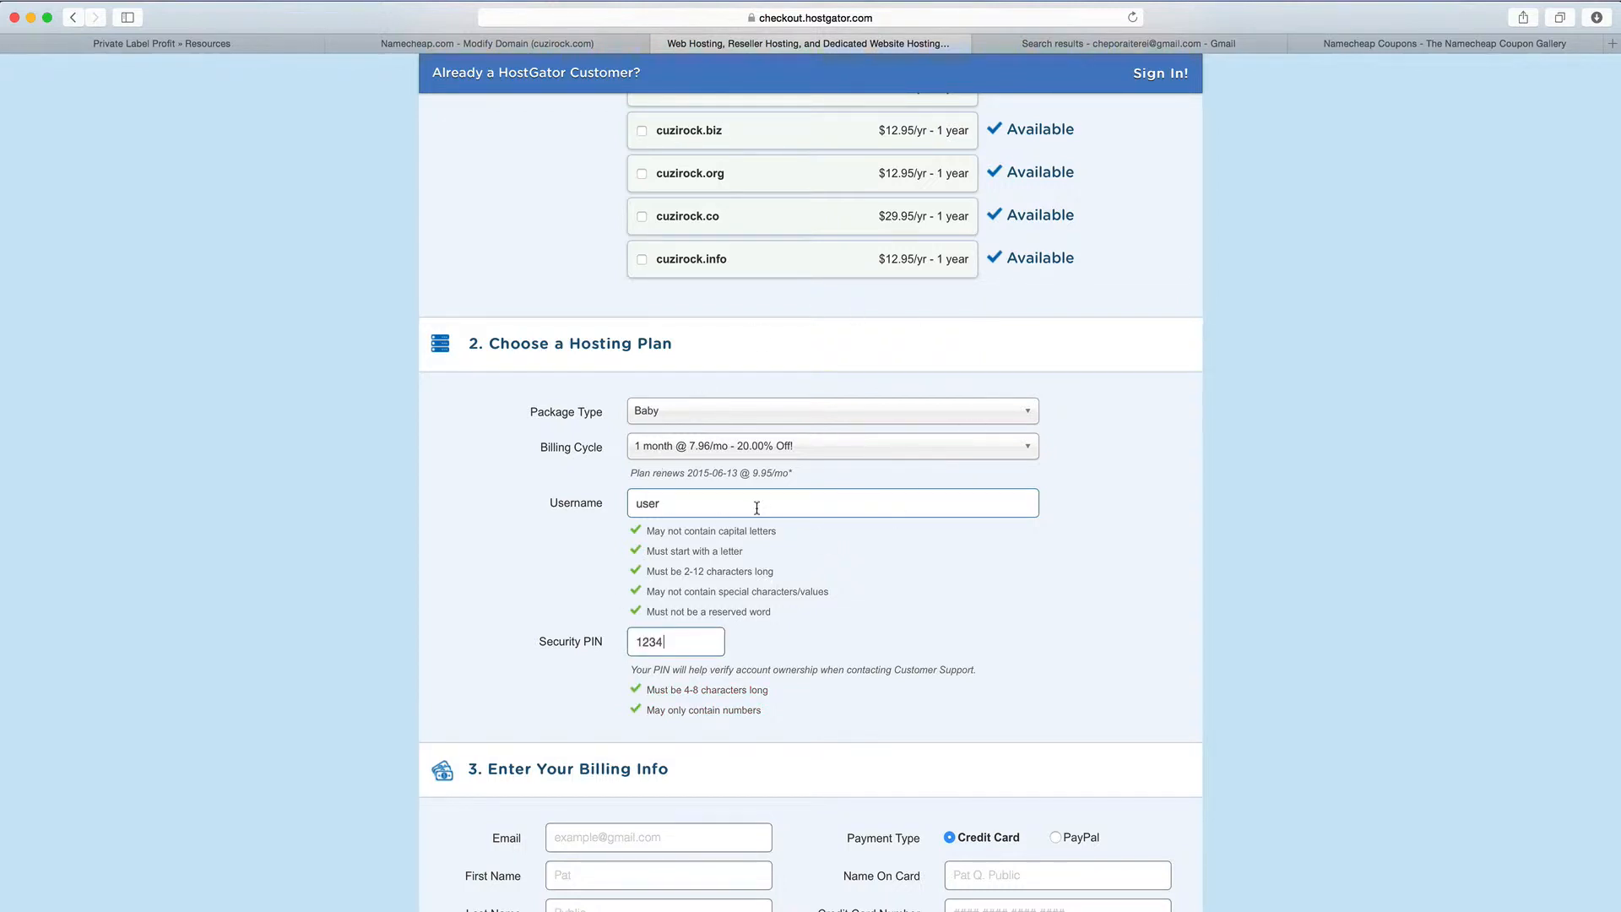
{"action": "scroll", "scroll_direction": "down", "scroll_amount": 3}
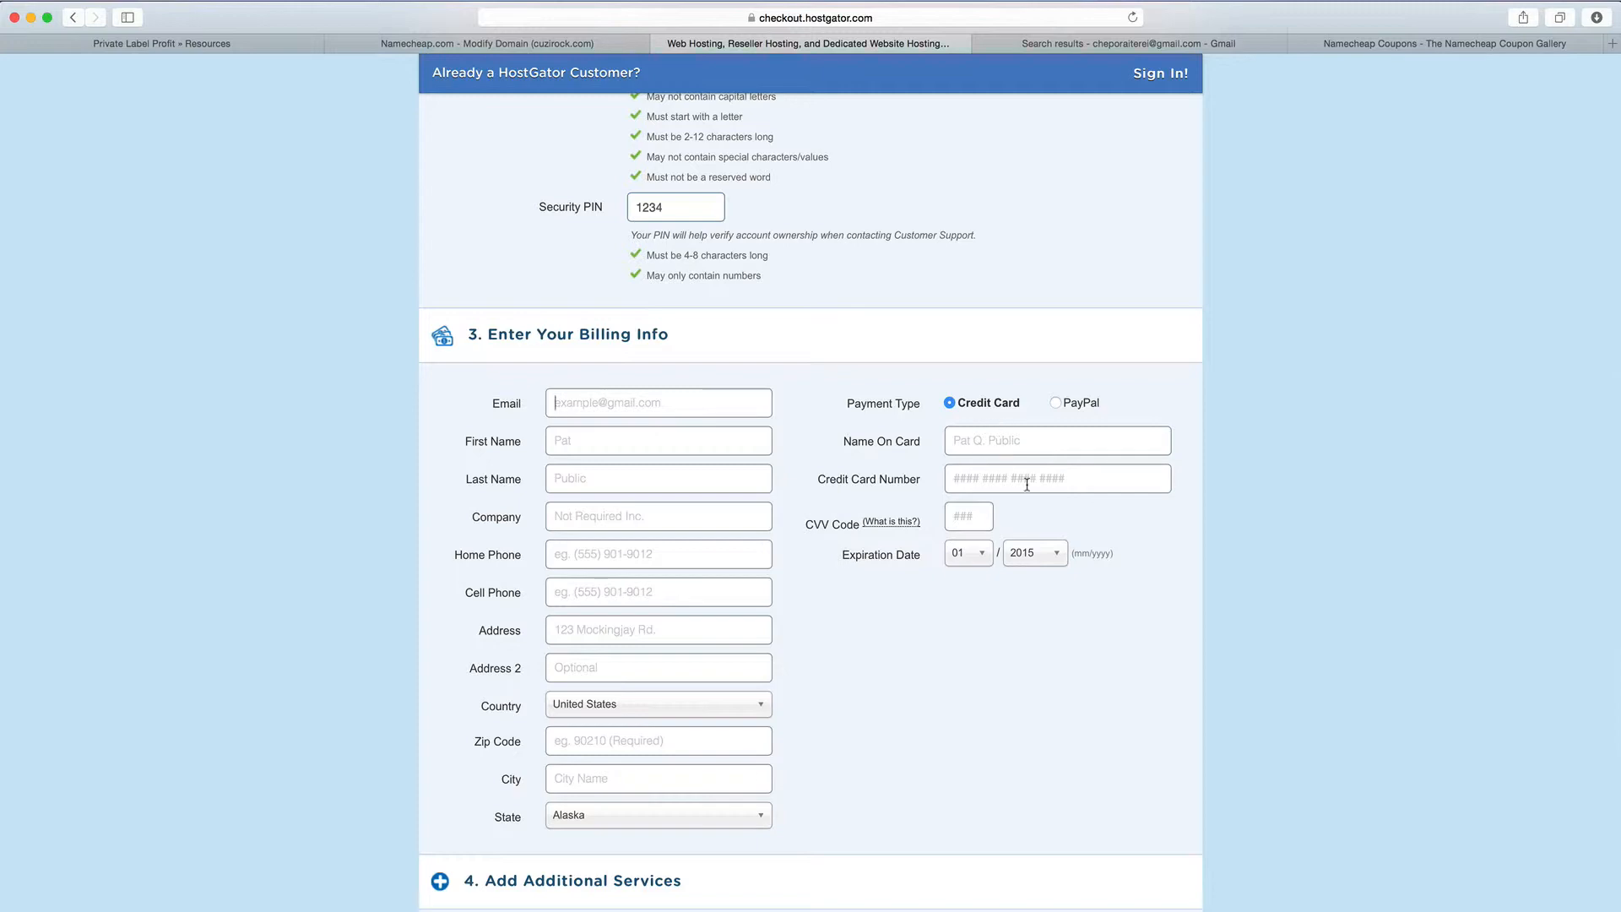
{"action": "mouse_move", "coordinate": [807, 756]}
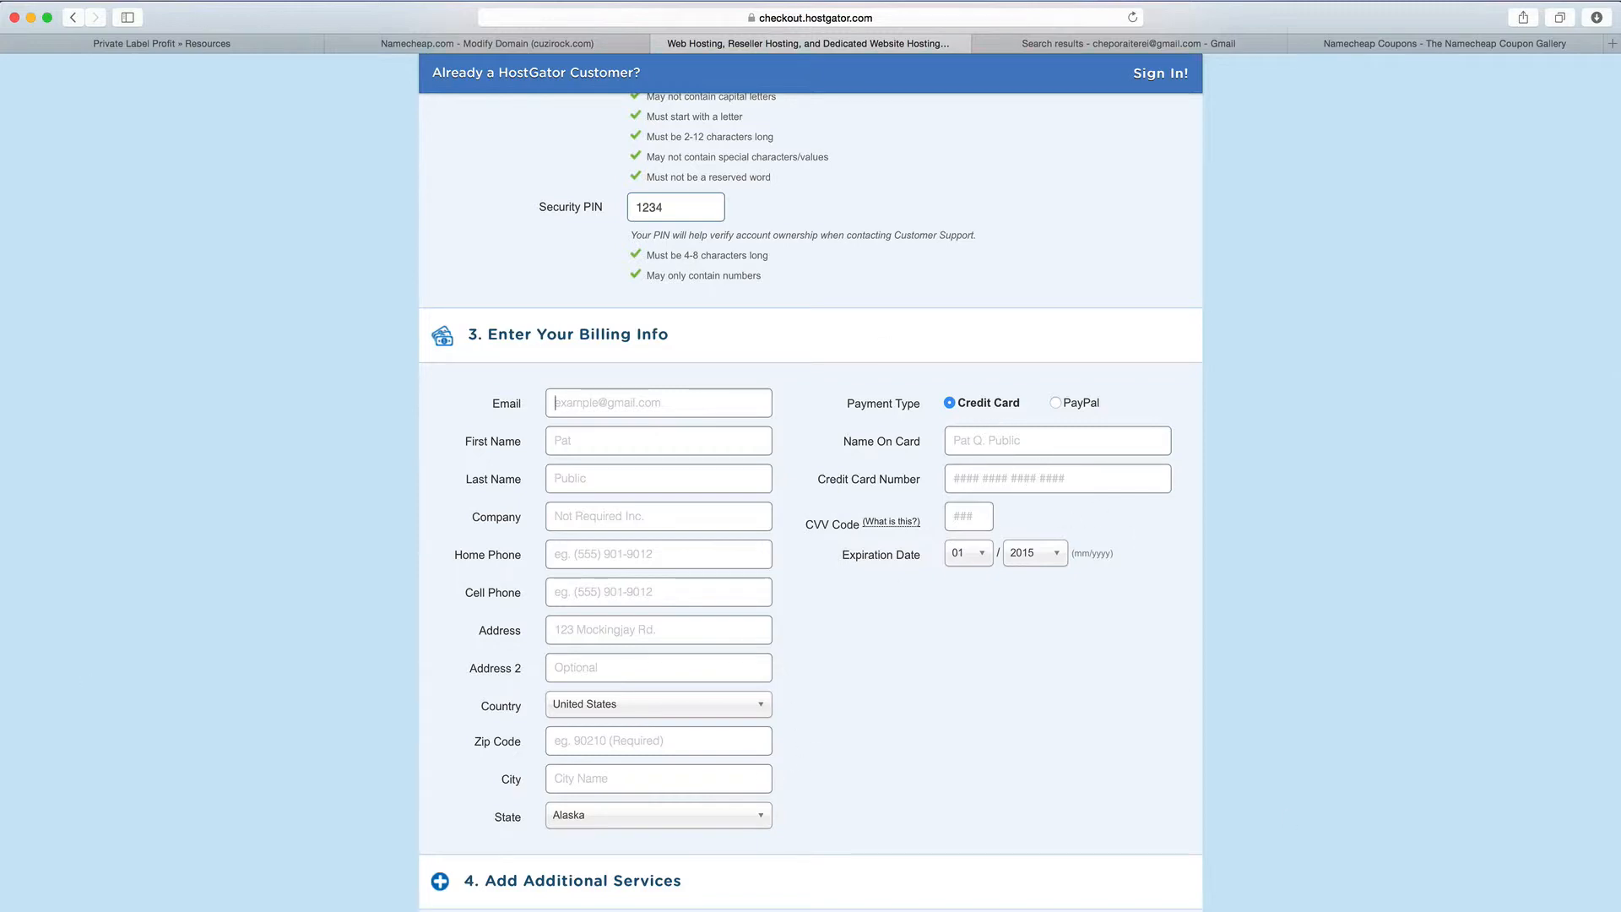
Scroll through the HostGator additional services and highlight the add-on services charge
{"action": "scroll", "scroll_direction": "down", "scroll_amount": 3}
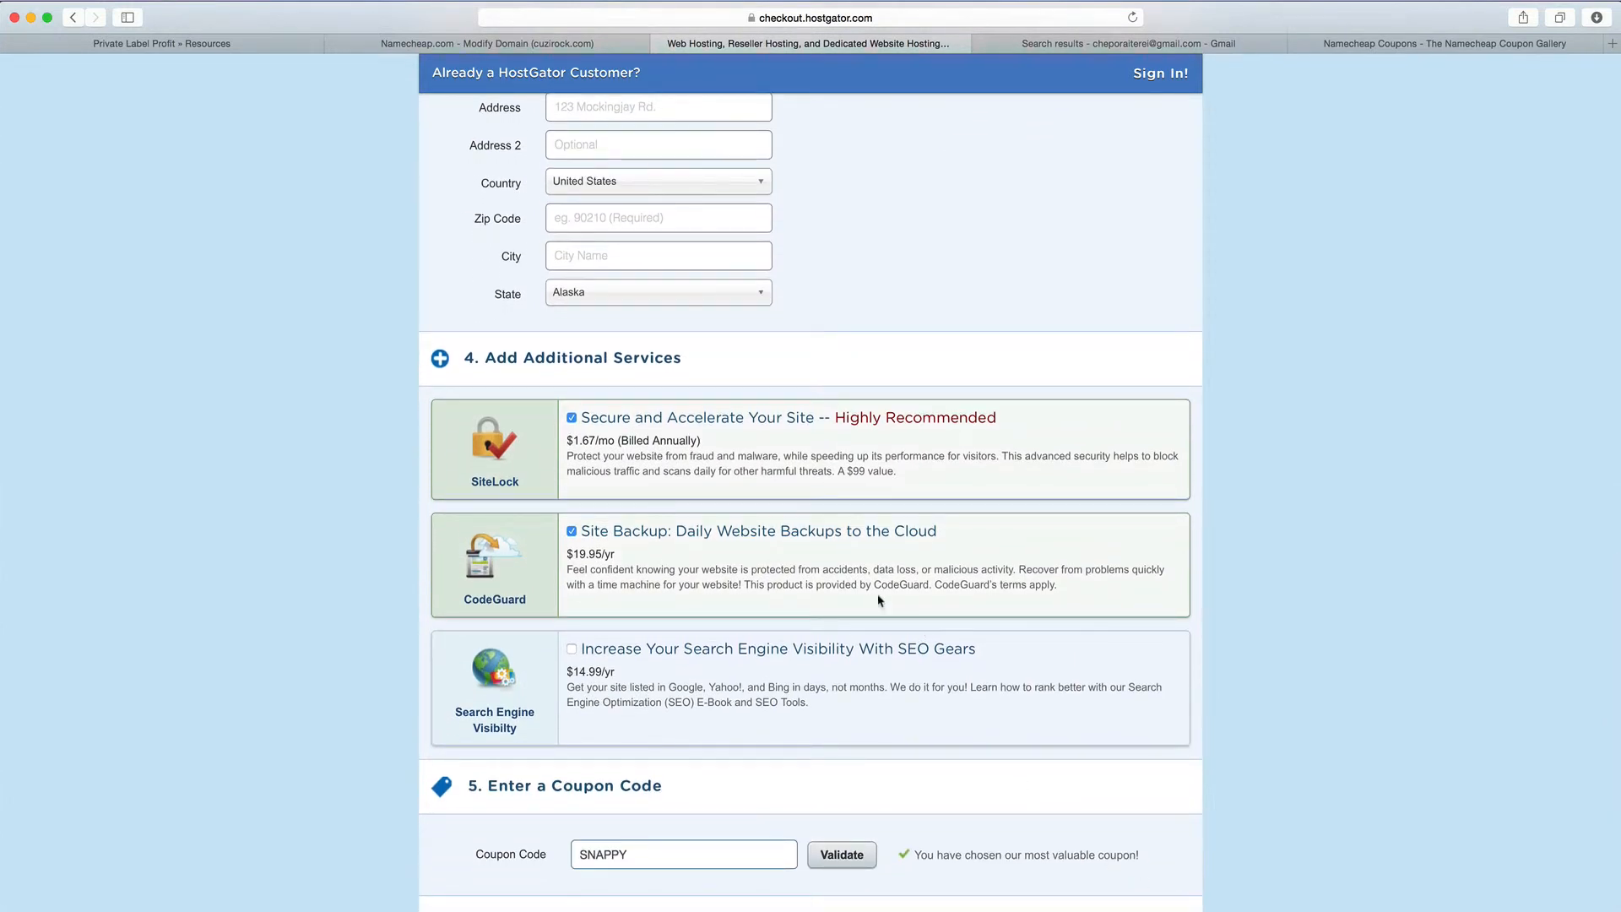
{"action": "mouse_move", "coordinate": [815, 636]}
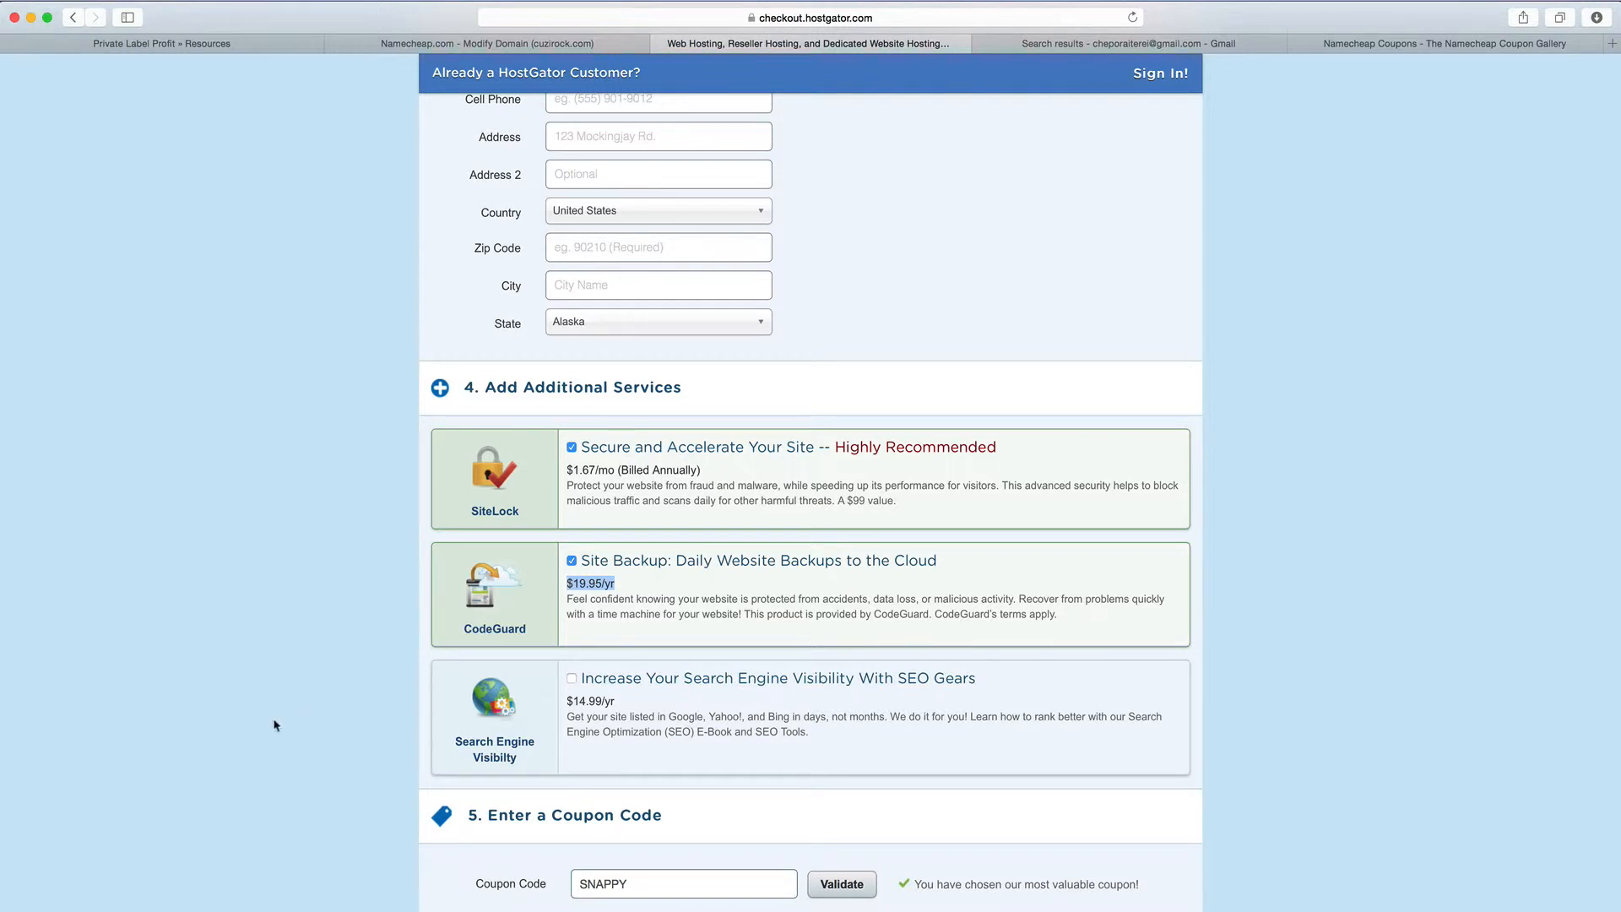
{"action": "mouse_move", "coordinate": [367, 785]}
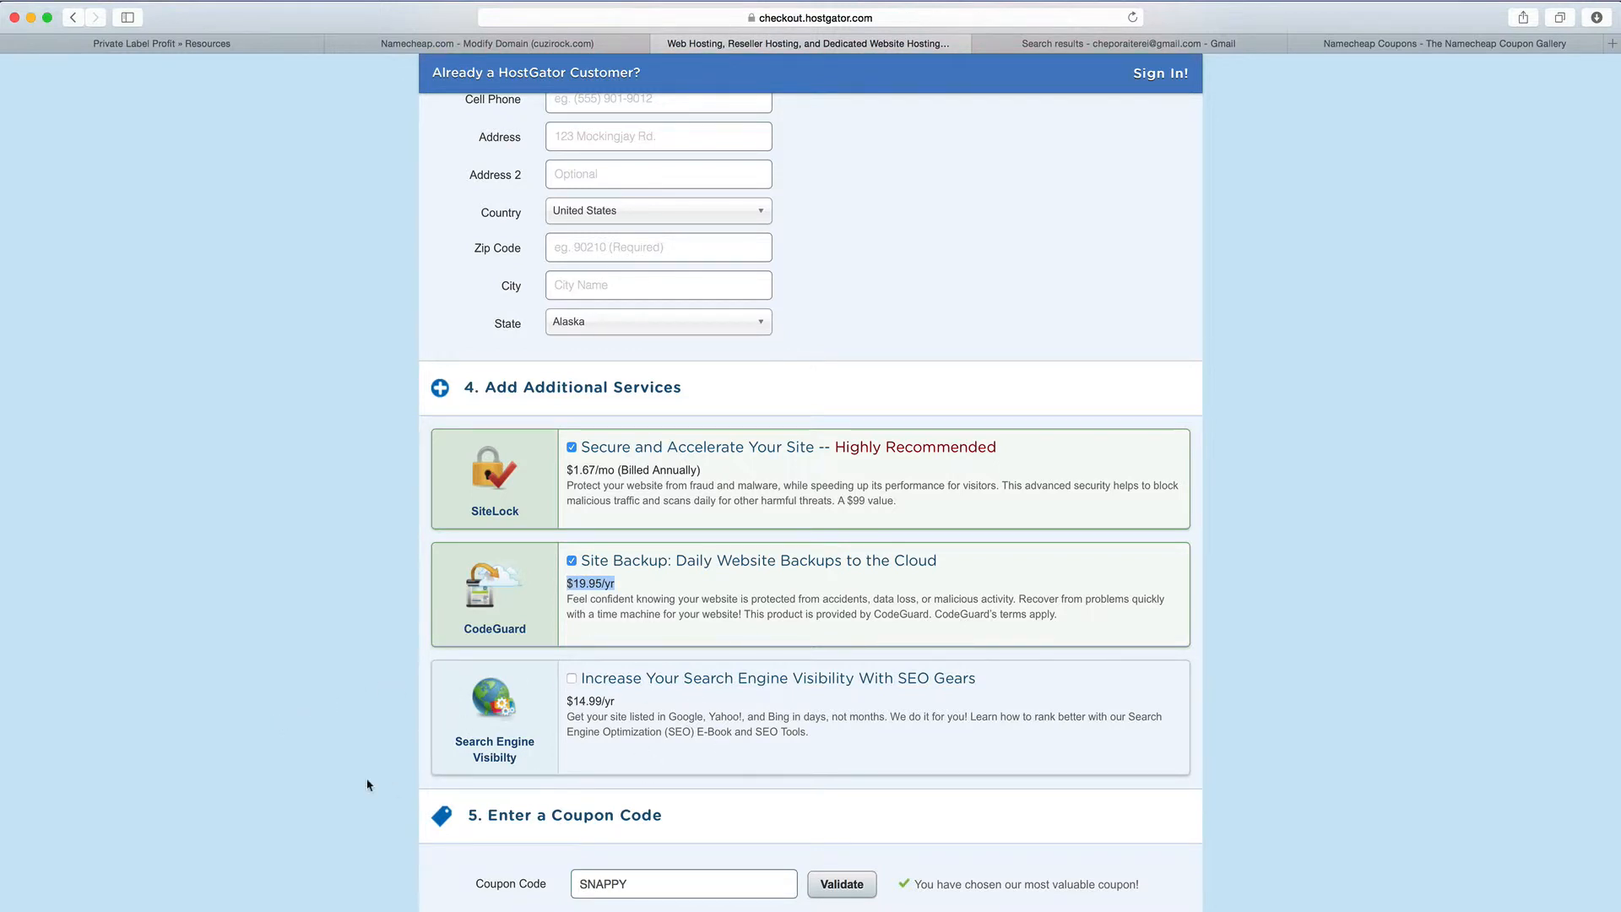
{"action": "scroll", "scroll_direction": "down", "scroll_amount": 3}
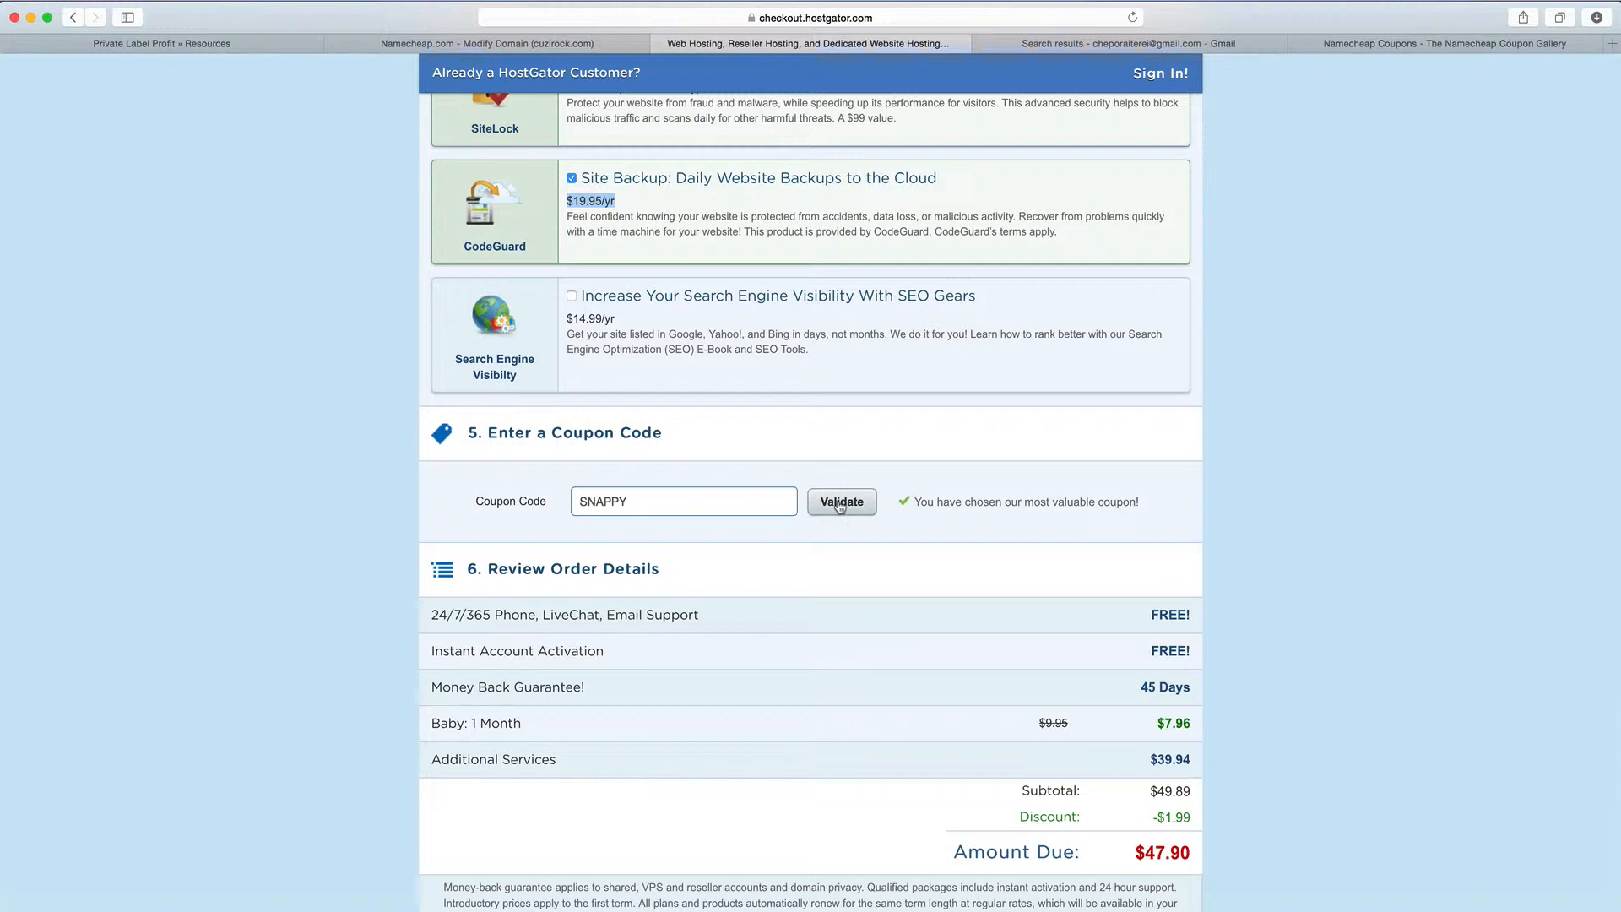
{"action": "mouse_move", "coordinate": [770, 688]}
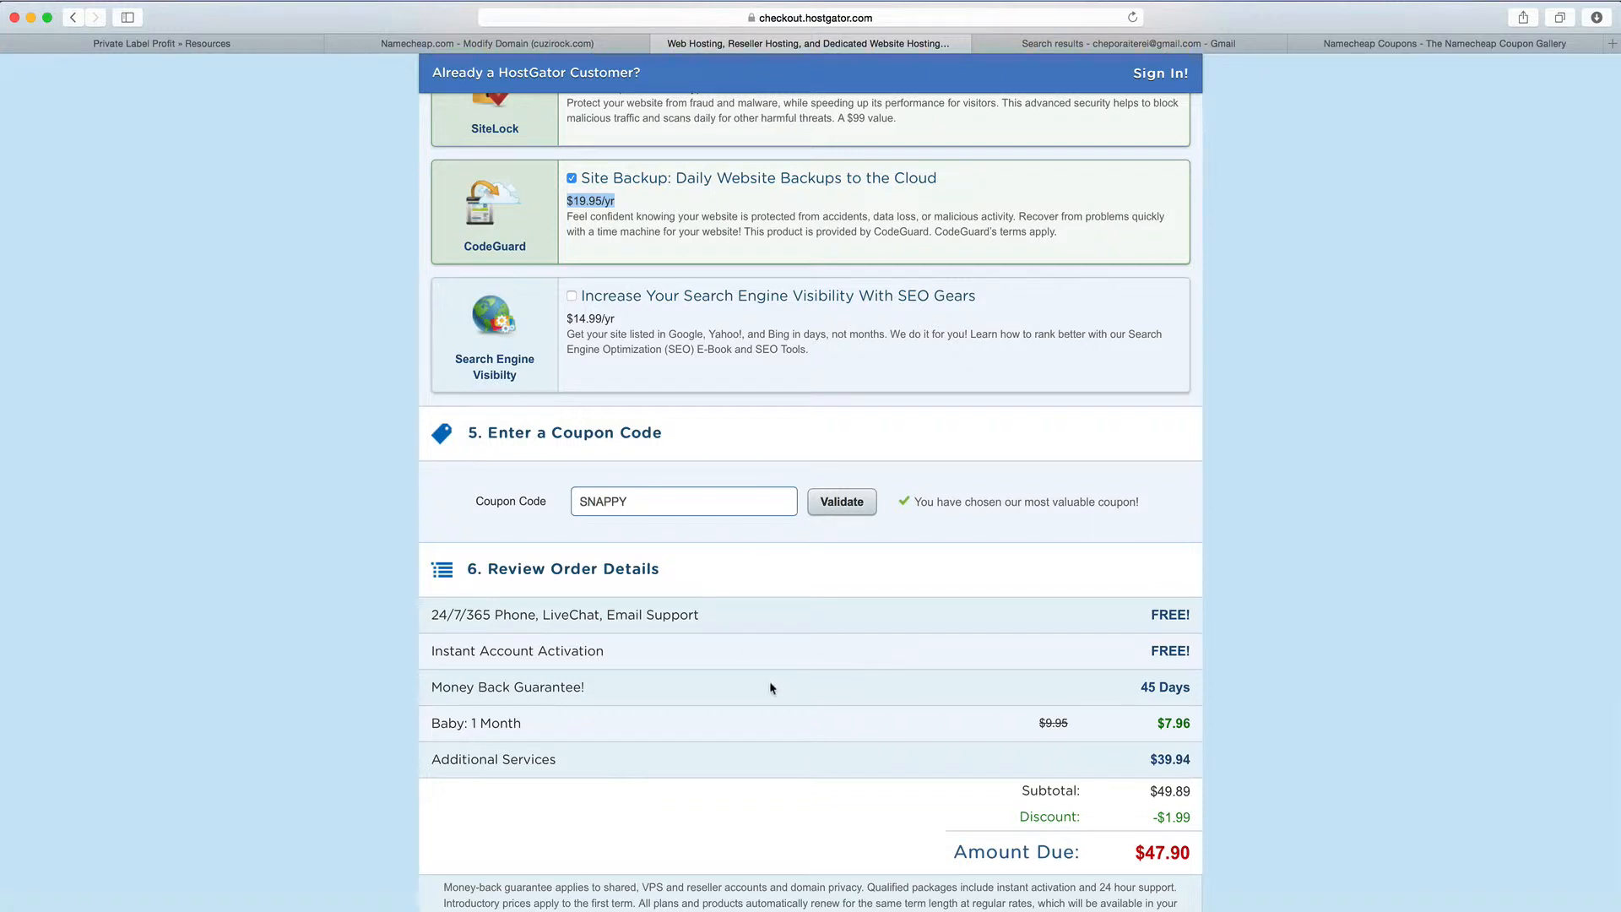
{"action": "scroll", "scroll_direction": "down", "scroll_amount": 3}
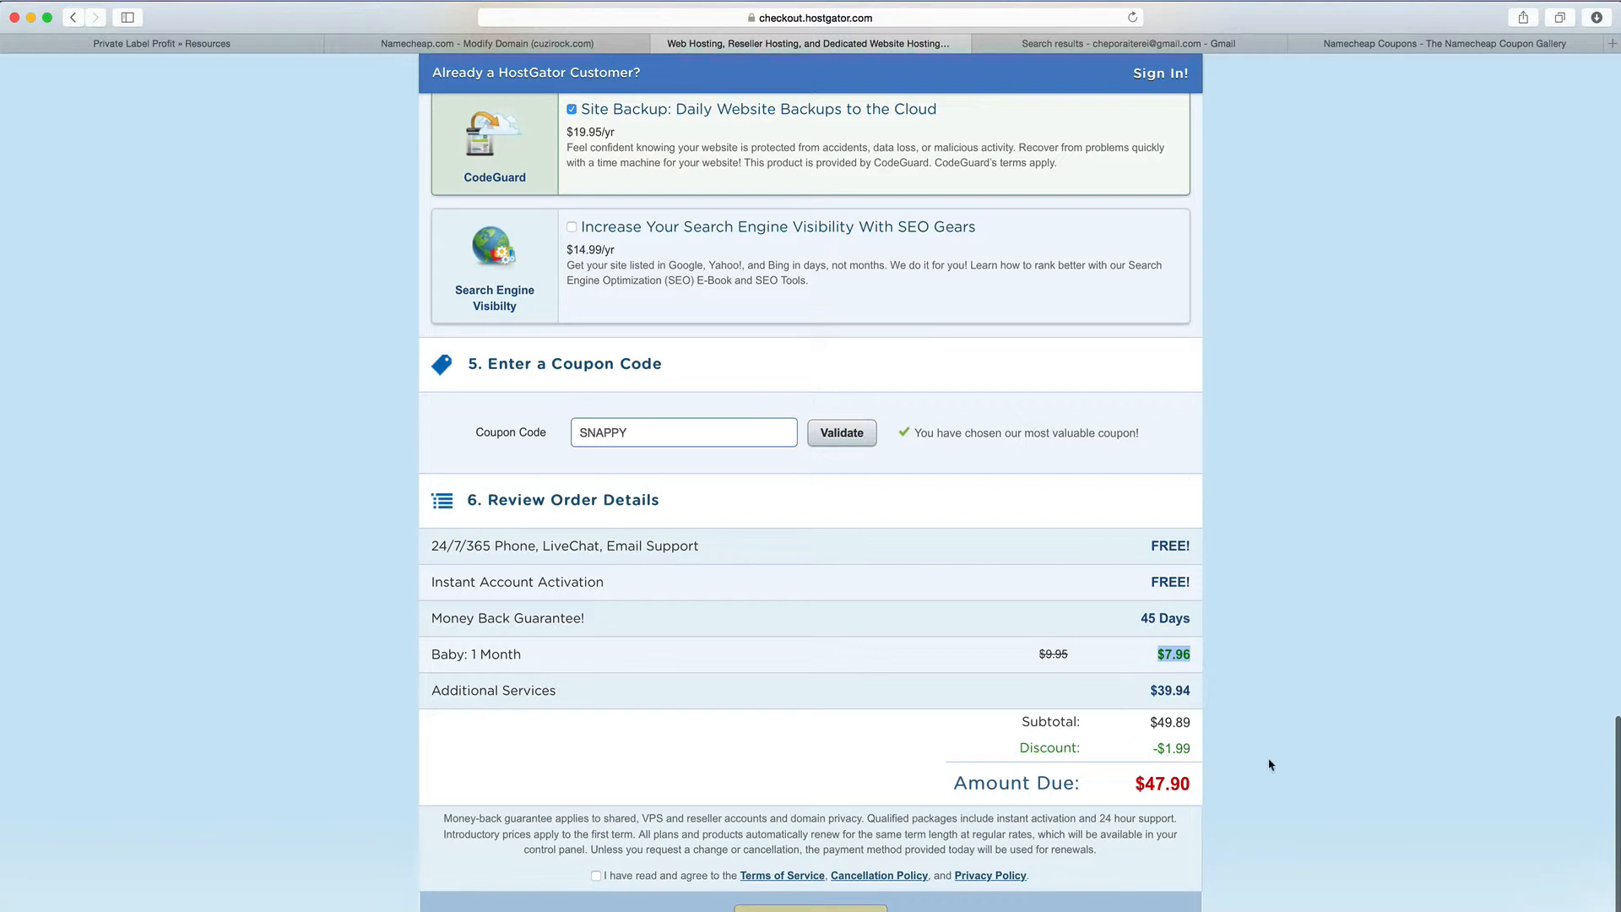
{"action": "scroll", "scroll_direction": "down", "scroll_amount": 3}
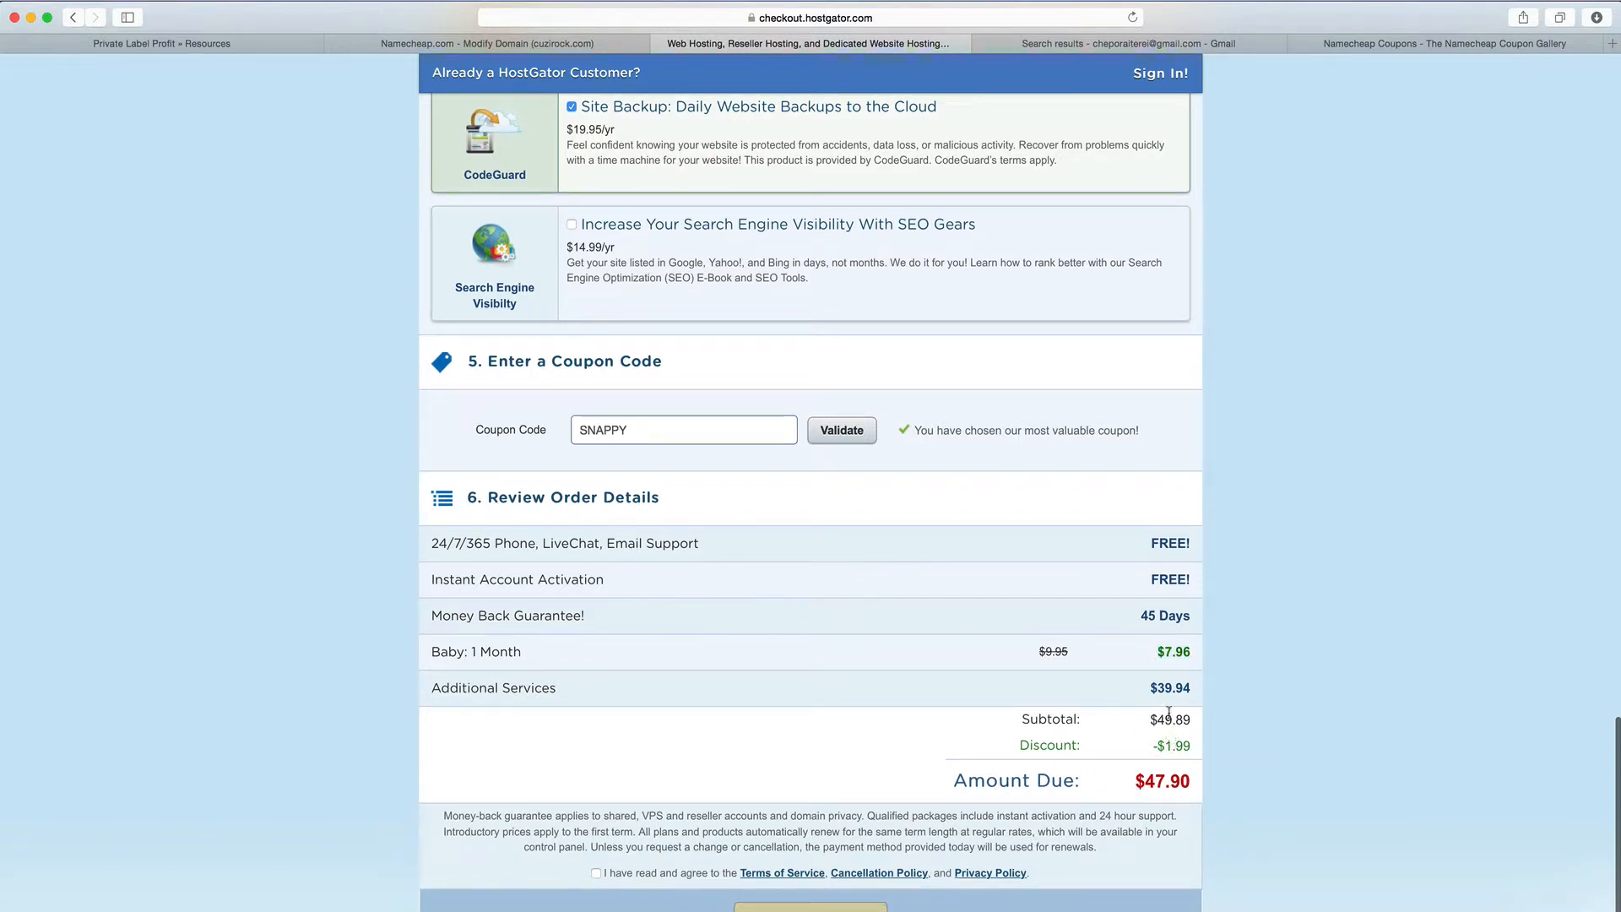
{"action": "double_click", "coordinate": [1169, 687]}
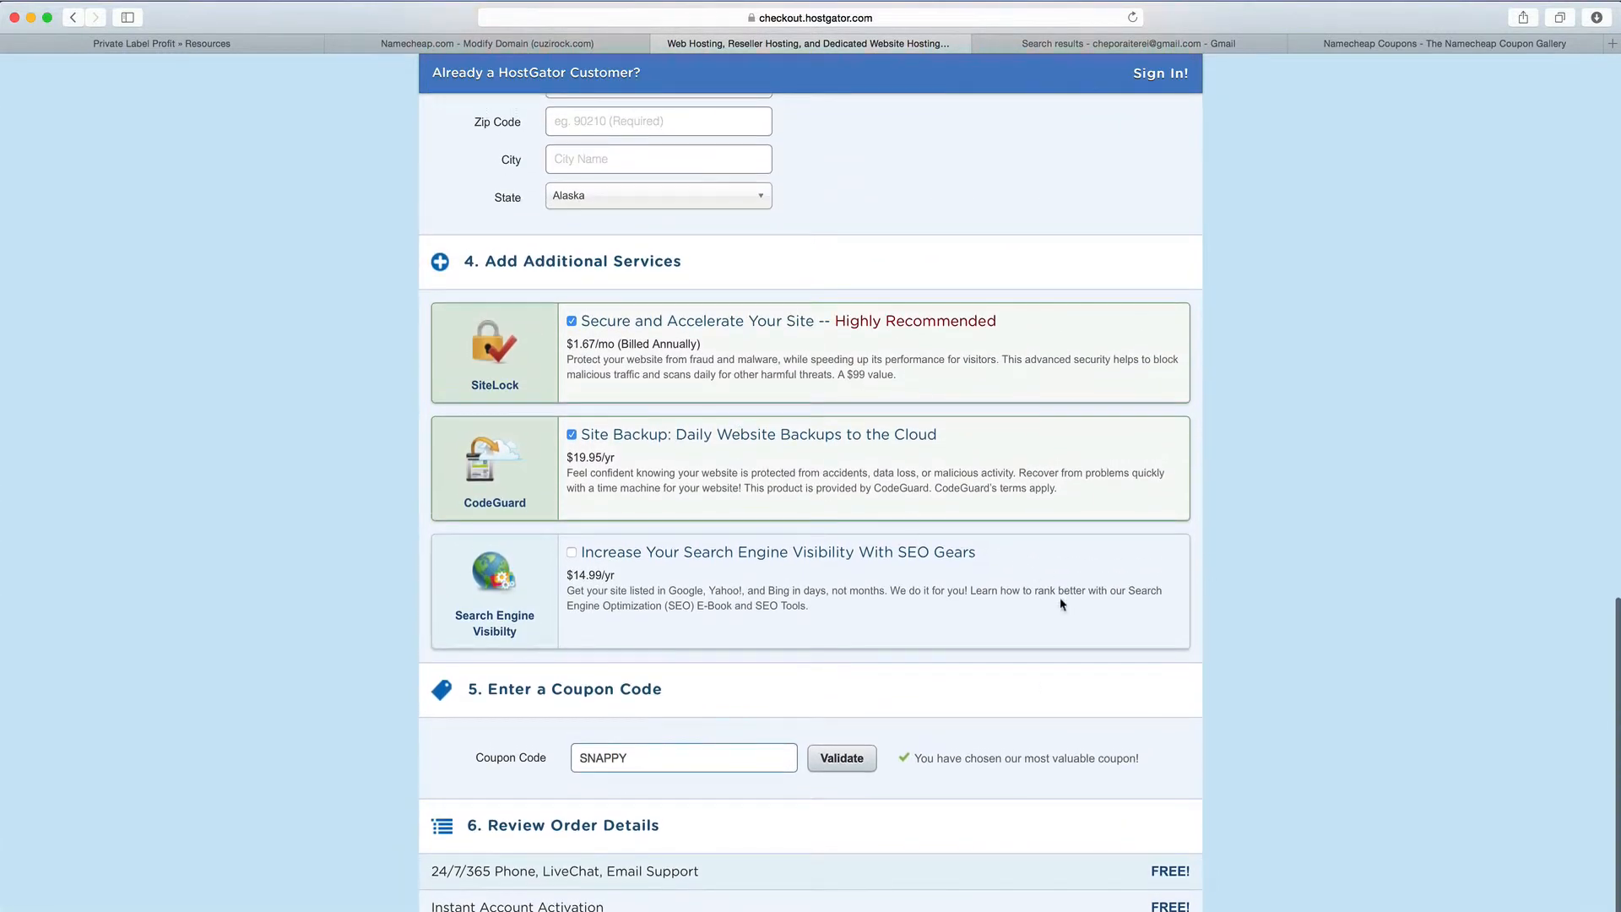
Review the $47.90 order total, accept the terms of service, and submit the hosting order
{"action": "scroll", "scroll_direction": "down", "scroll_amount": 3}
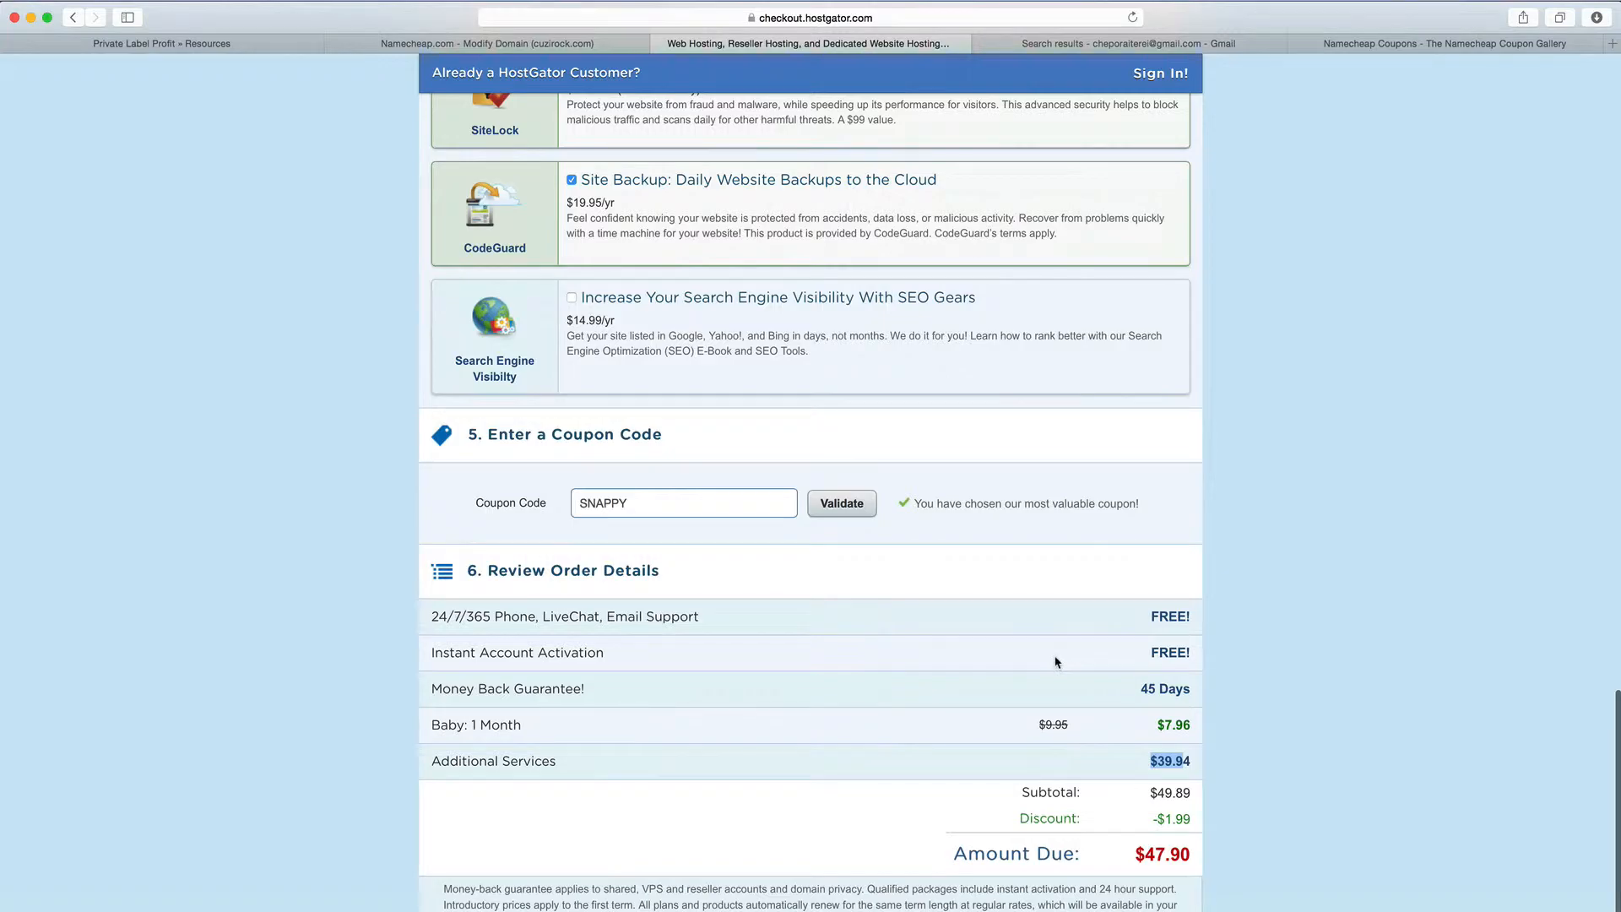
{"action": "scroll", "scroll_direction": "down", "scroll_amount": 3}
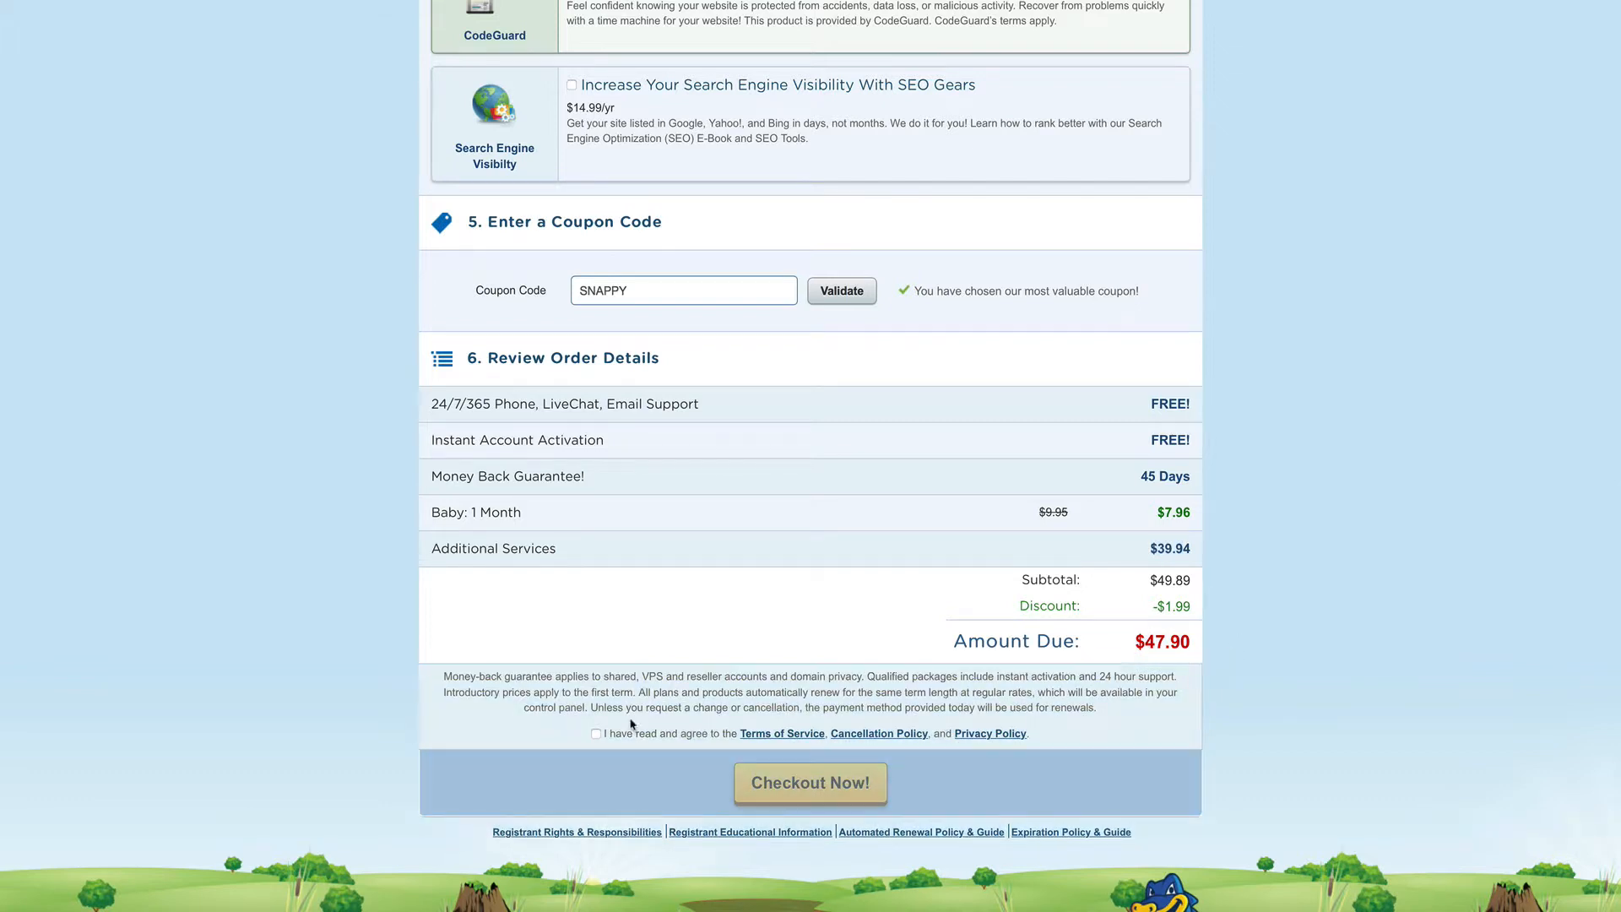
{"action": "left_click", "coordinate": [595, 733]}
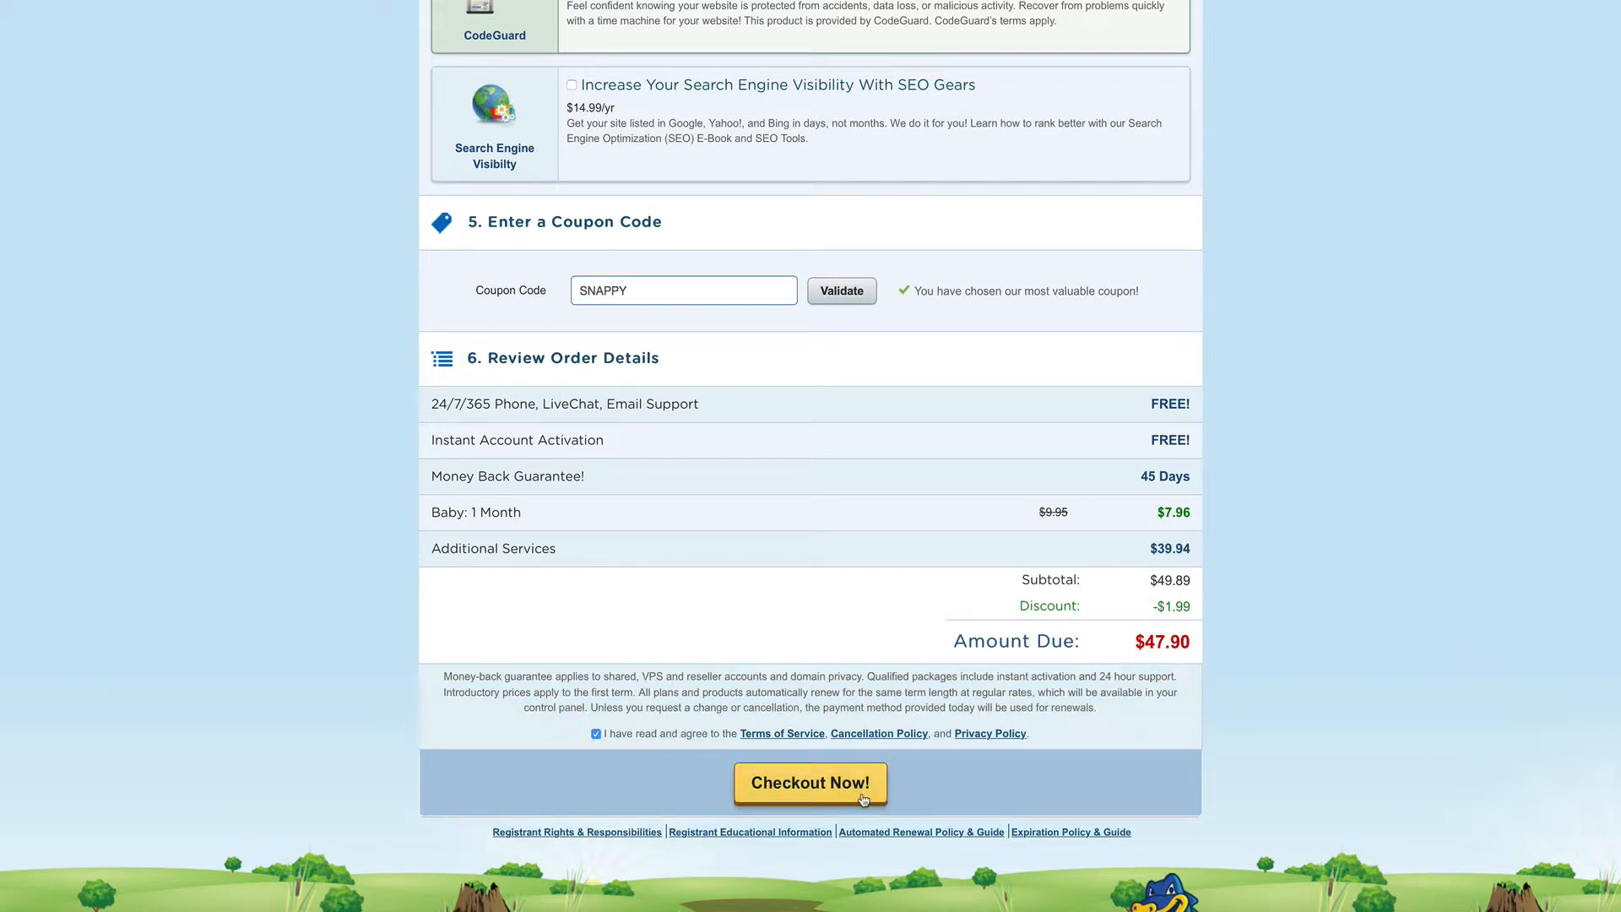
{"action": "left_click", "coordinate": [1008, 43]}
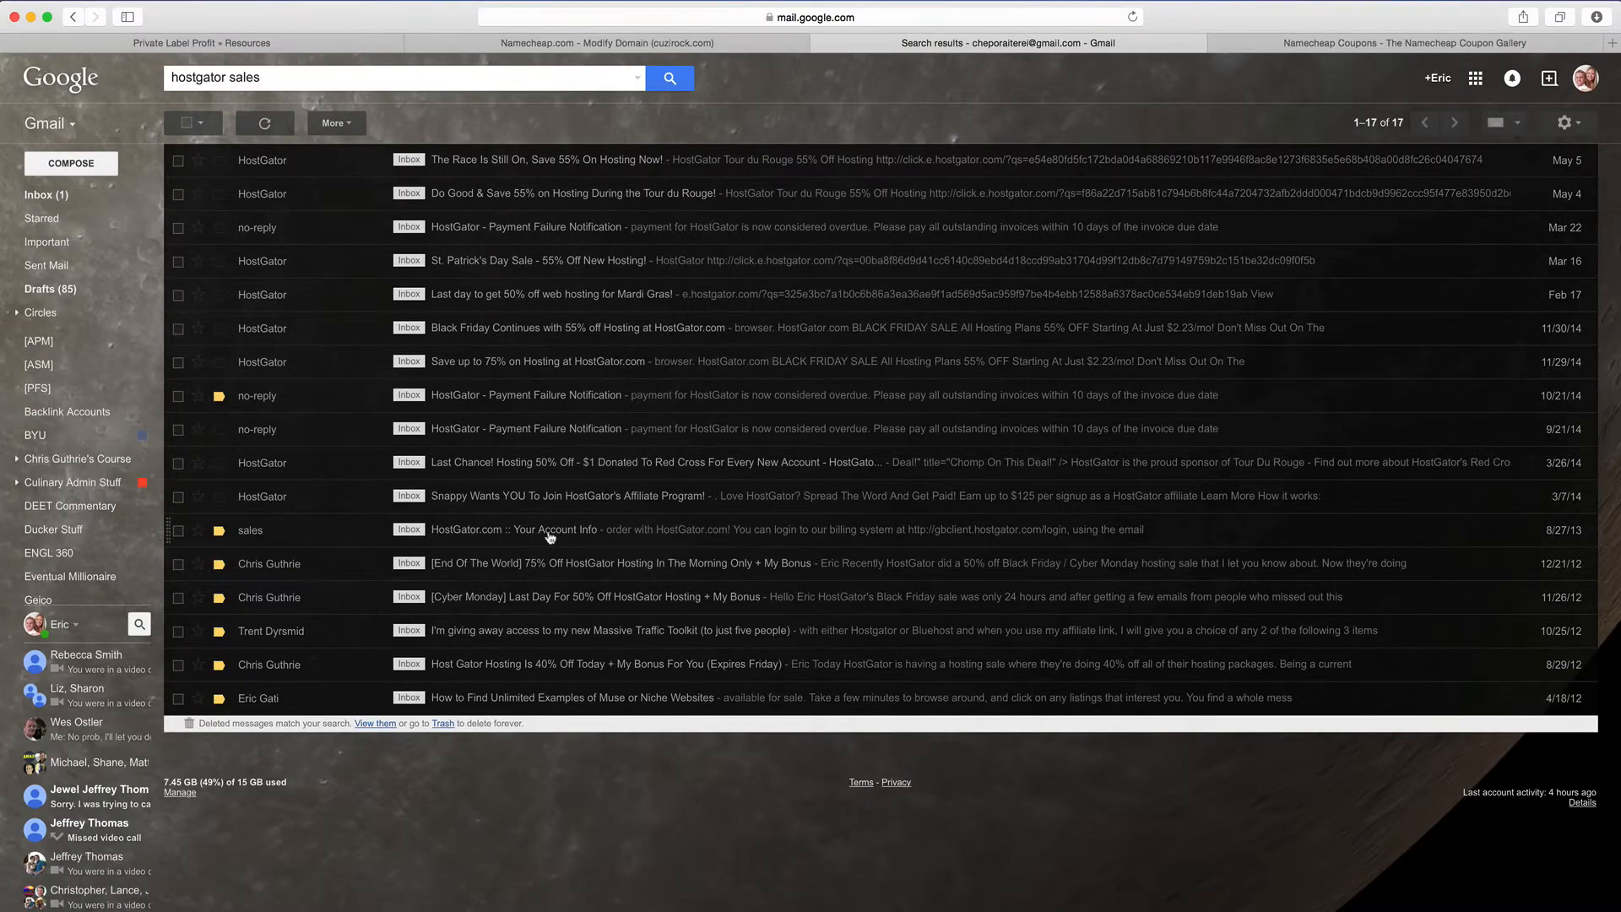
Open the 'HostGator.com :: Your Account Info' email, then return to cuzirock.com's nameserver settings
{"action": "left_click", "coordinate": [514, 530]}
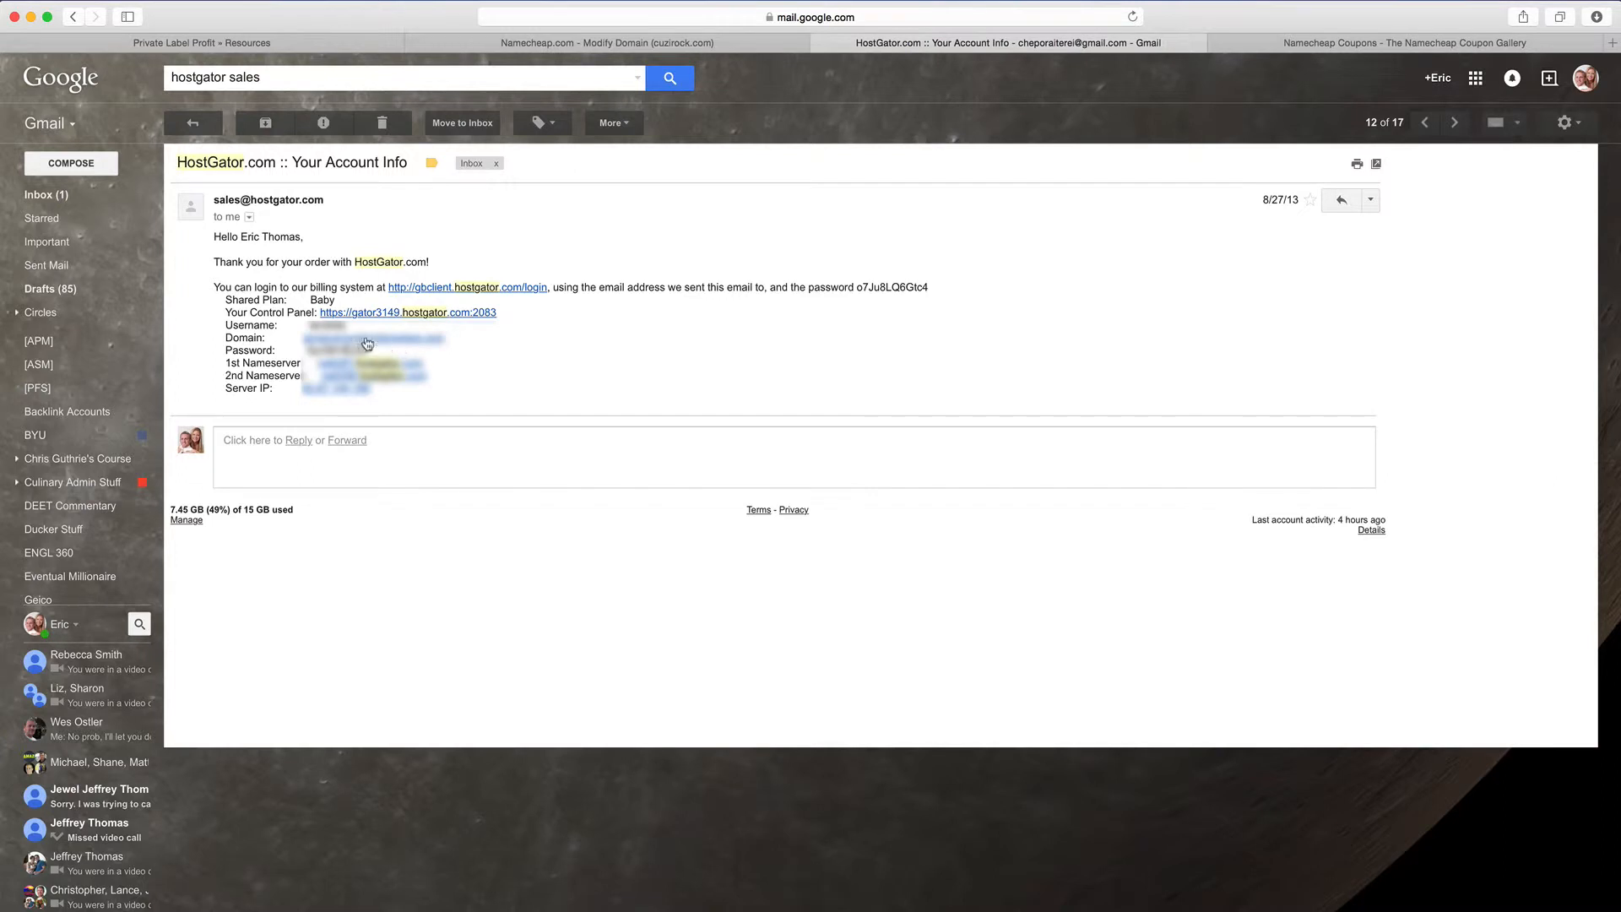
{"action": "mouse_move", "coordinate": [413, 371]}
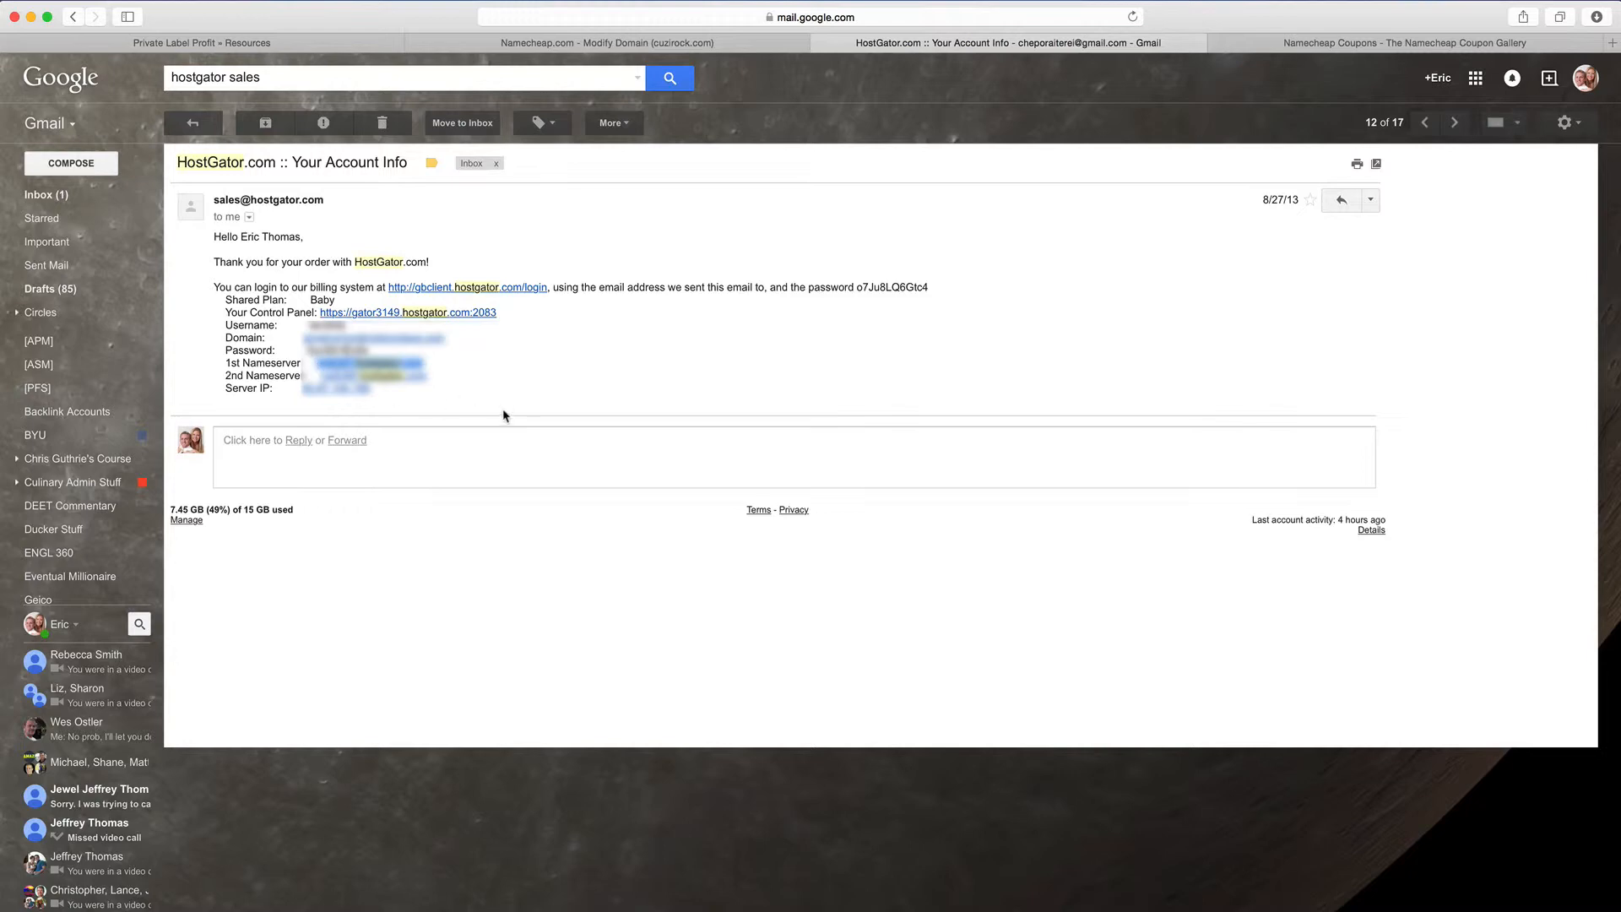
{"action": "left_click", "coordinate": [604, 42]}
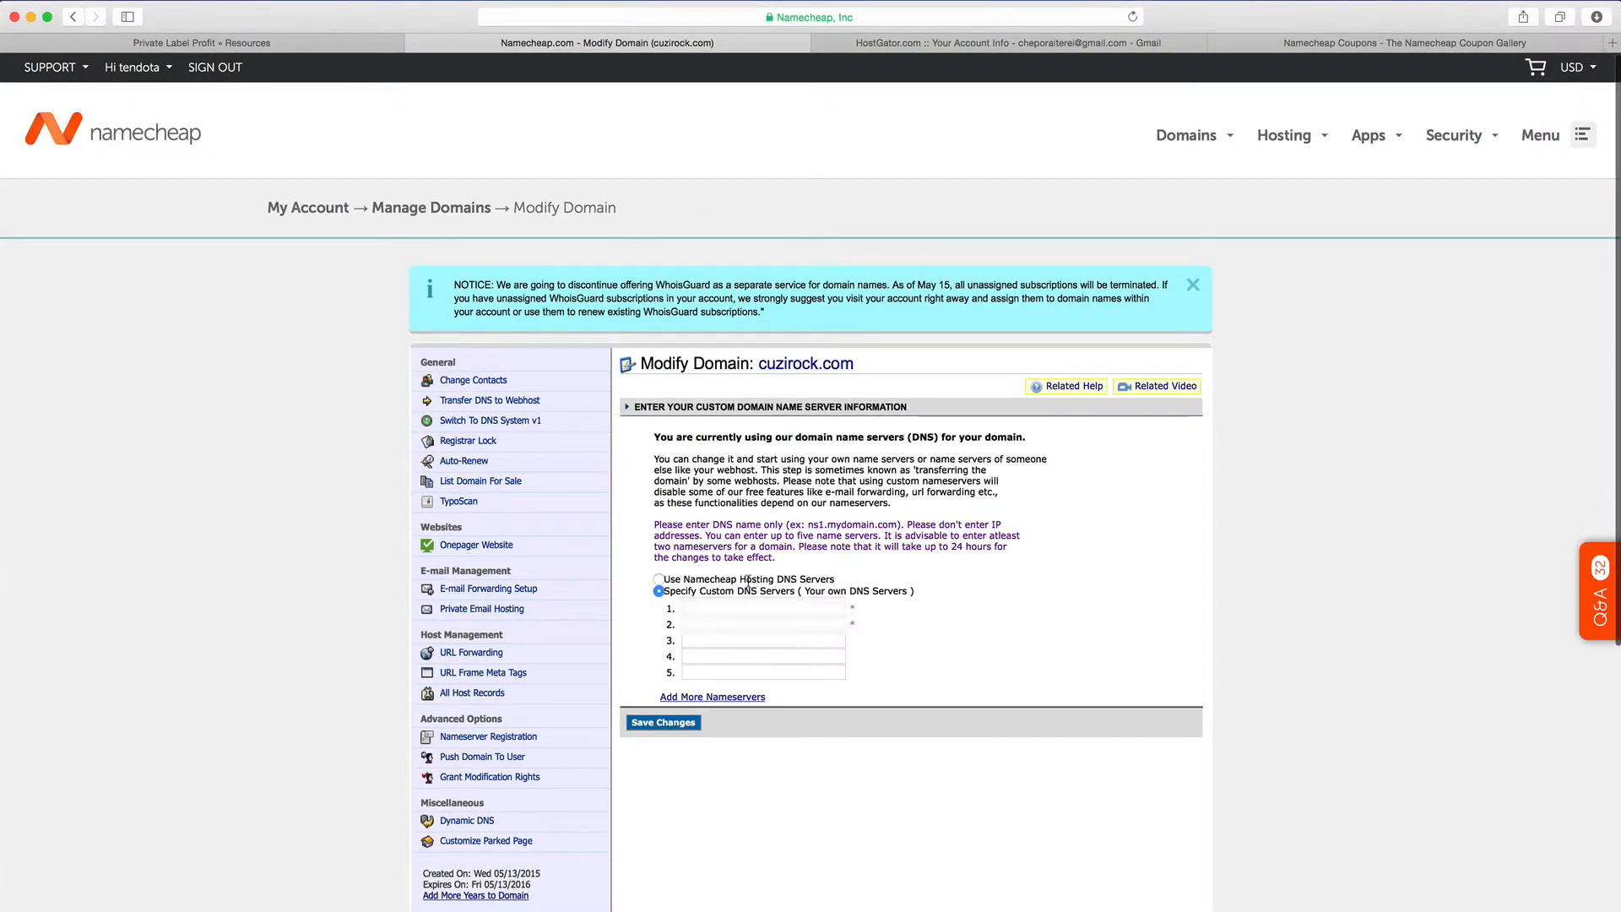
{"action": "mouse_move", "coordinate": [492, 400]}
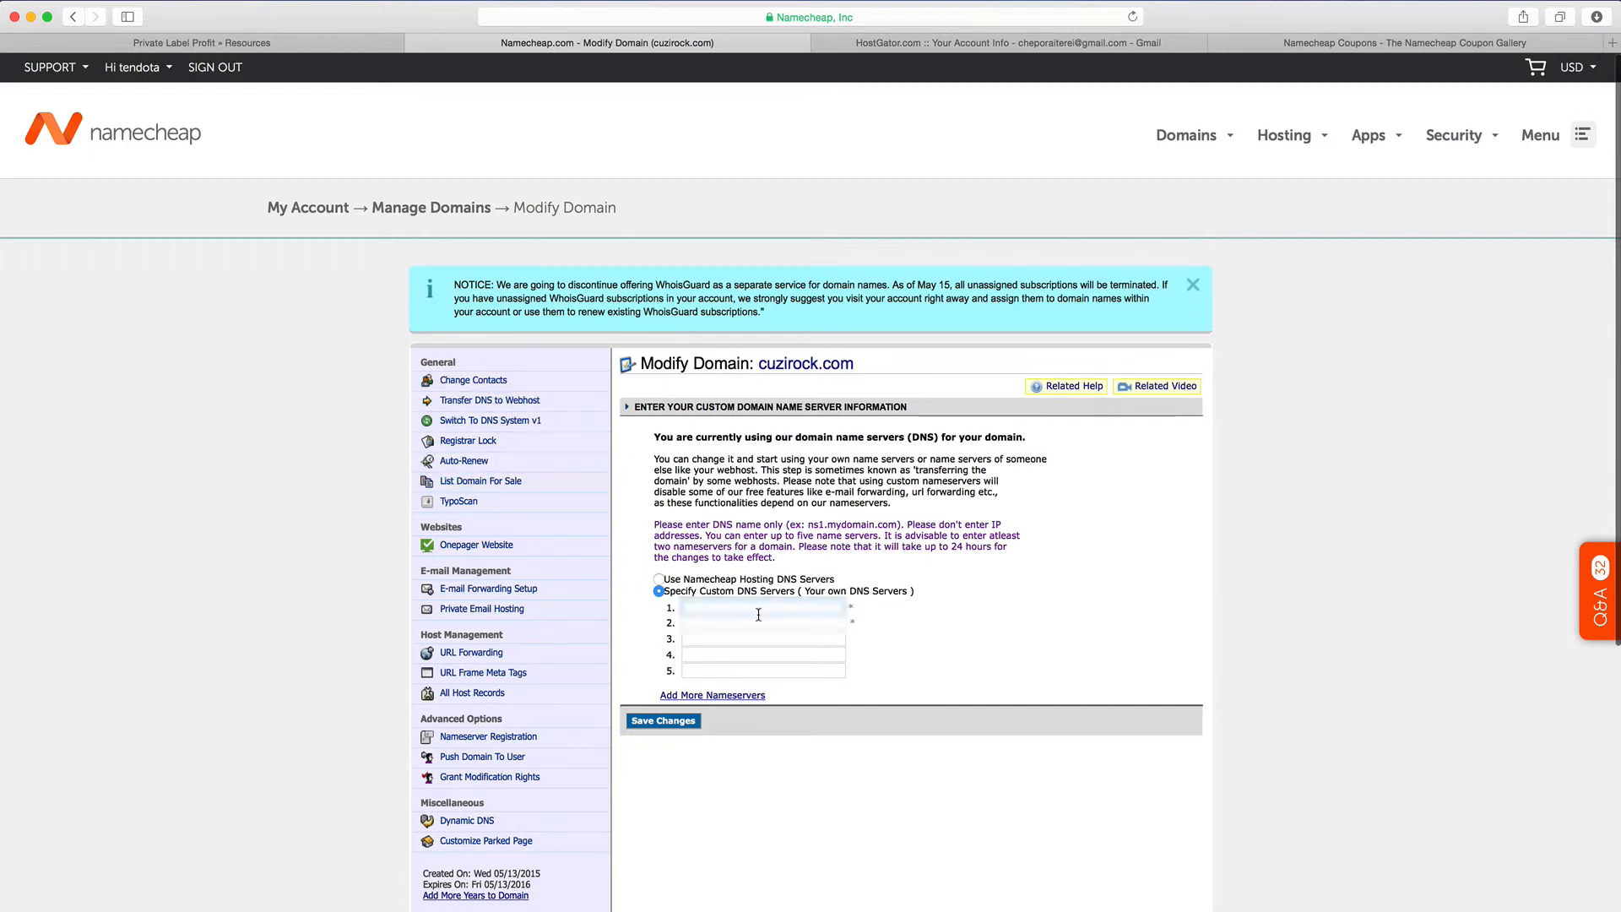
Enter ns6297.hostgator.com and the second HostGator nameserver as cuzirock.com's custom DNS, and save
{"action": "type", "text": "ns6297.hostgator.com"}
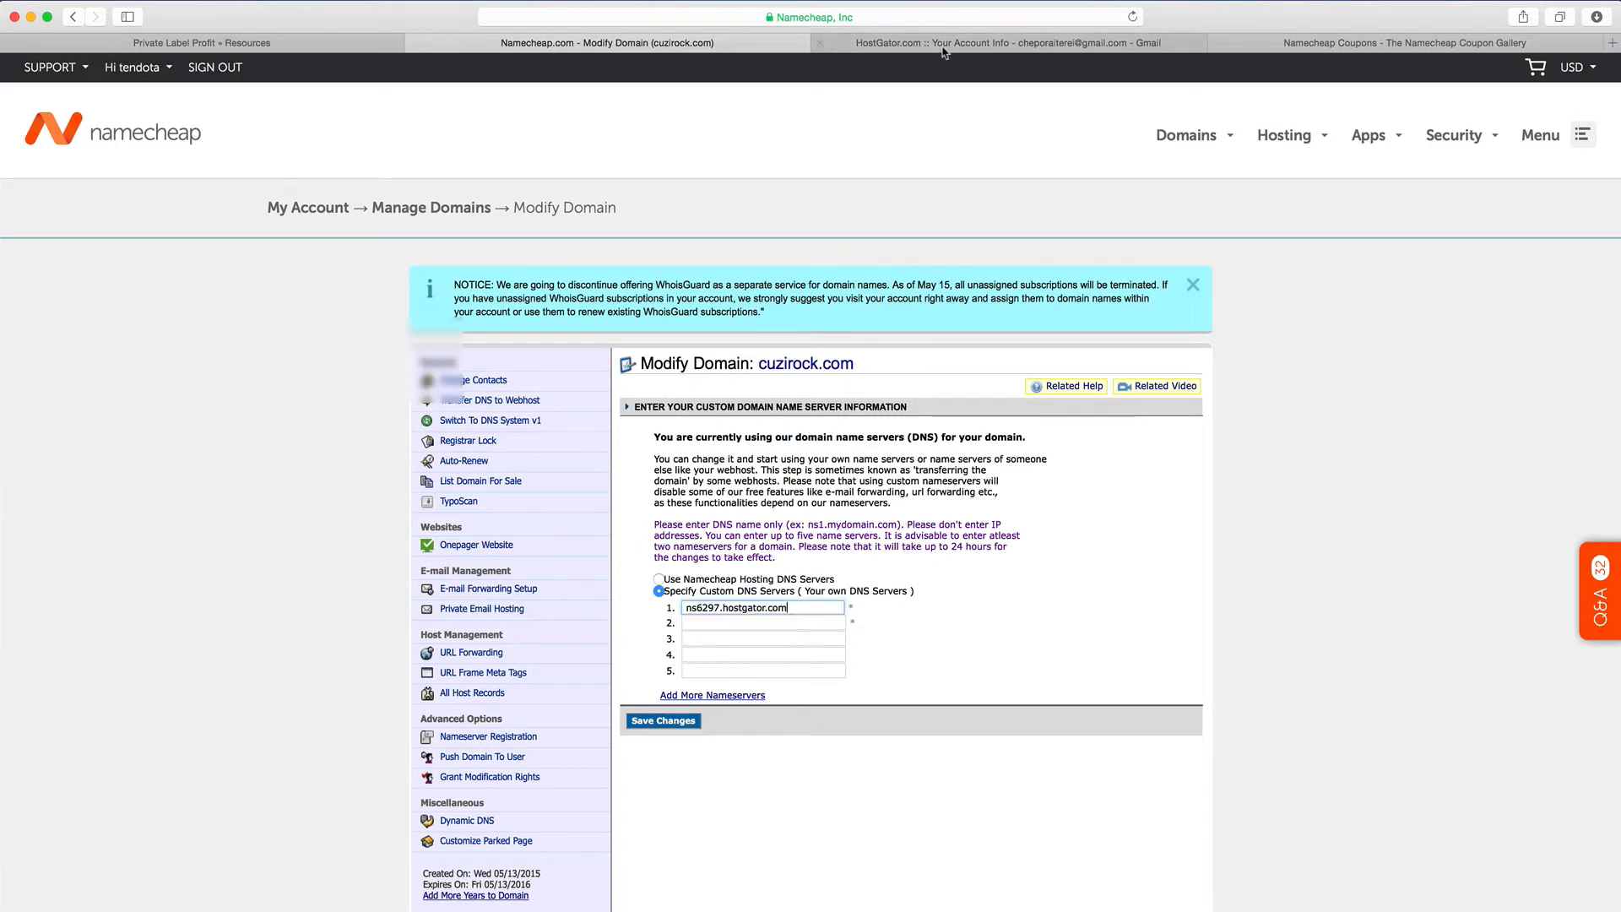
{"action": "left_click", "coordinate": [1003, 42]}
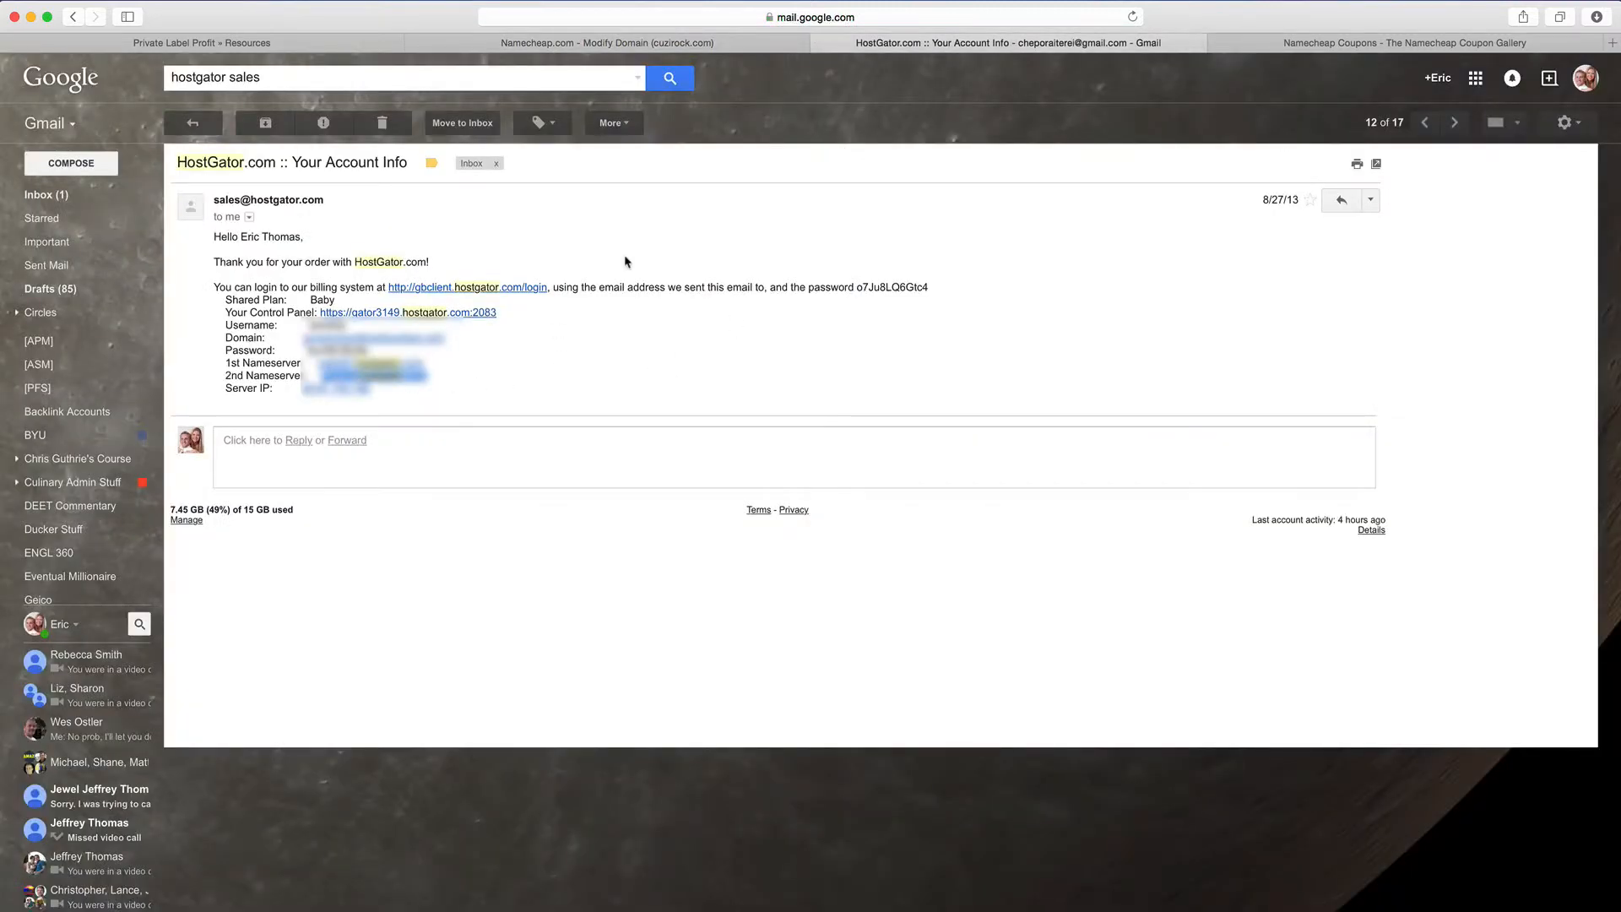
{"action": "left_click", "coordinate": [604, 42]}
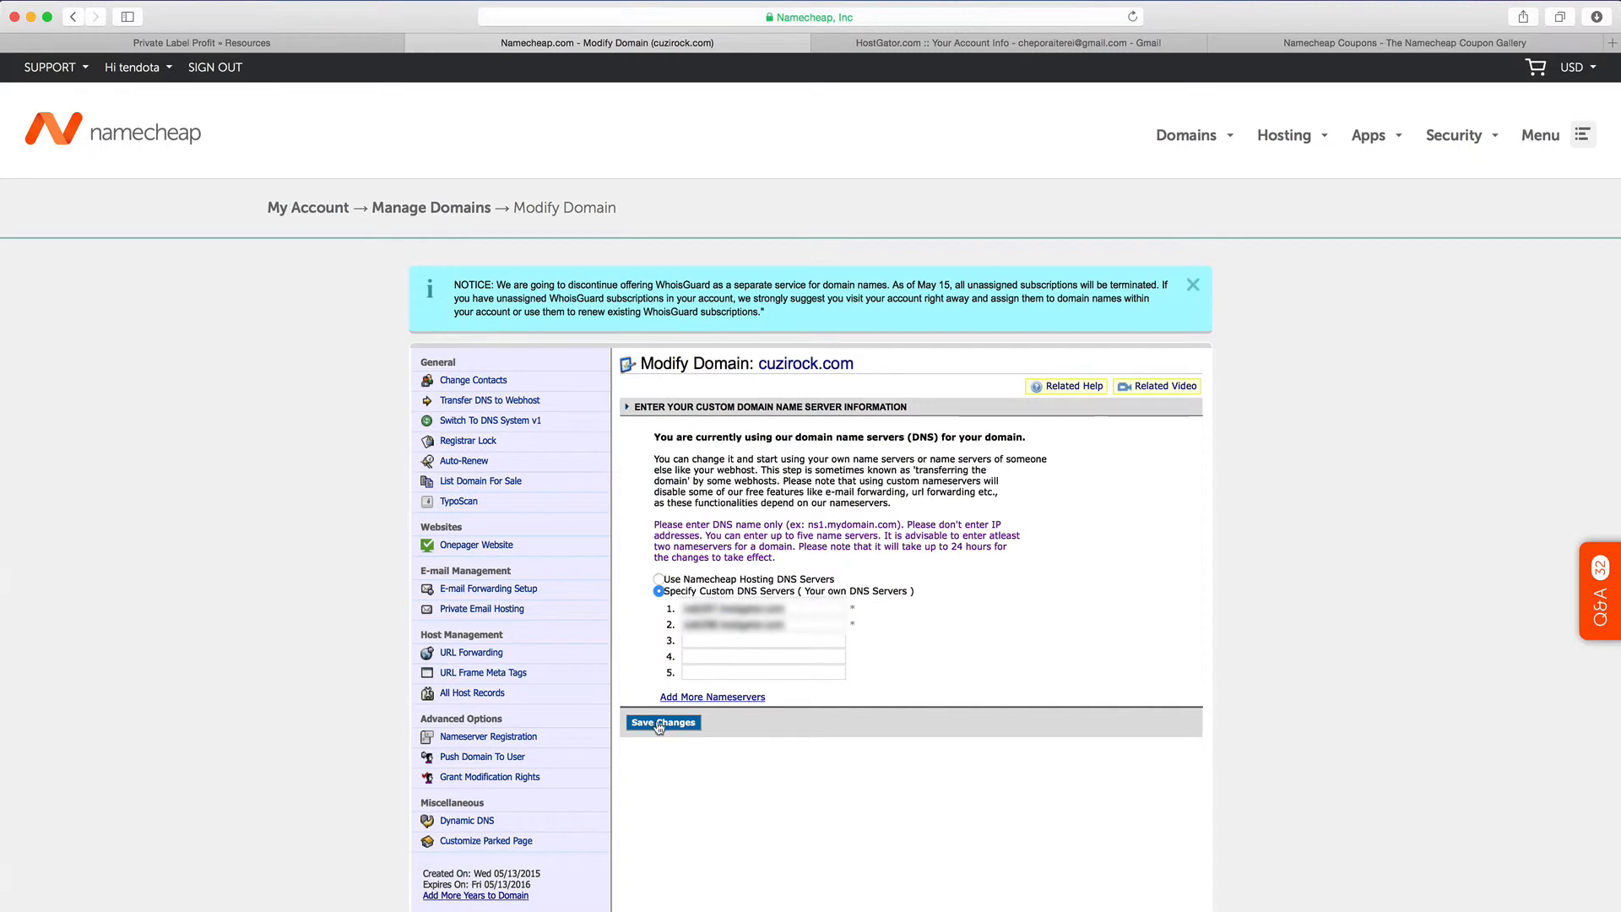
{"action": "left_click", "coordinate": [662, 722]}
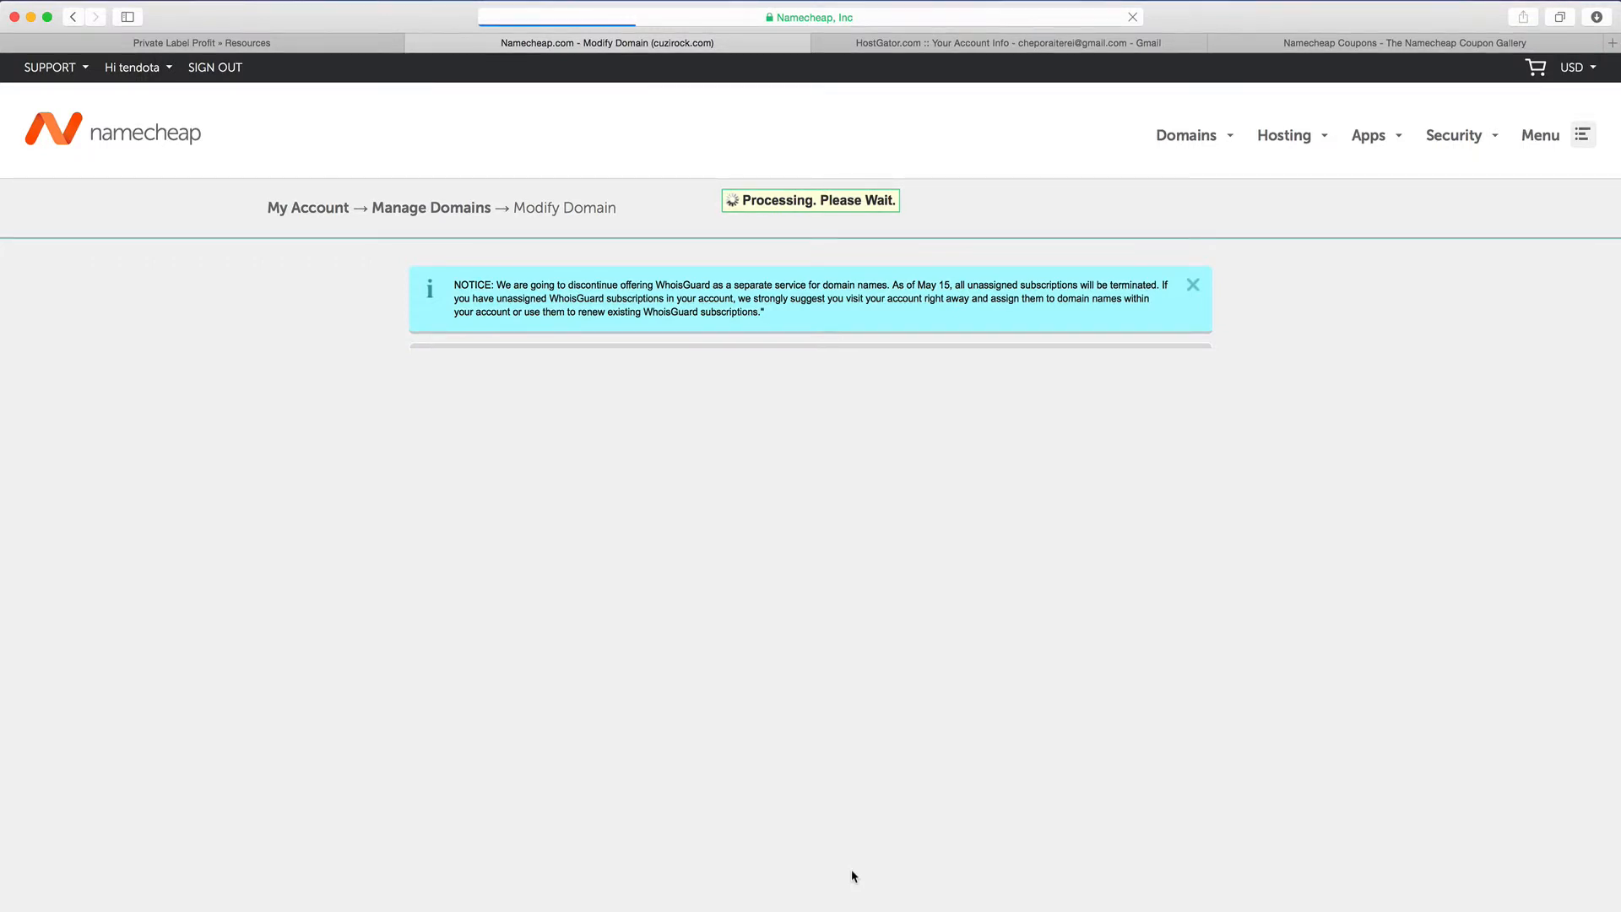
{"action": "mouse_move", "coordinate": [903, 595]}
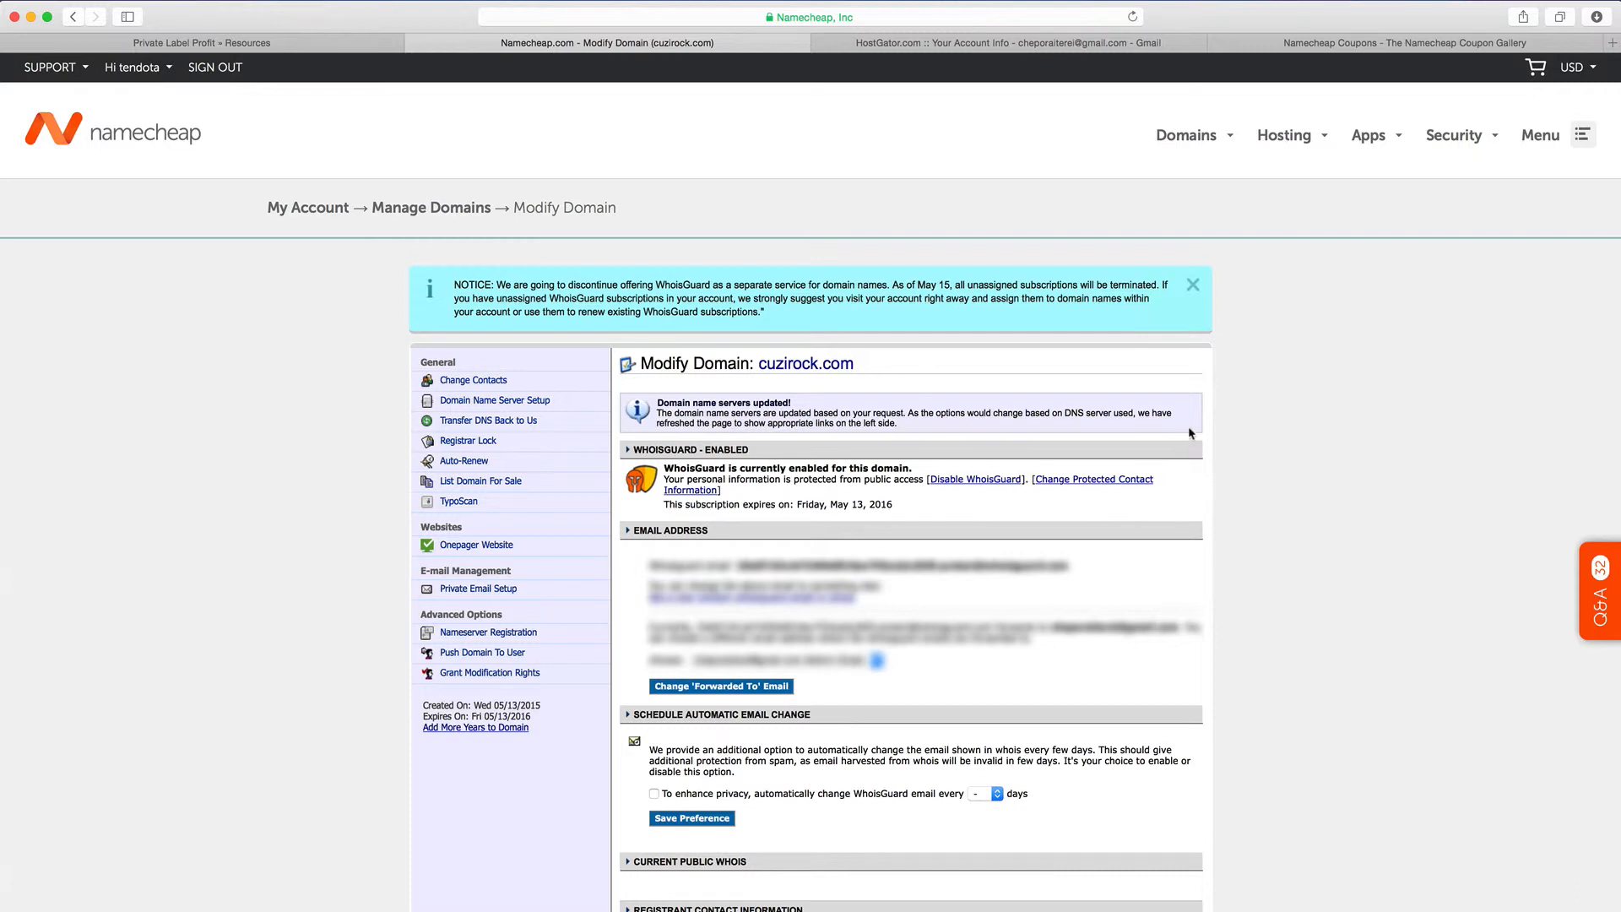
{"action": "mouse_move", "coordinate": [895, 337]}
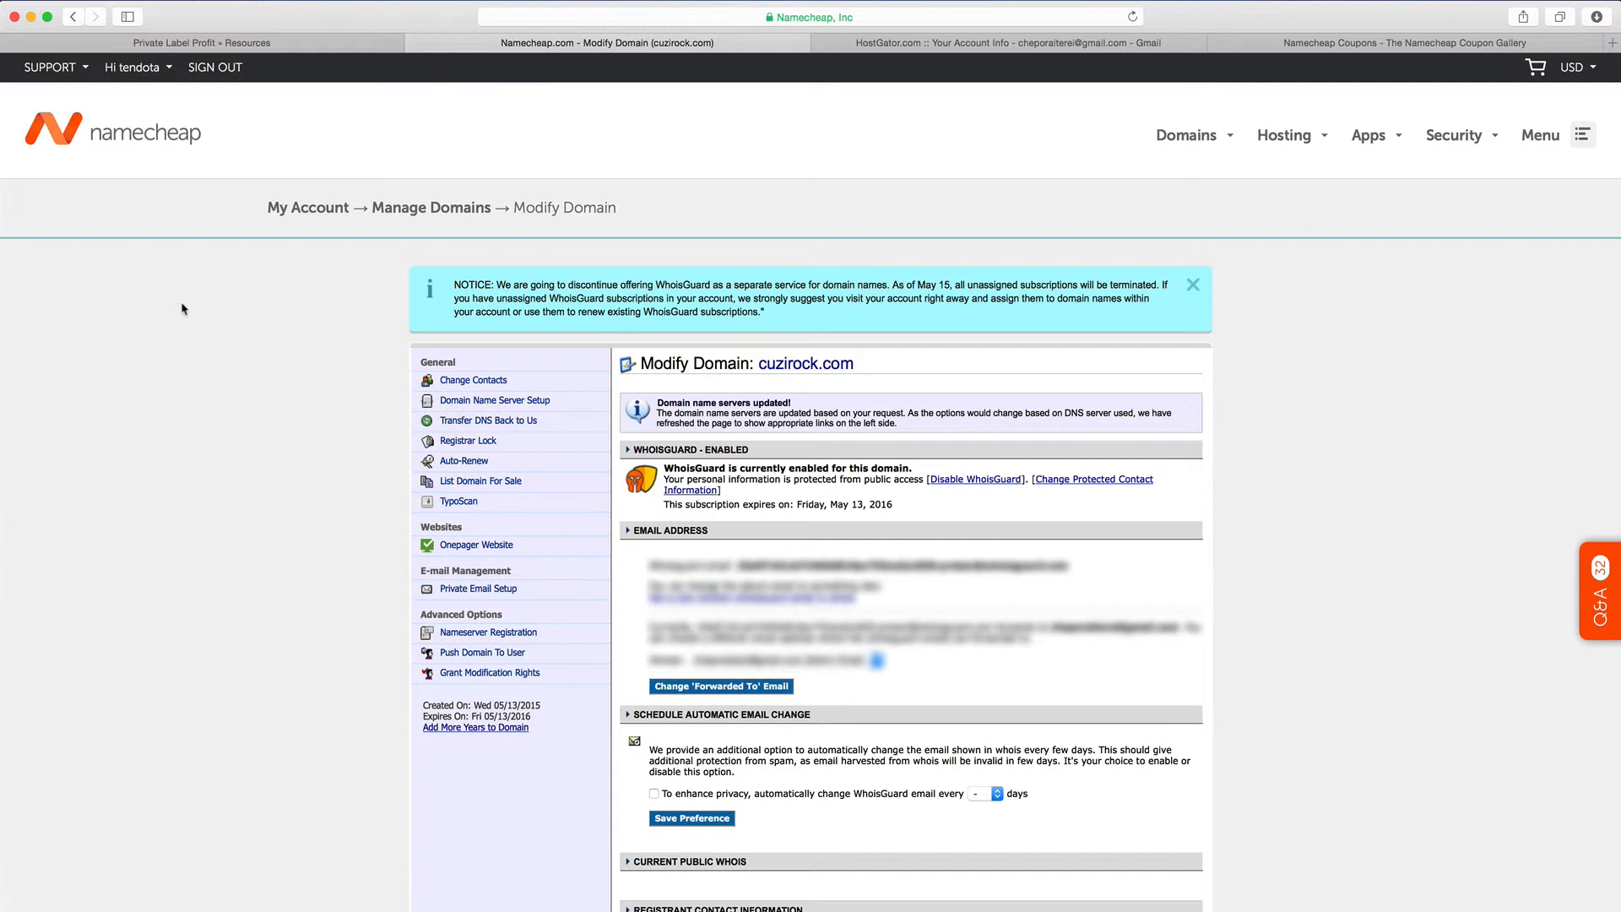
{"action": "mouse_move", "coordinate": [245, 380]}
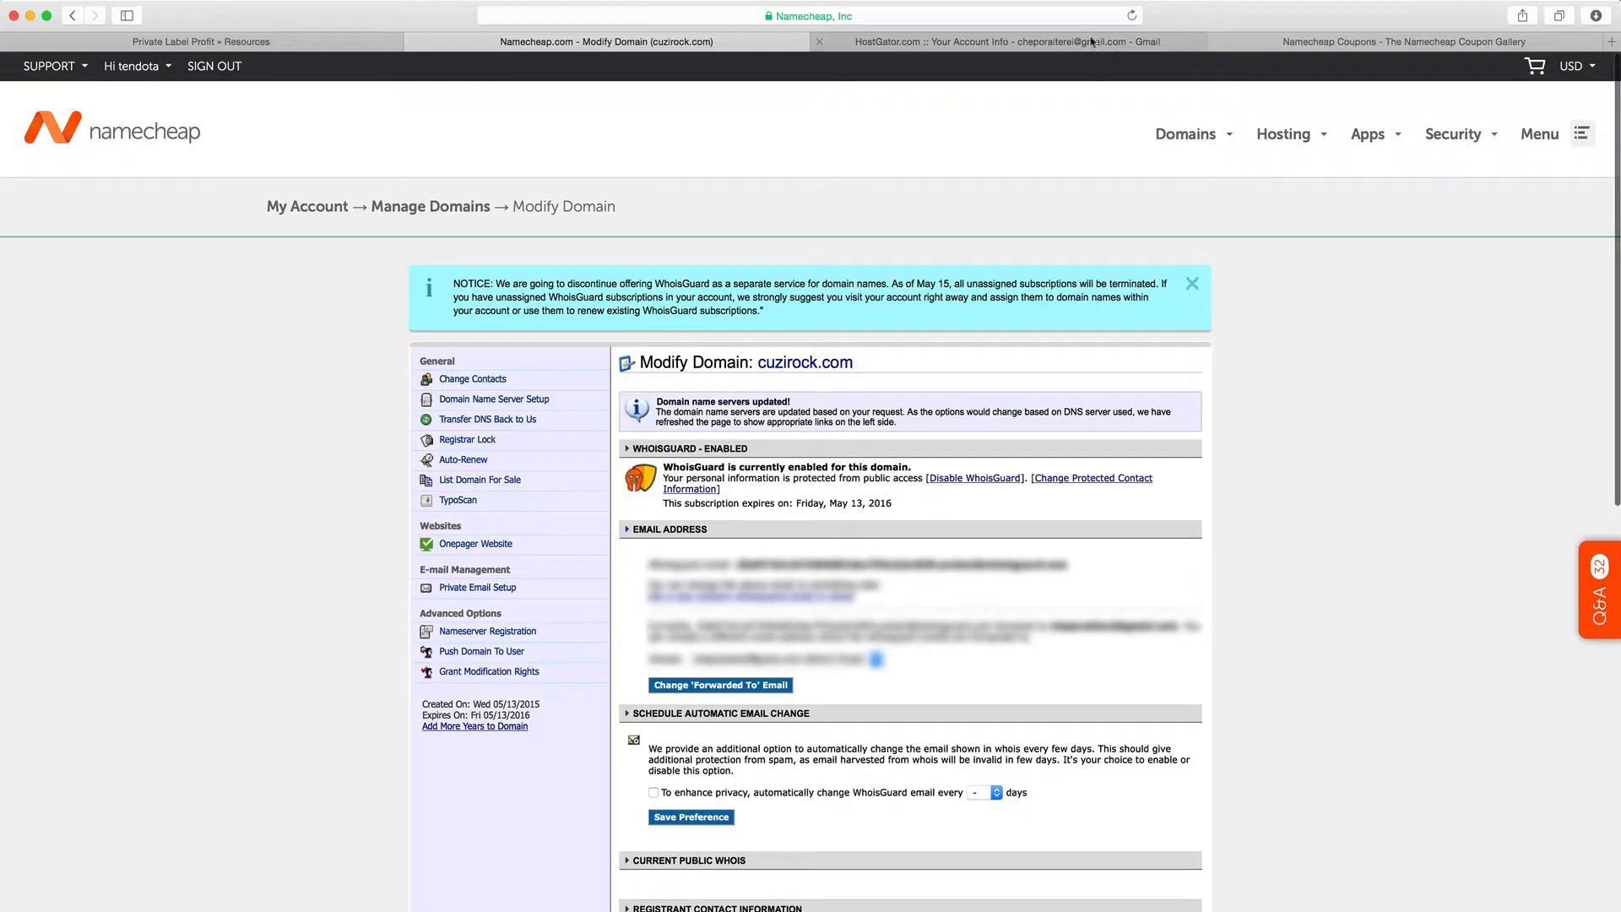
Open the HostGator email's Control Panel link in a new tab to reach the cPanel login
{"action": "left_click", "coordinate": [1001, 41]}
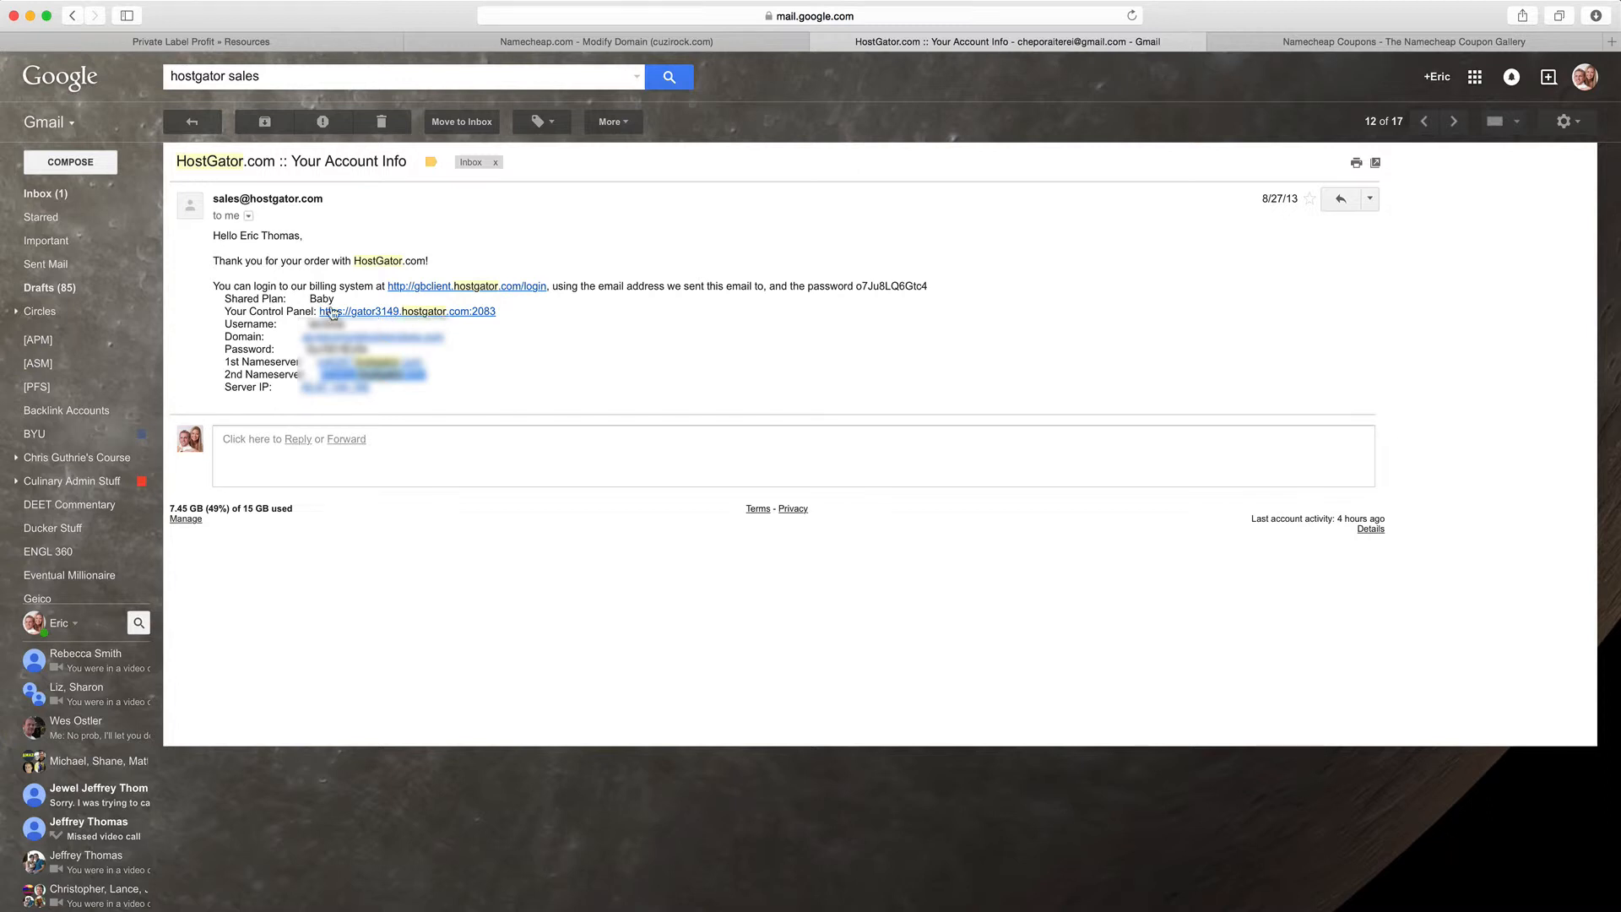
{"action": "mouse_move", "coordinate": [372, 351]}
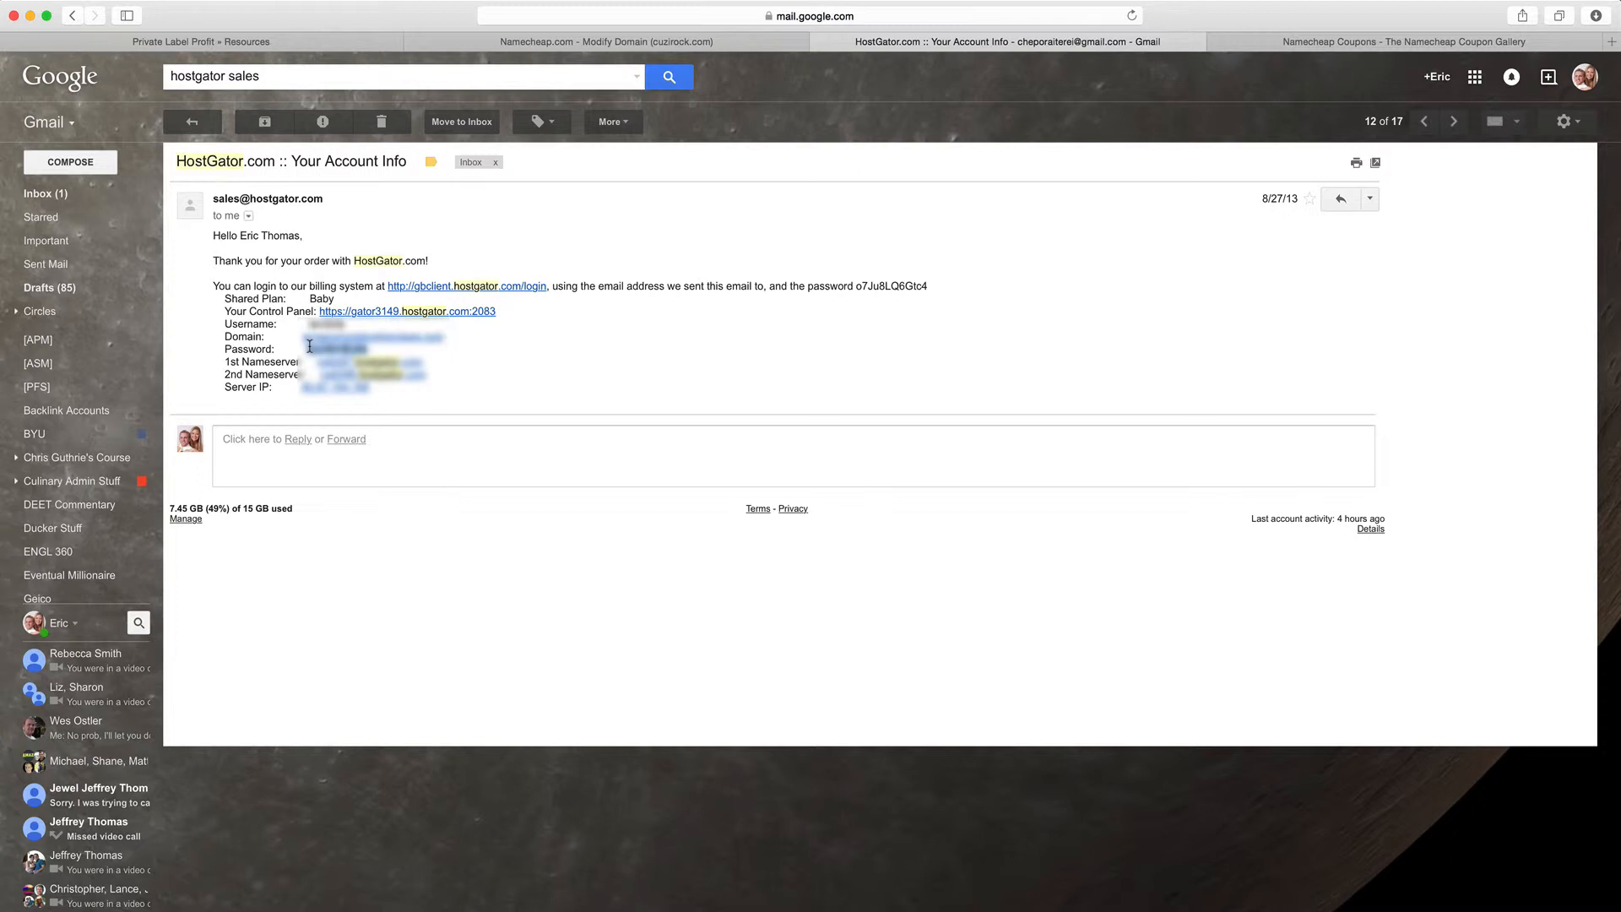
{"action": "mouse_move", "coordinate": [390, 373]}
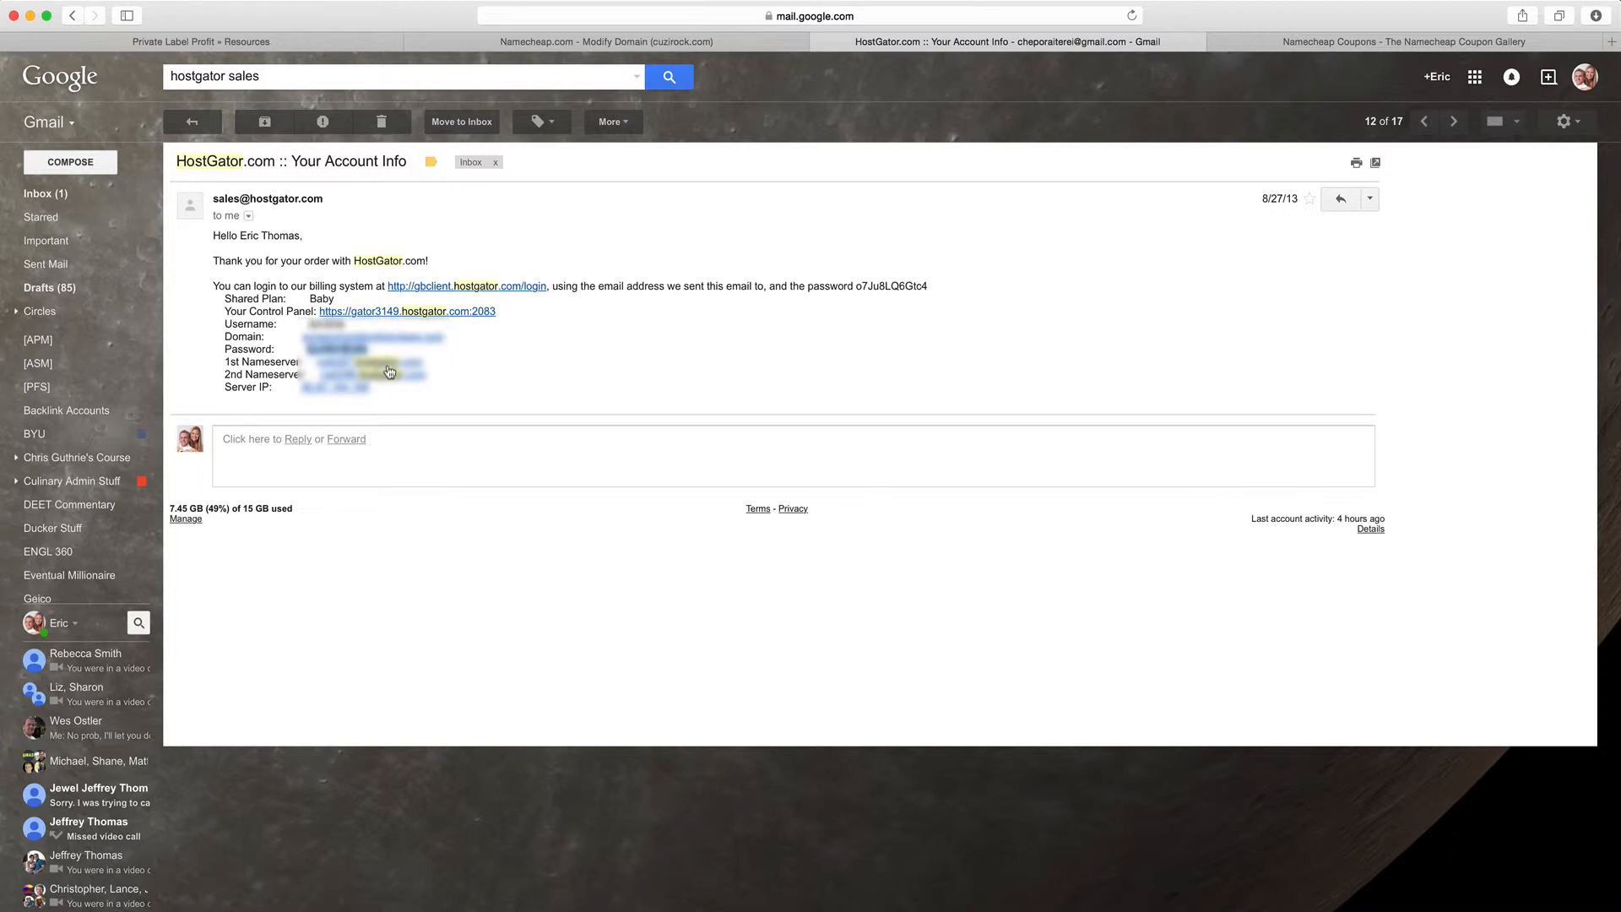
{"action": "mouse_move", "coordinate": [337, 385]}
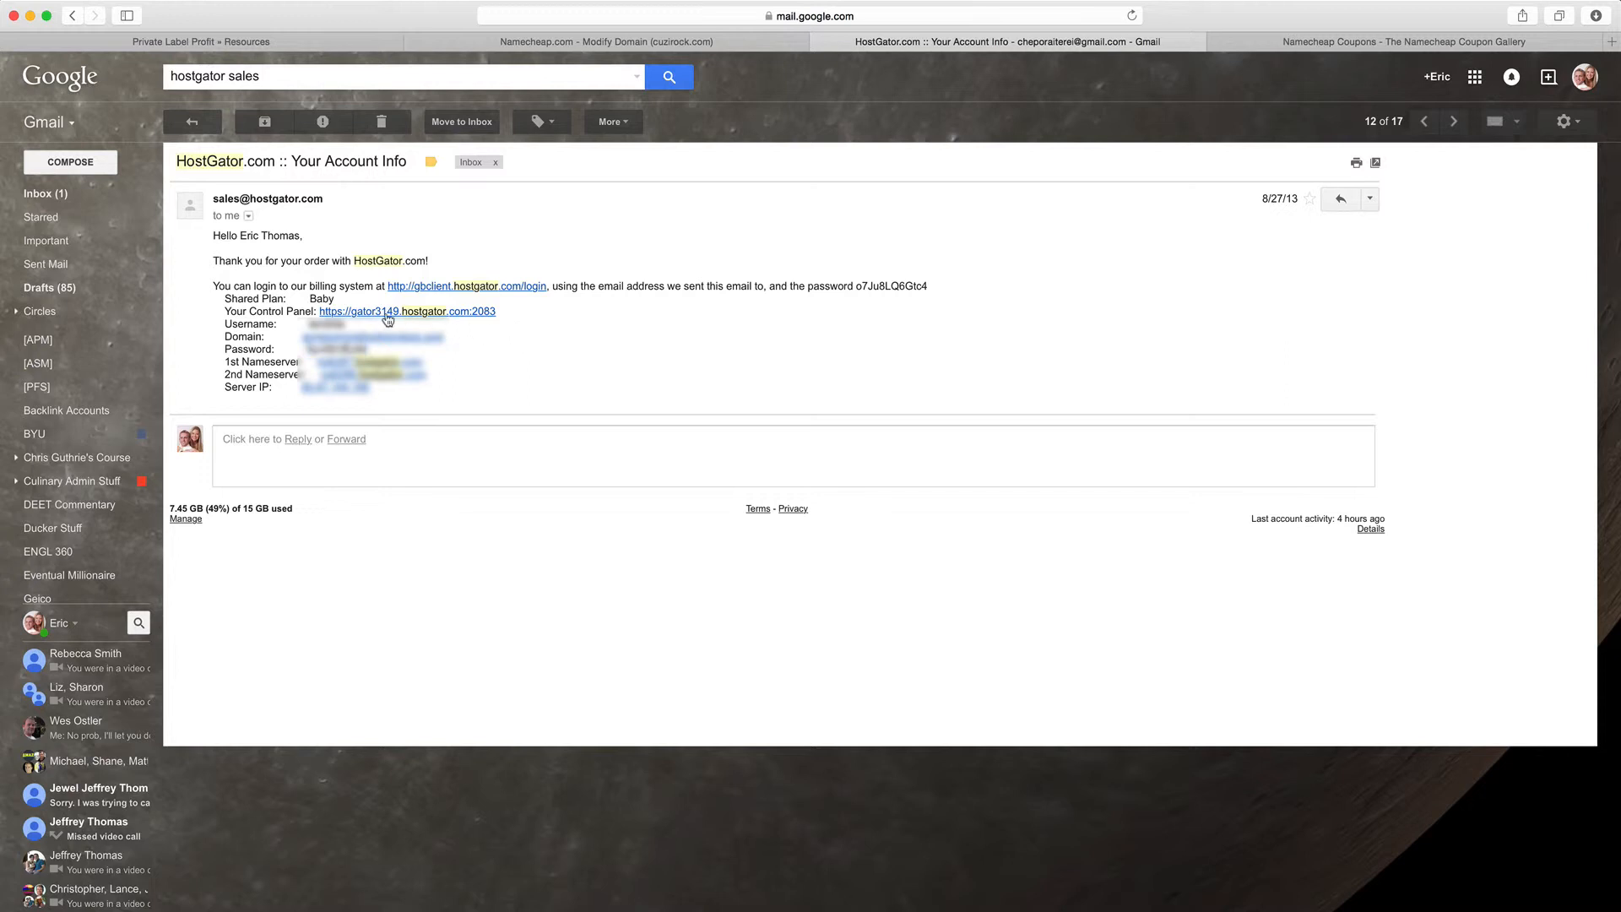
{"action": "right_click", "coordinate": [406, 312]}
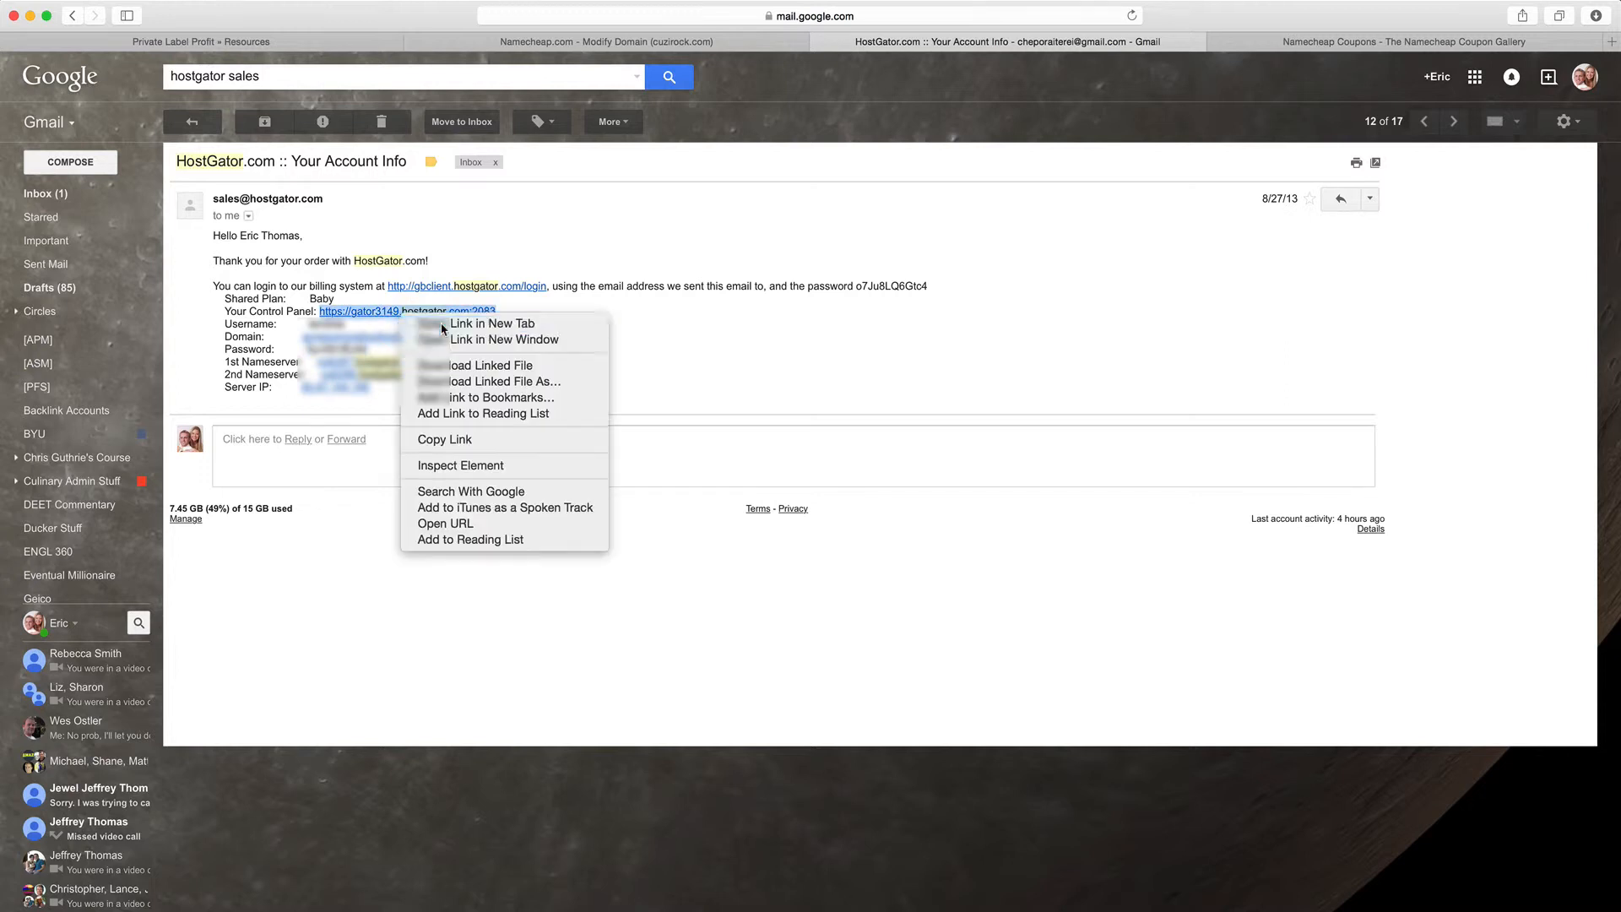
{"action": "left_click", "coordinate": [492, 322]}
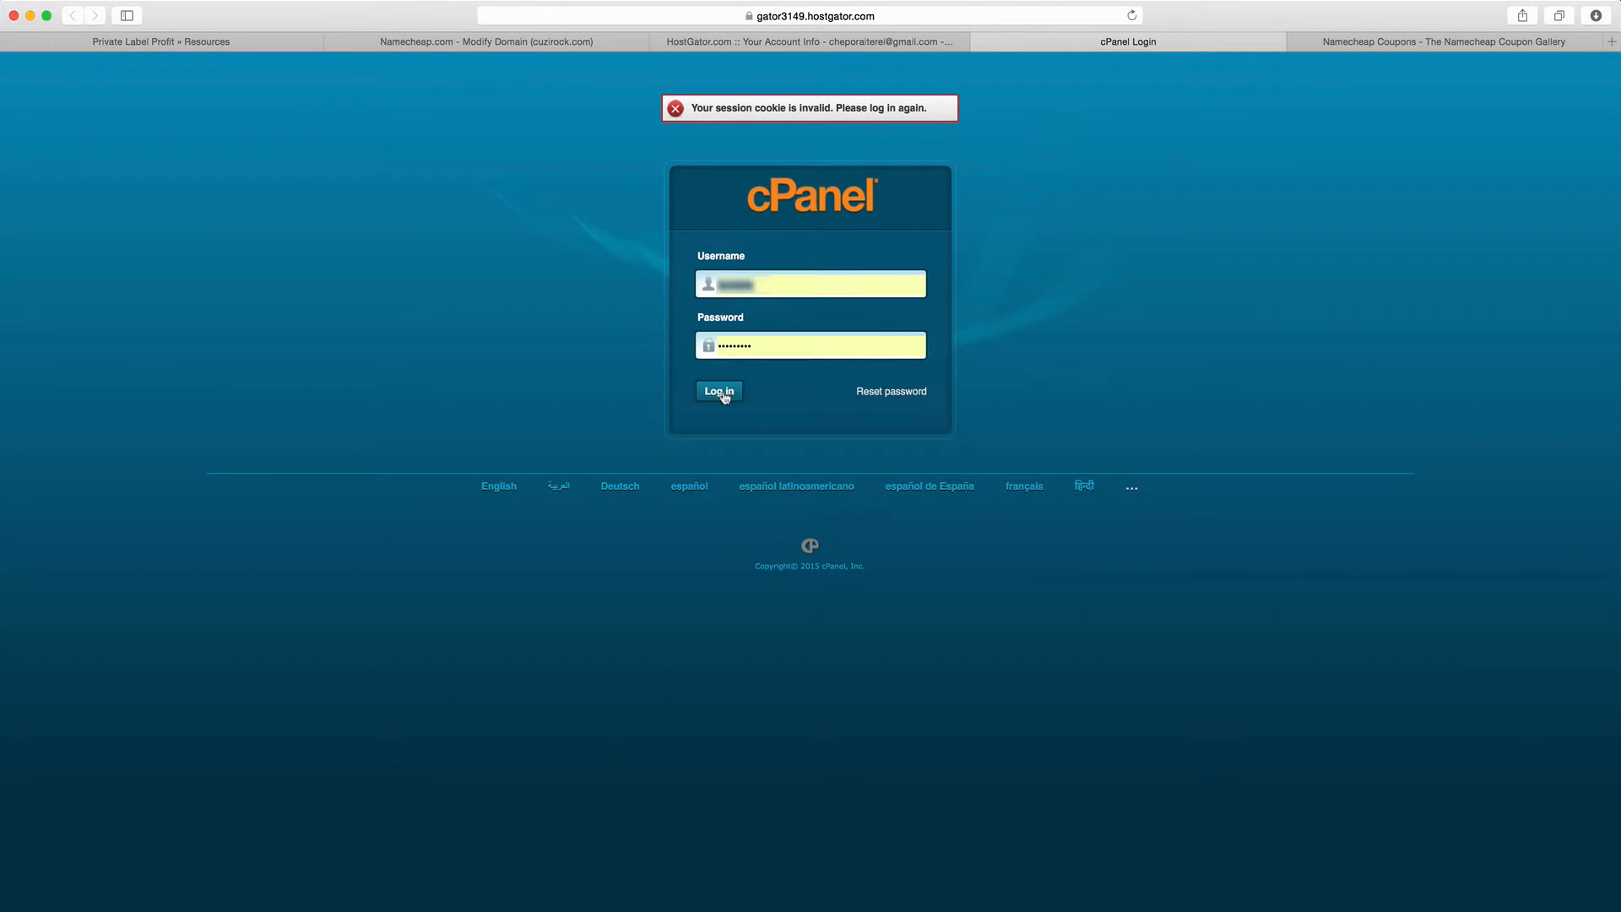
Log in to HostGator cPanel and scroll through the control panel home sections
{"action": "left_click", "coordinate": [719, 391]}
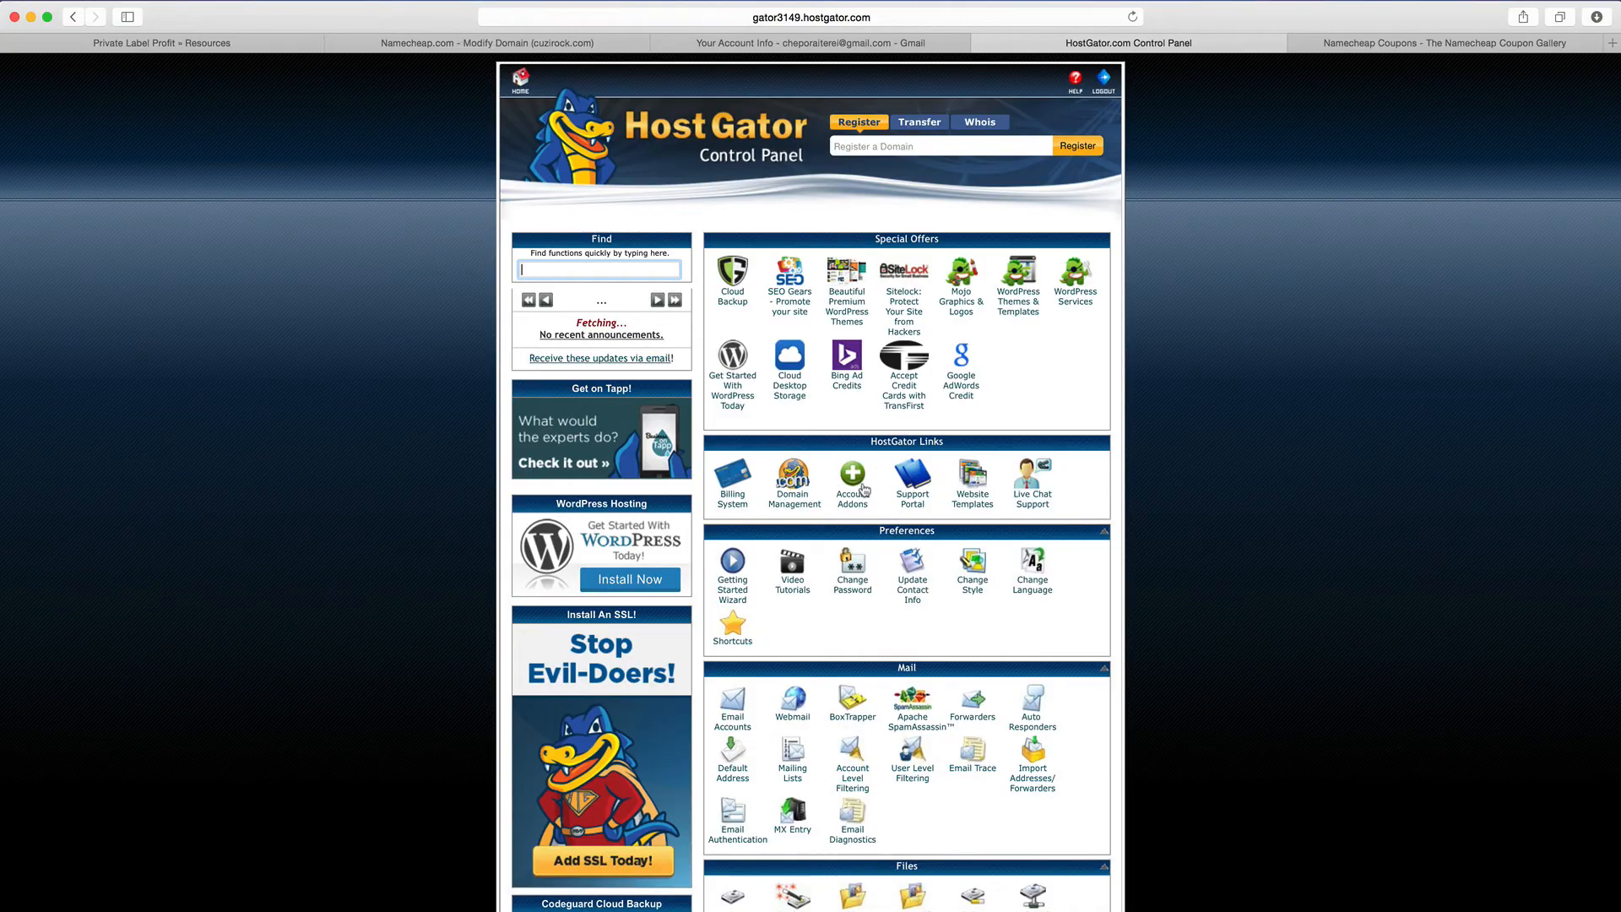
{"action": "mouse_move", "coordinate": [1088, 499]}
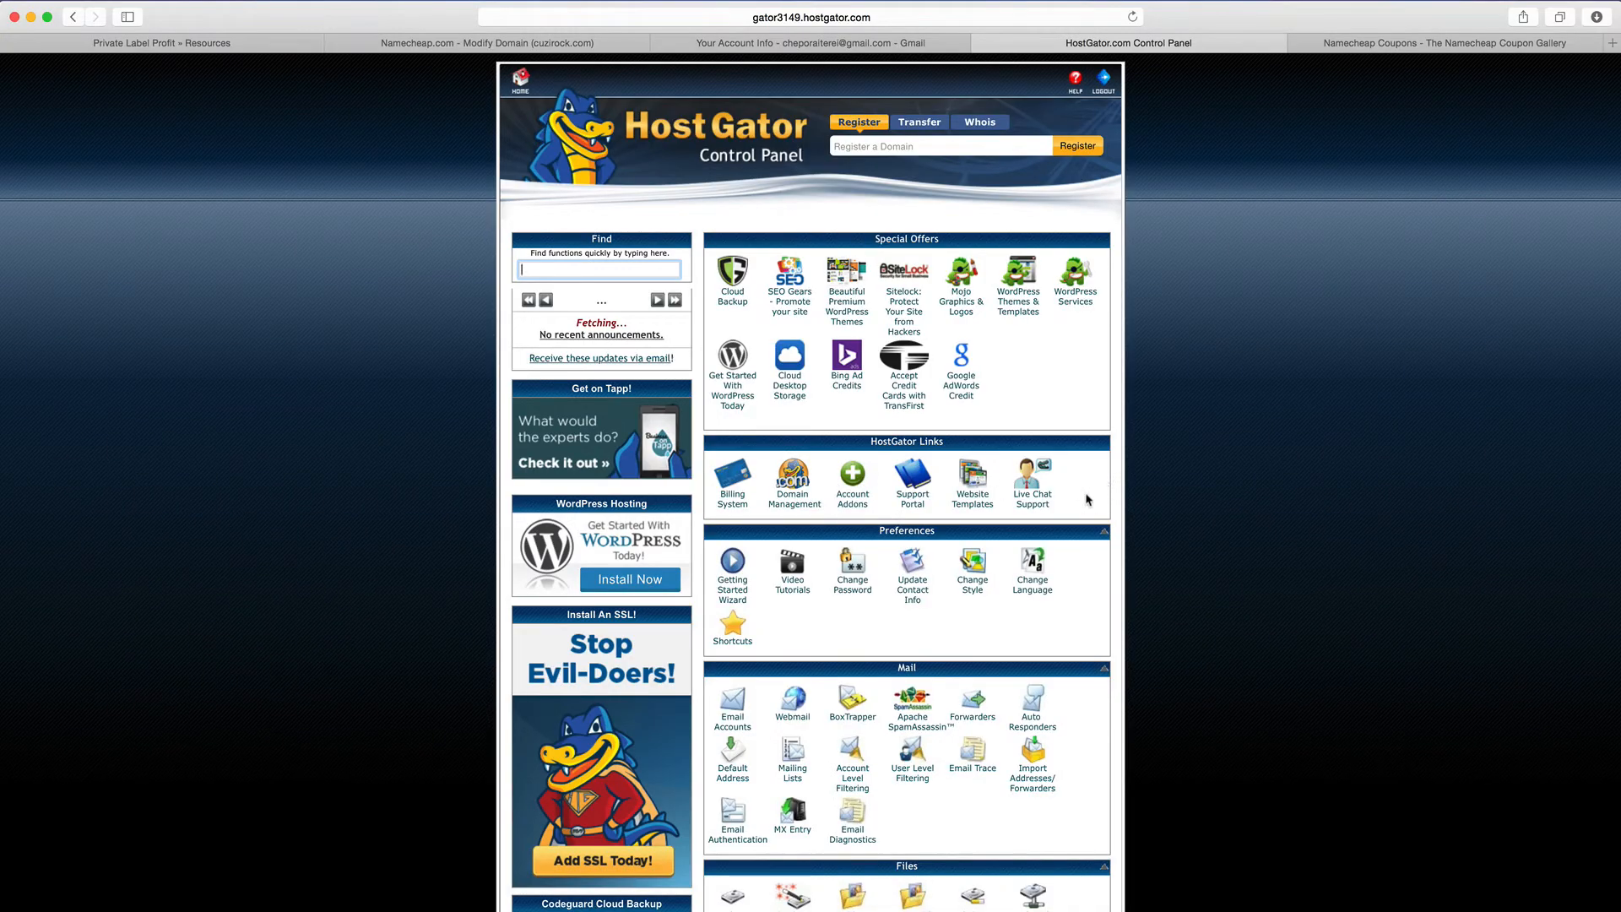
{"action": "mouse_move", "coordinate": [1202, 515]}
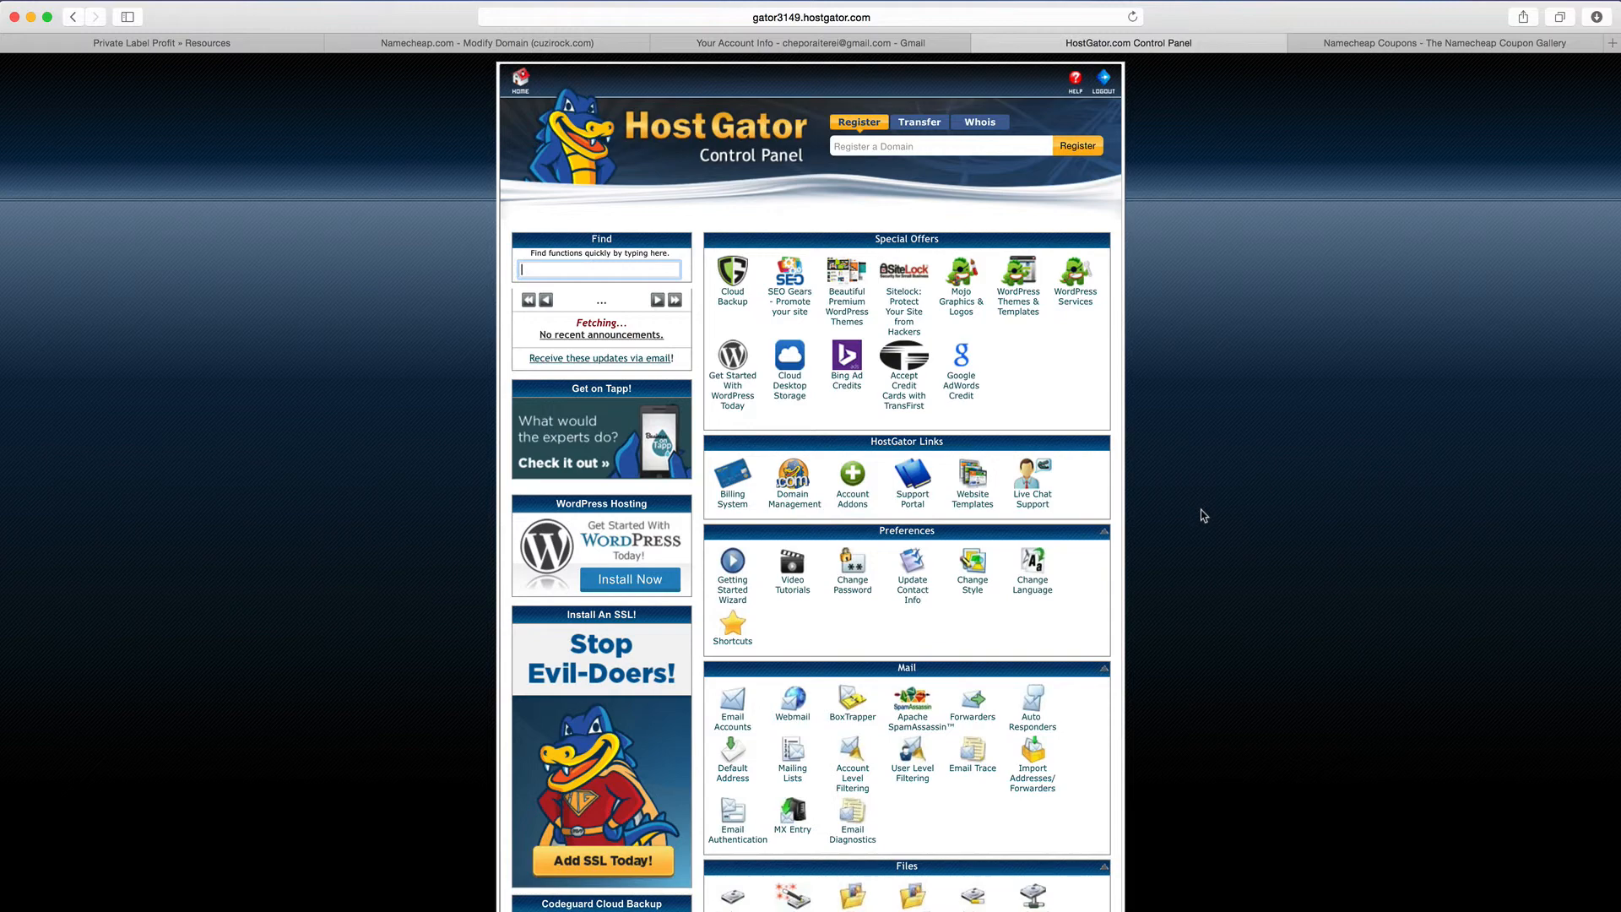
{"action": "scroll", "scroll_direction": "down", "scroll_amount": 3}
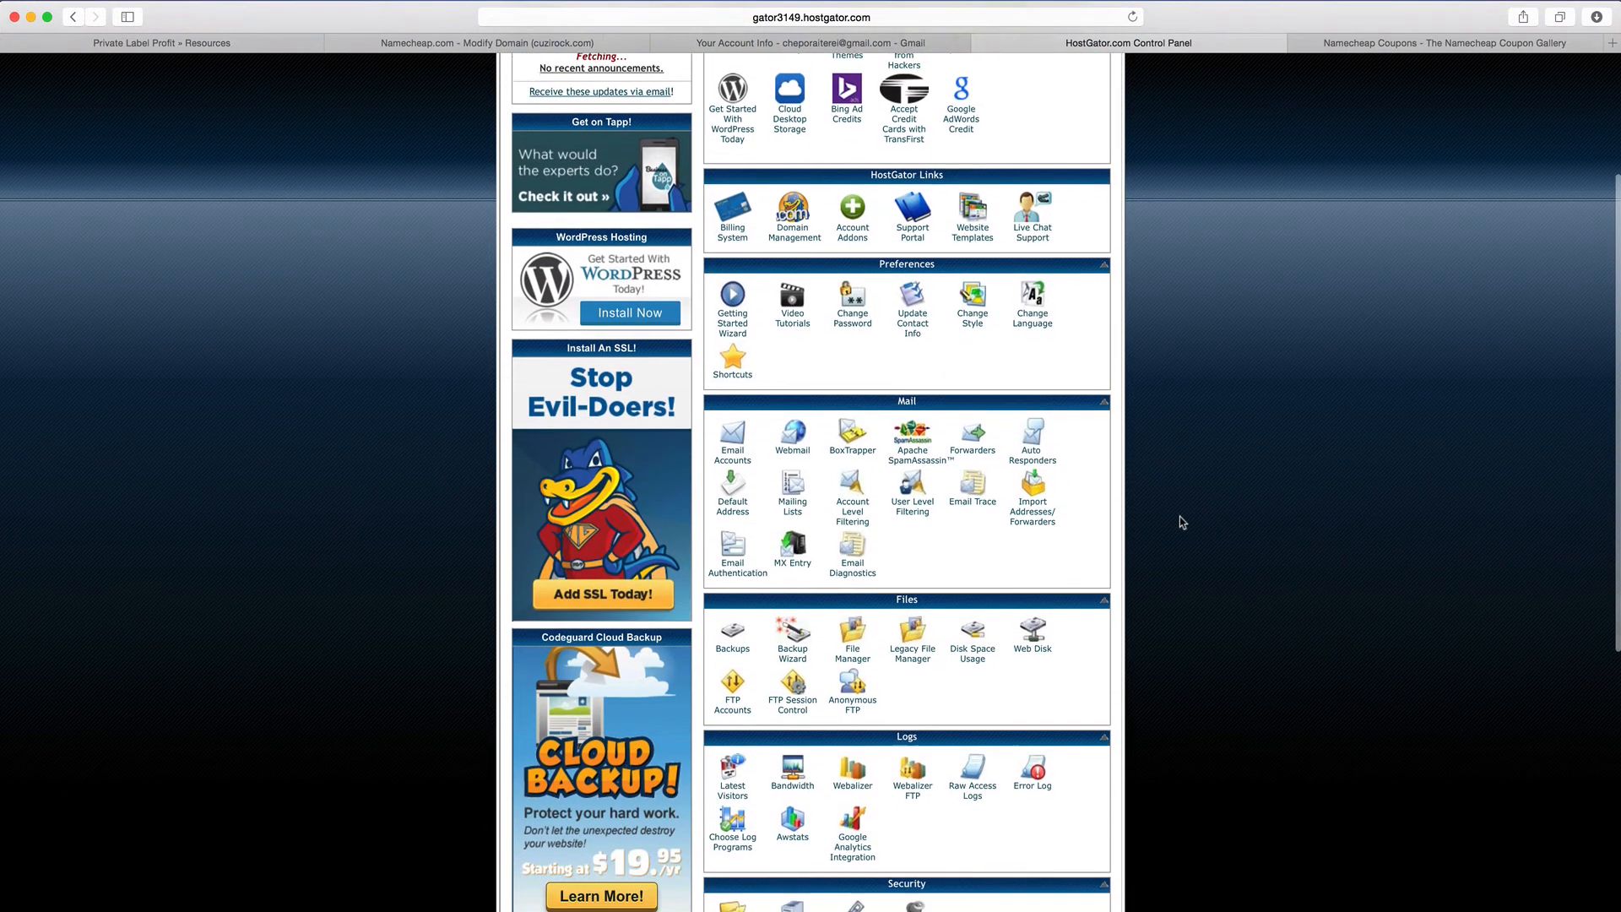
{"action": "scroll", "scroll_direction": "down", "scroll_amount": 3}
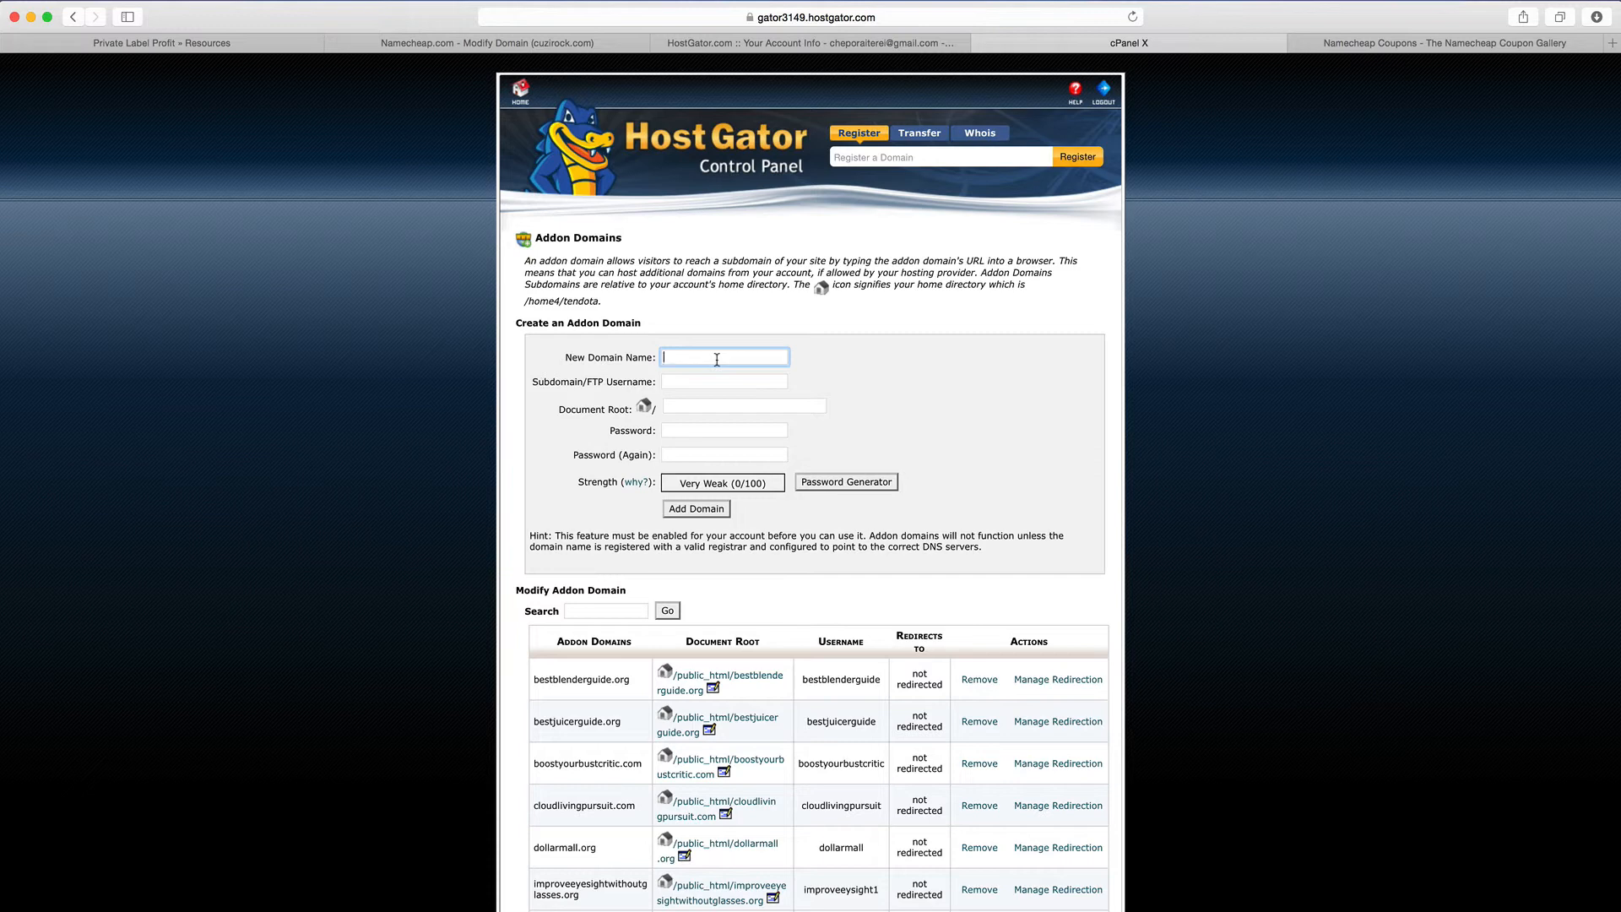
Add cuzirock.com as an addon domain with username cuzirock and a strong password
{"action": "type", "text": "cuzirock.com"}
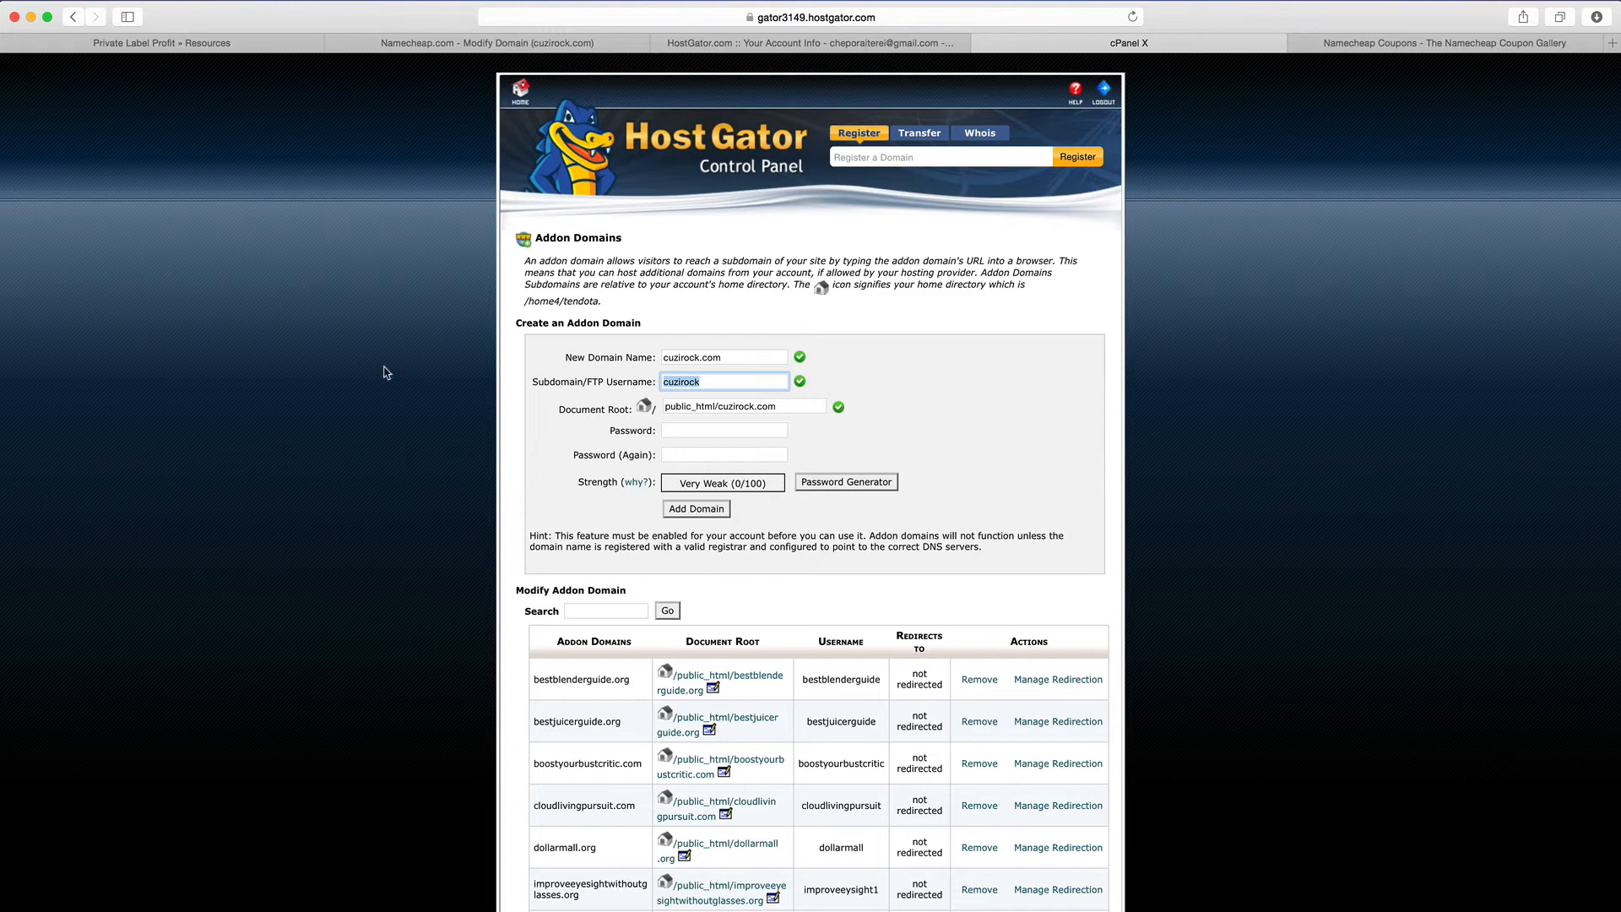
{"action": "left_click", "coordinate": [723, 430]}
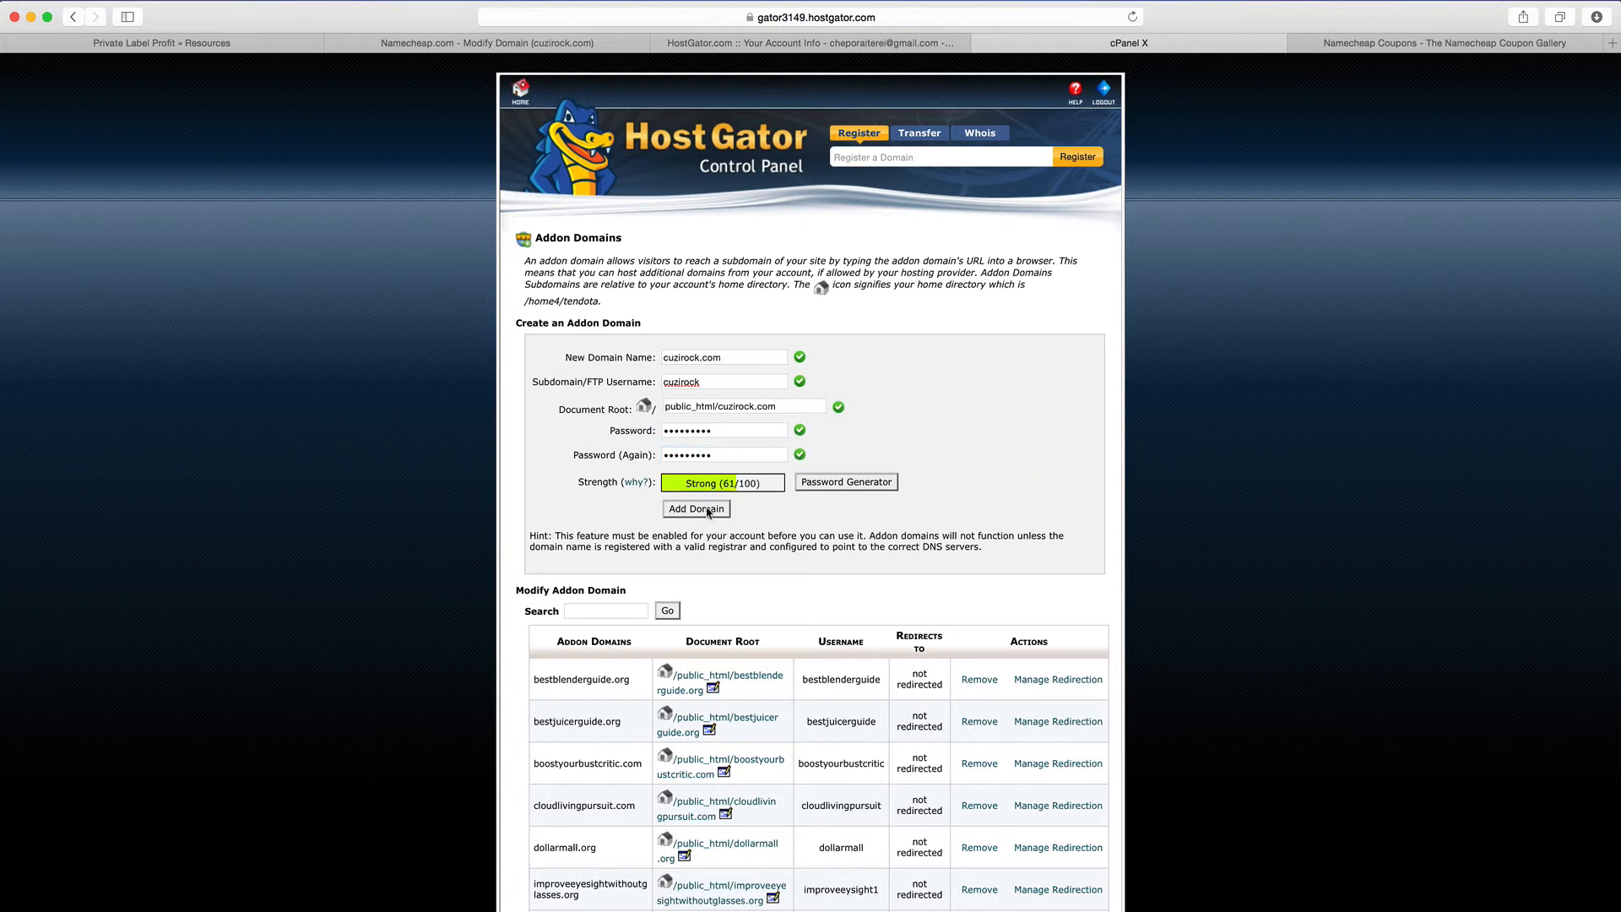
{"action": "left_click", "coordinate": [695, 508]}
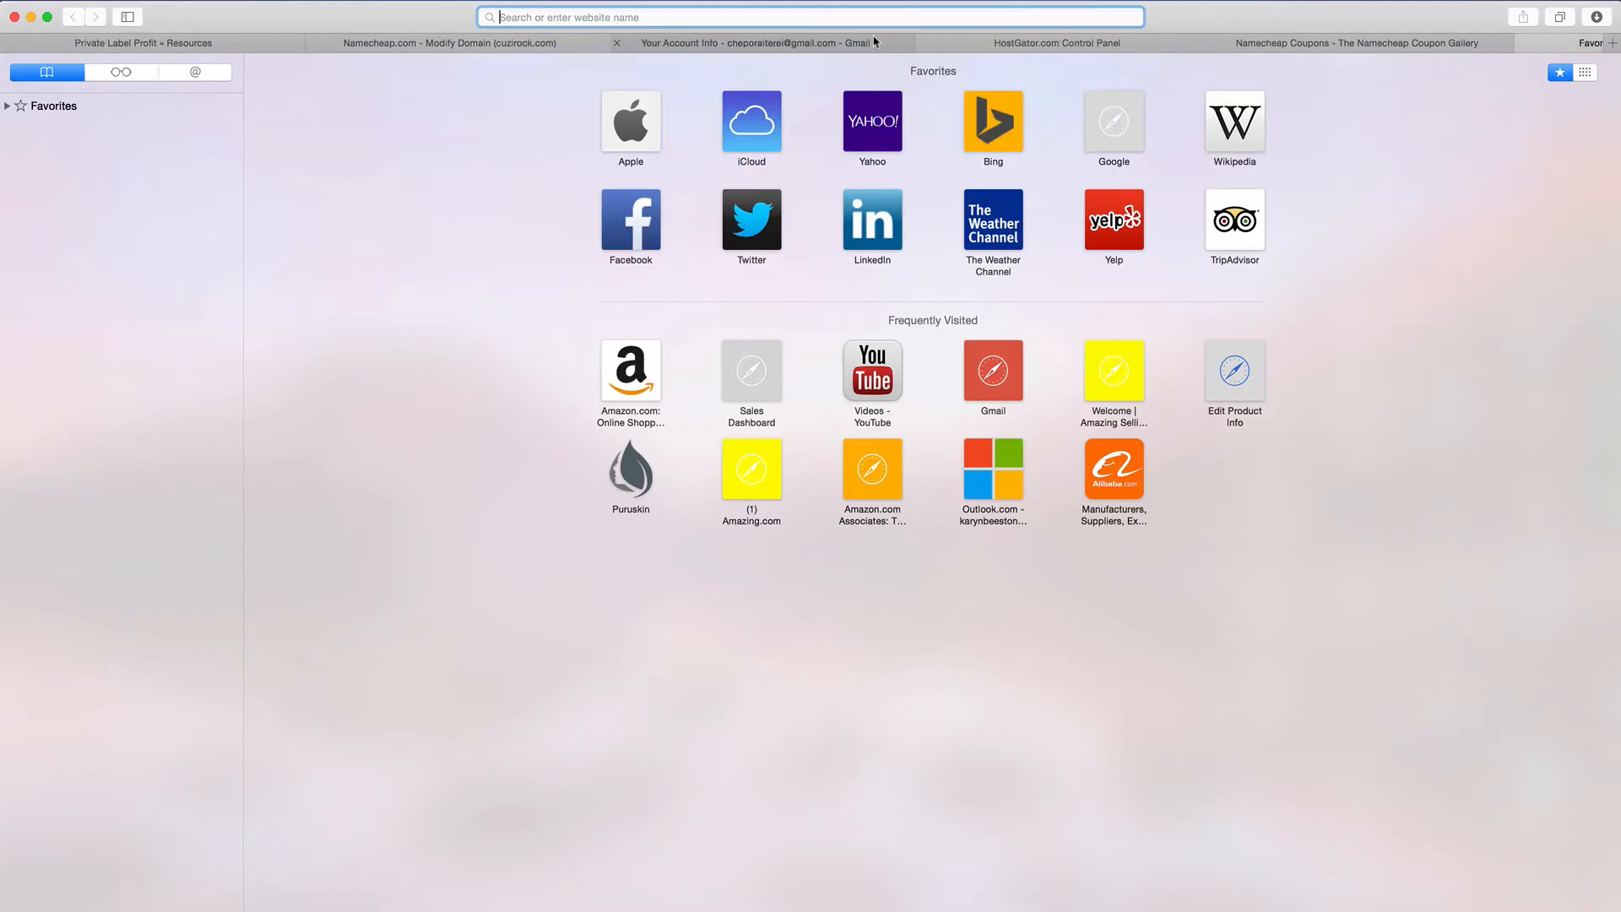
Load cuzirock.com in a new Safari tab and view its parked page
{"action": "type", "text": "cuzi"}
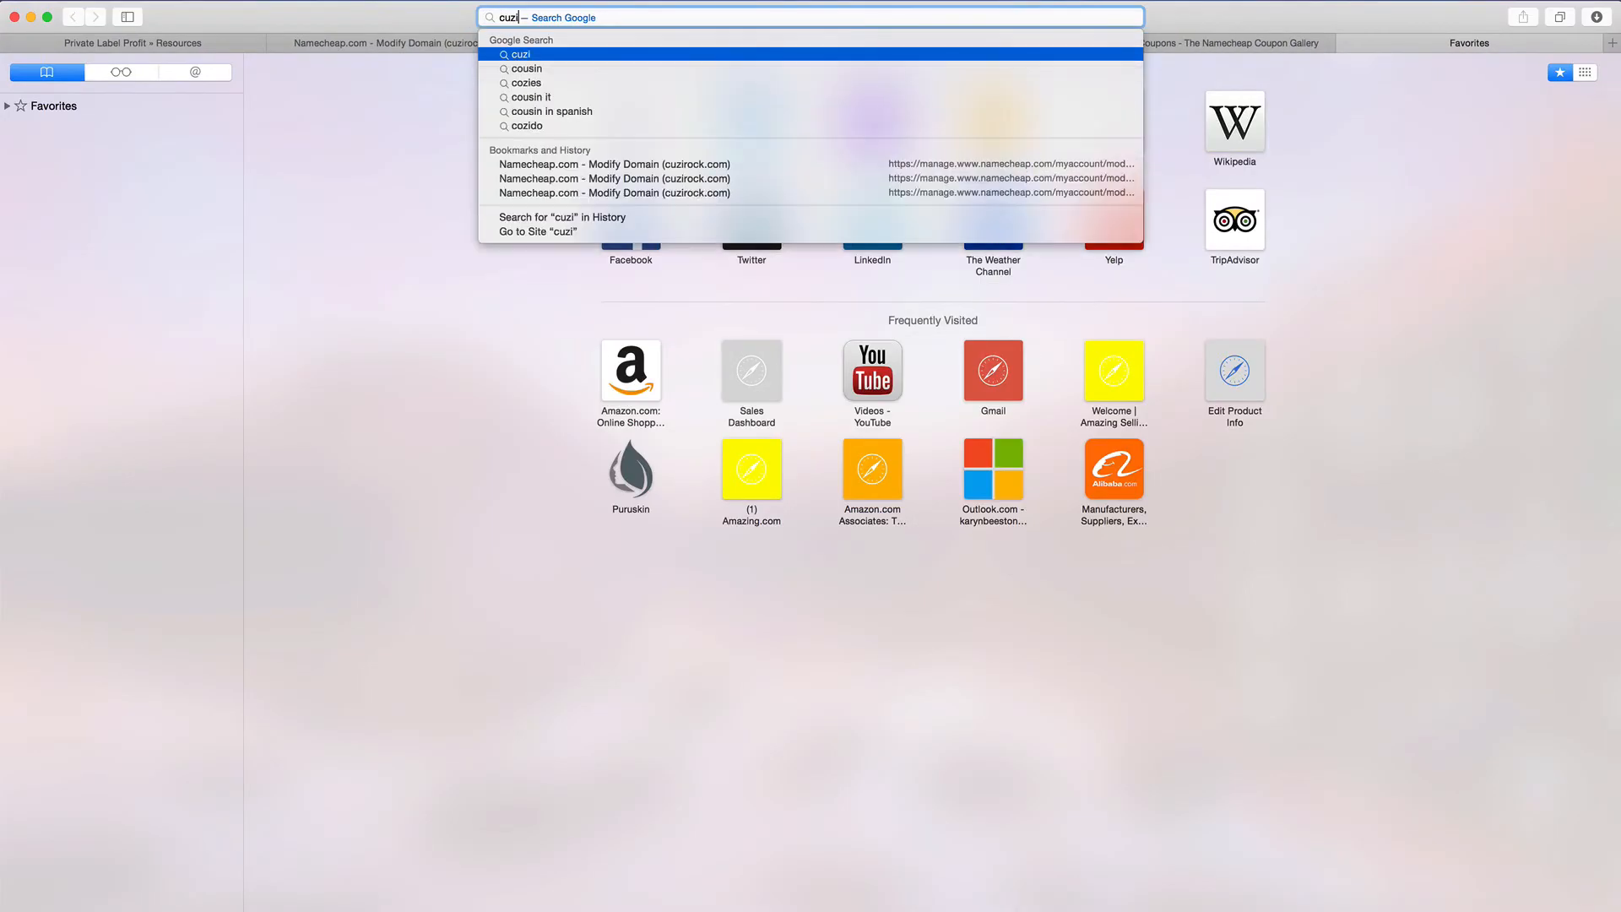
{"action": "key", "text": "enter"}
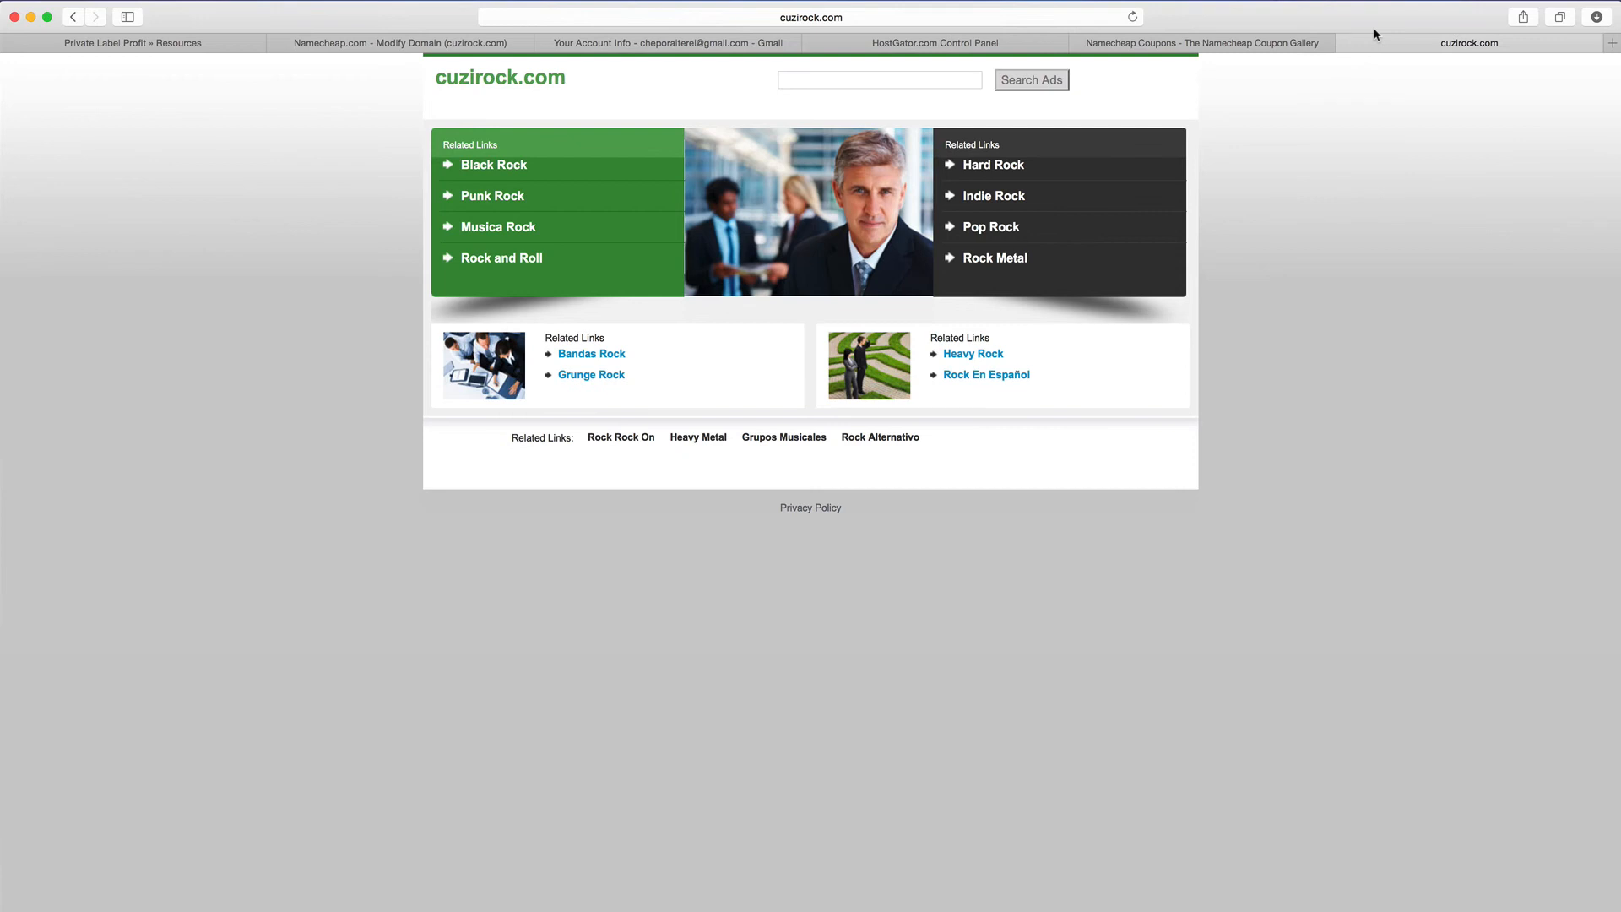
{"action": "mouse_move", "coordinate": [1382, 23]}
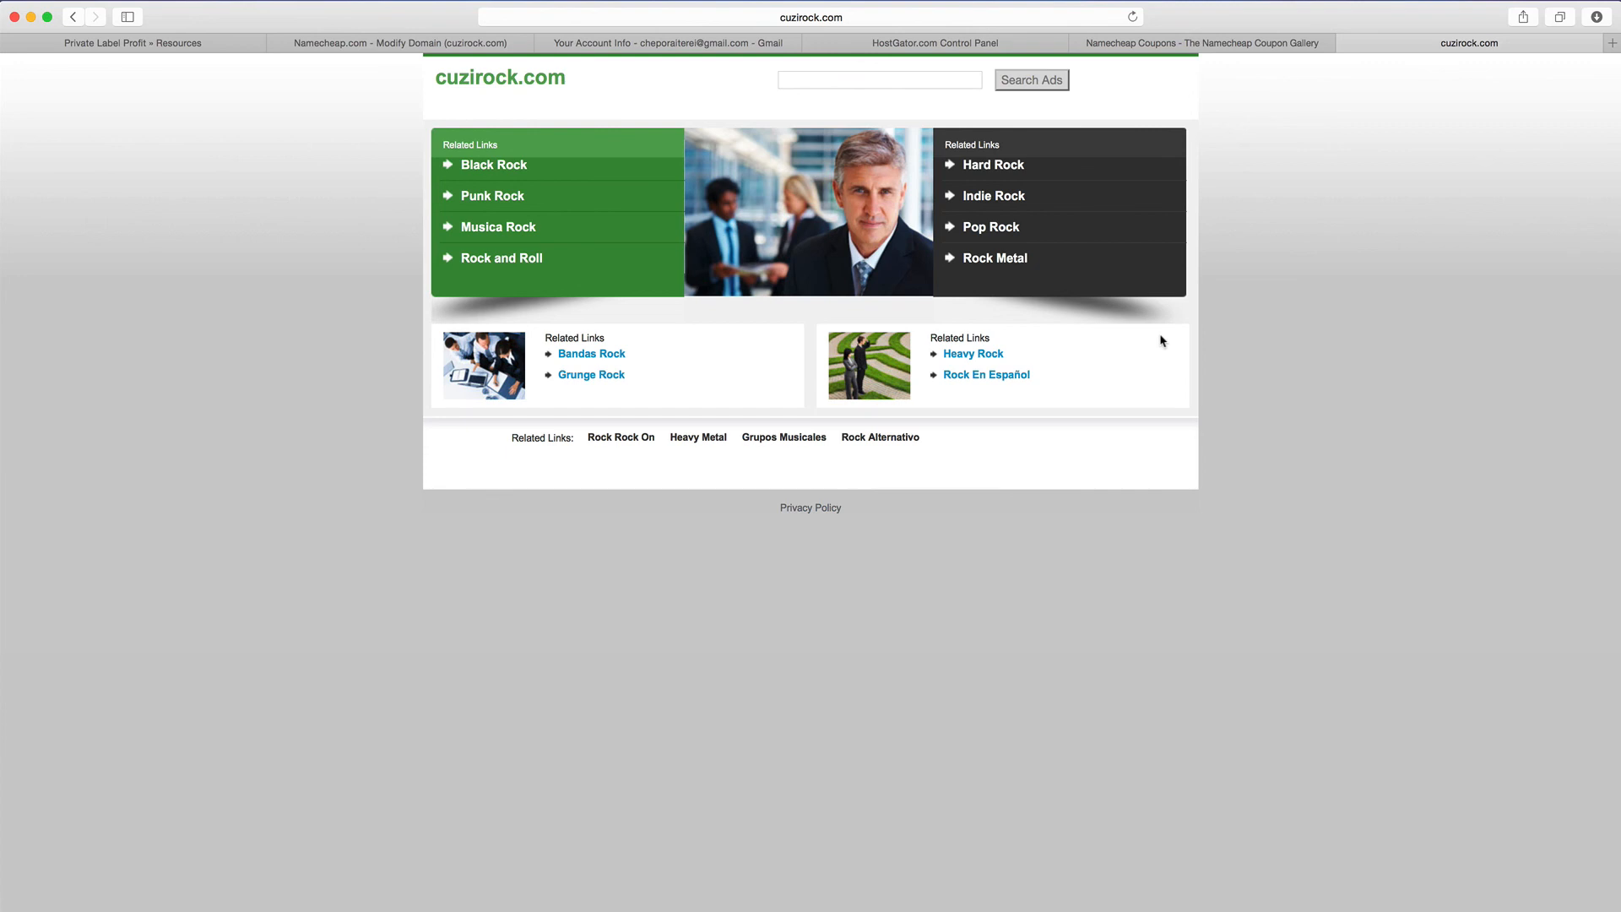
{"action": "mouse_move", "coordinate": [143, 61]}
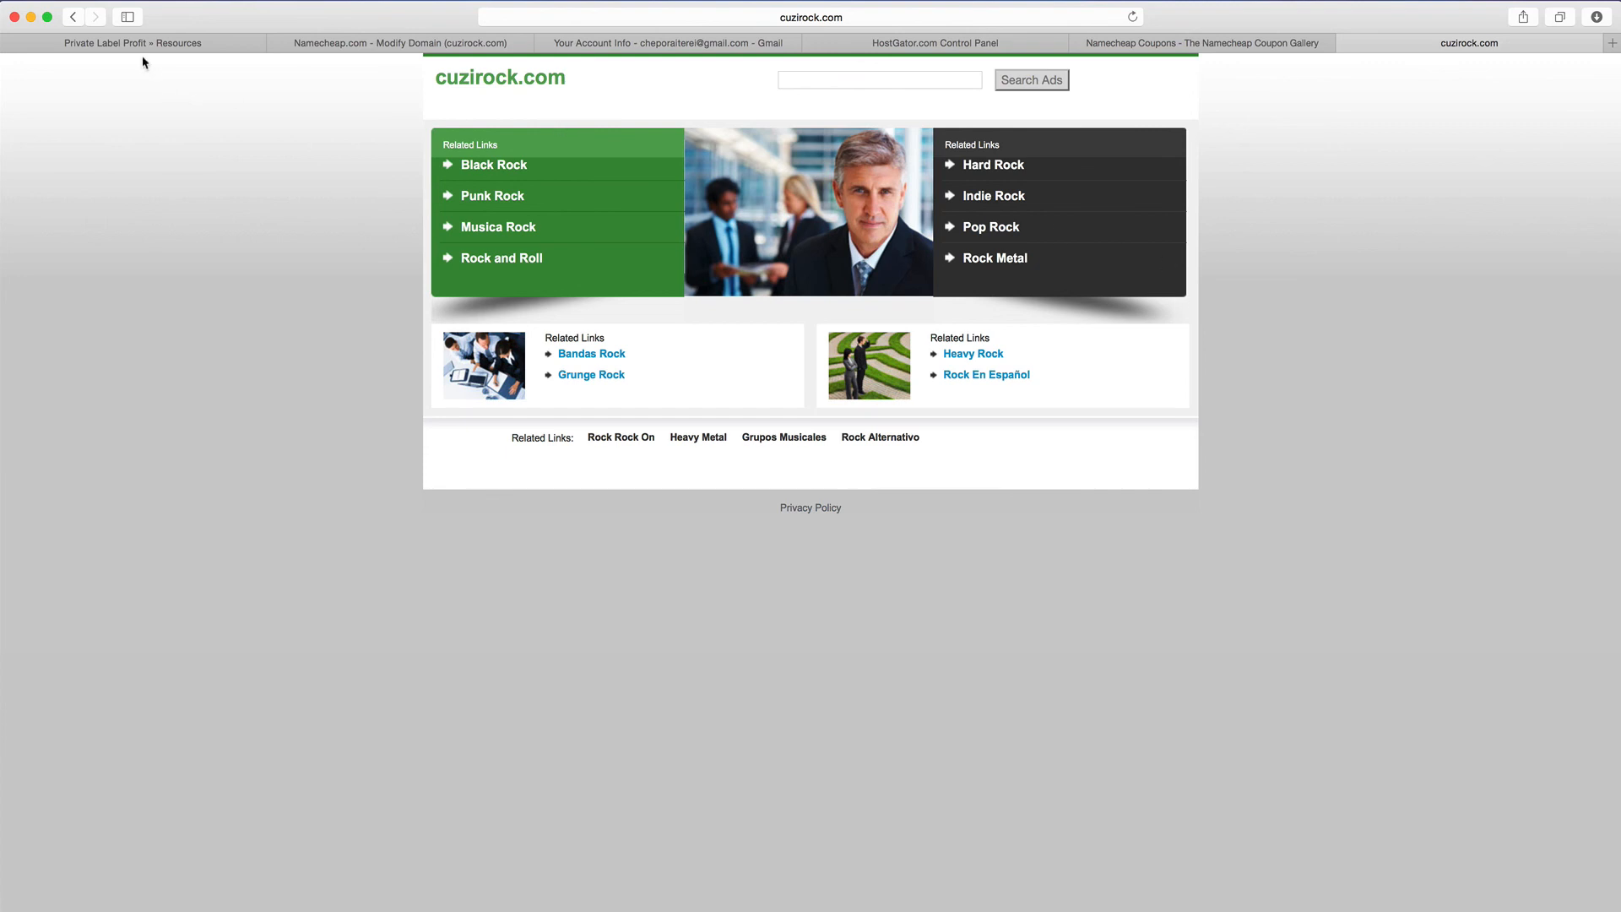
Return to the Private Label Profit Resources page and go to its Contact page
{"action": "left_click", "coordinate": [132, 43]}
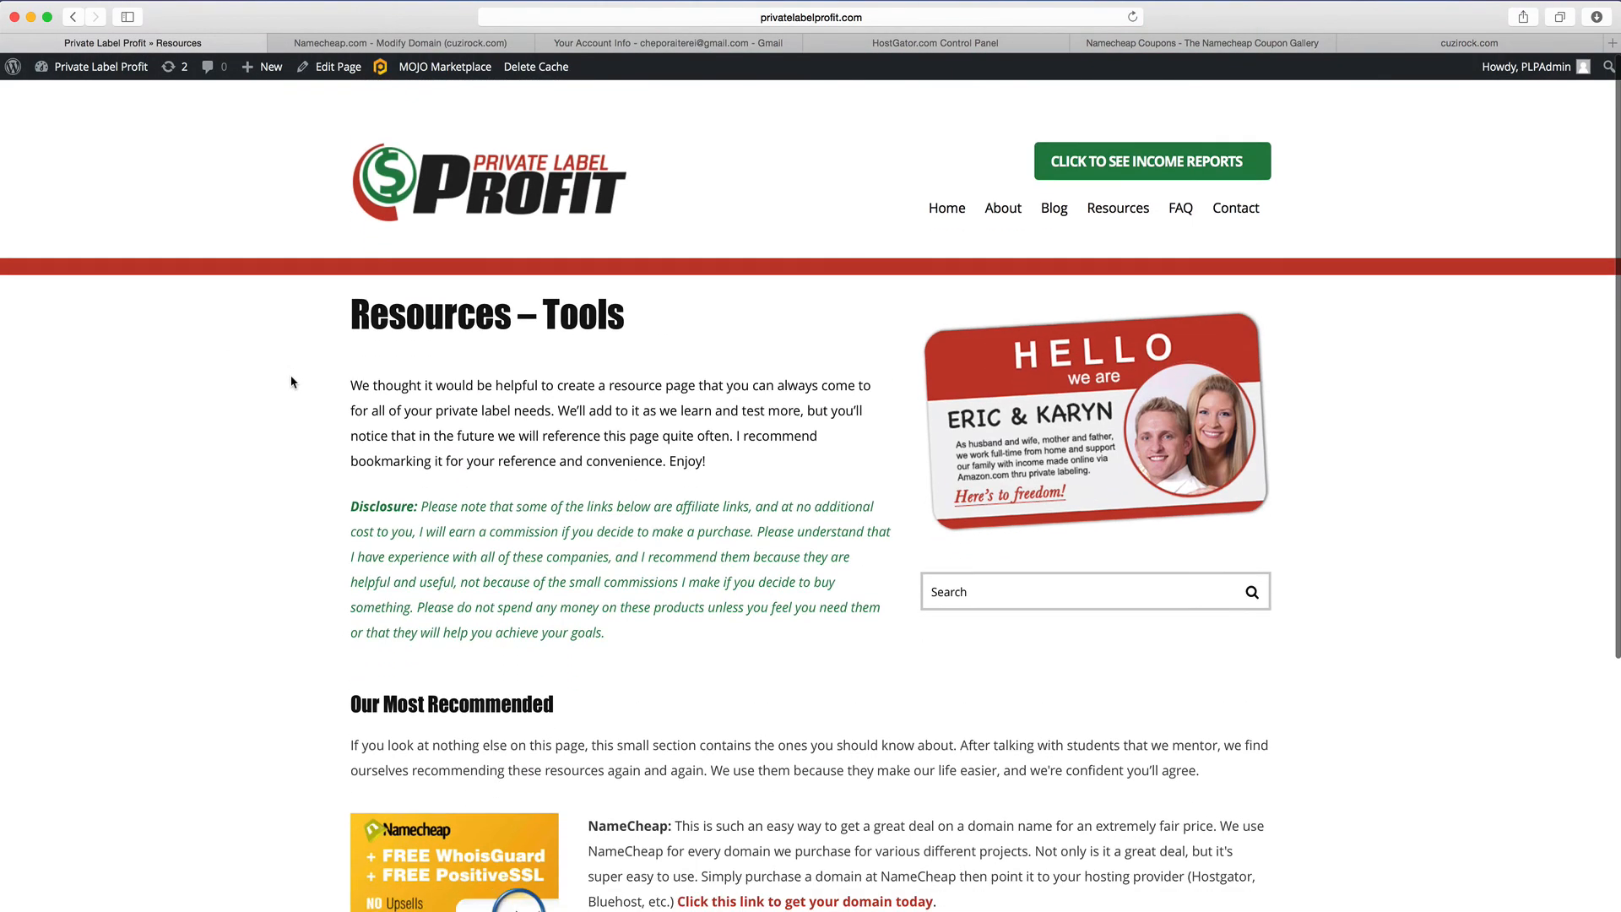
{"action": "scroll", "scroll_direction": "down", "scroll_amount": 3}
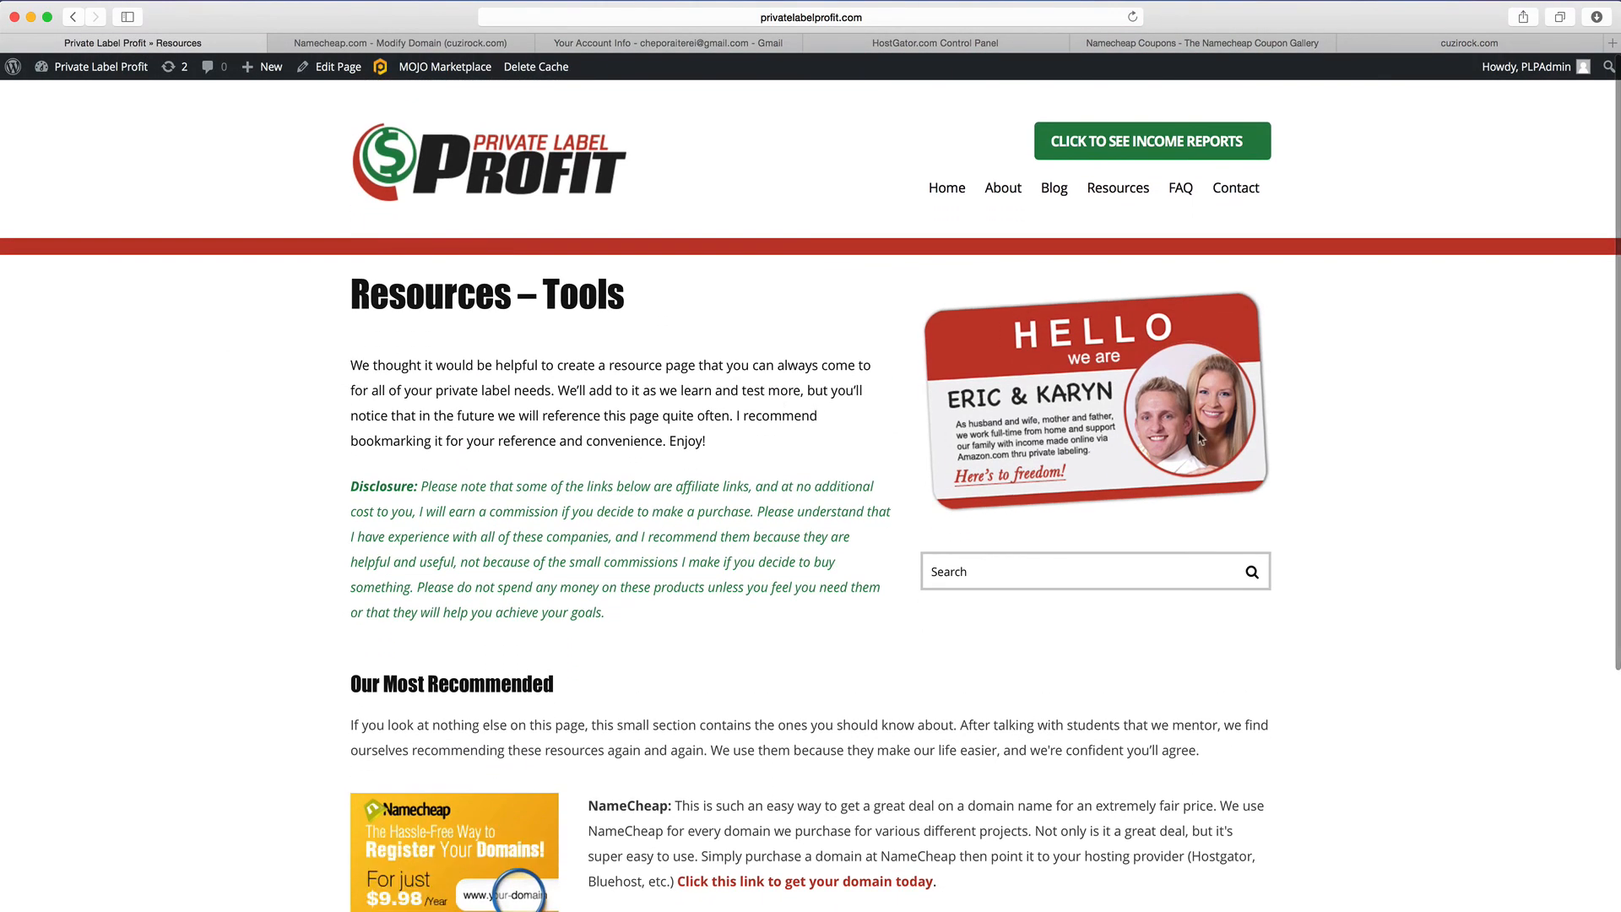
{"action": "left_click", "coordinate": [1234, 188]}
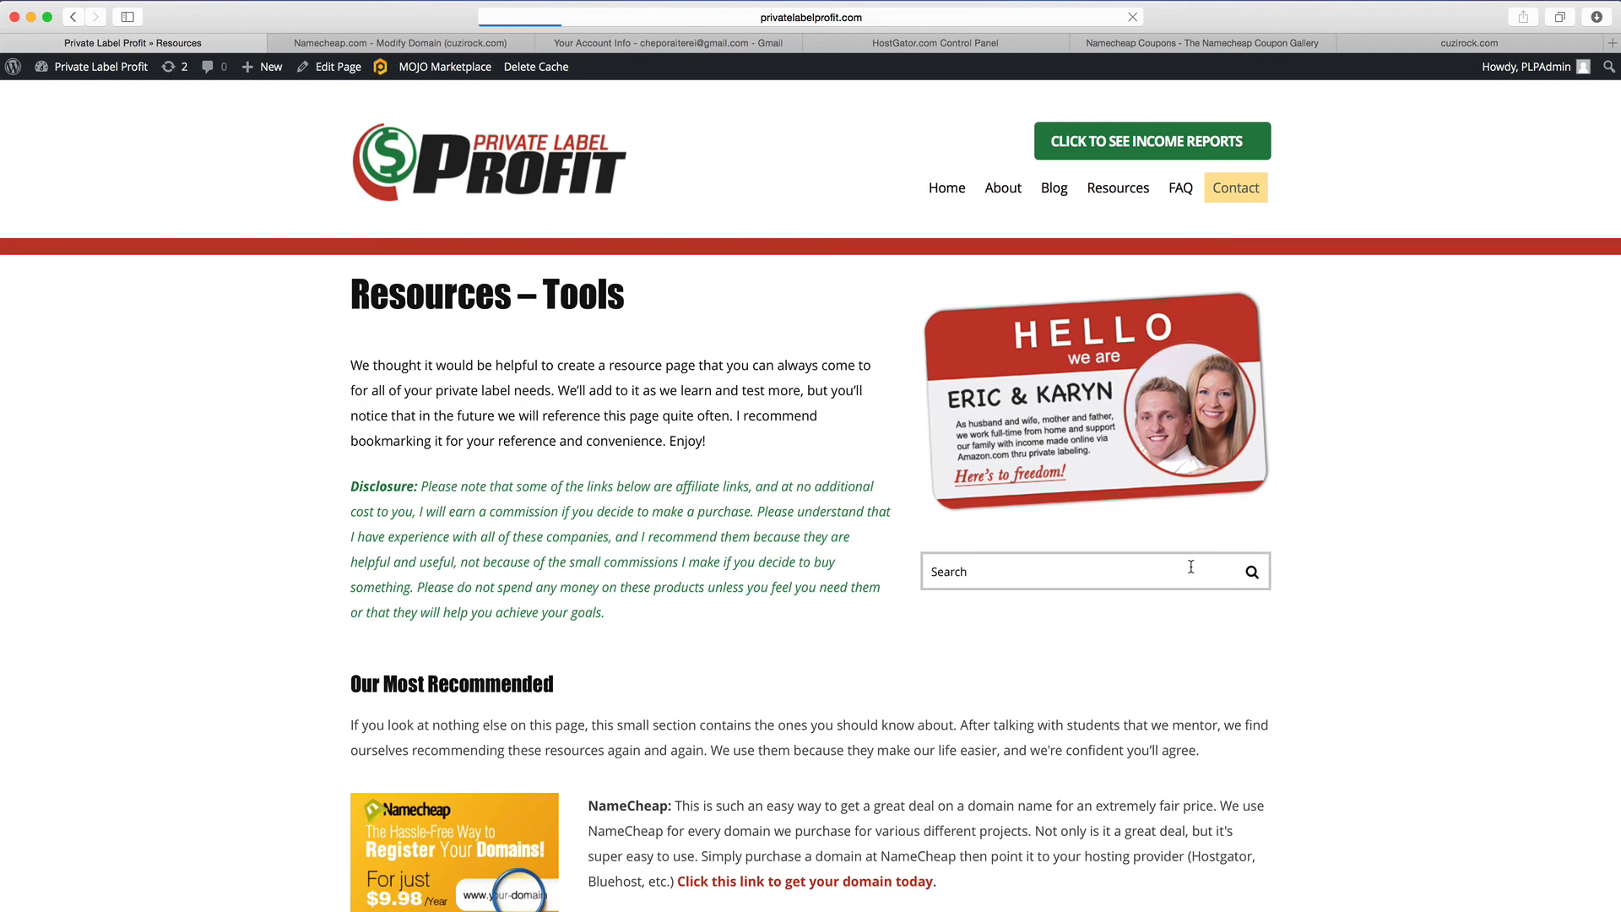
{"action": "left_click", "coordinate": [1234, 188]}
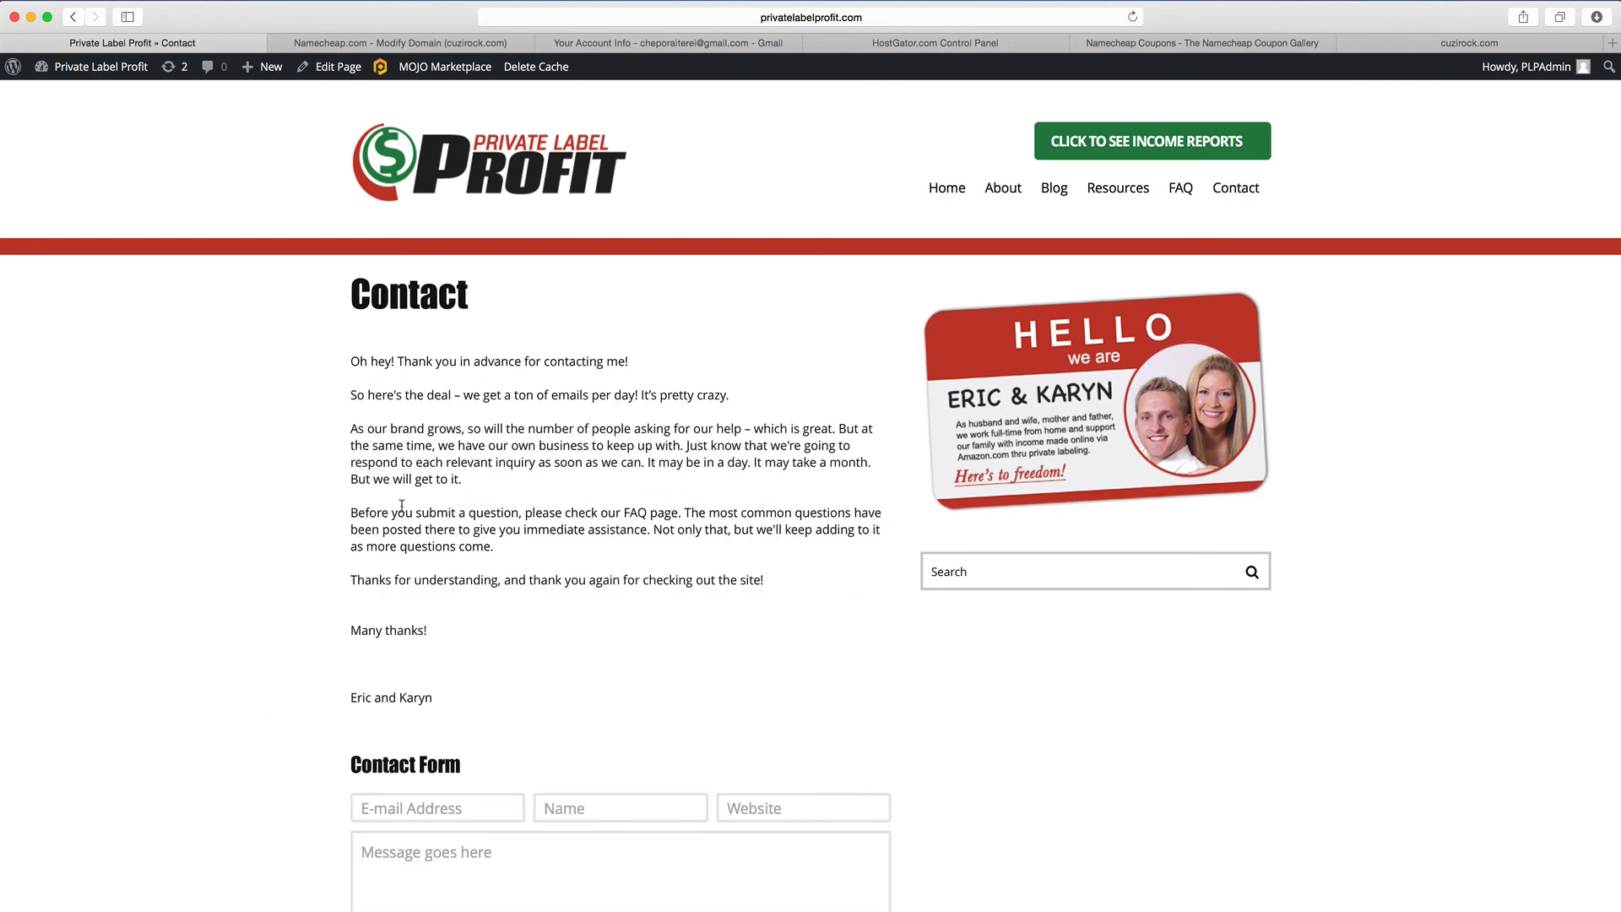